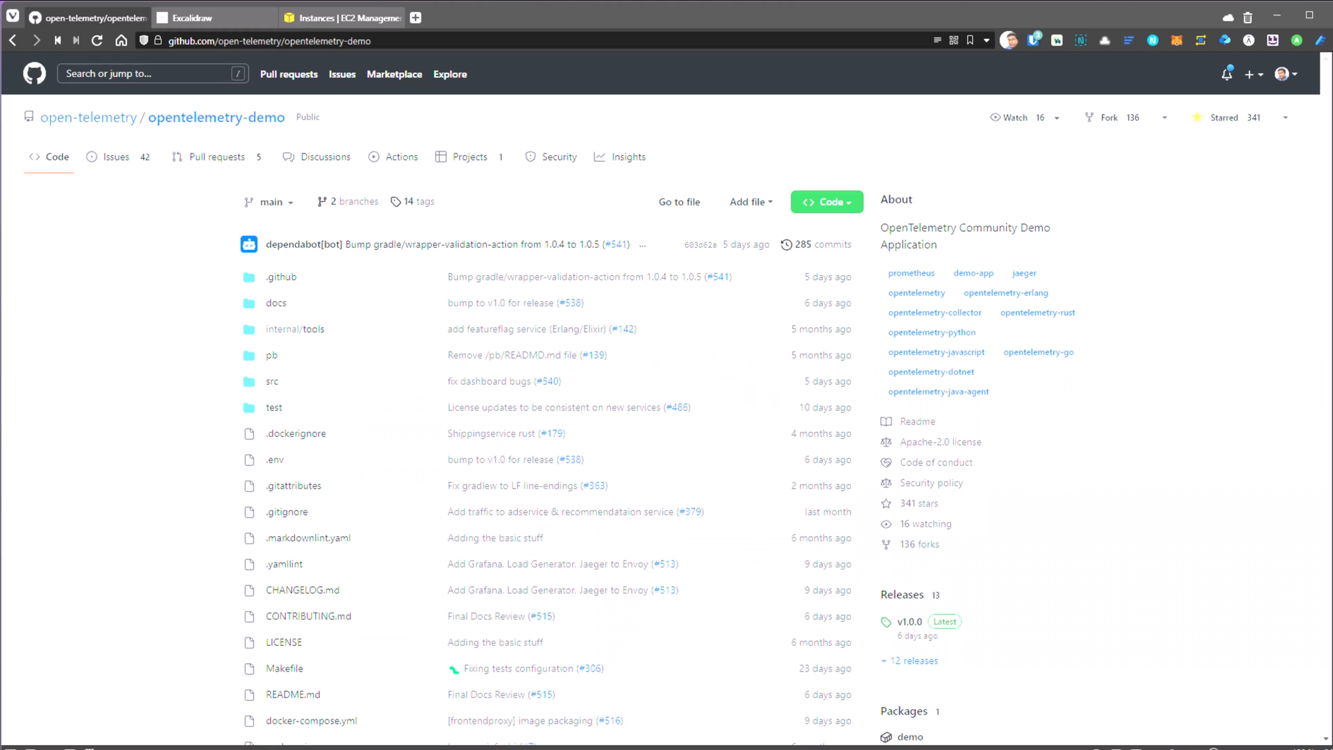
mouse_move(384, 136)
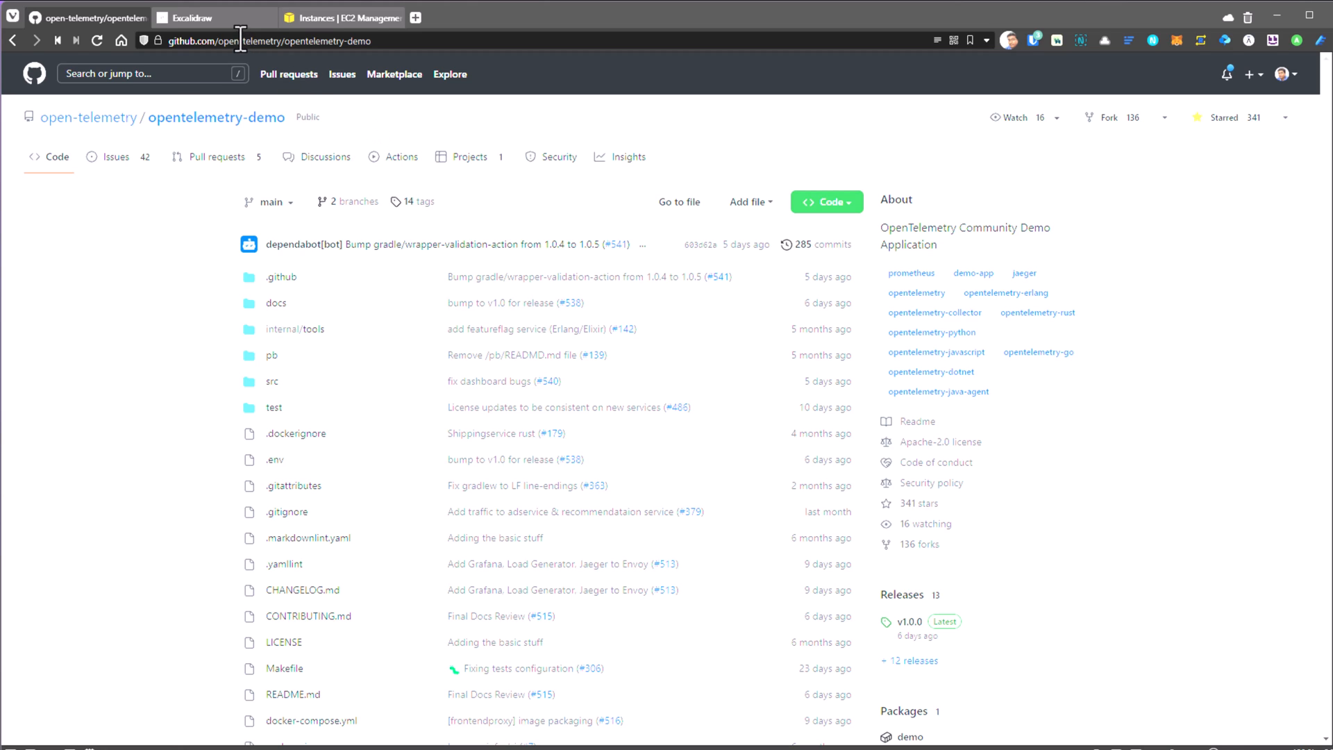
Show the Excalidraw OpenTelemetry Demo drawing with its service map, requirements and endpoint URLs.
click(212, 17)
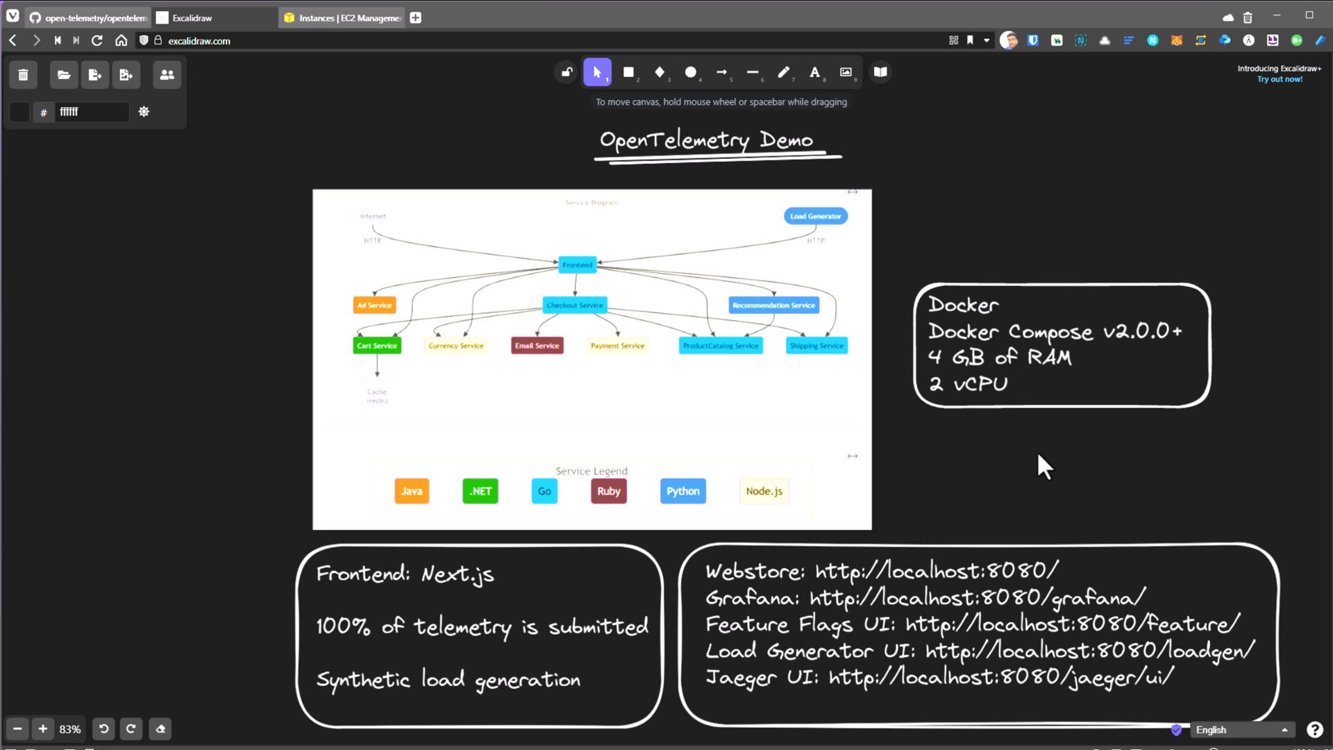
mouse_move(861, 434)
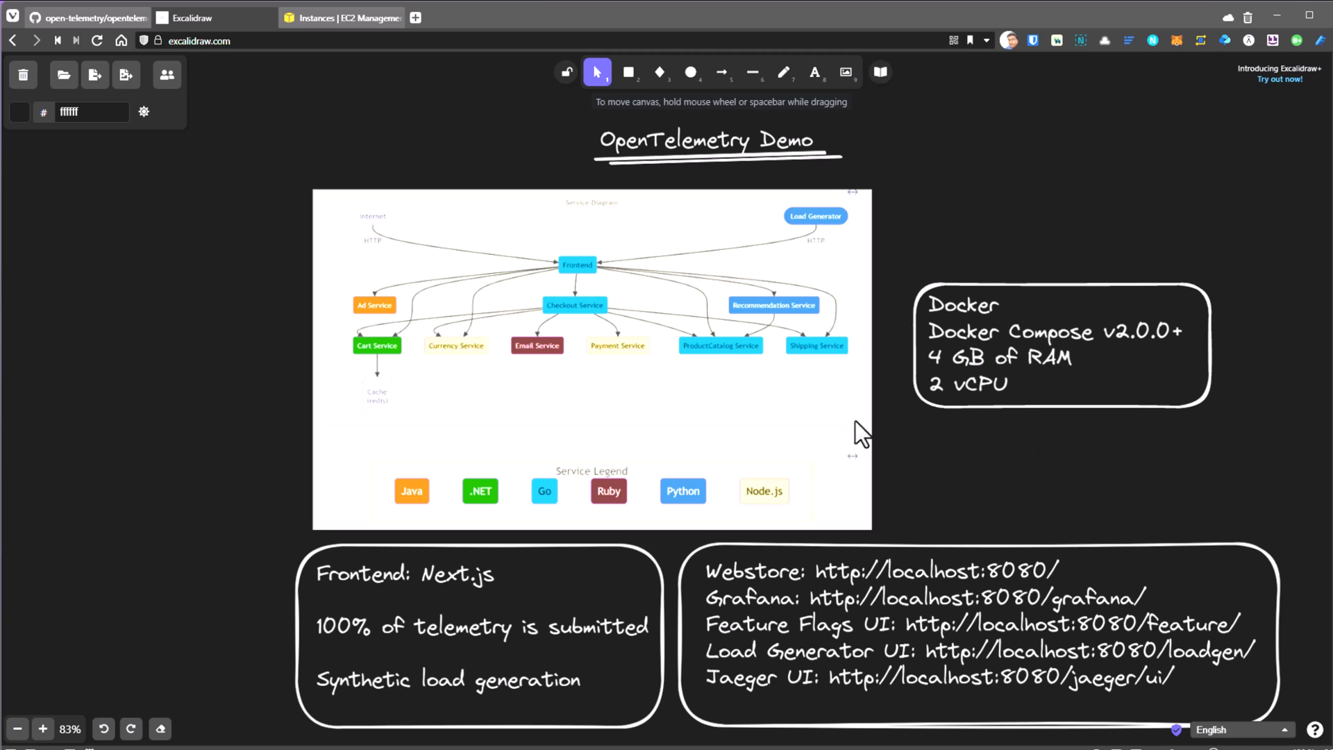
mouse_move(796, 436)
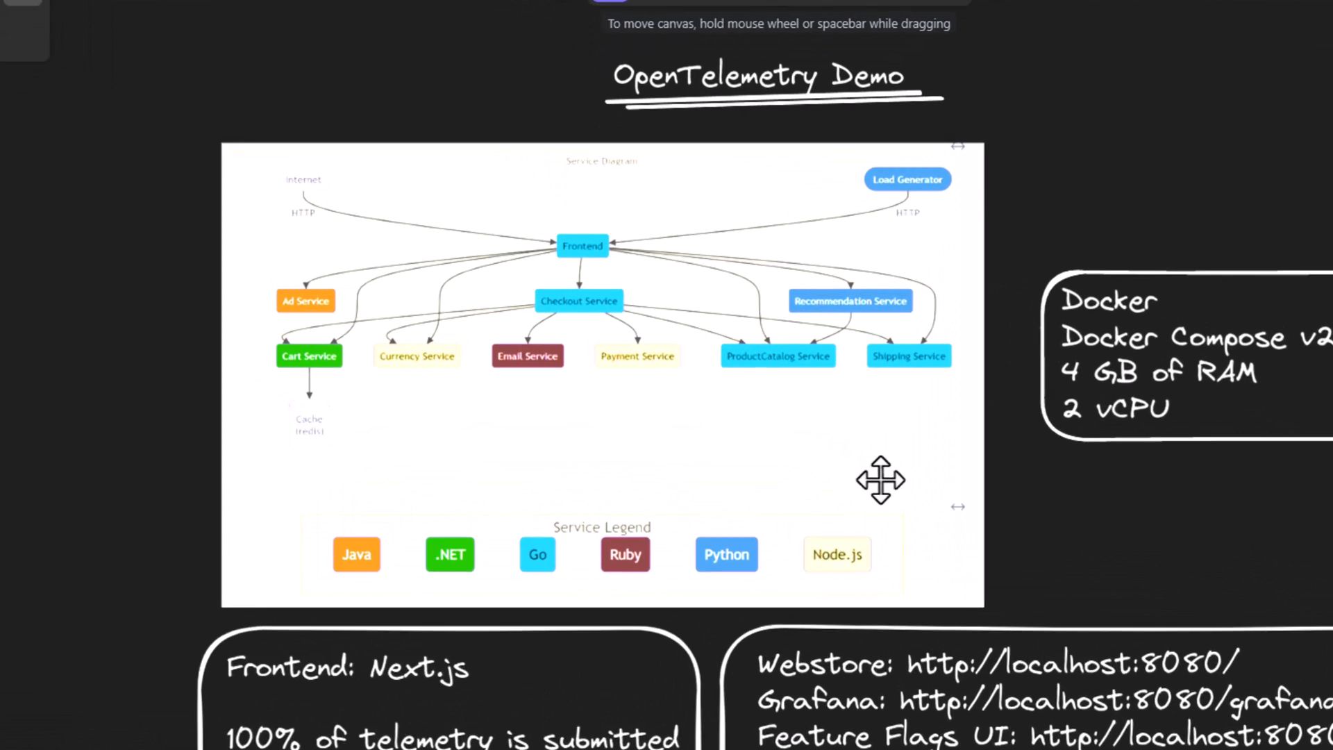
drag(879, 480, 945, 513)
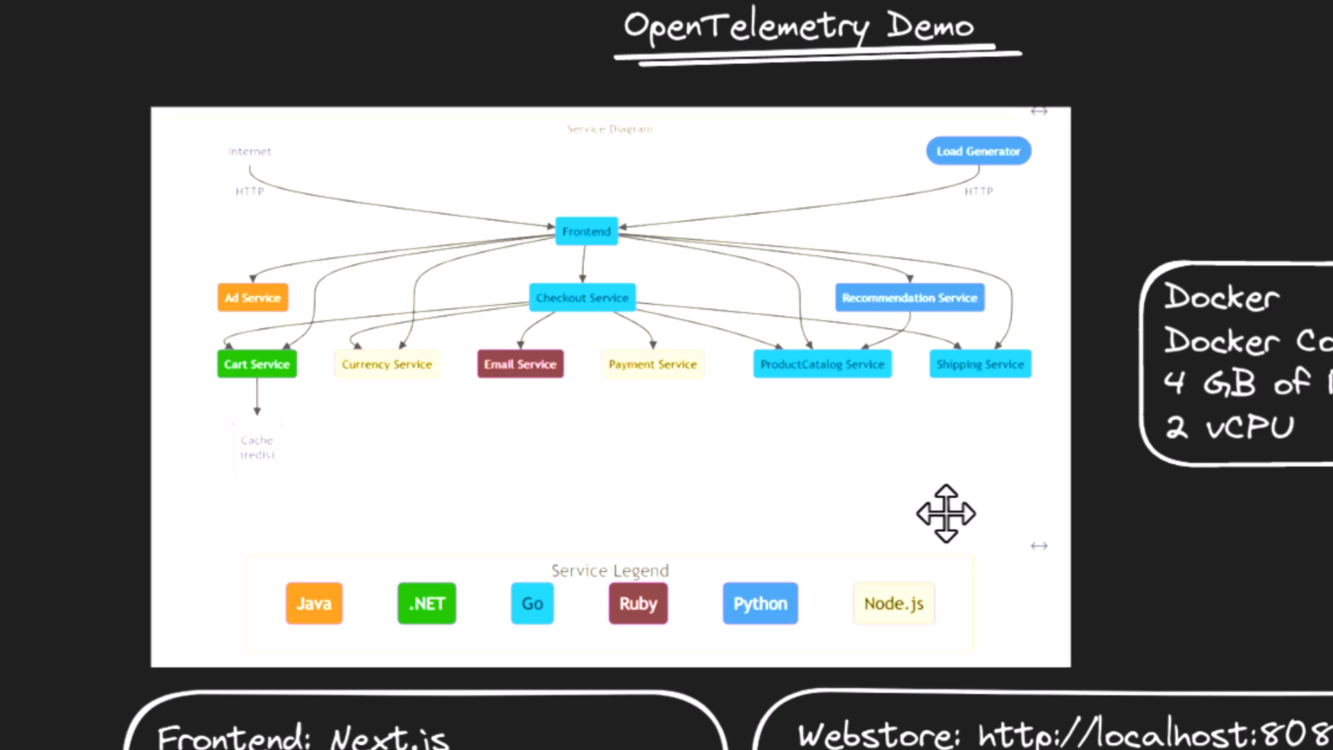
mouse_move(976, 197)
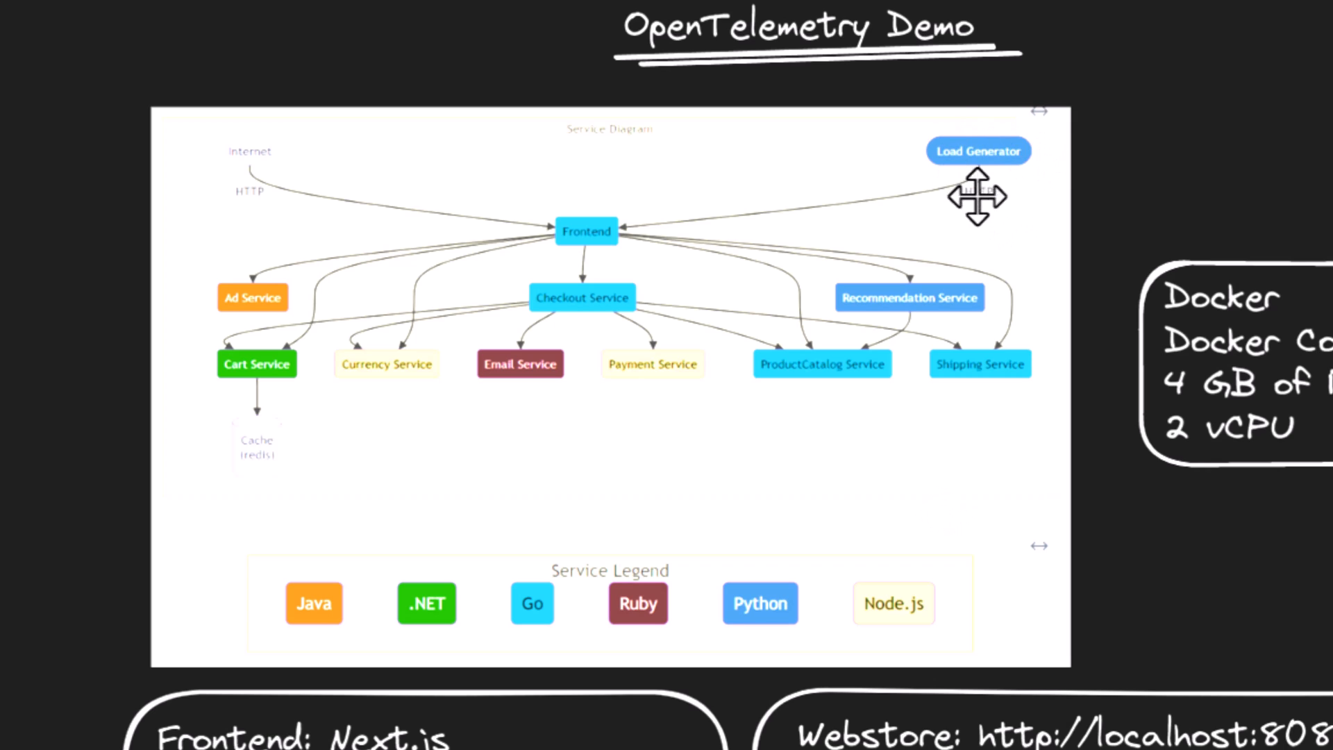
mouse_move(1035, 204)
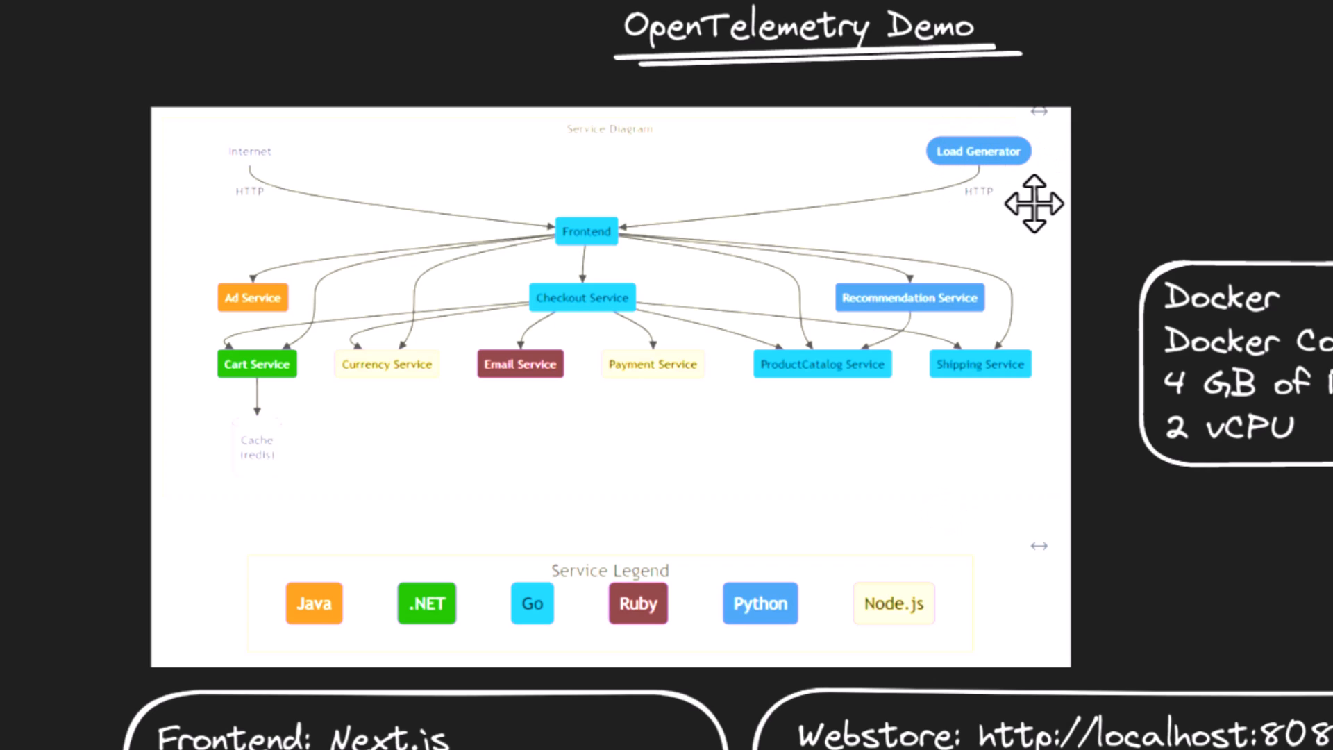
mouse_move(337, 159)
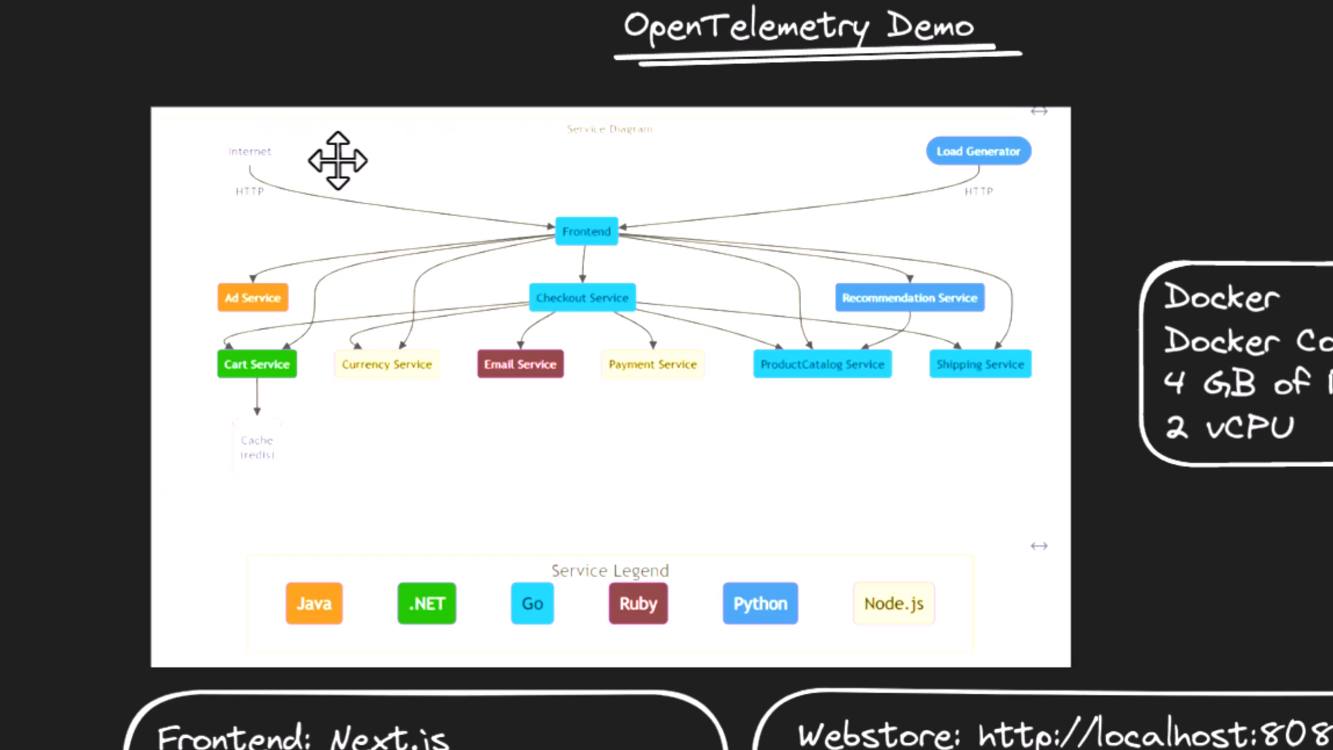
mouse_move(665, 243)
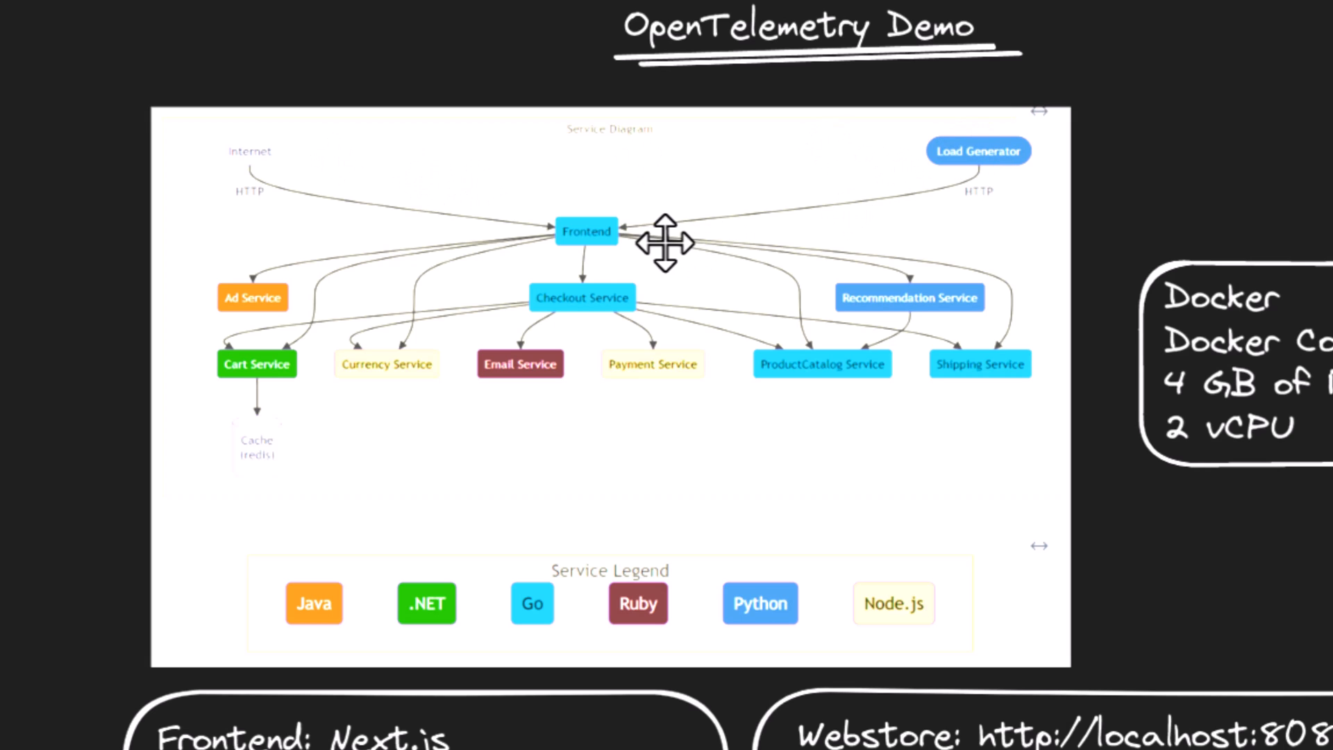
mouse_move(629, 236)
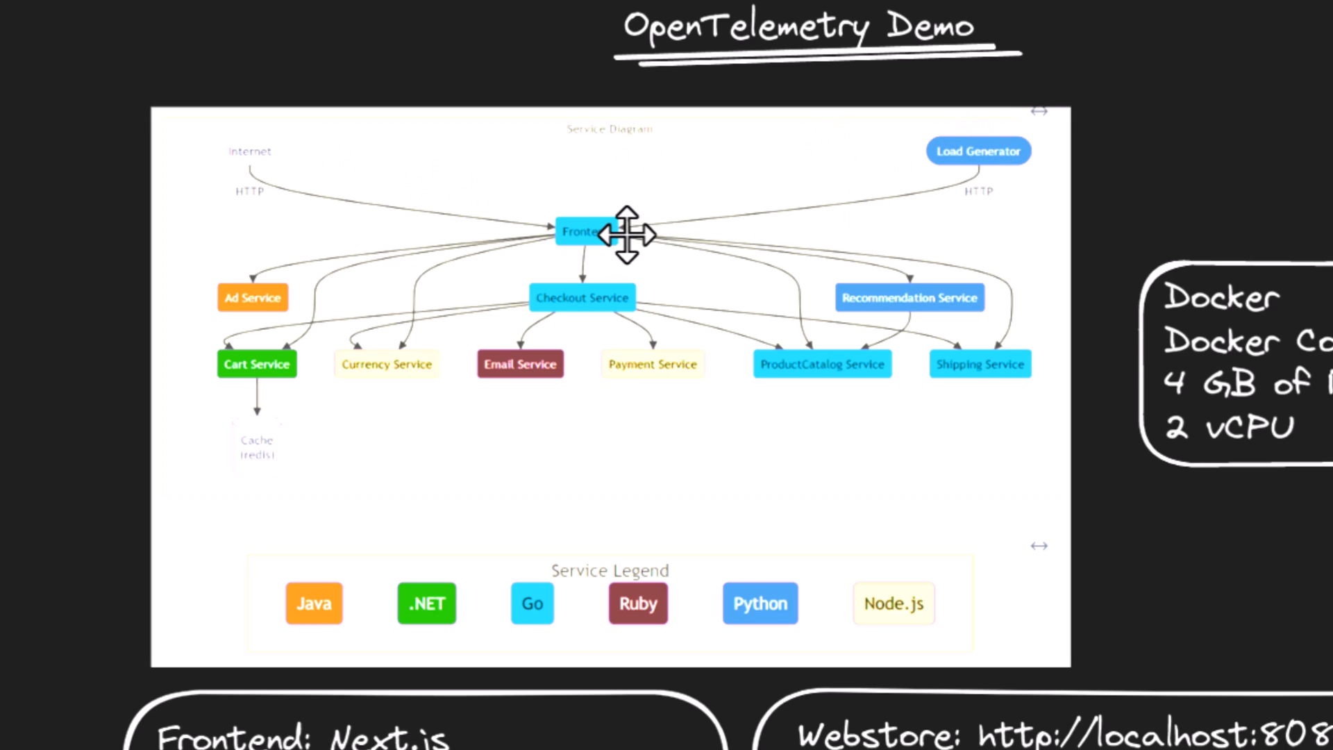
mouse_move(642, 234)
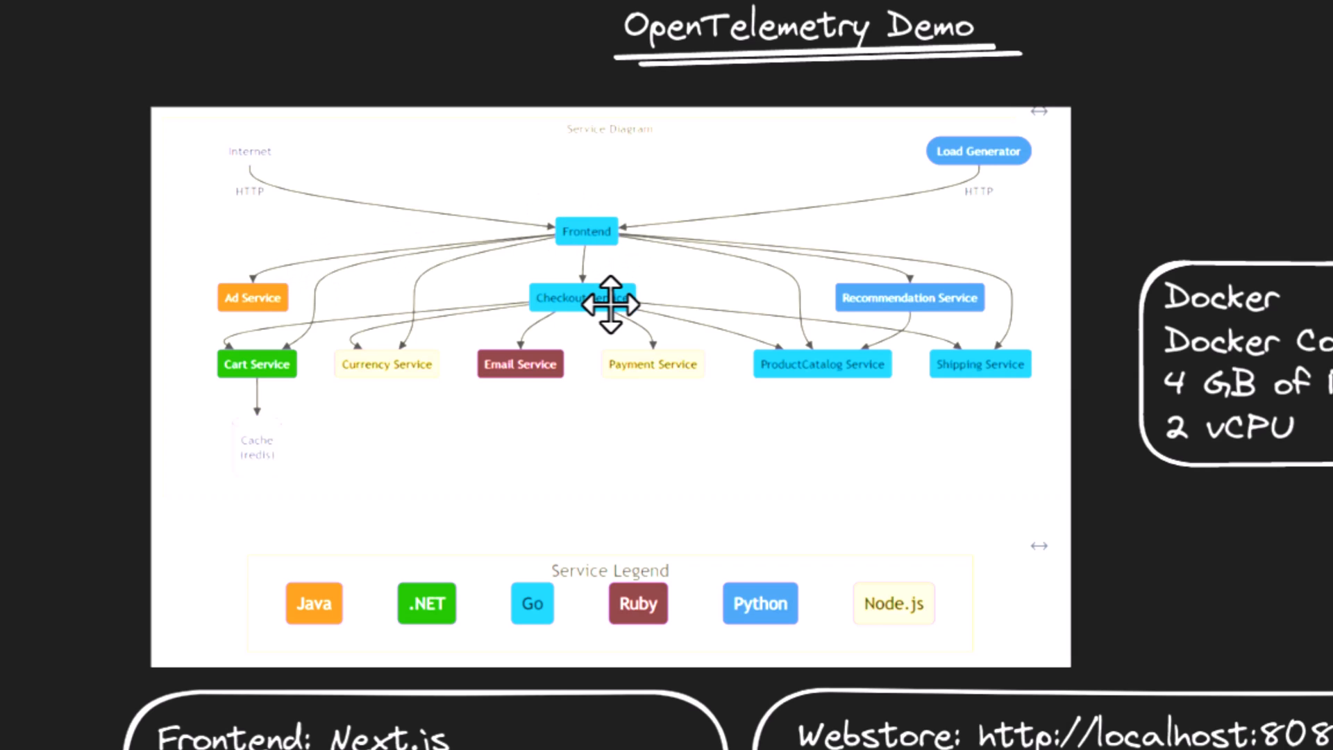
mouse_move(939, 310)
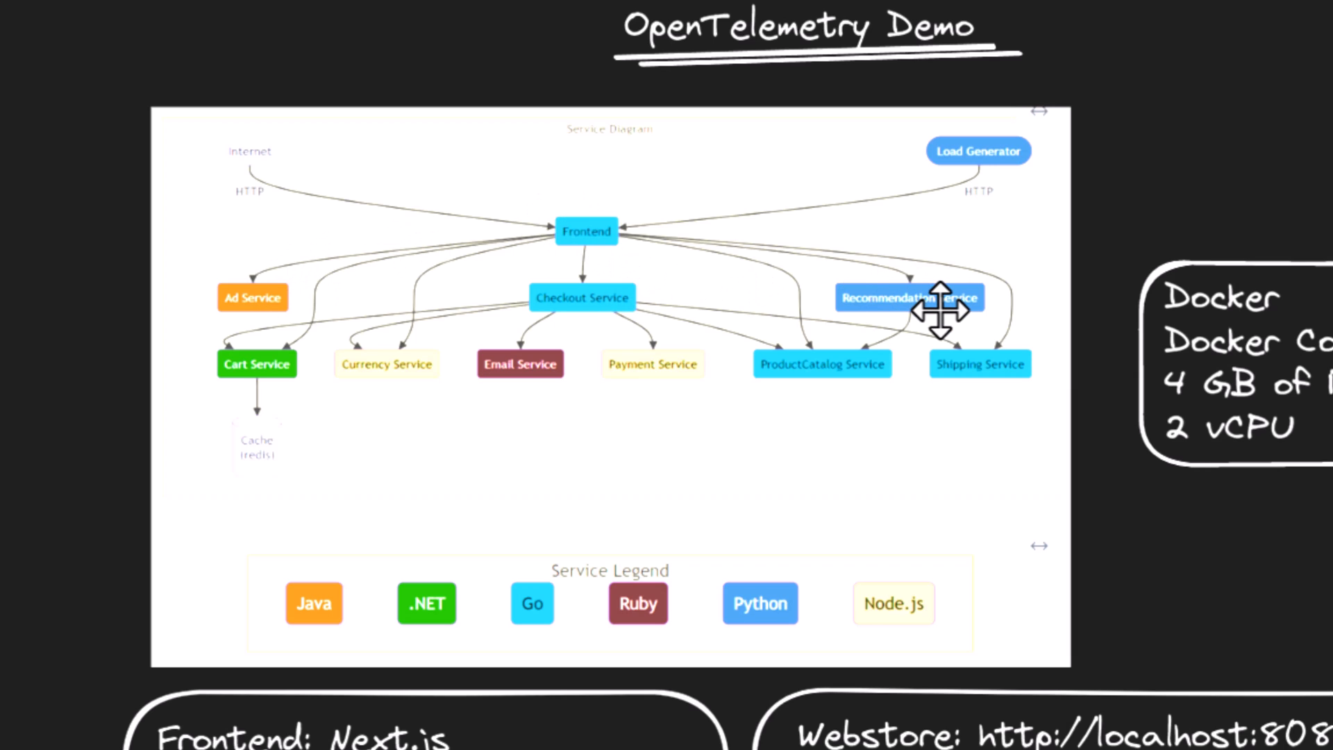
mouse_move(563, 314)
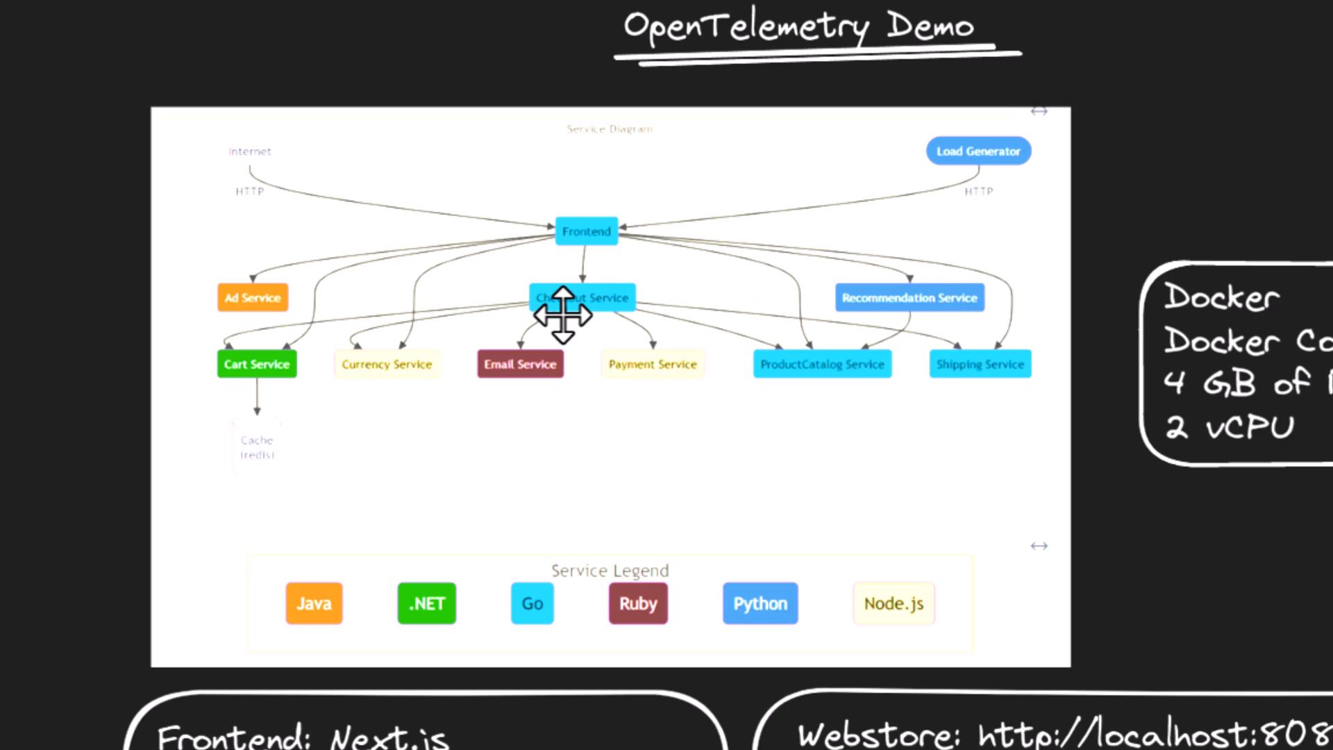
mouse_move(369, 346)
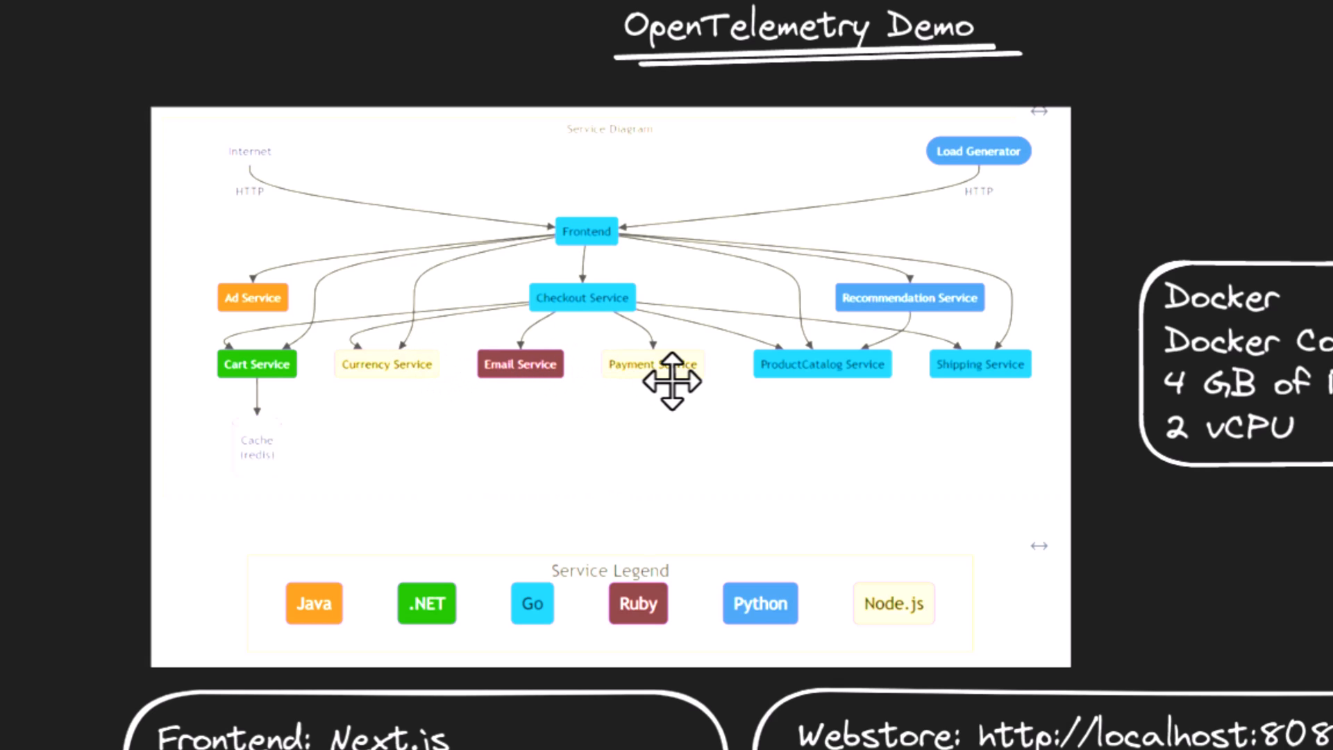
mouse_move(951, 384)
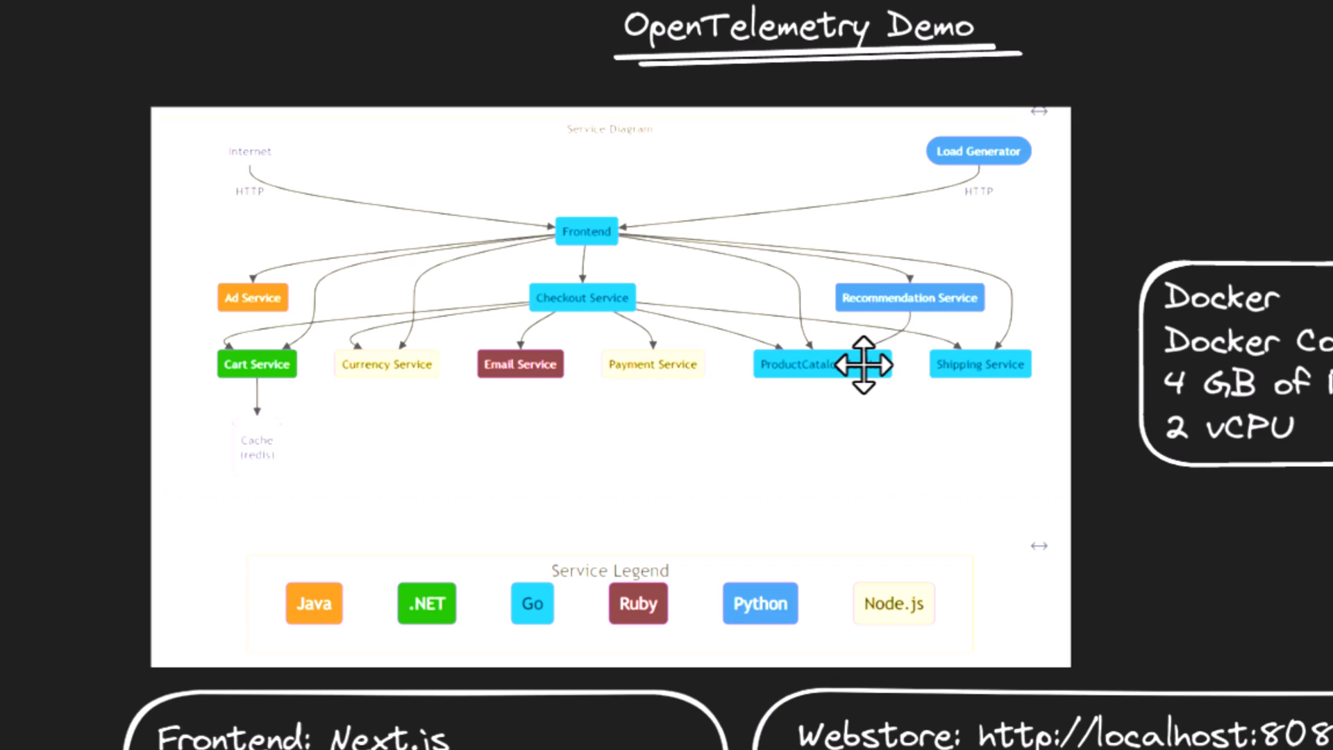
mouse_move(298, 365)
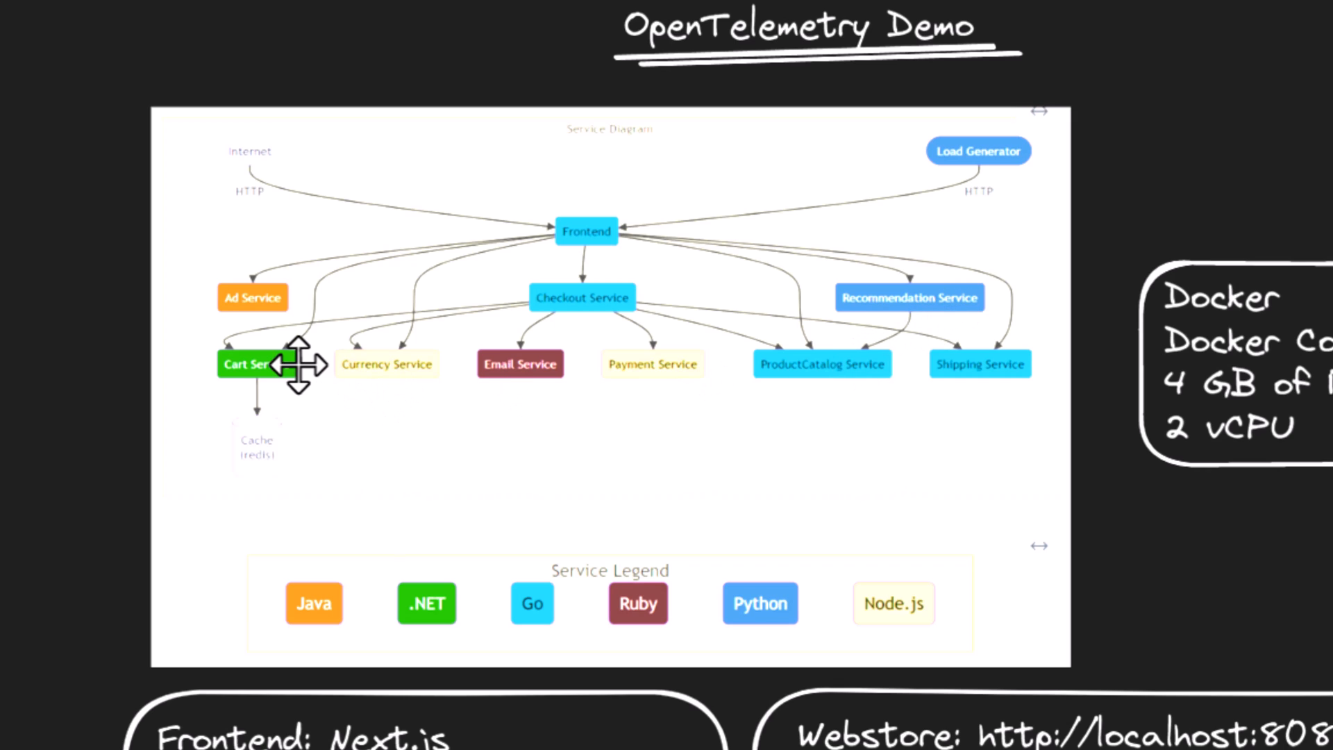
mouse_move(289, 470)
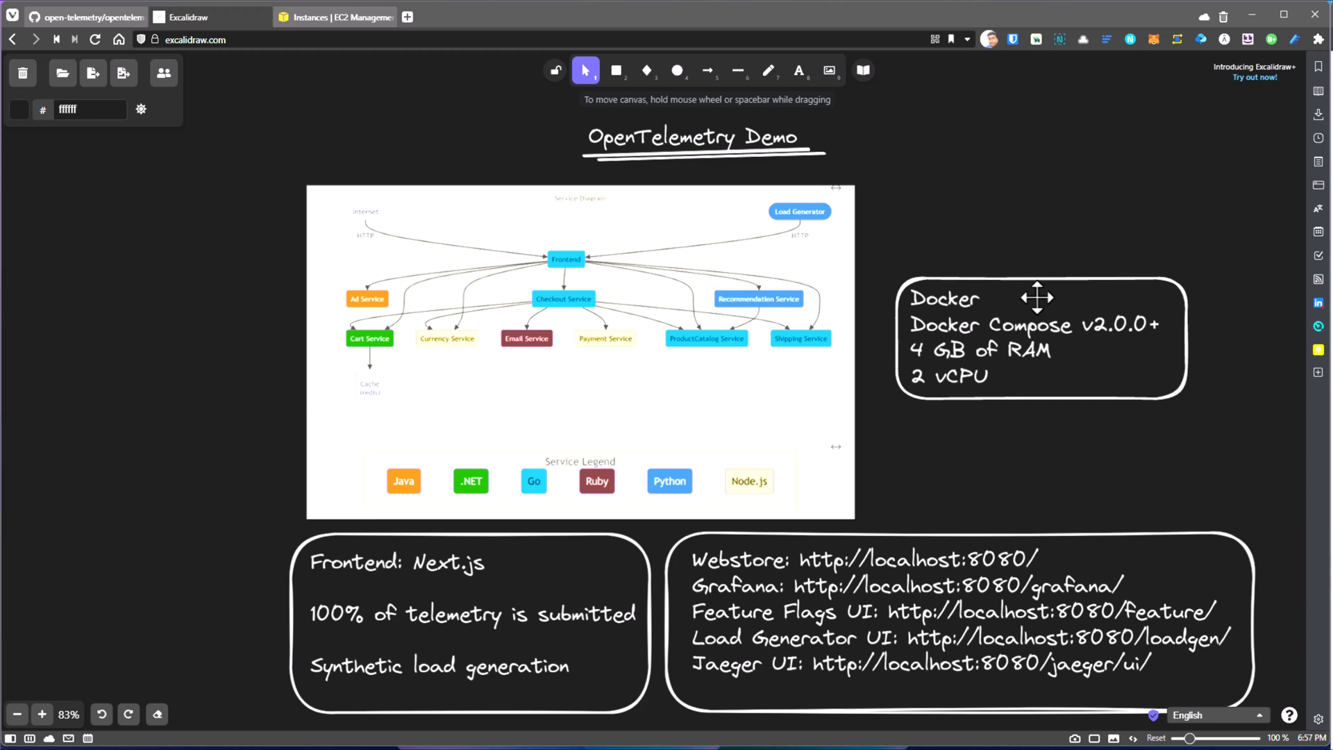
mouse_move(1074, 364)
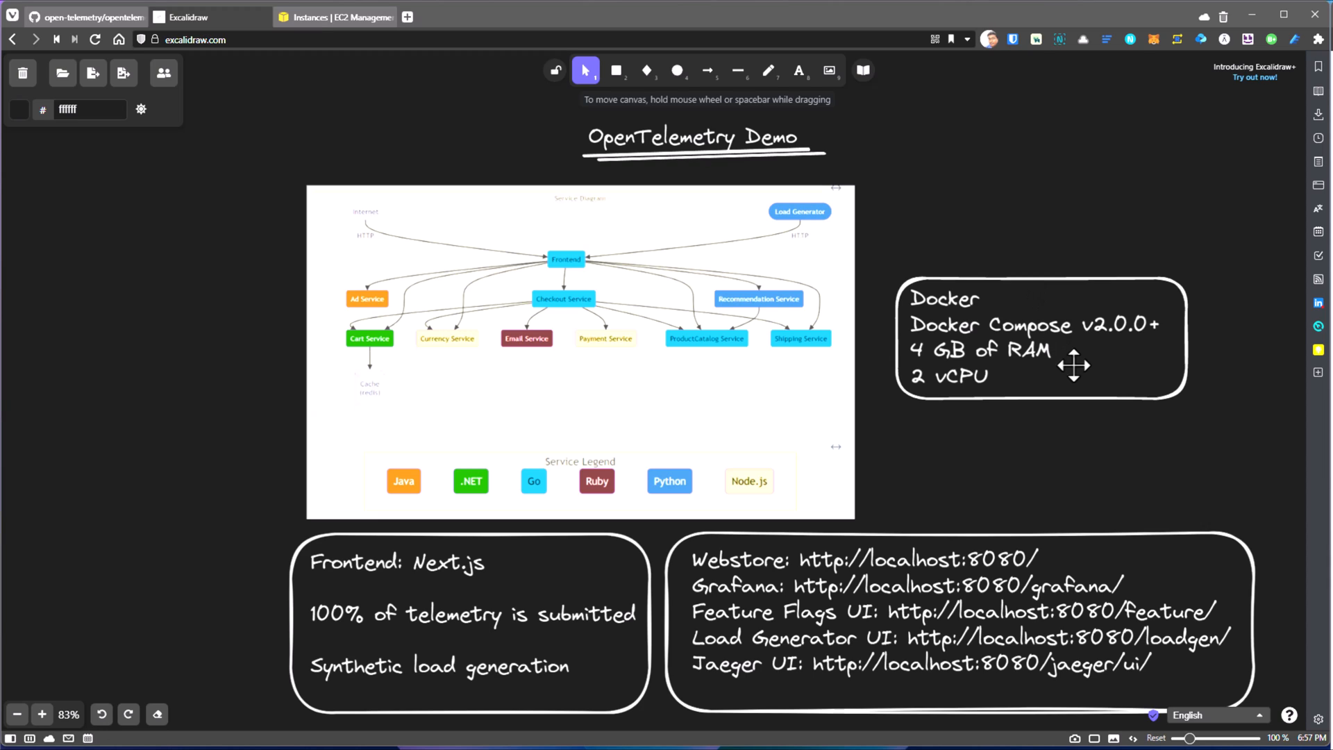
mouse_move(1064, 379)
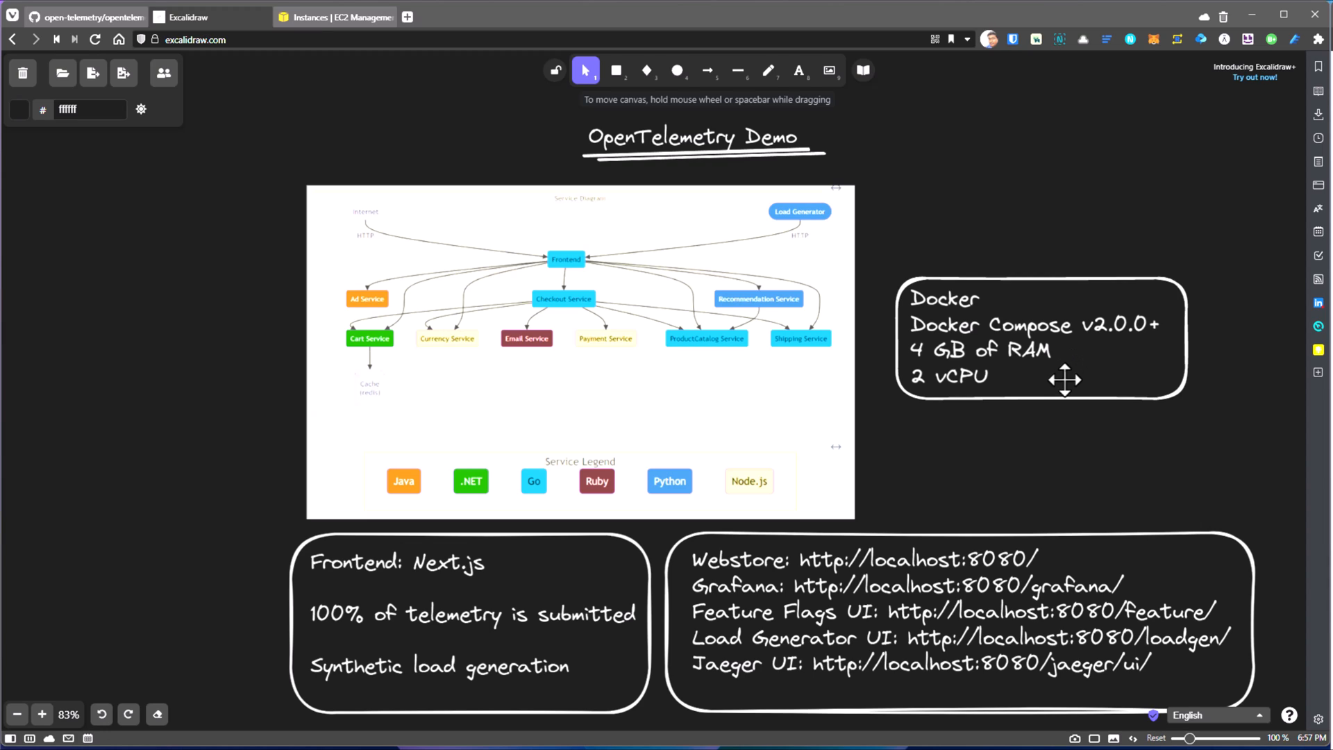
mouse_move(1062, 382)
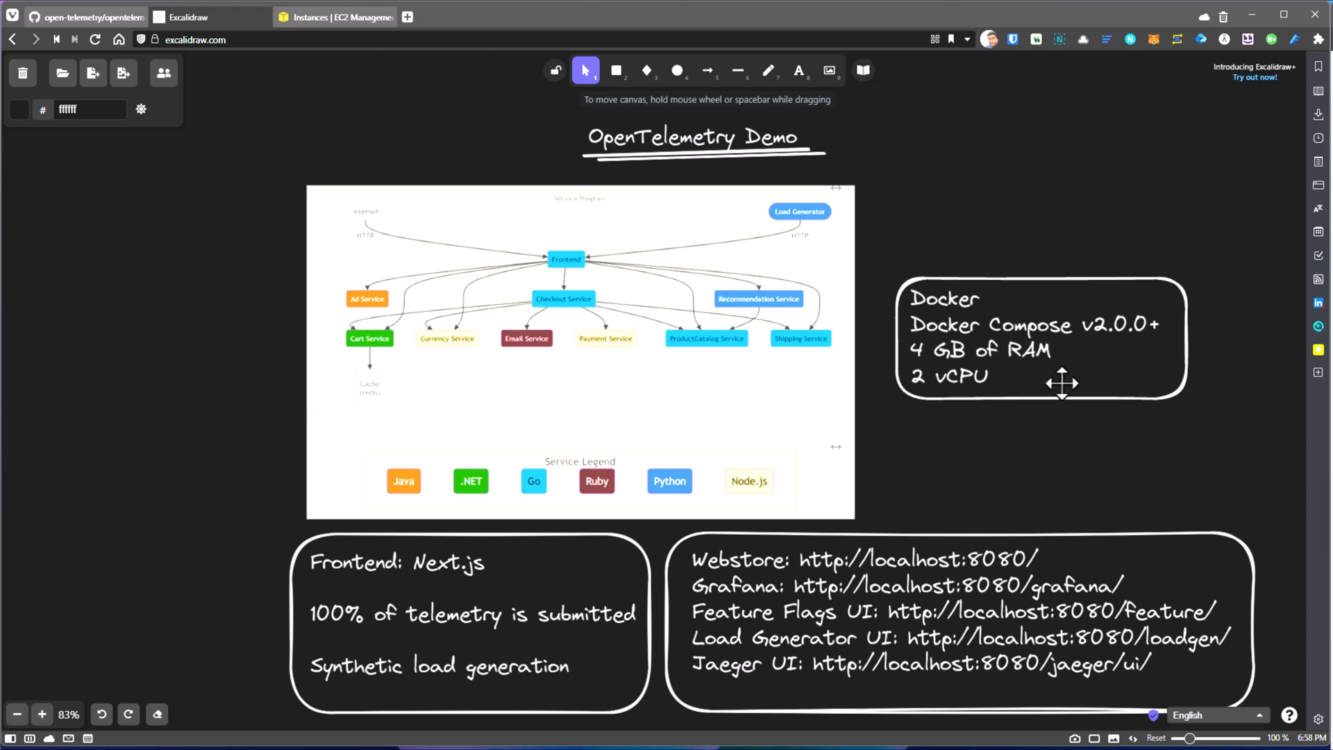
mouse_move(496, 624)
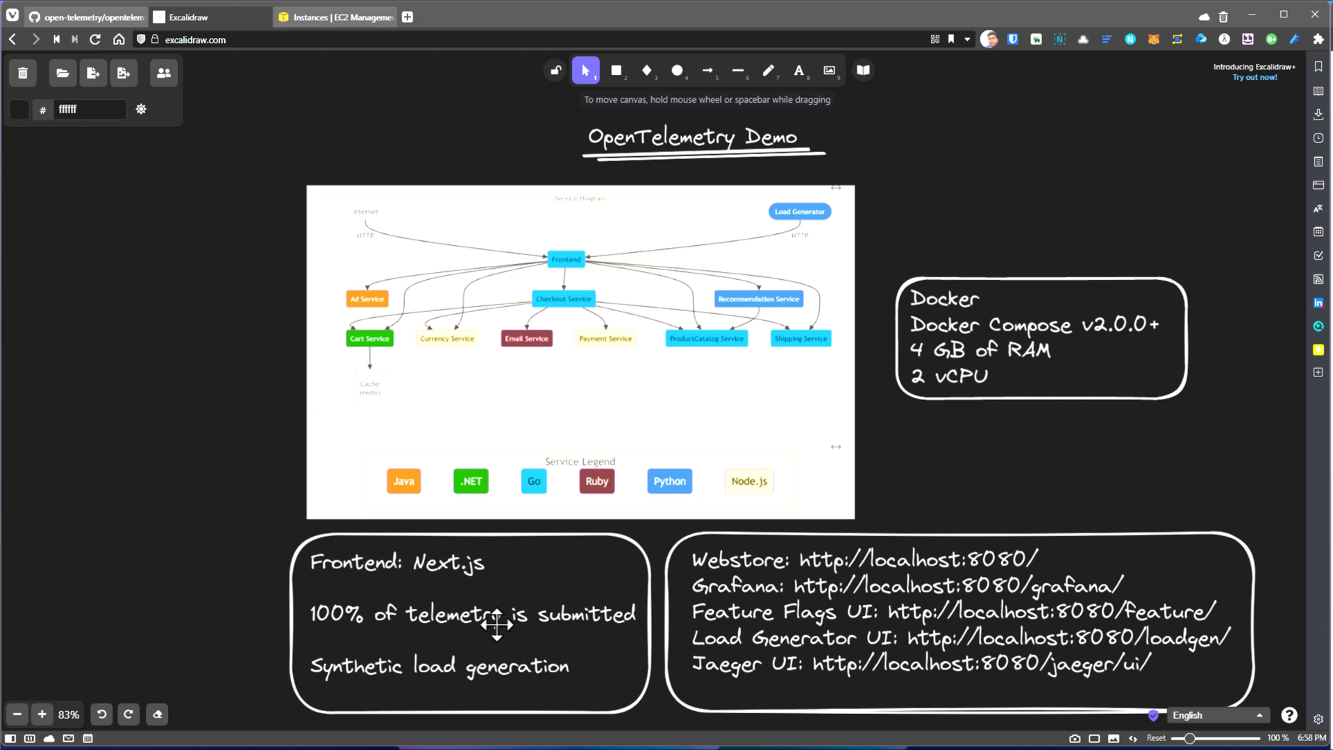
mouse_move(515, 702)
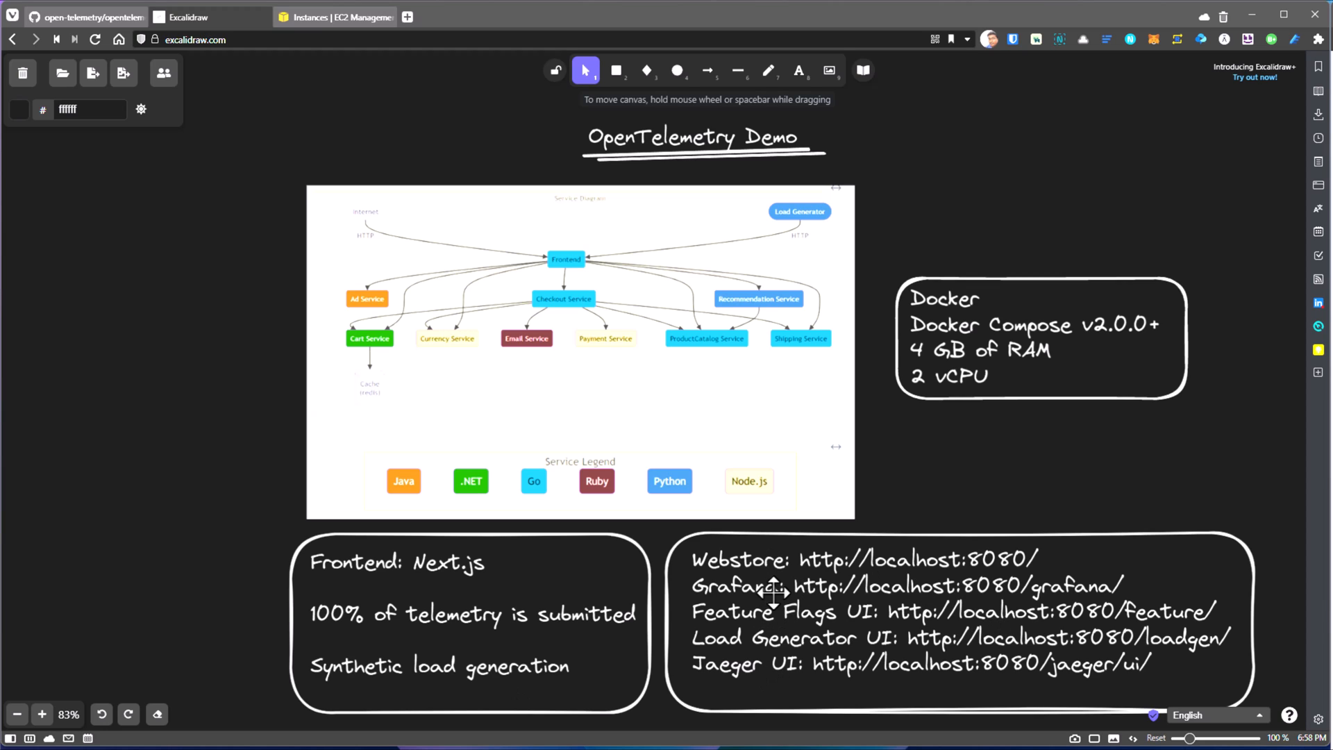
mouse_move(1034, 555)
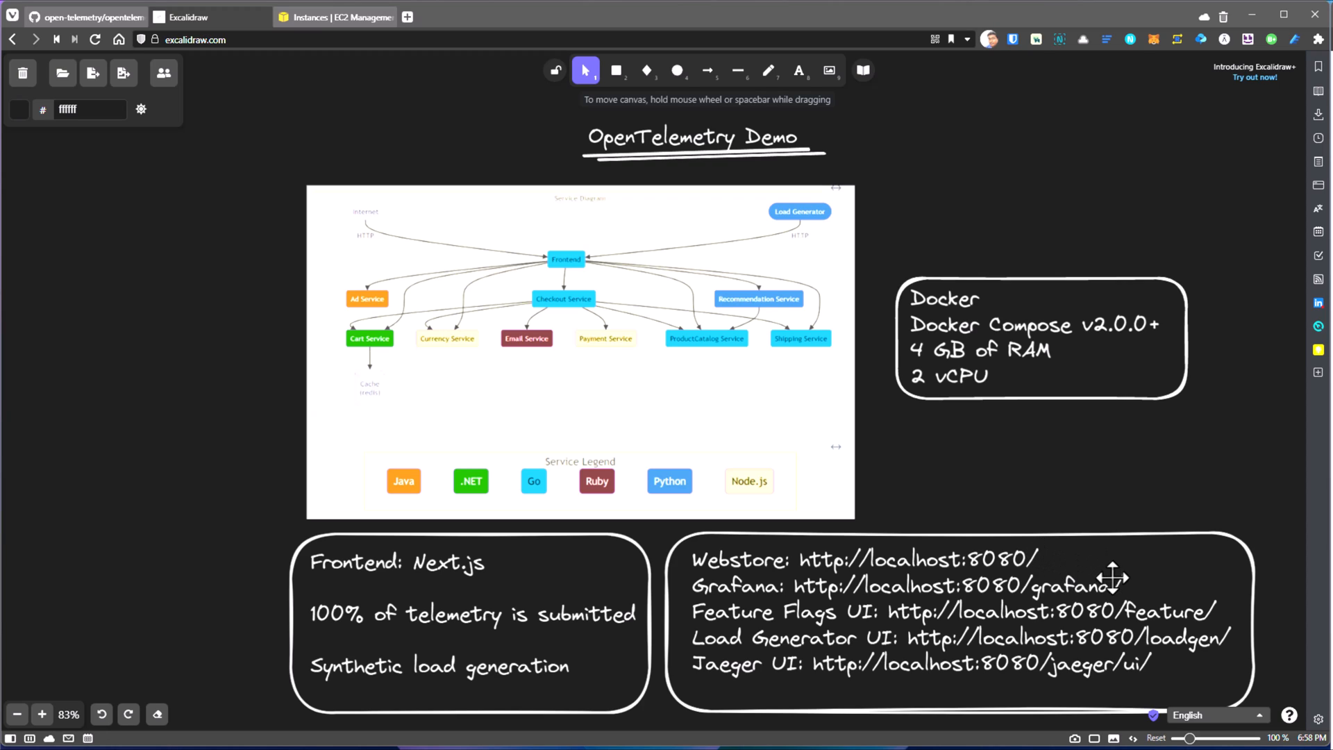
mouse_move(1201, 606)
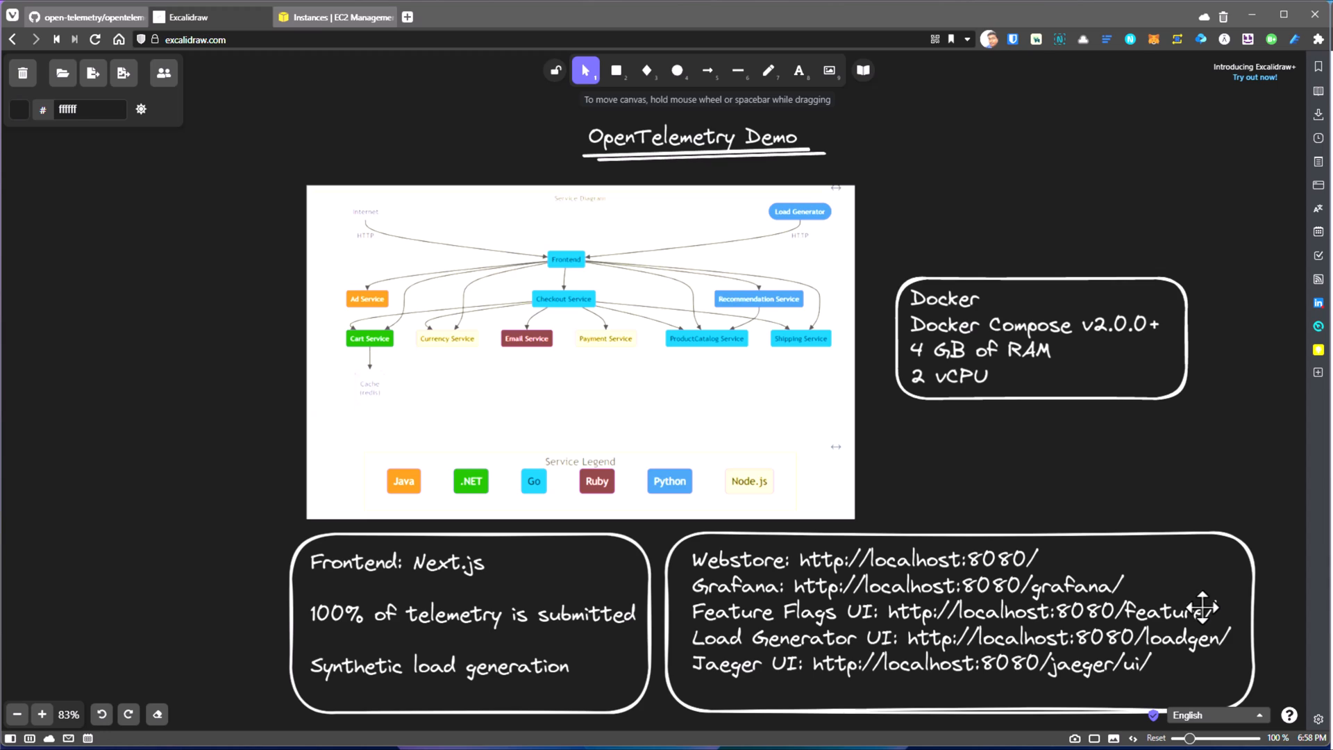
mouse_move(1245, 666)
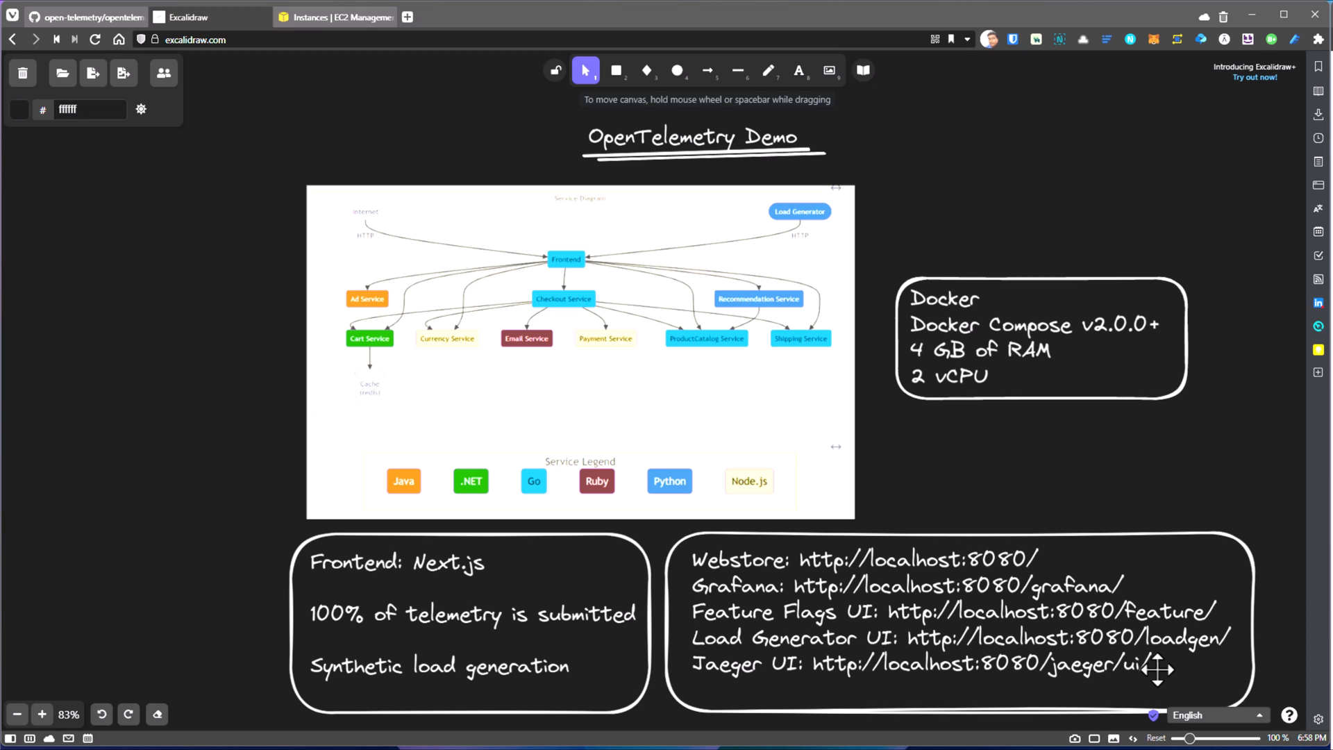
mouse_move(1155, 669)
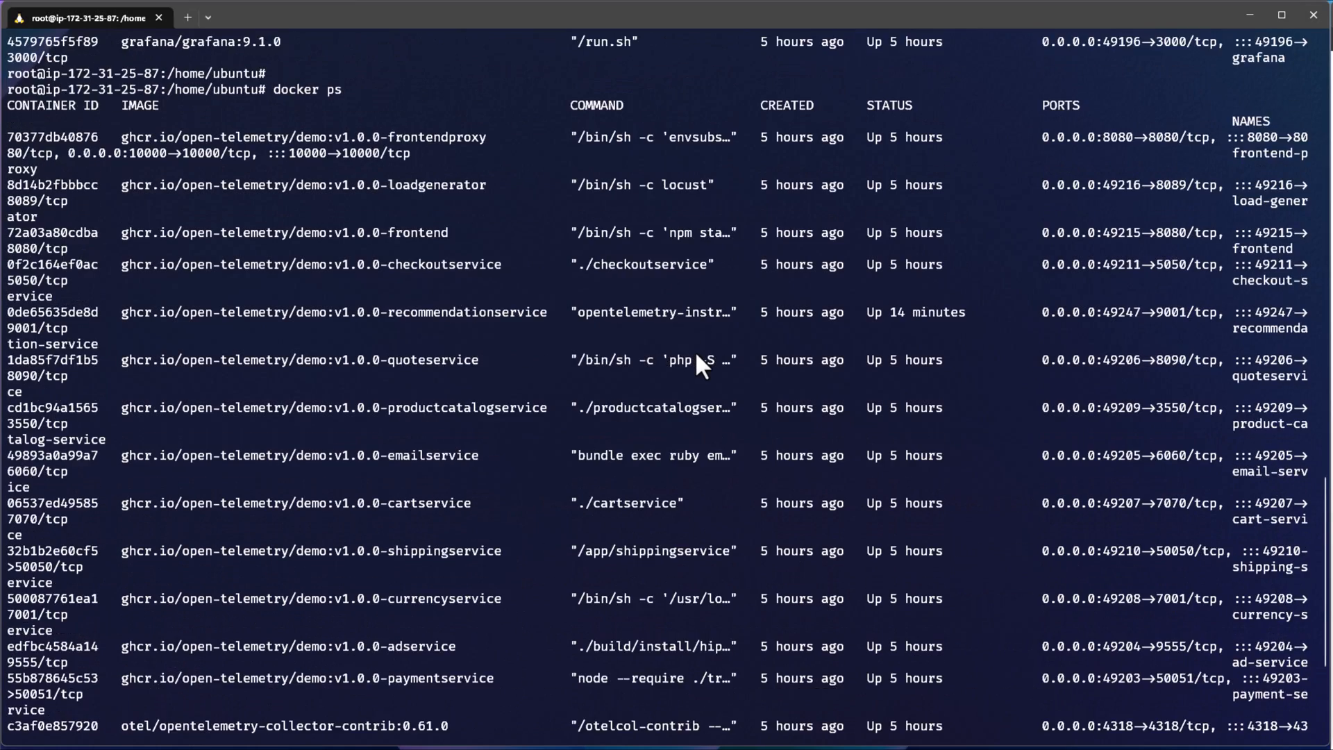
Scroll through the docker ps output to see the remaining demo containers.
scroll(down, 3)
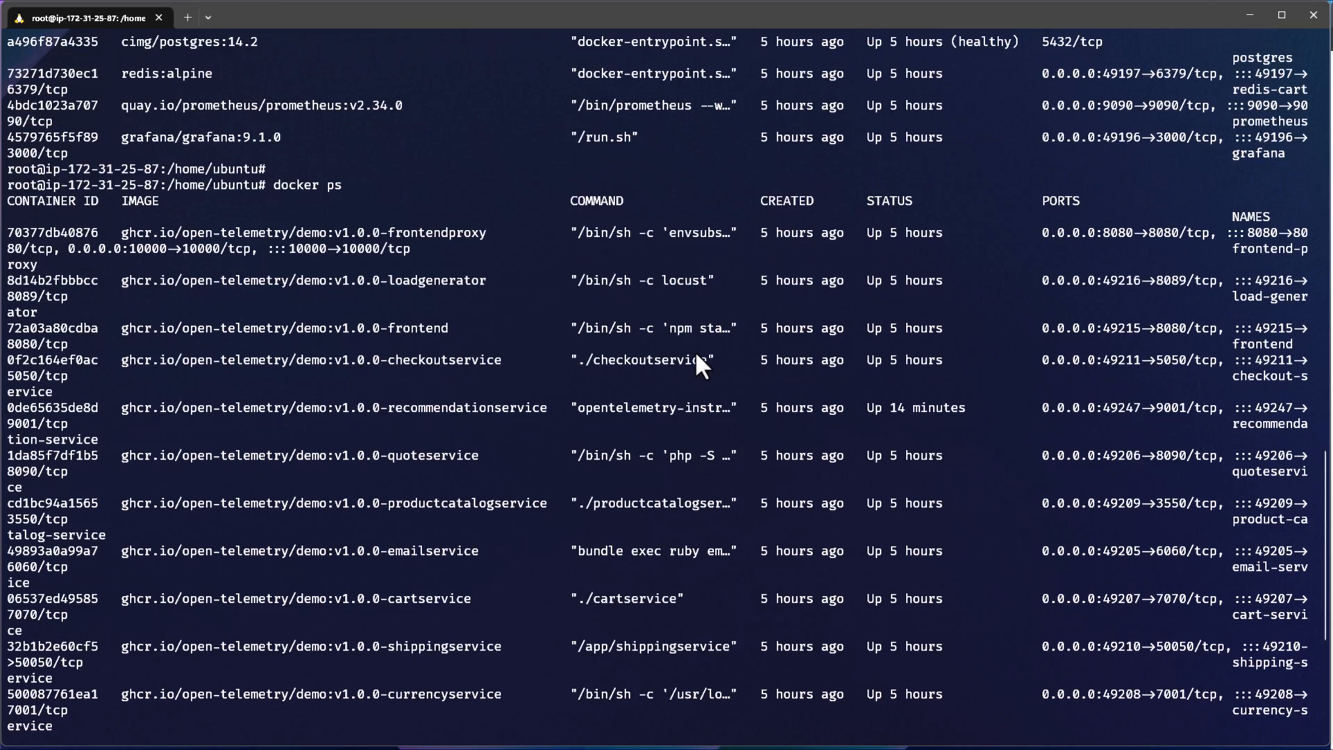
scroll(down, 3)
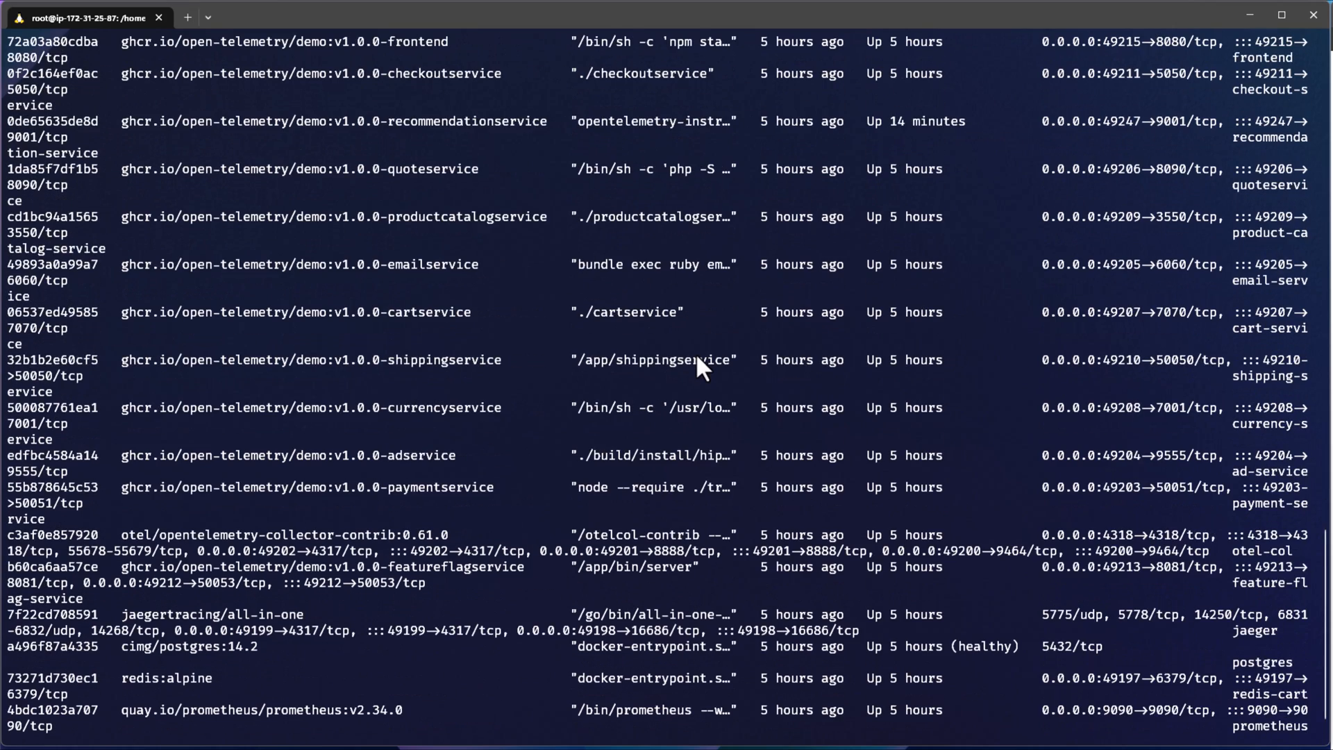
scroll(down, 3)
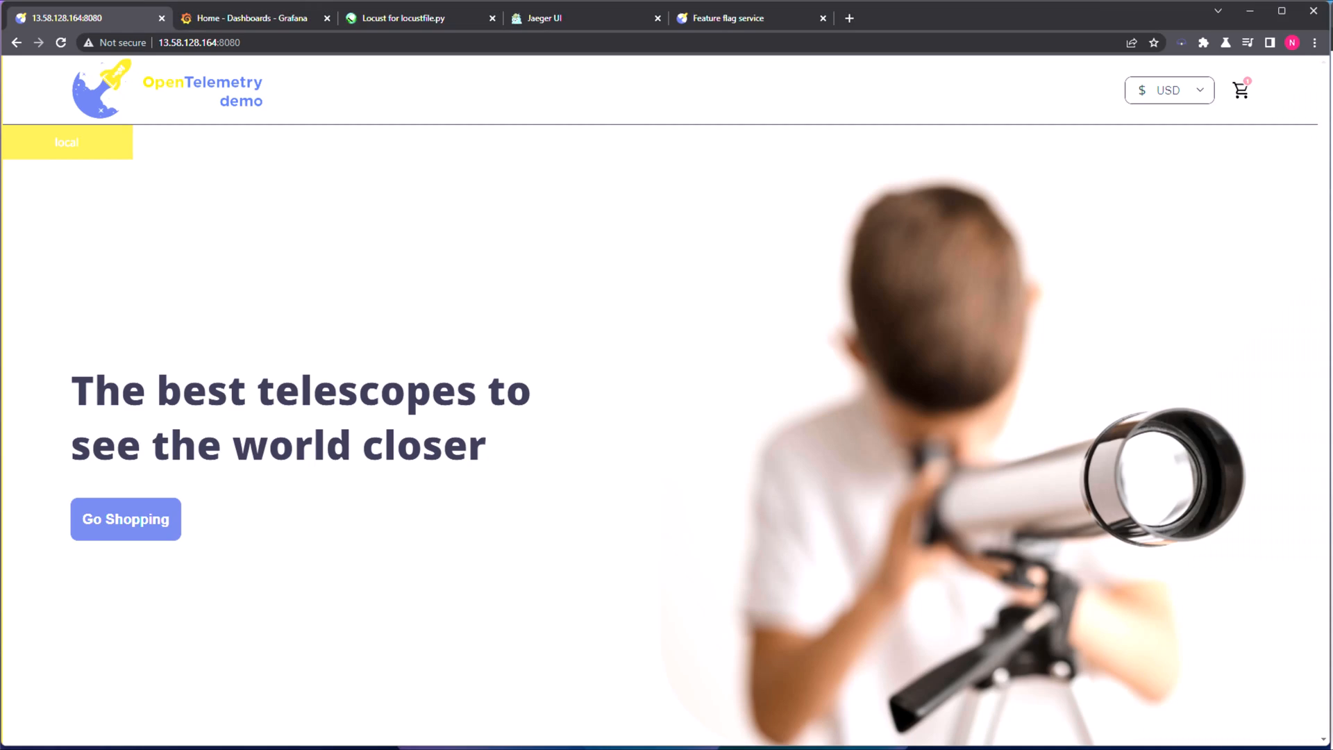
mouse_move(581, 328)
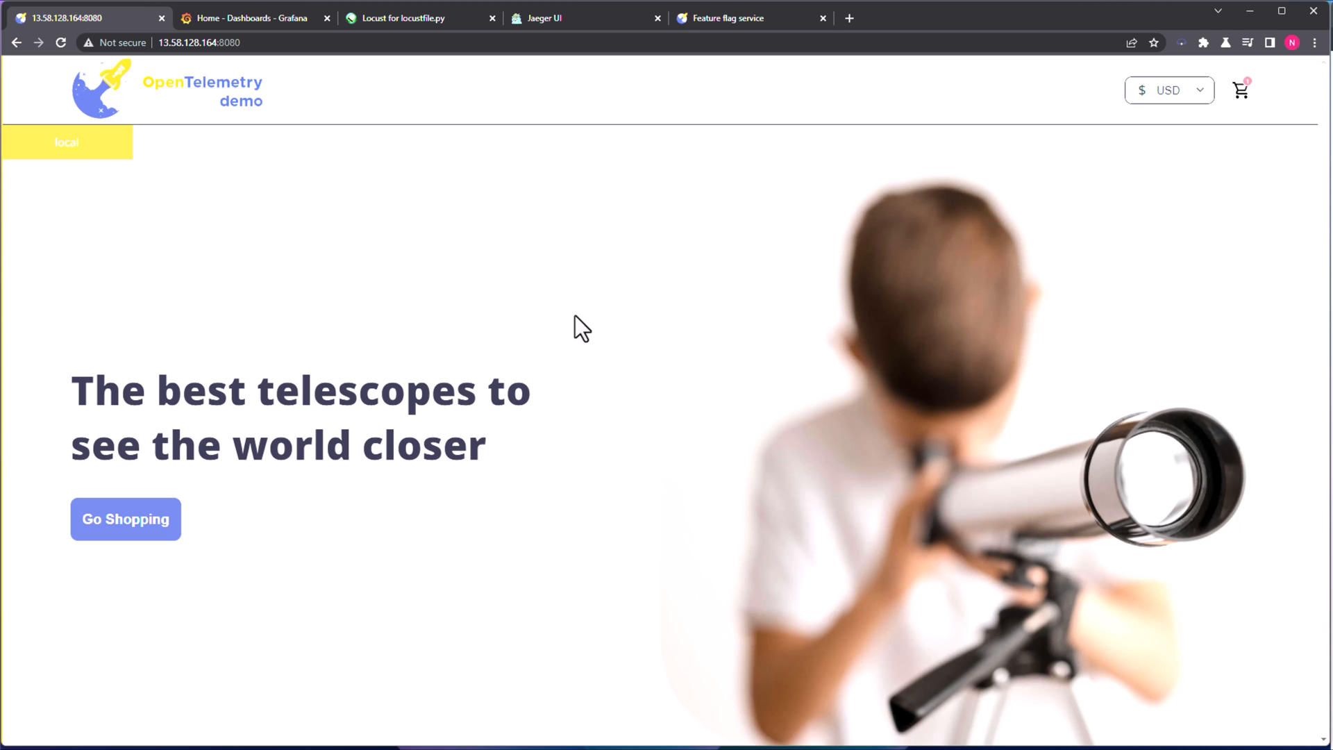
mouse_move(584, 491)
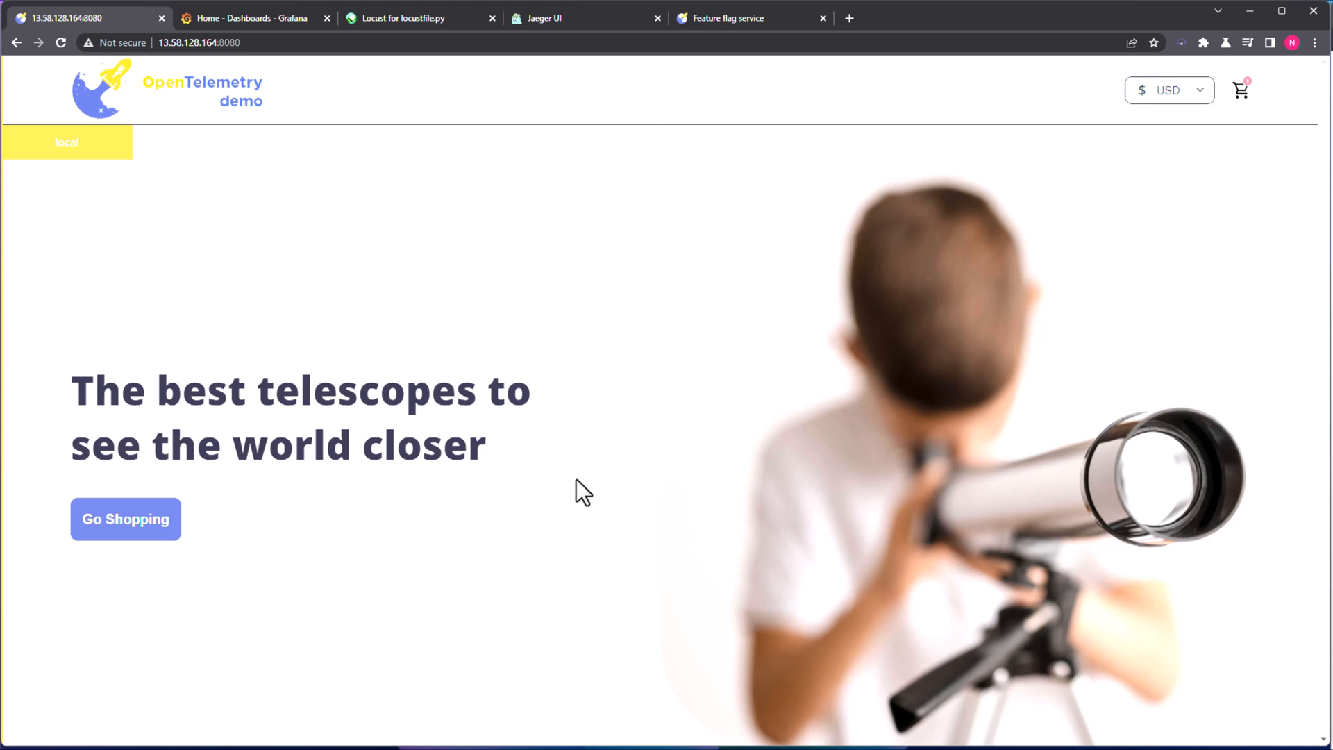
Add the Starsense Explorer Refractor Telescope to the cart and place the order.
scroll(down, 3)
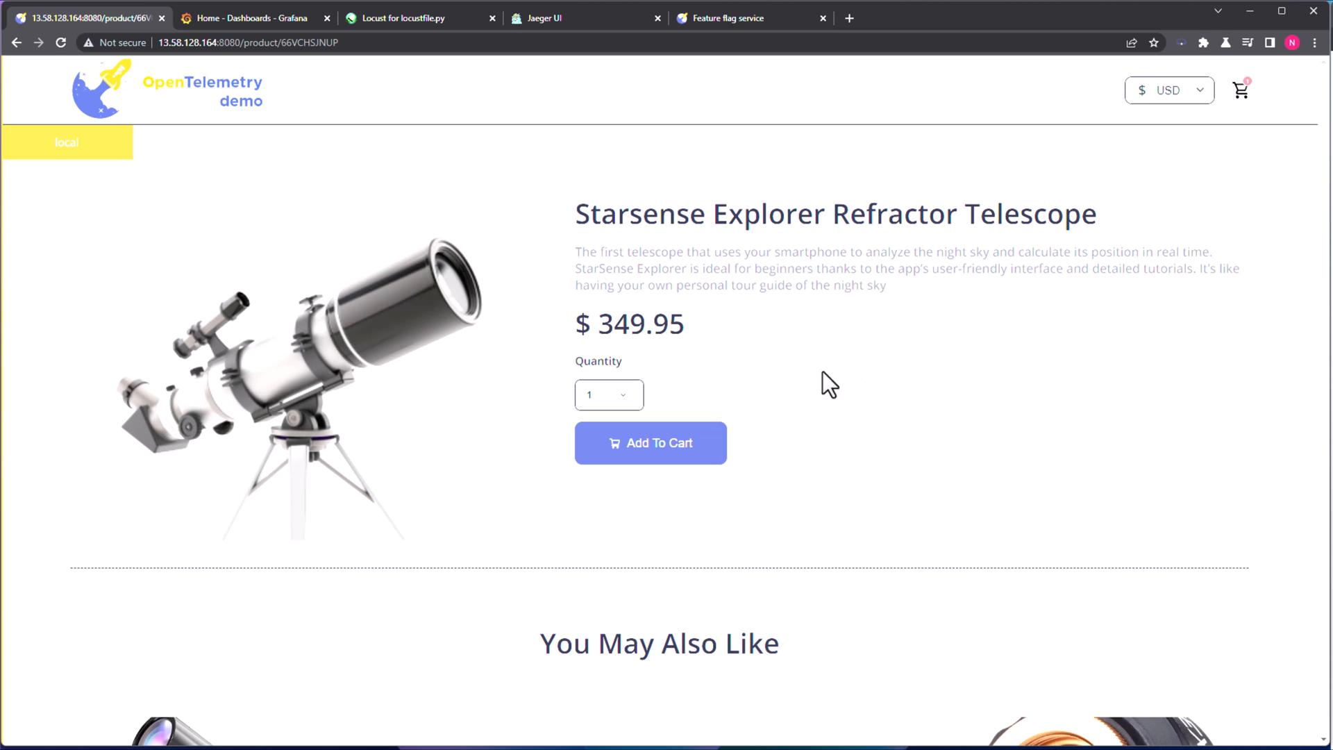
click(650, 442)
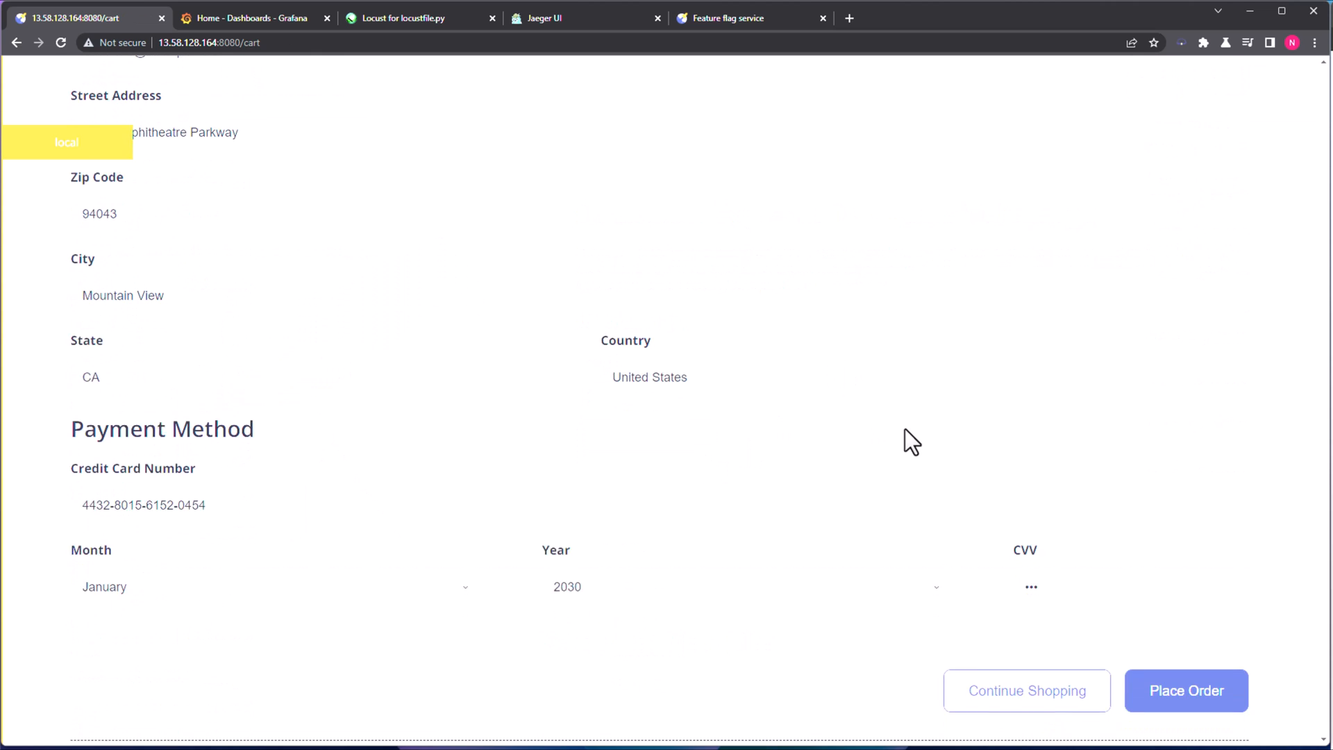
click(1185, 689)
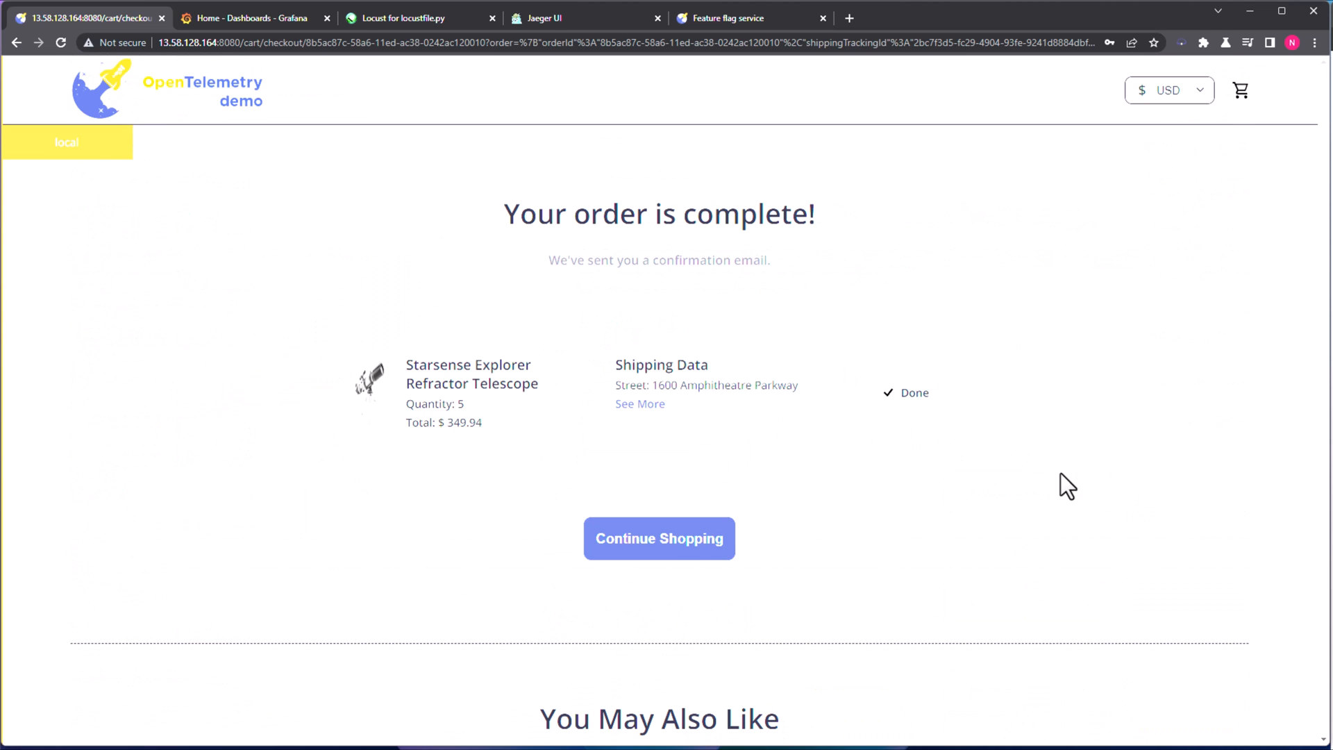
mouse_move(204, 106)
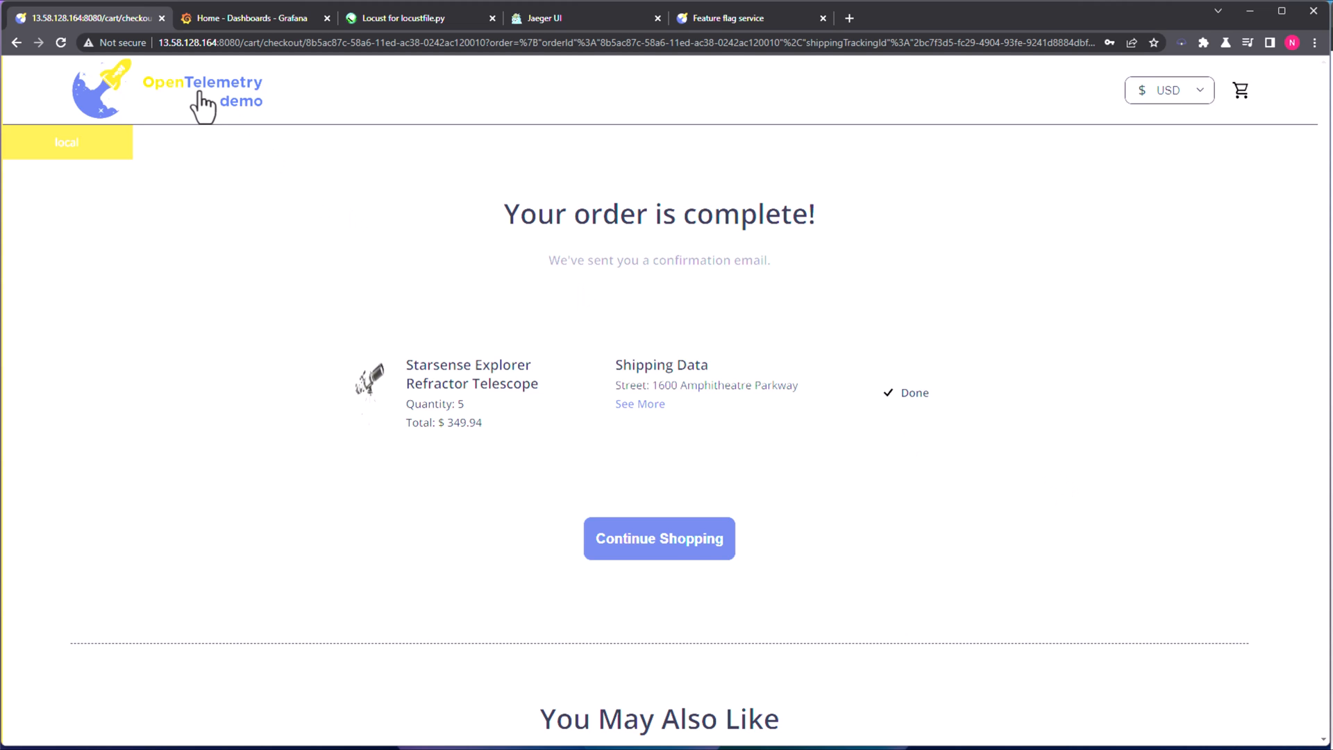
Return to the store home, view the currency list, and reopen the telescope page.
click(659, 538)
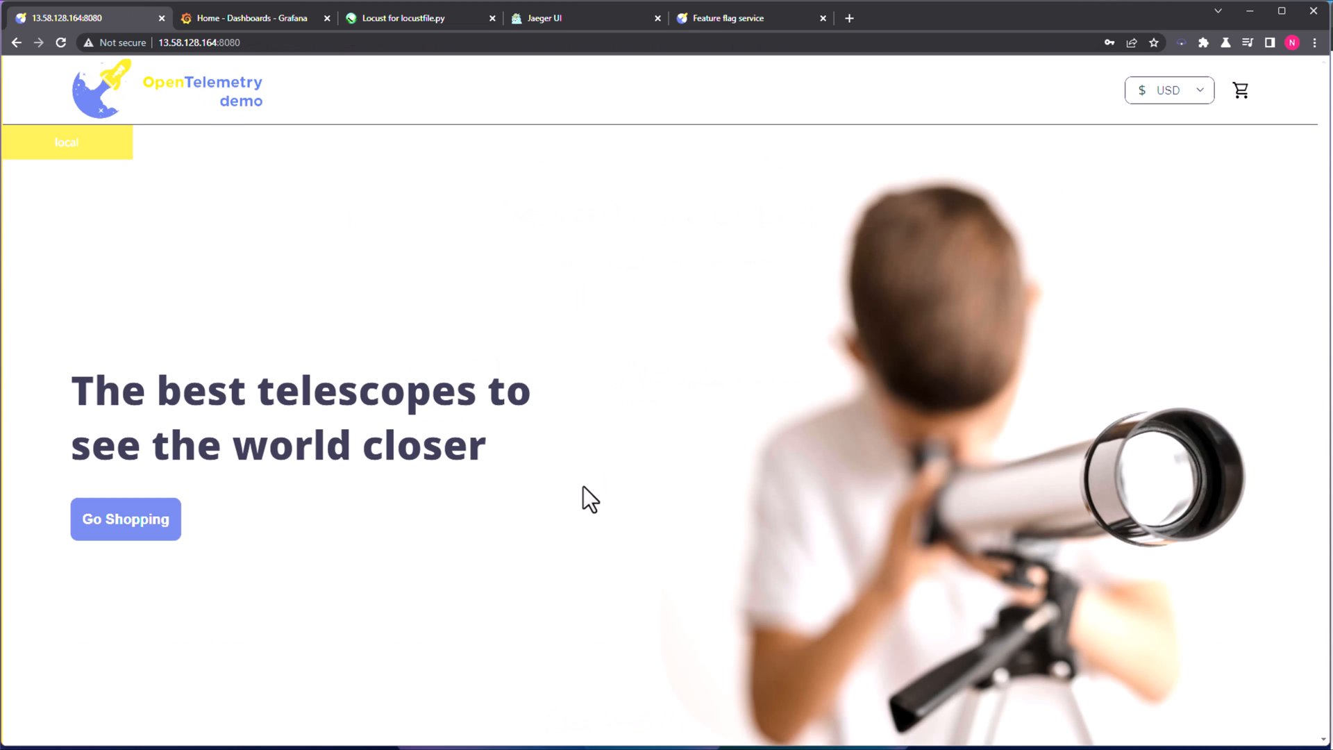
click(1170, 90)
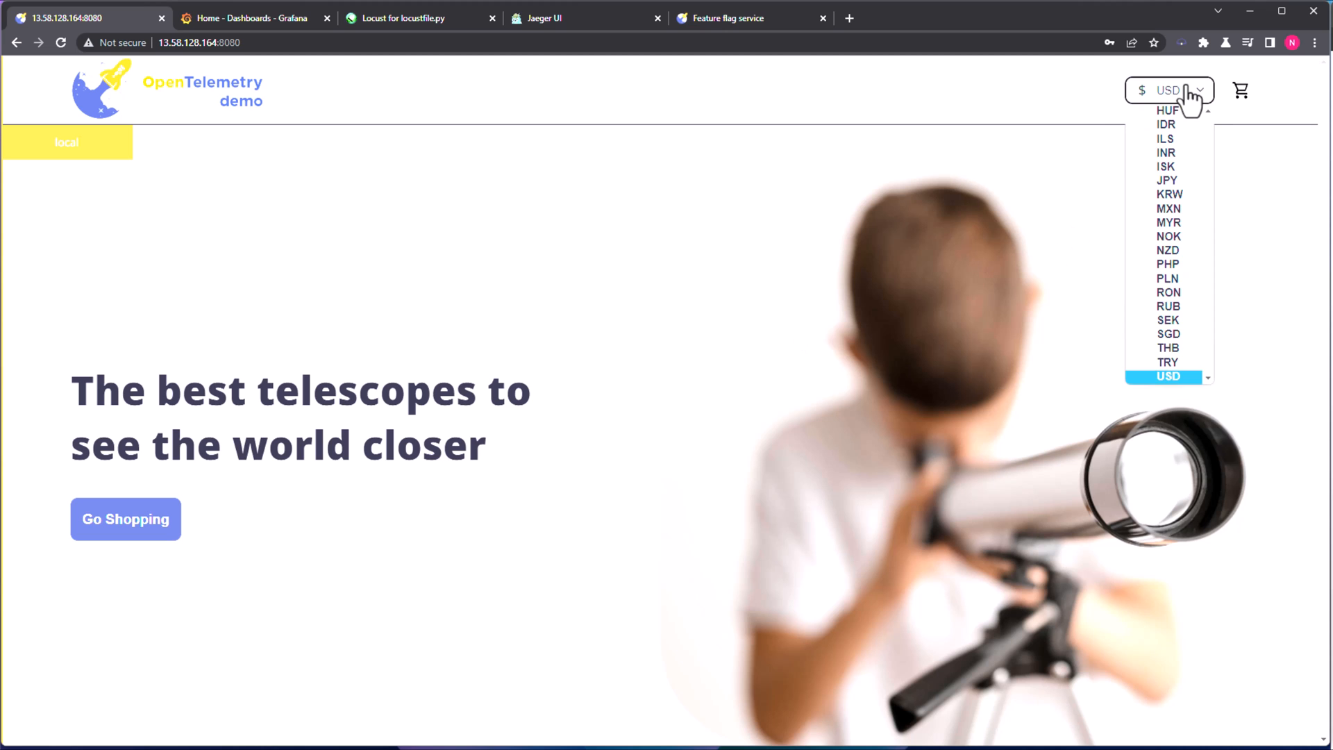
mouse_move(1167, 110)
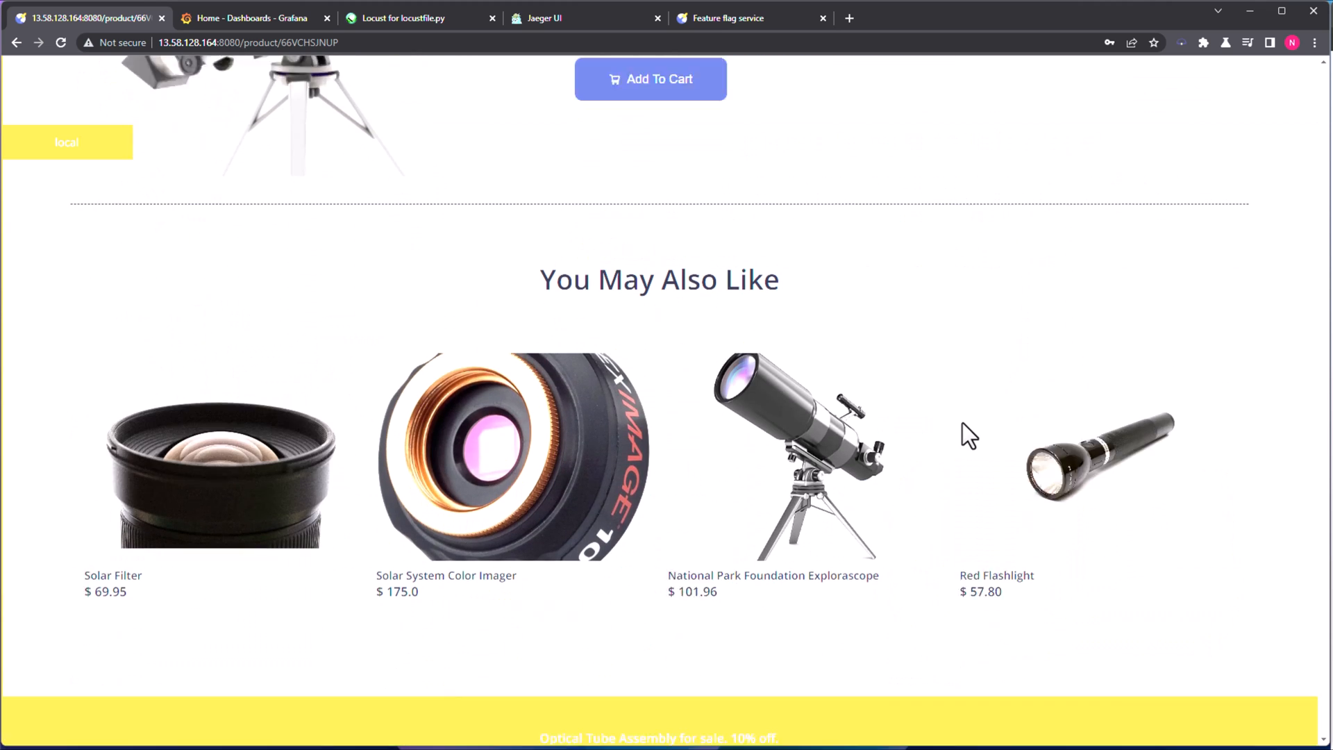
scroll(down, 3)
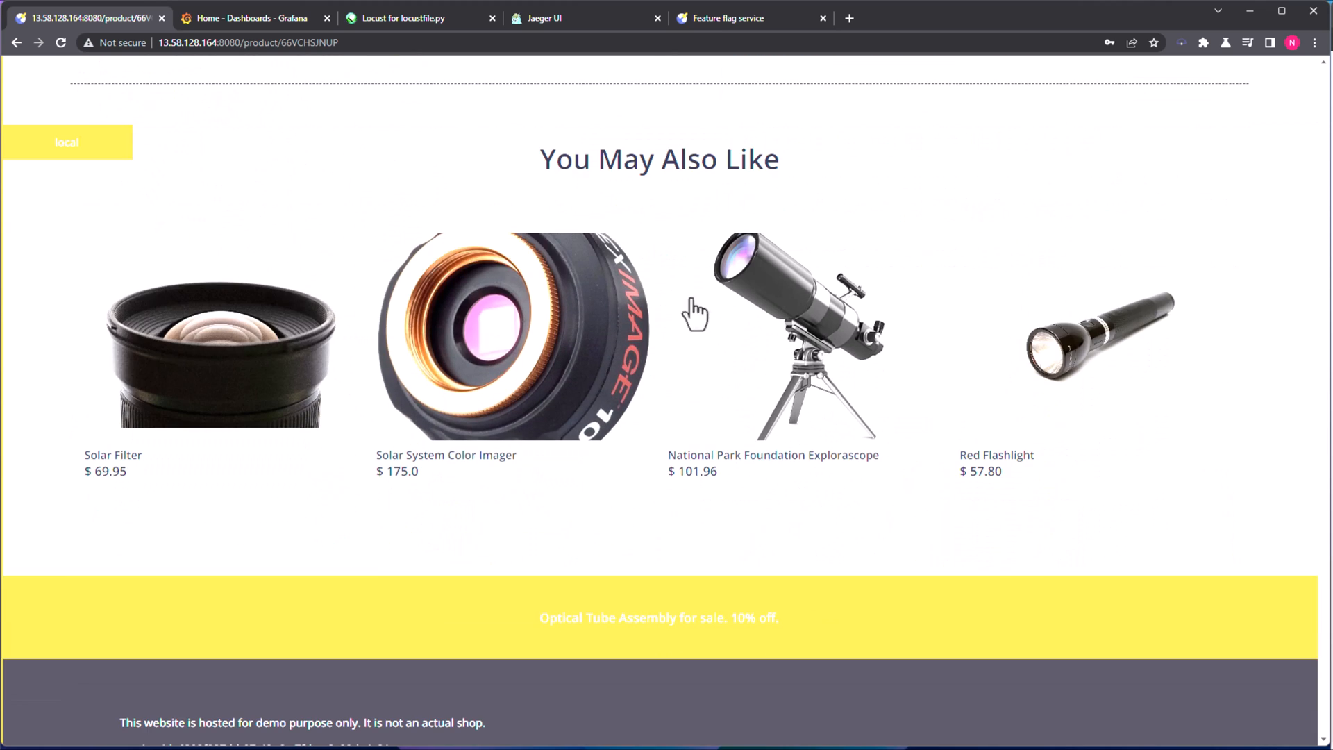
mouse_move(741, 189)
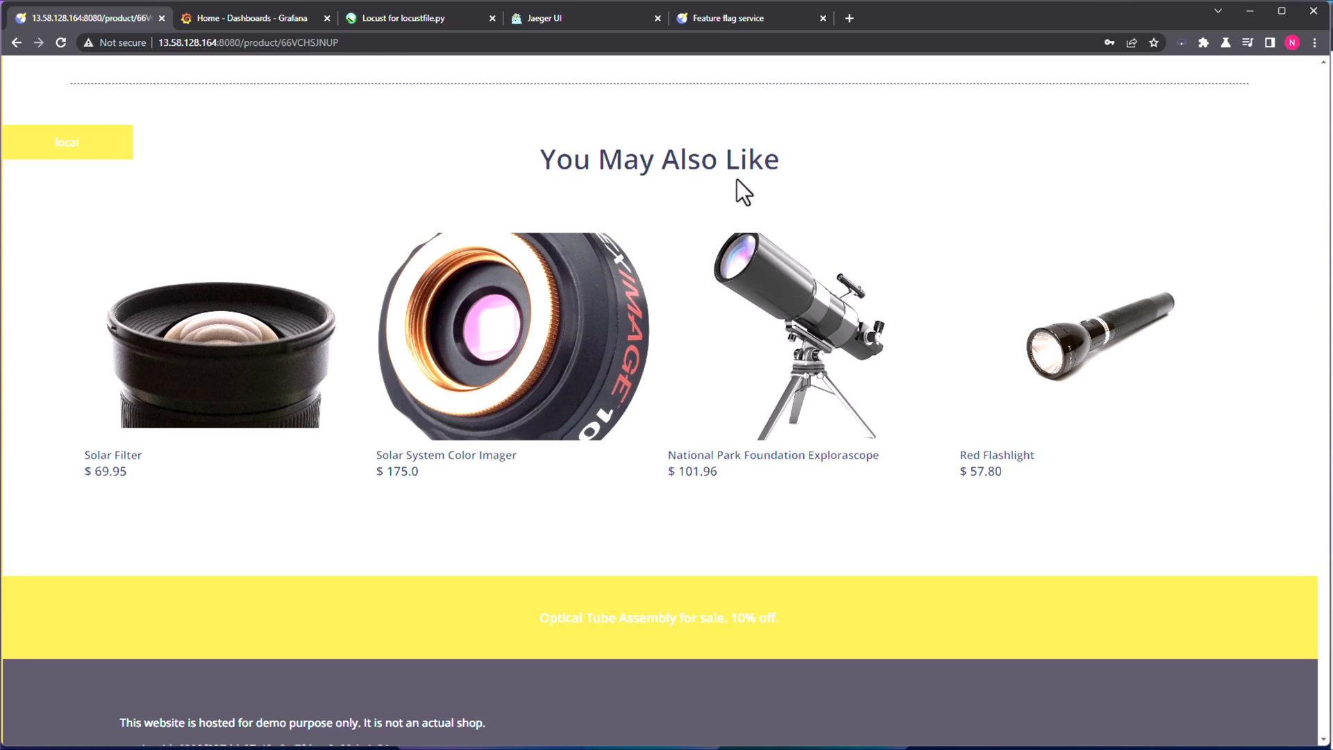
mouse_move(758, 503)
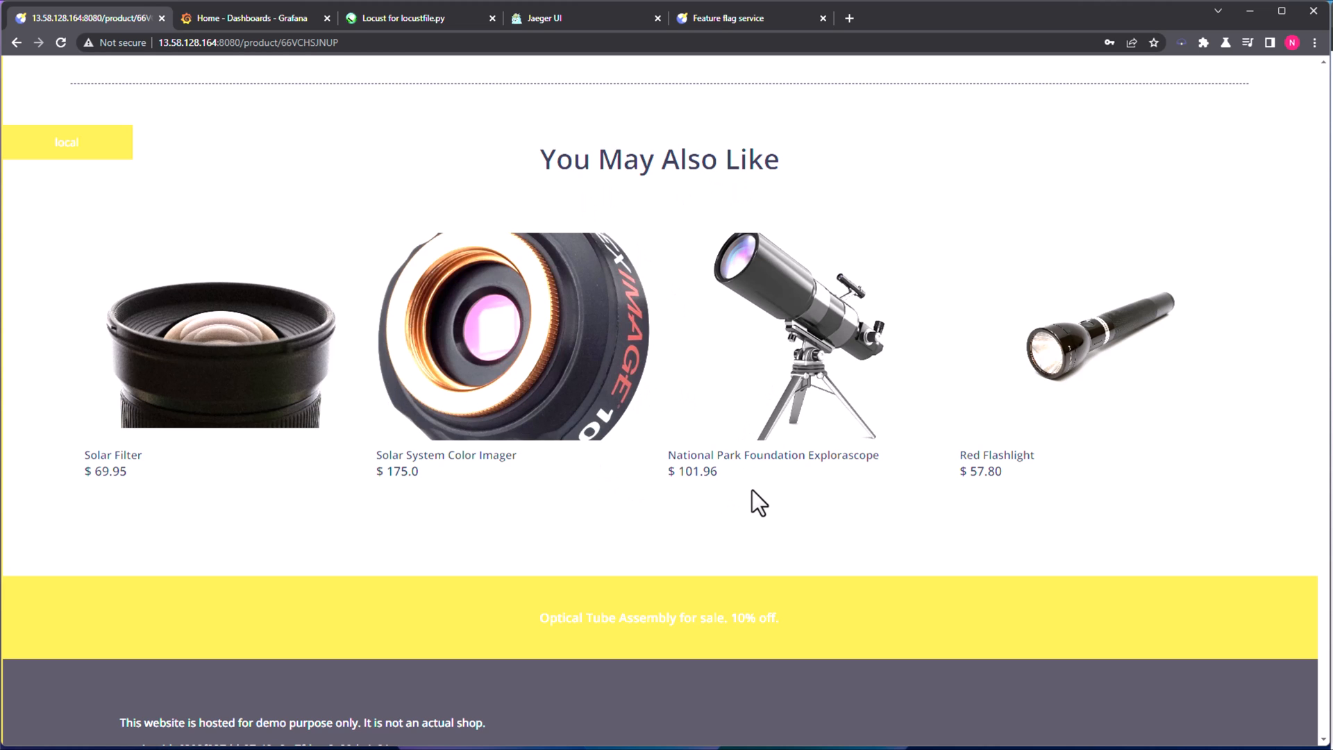
scroll(up, 3)
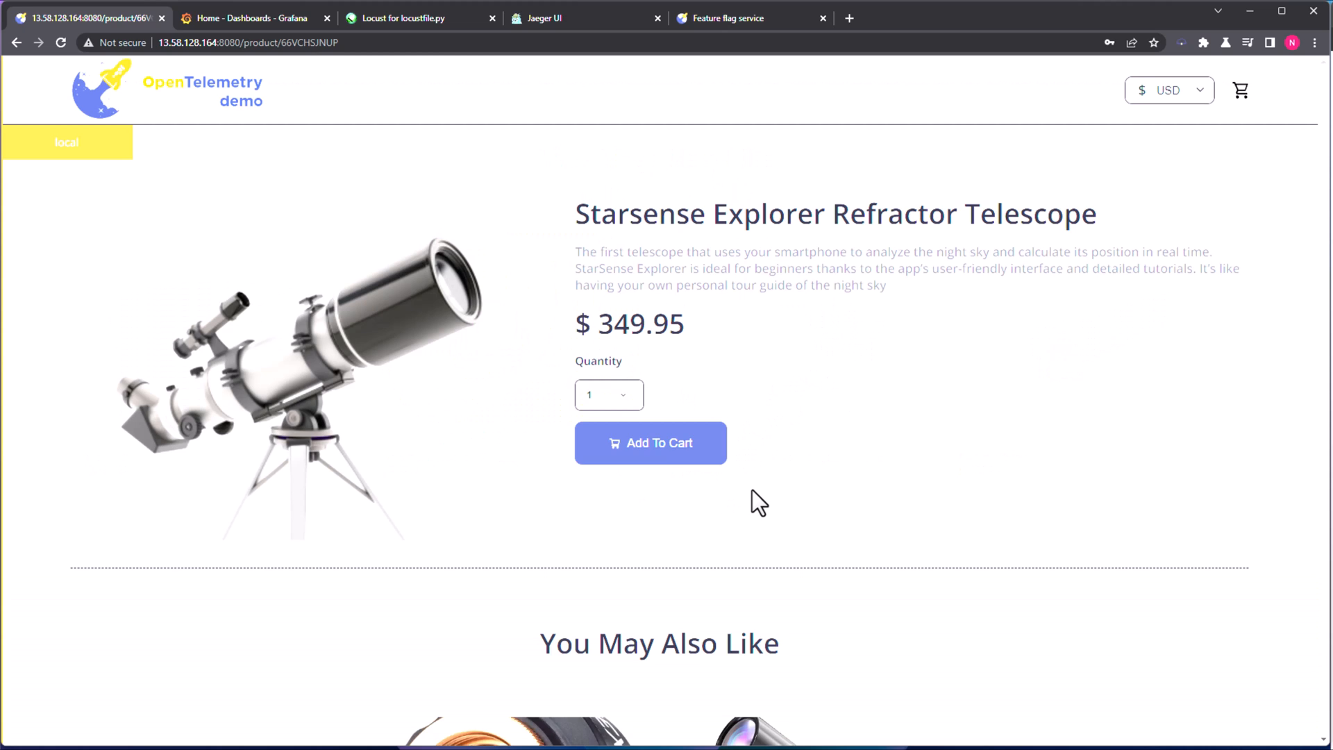
Browse Grafana dashboards and select the OpenTelemetry Collector dashboard.
click(246, 18)
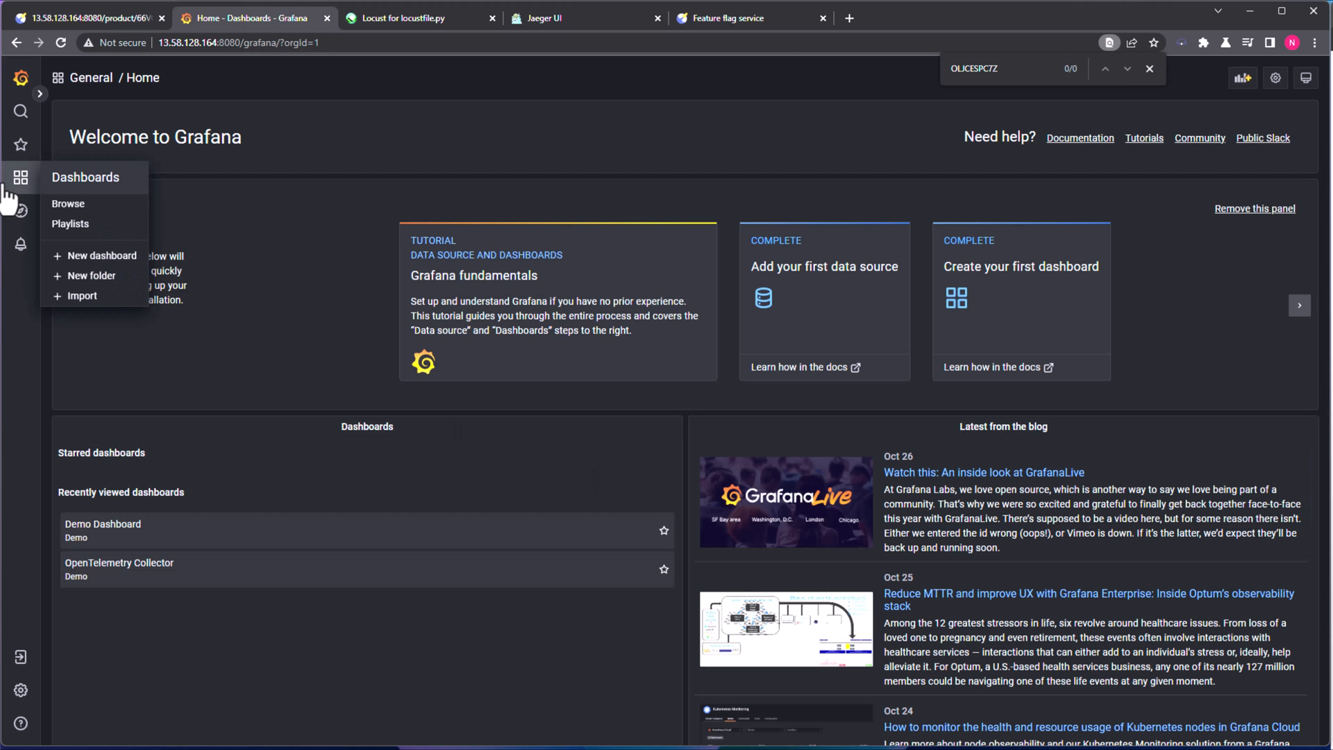
click(68, 204)
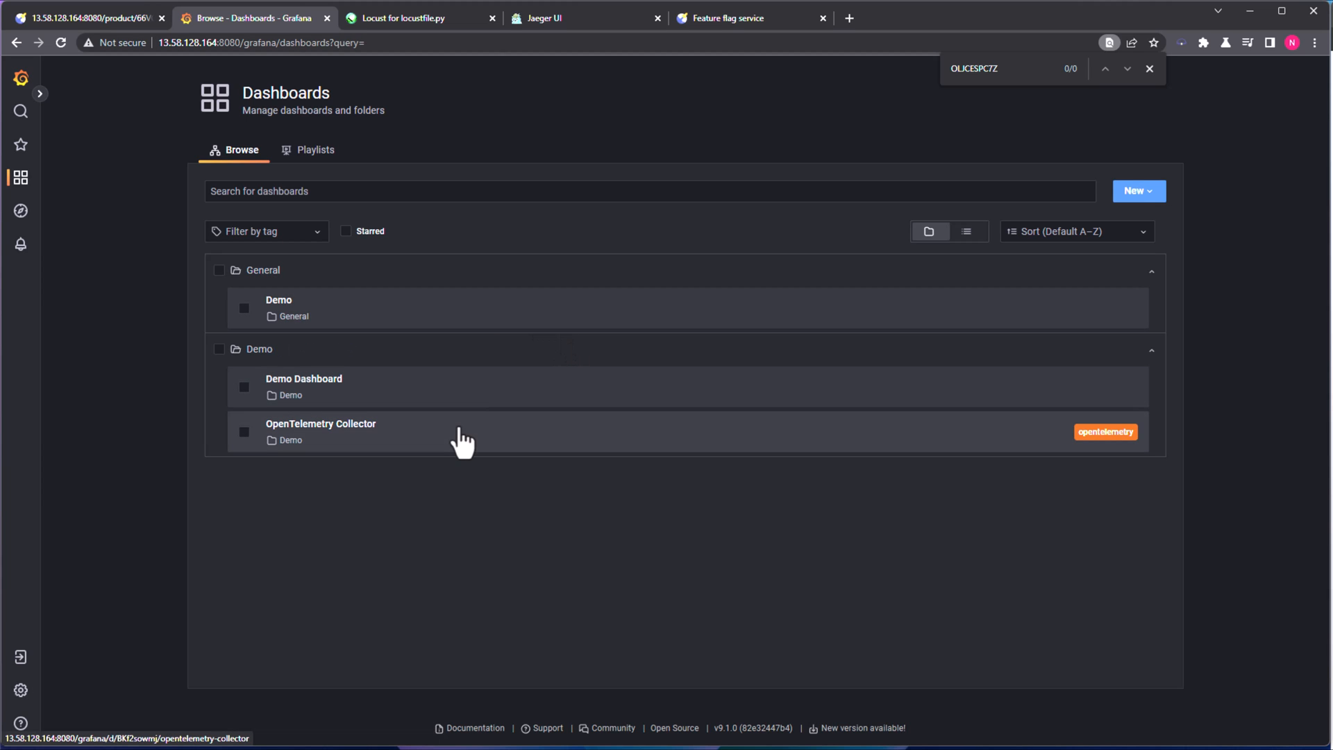
click(416, 18)
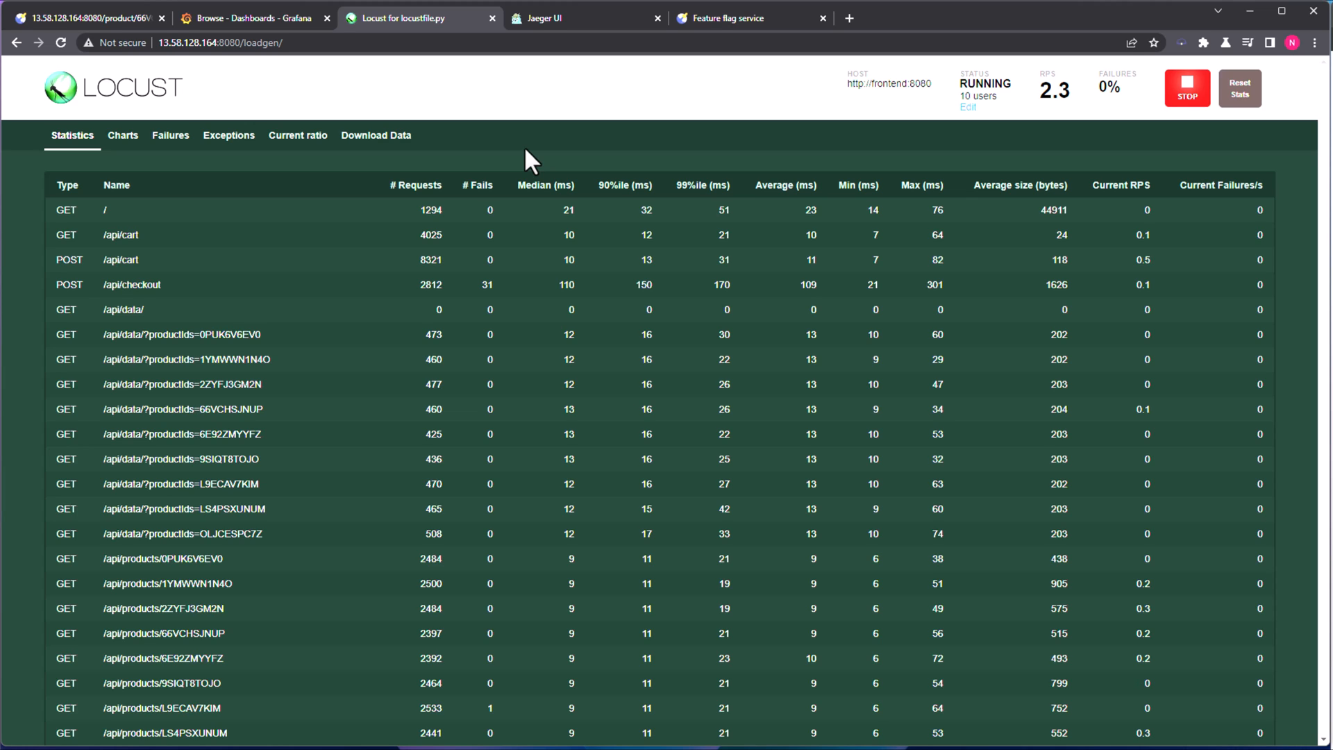
Scroll the Locust statistics, then view the Charts, Failures and empty Exceptions tabs.
scroll(down, 3)
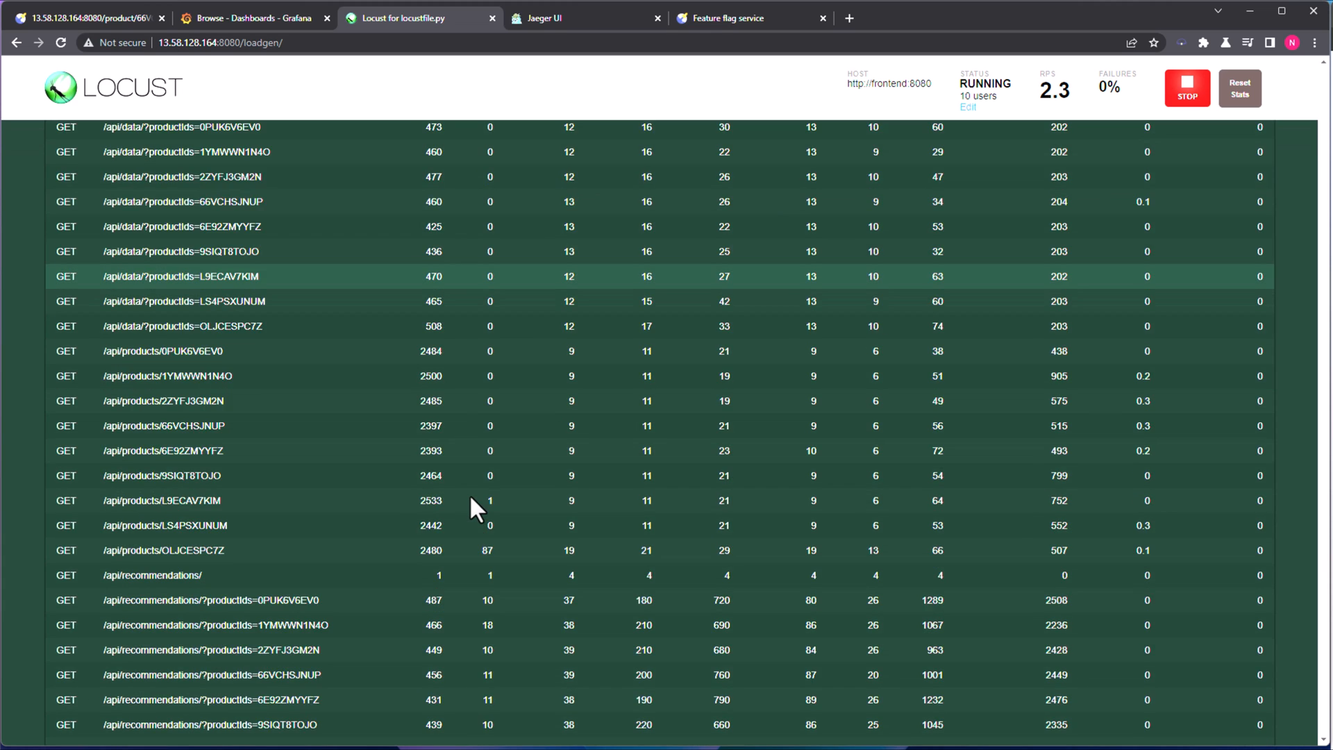
scroll(down, 3)
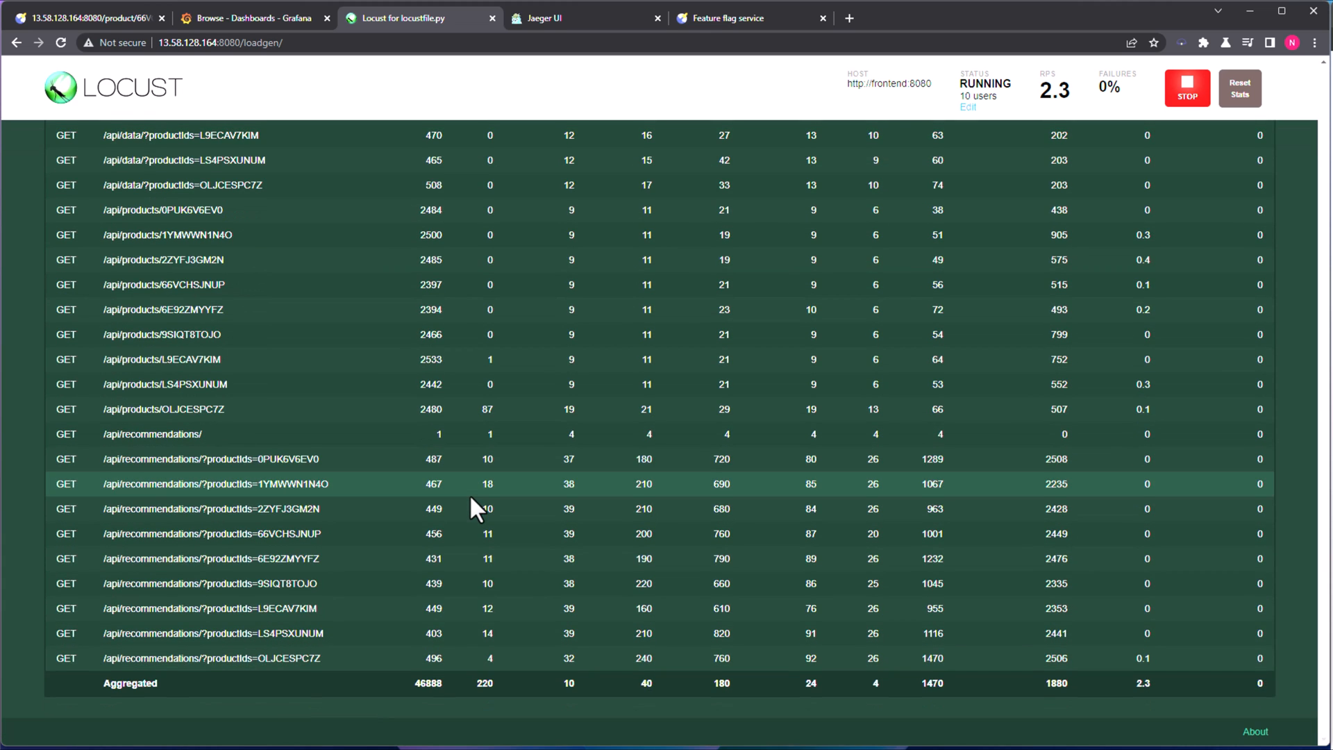
click(122, 136)
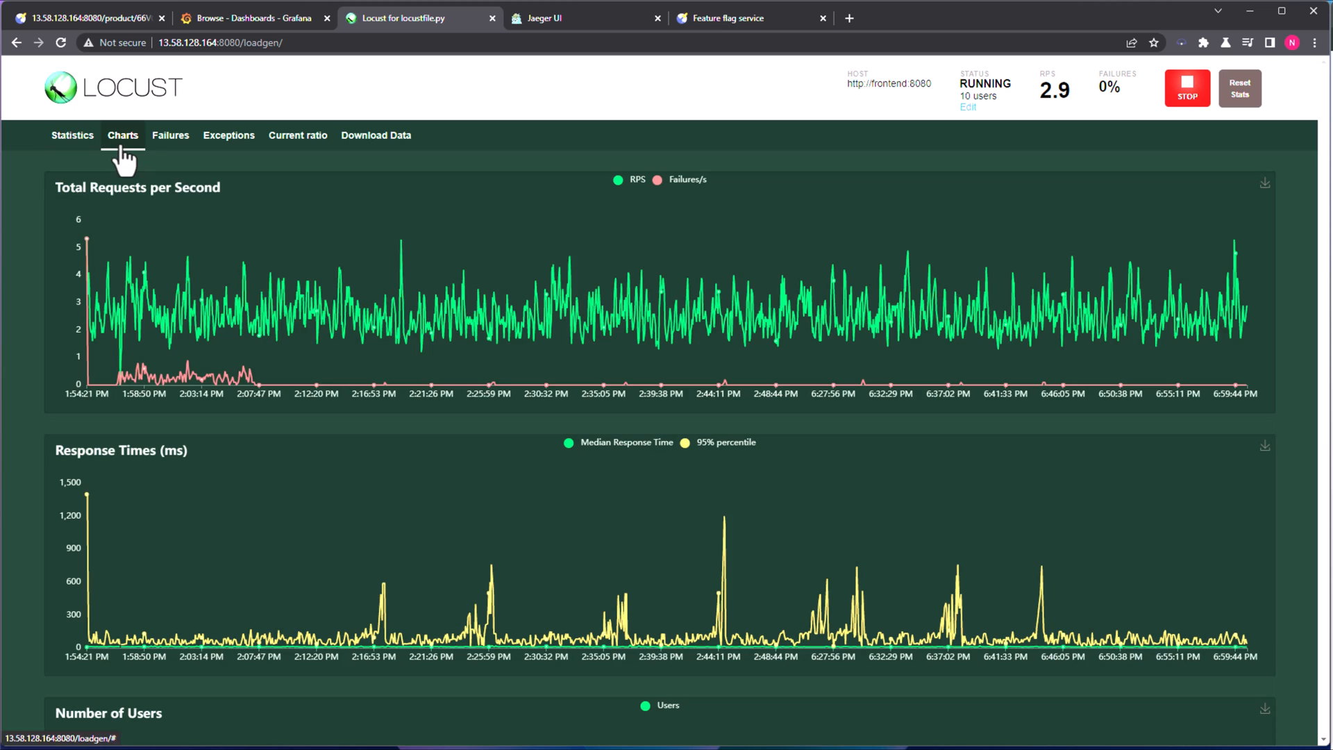
click(170, 134)
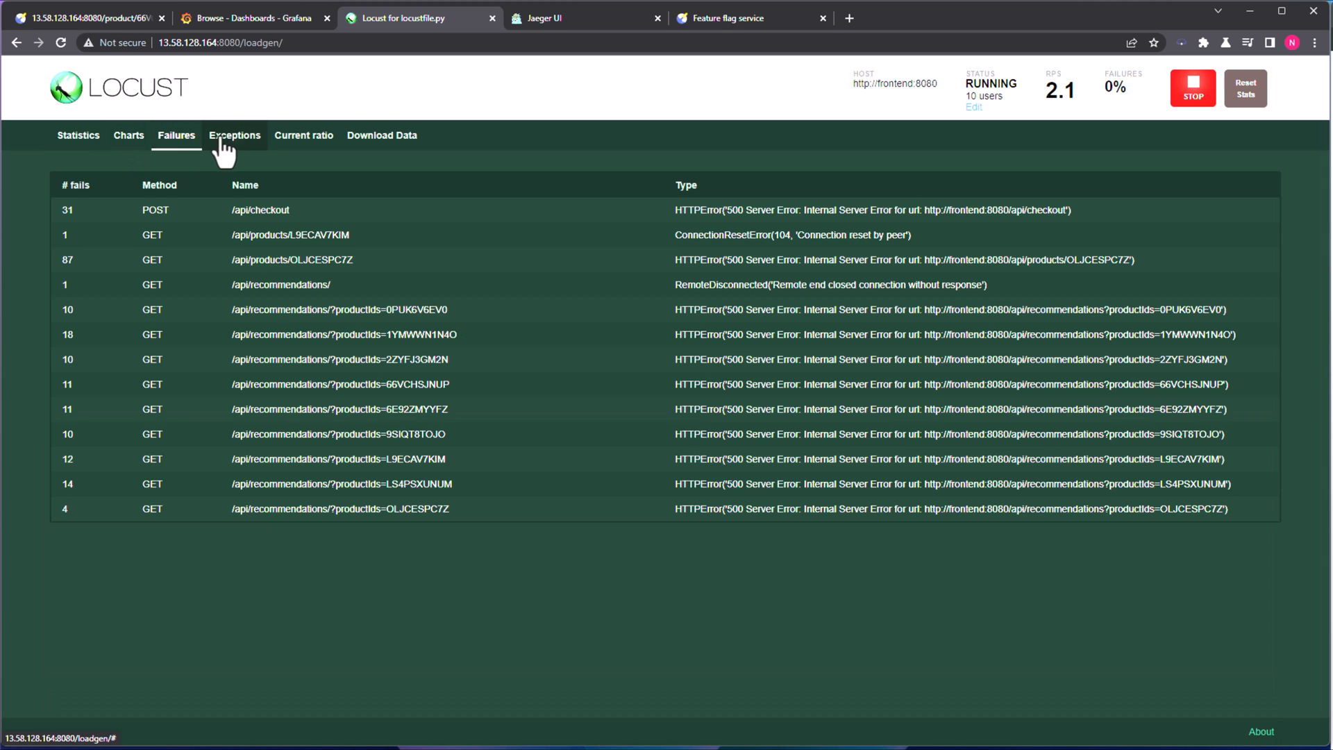
click(234, 136)
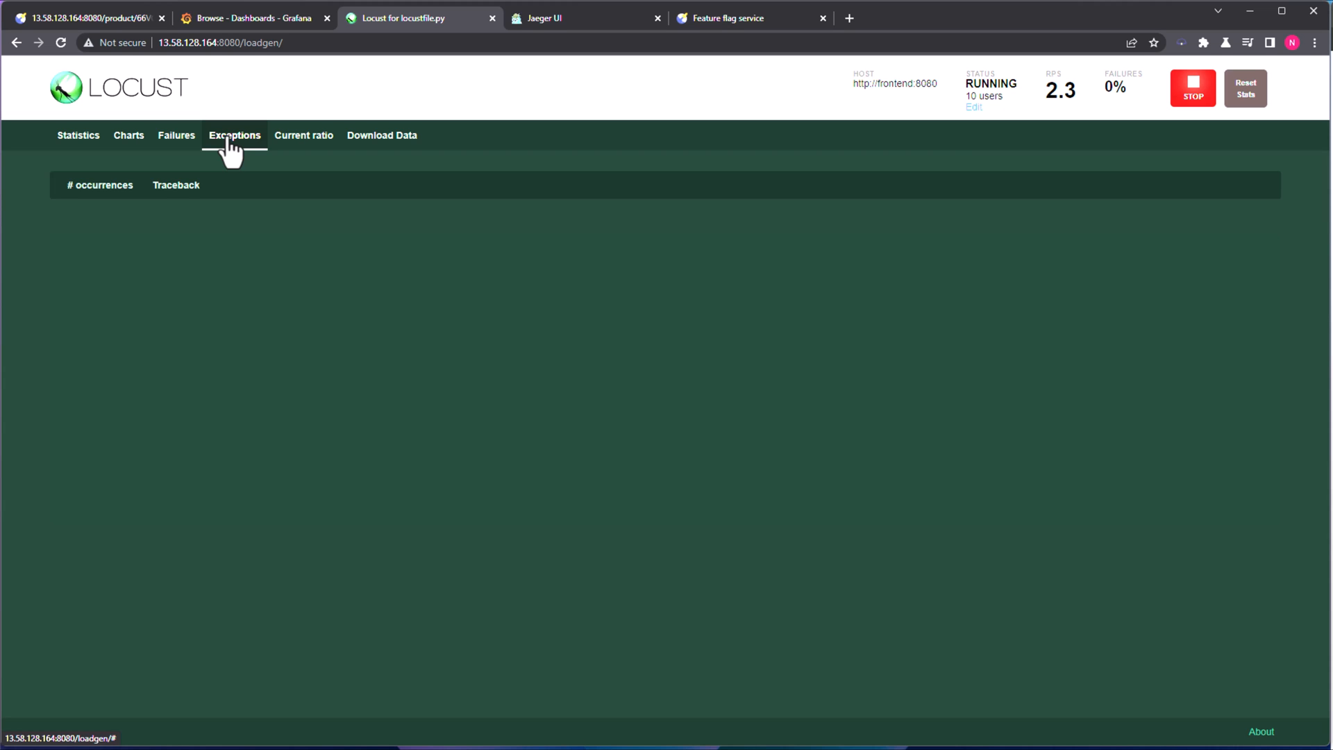
Rerun the Jaeger recommendationservice trace search, then switch to the feature flag service.
click(584, 18)
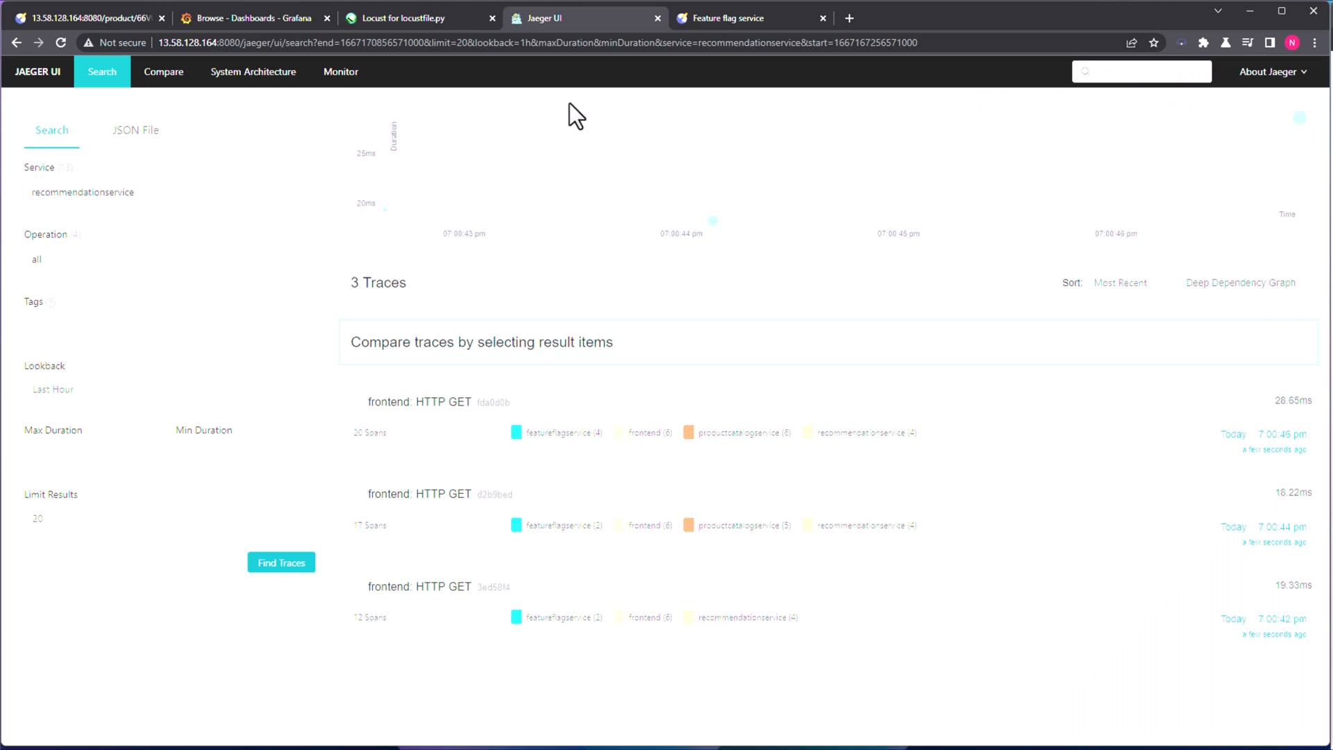
mouse_move(158, 189)
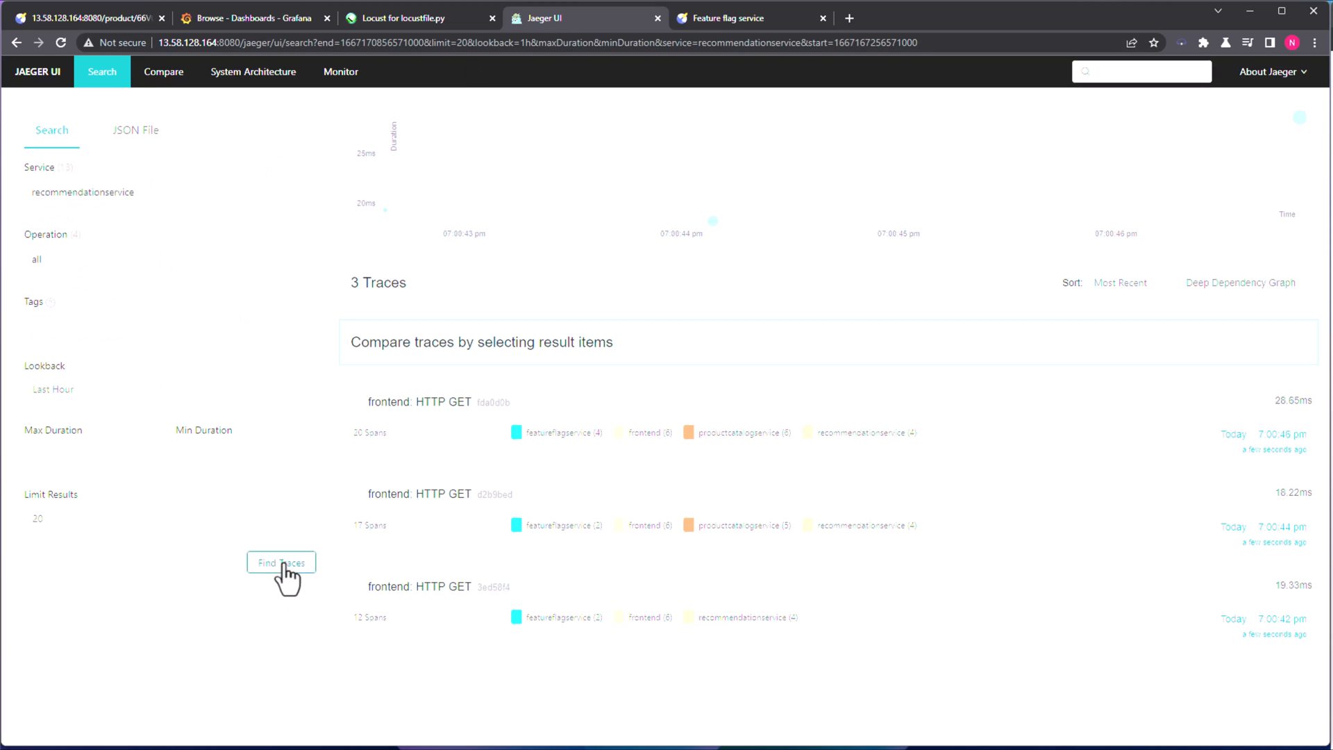
click(280, 562)
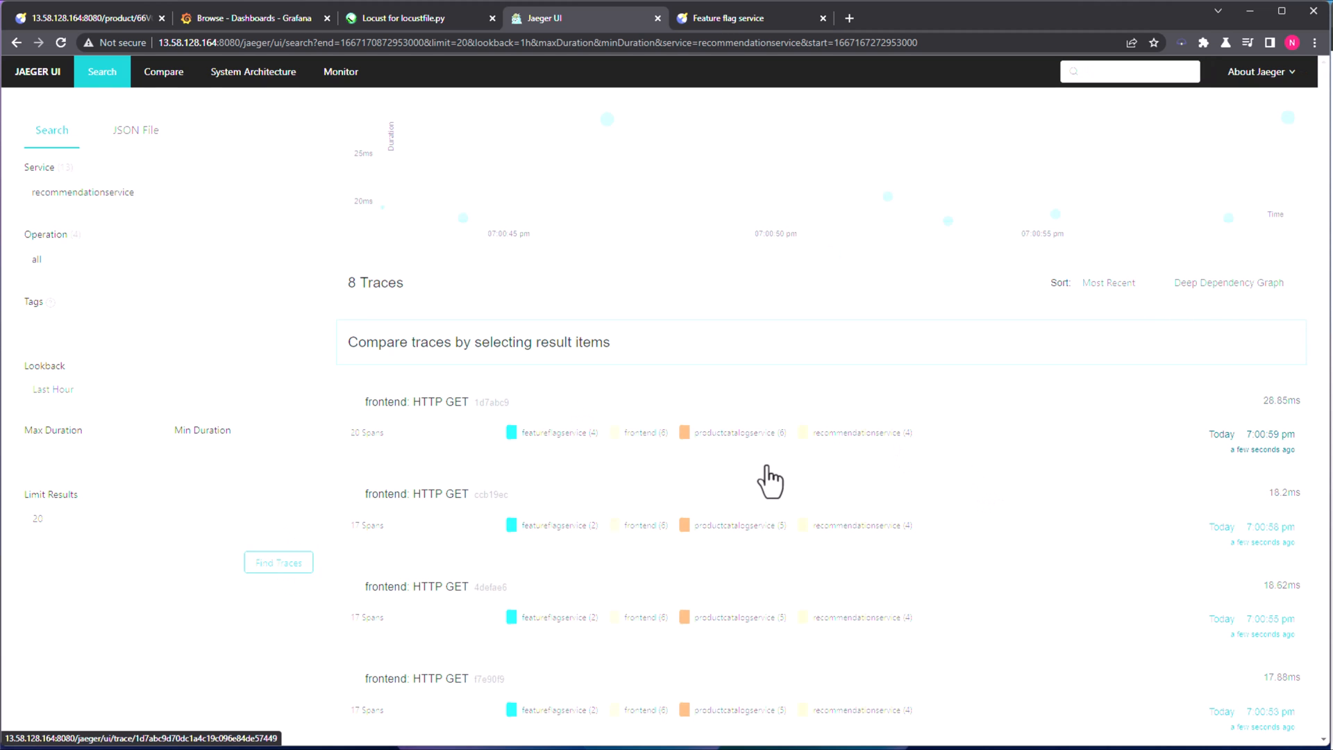
mouse_move(734, 479)
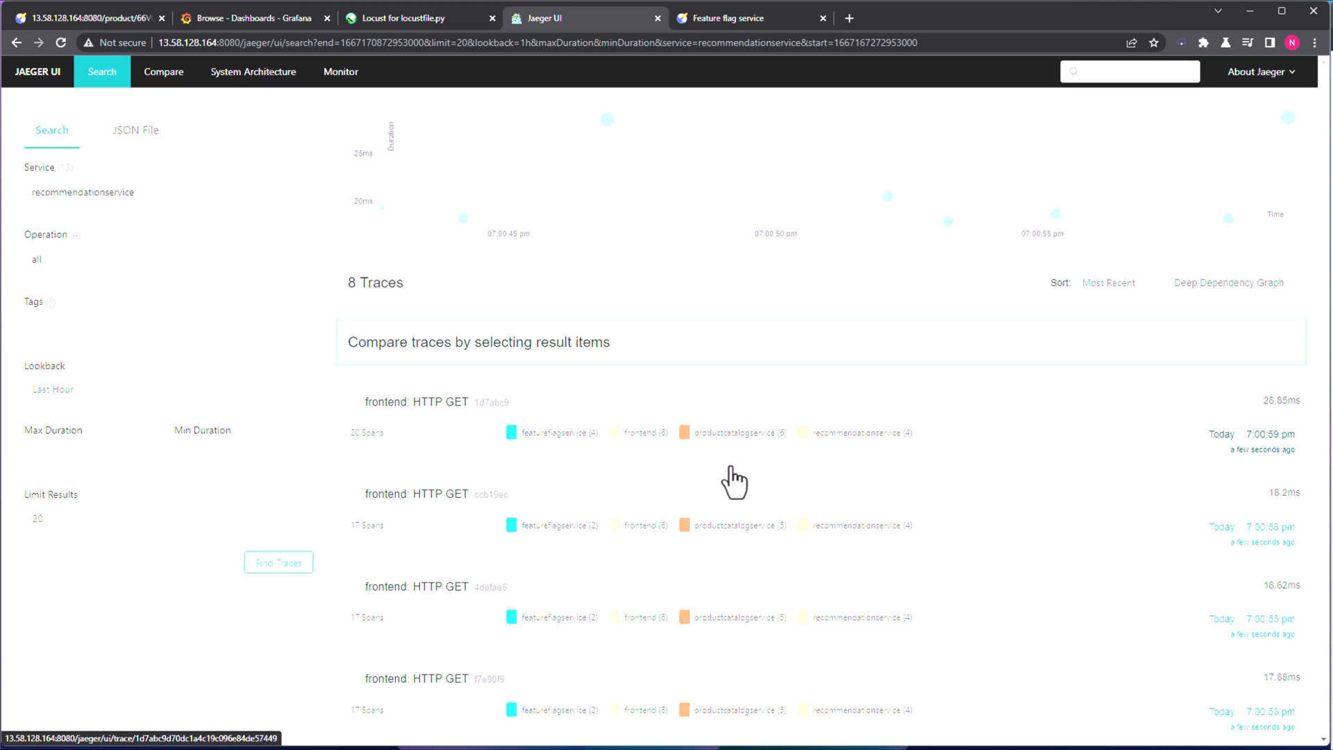
click(748, 18)
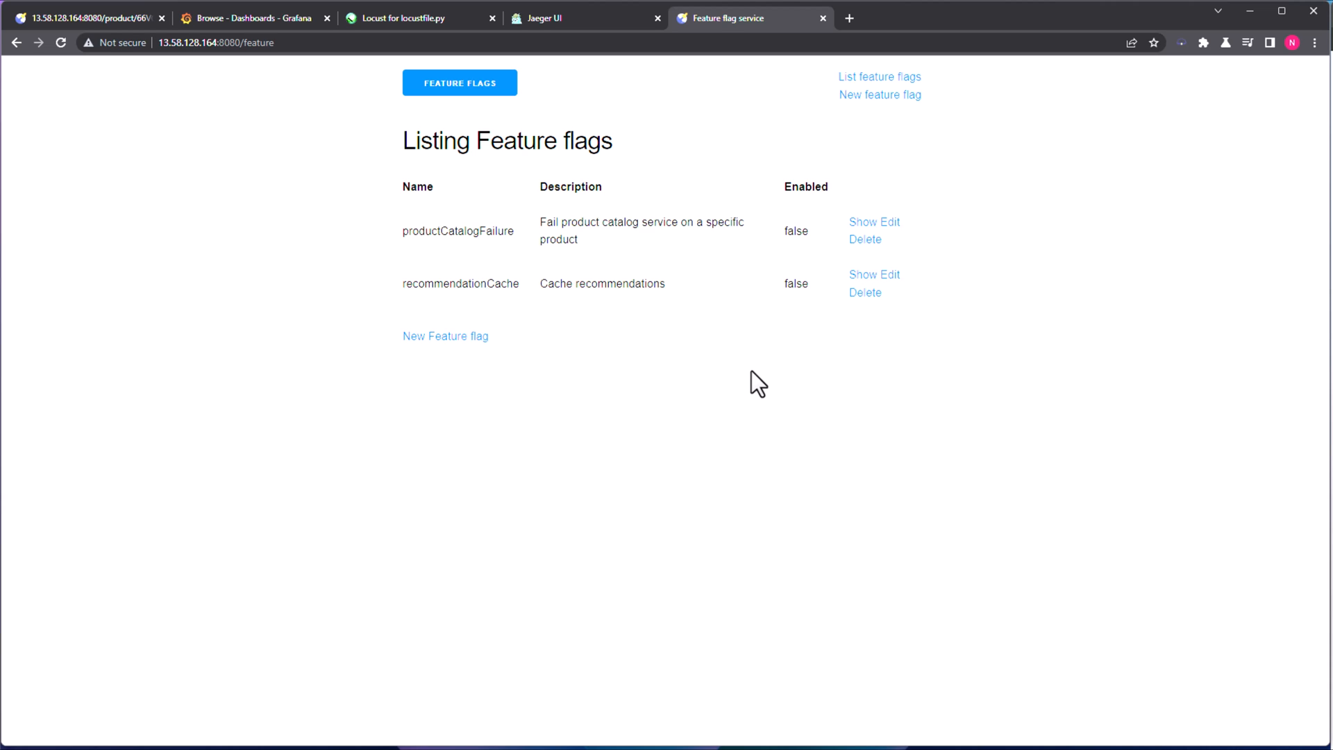
mouse_move(768, 310)
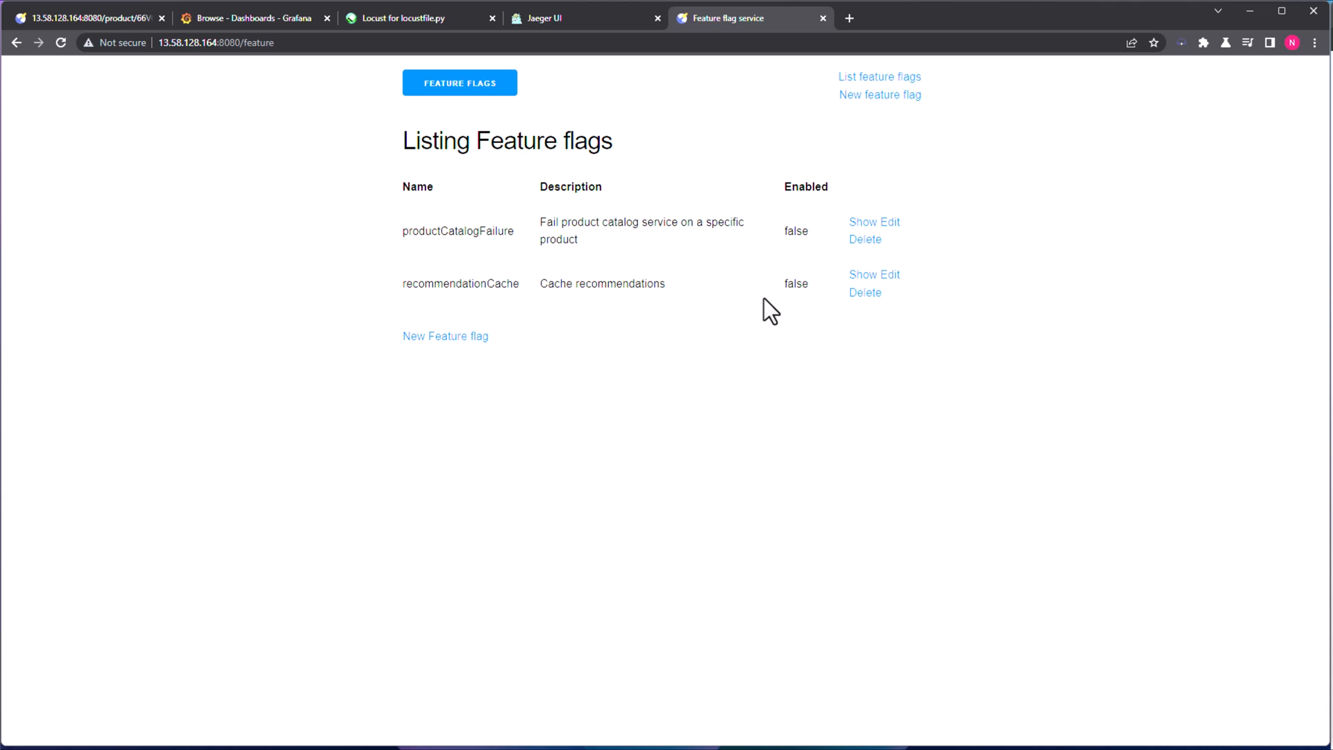
mouse_move(799, 249)
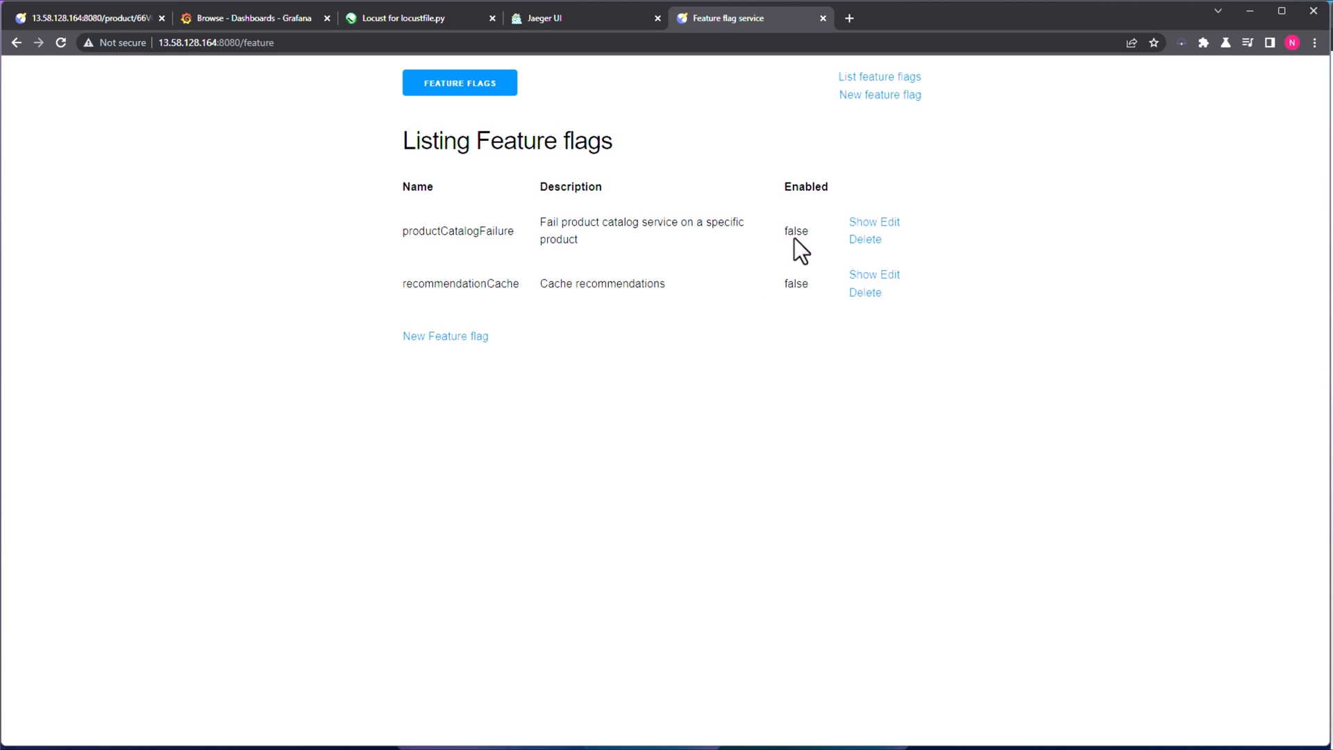
mouse_move(586, 244)
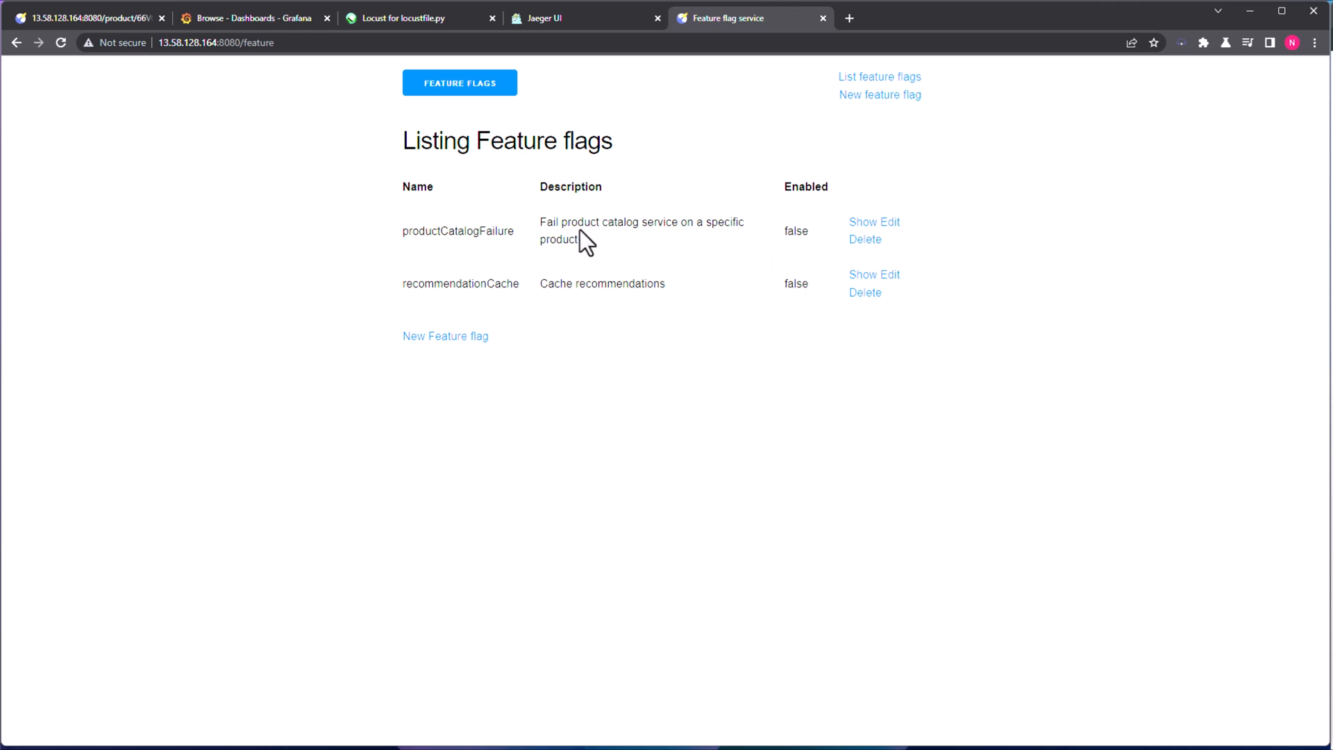
mouse_move(814, 304)
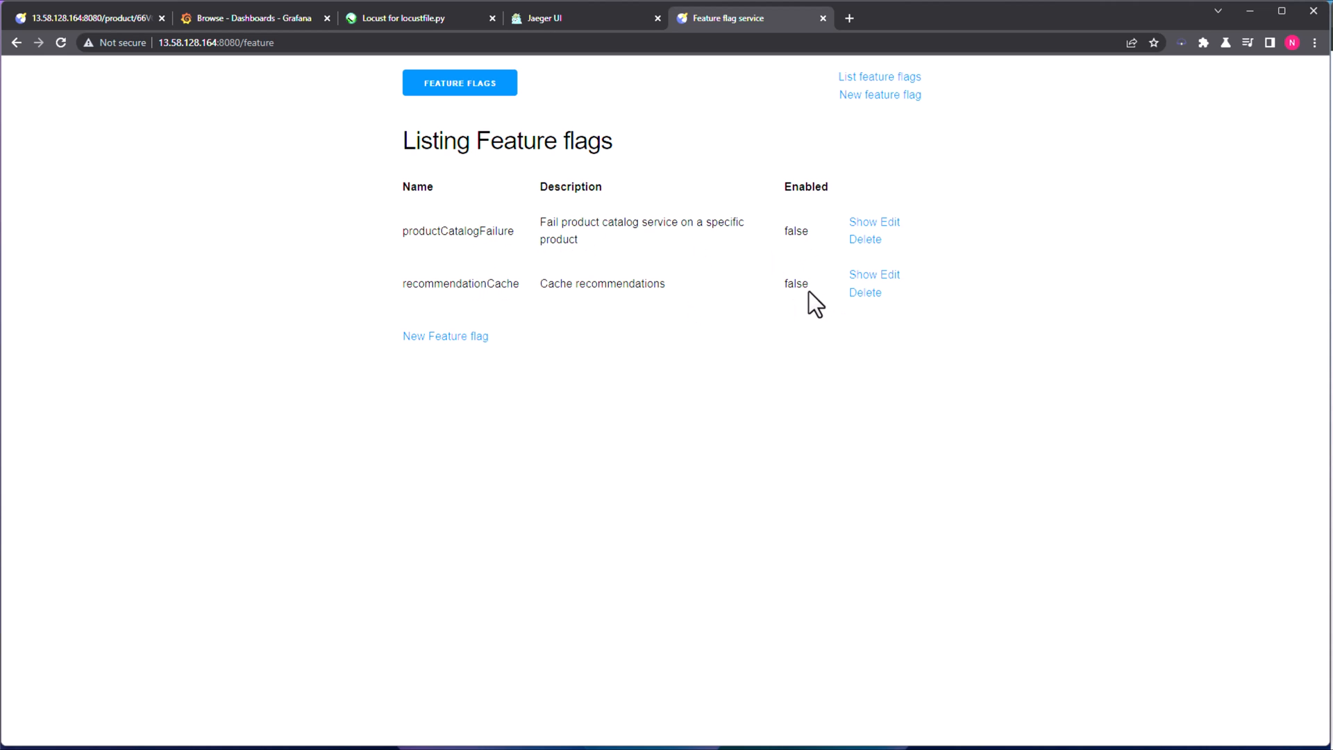
mouse_move(821, 413)
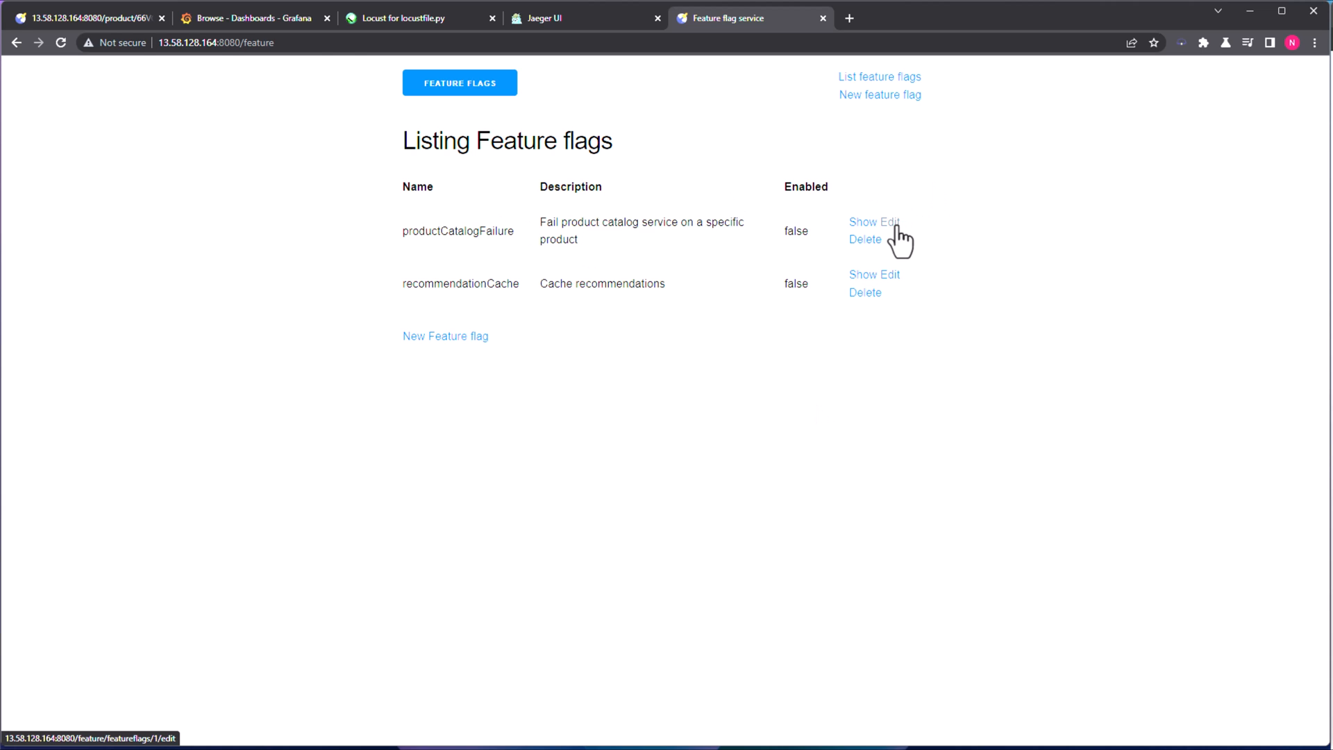
Edit productCatalogFailure to set Enabled to true, then return to the webstore.
click(884, 223)
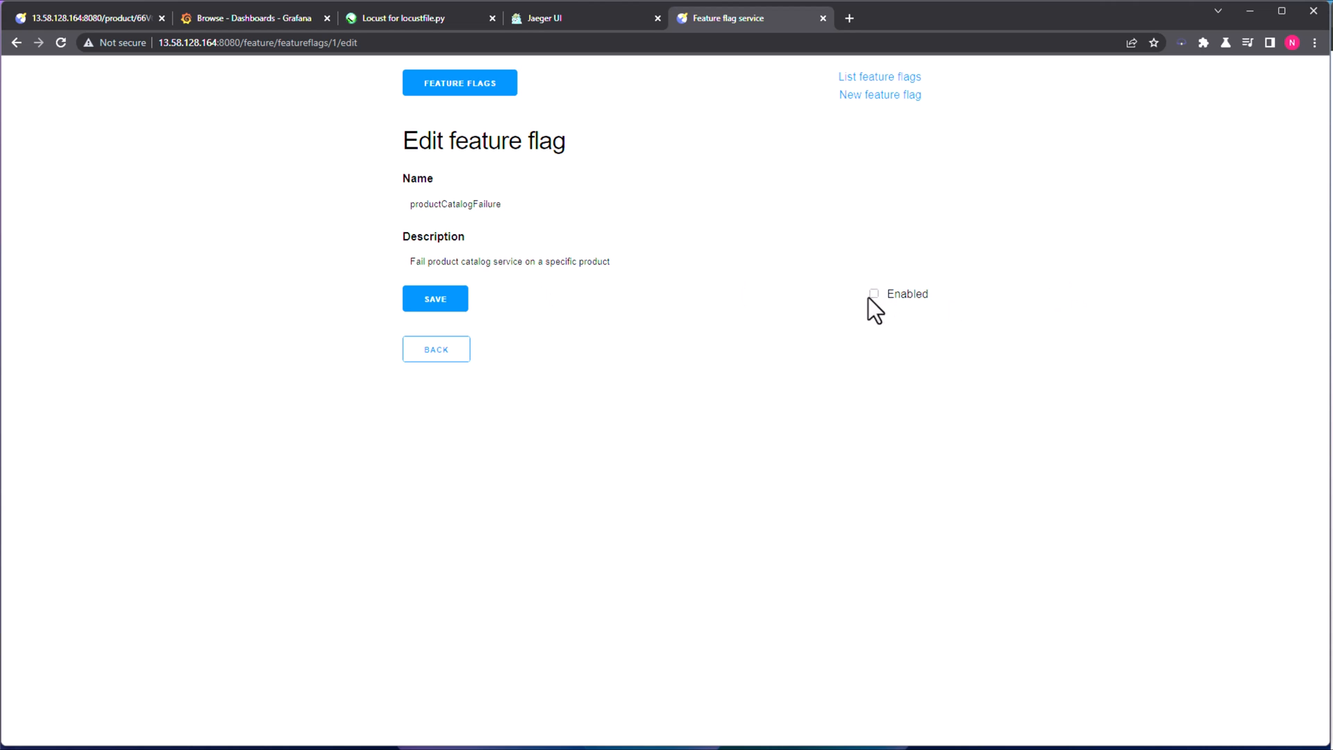
click(434, 299)
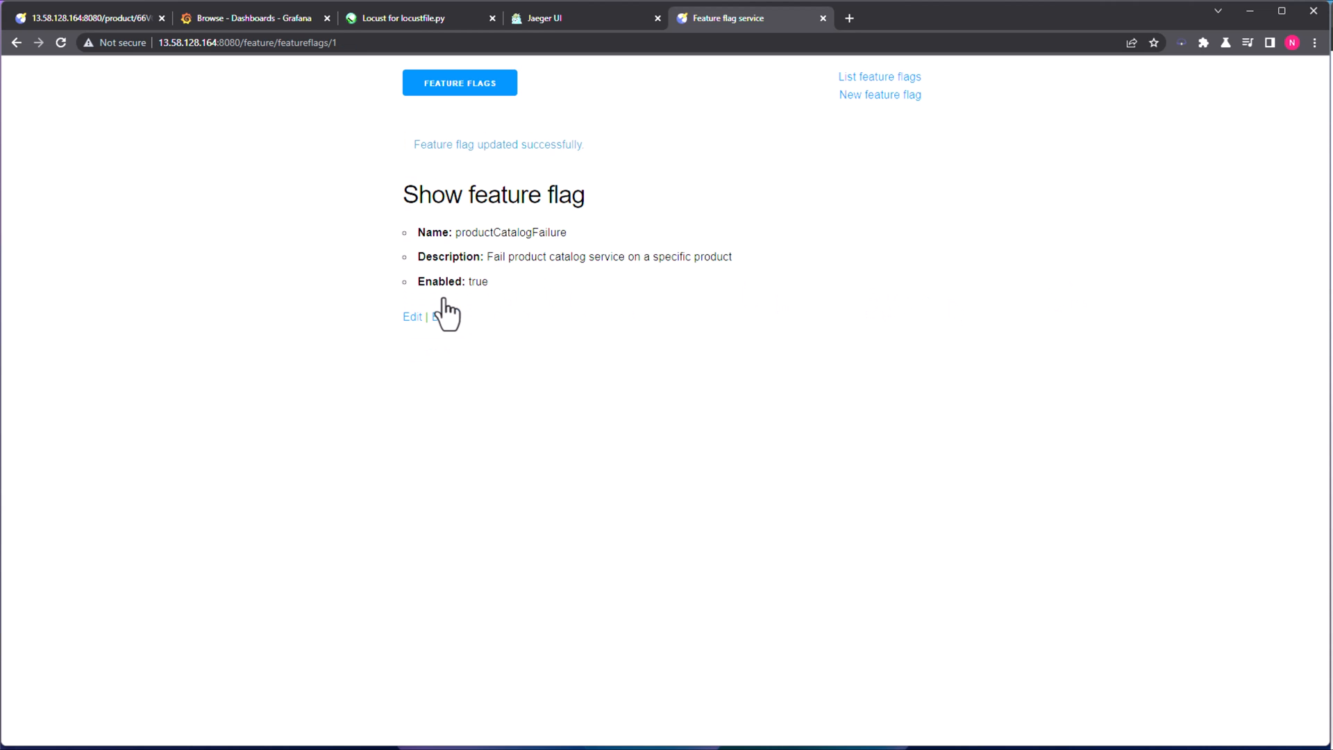
mouse_move(565, 343)
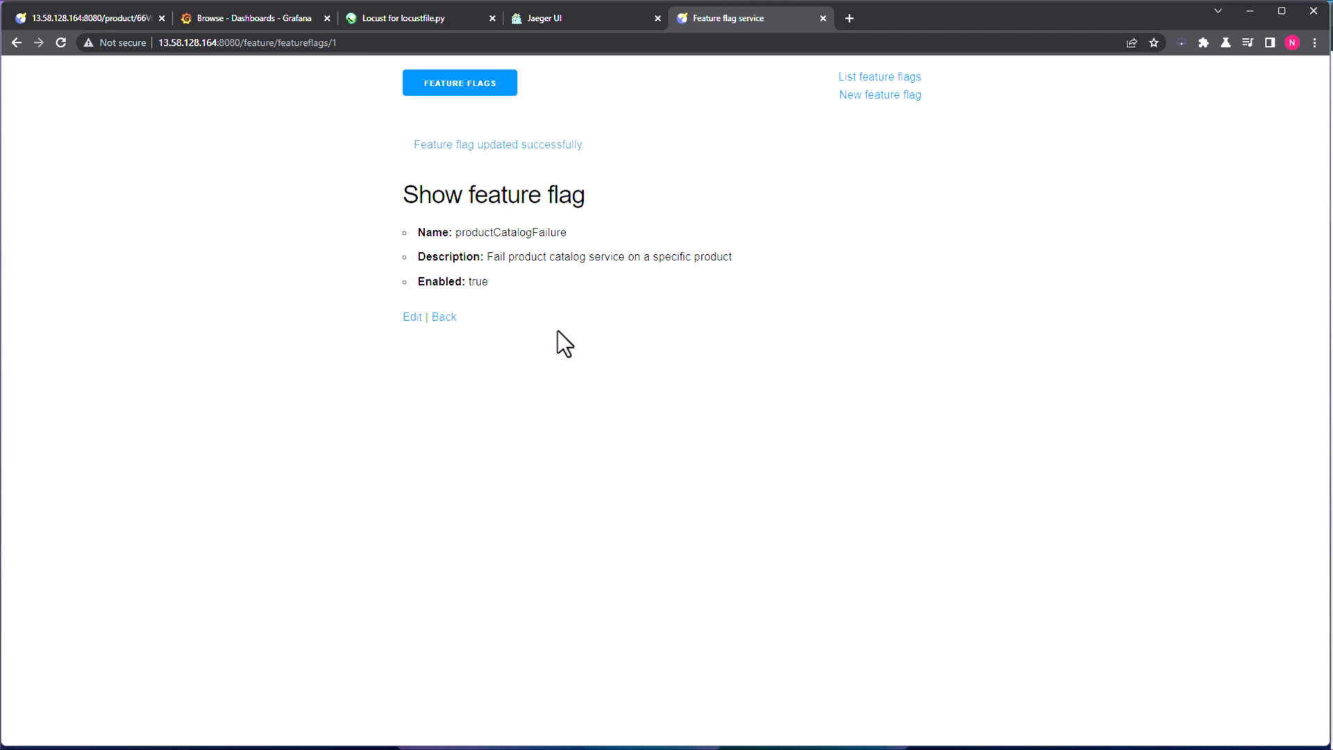
click(84, 18)
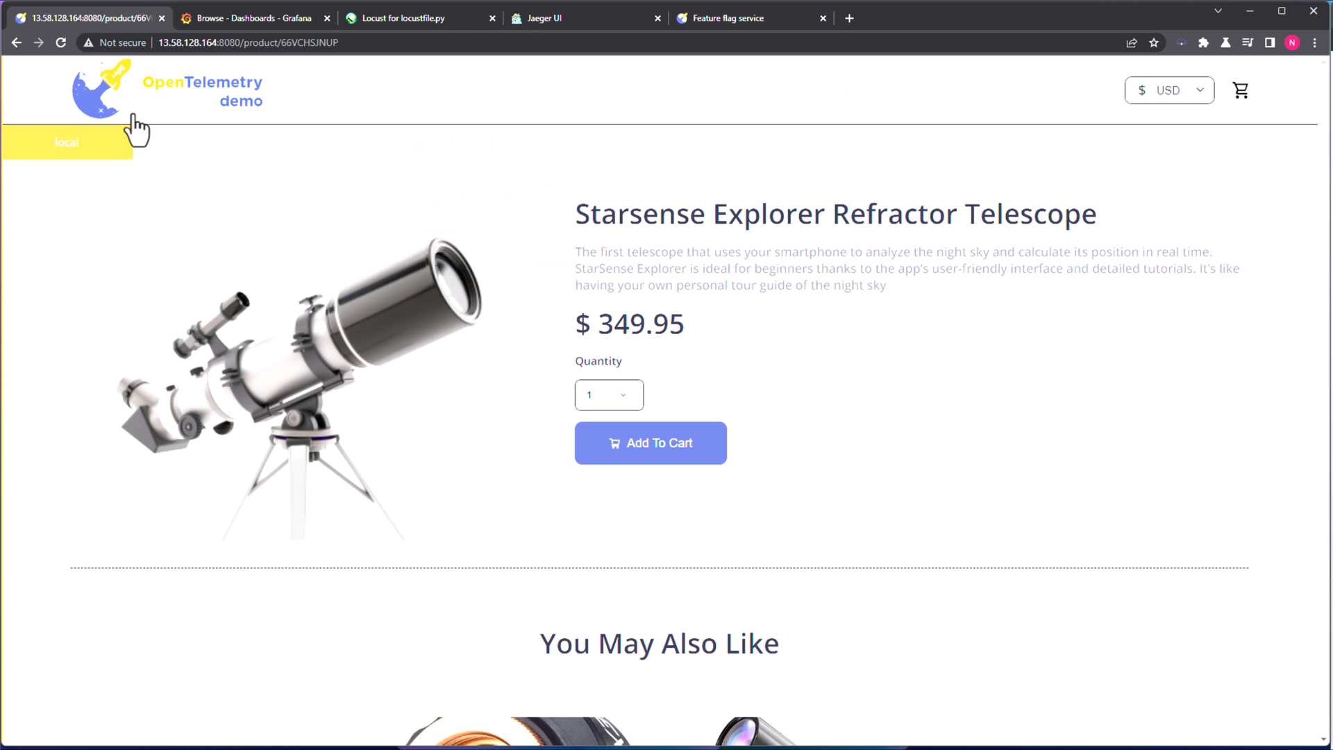
Open the failing product OLJCESPC7Z and select its id in the address bar.
click(102, 87)
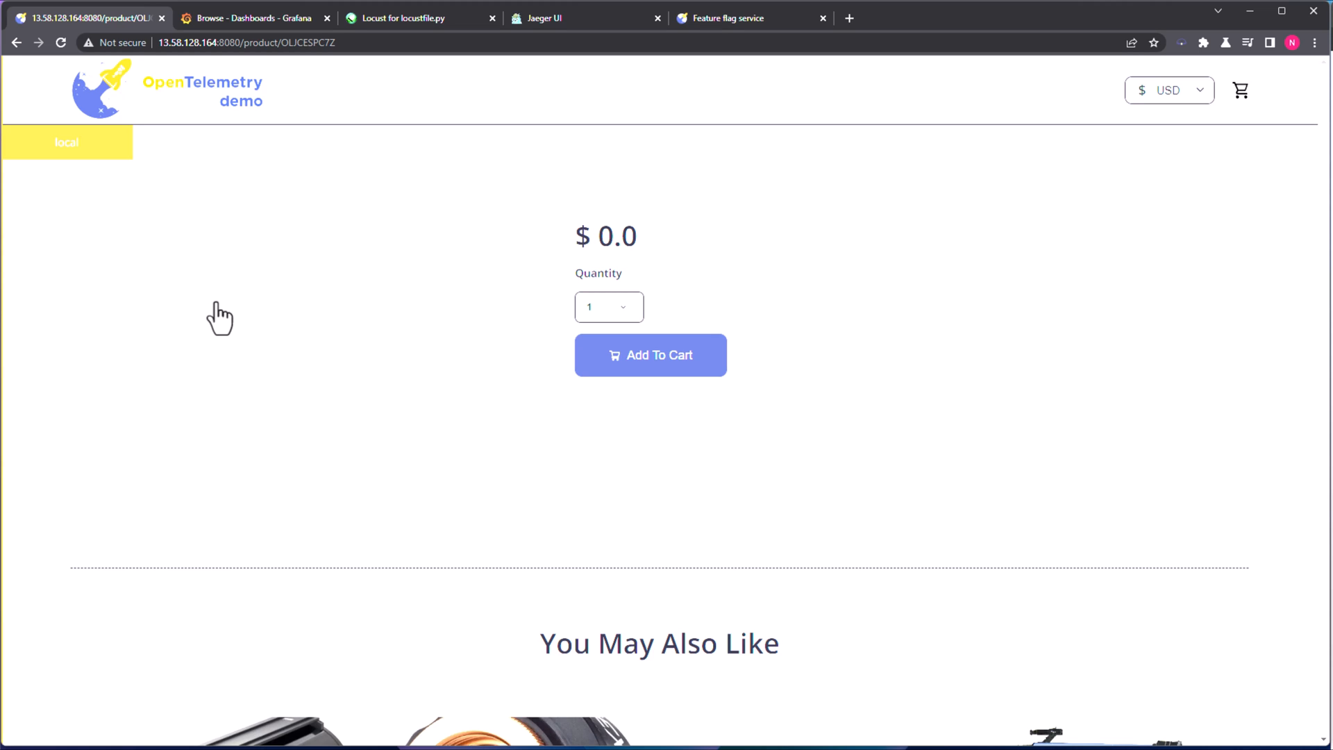
mouse_move(293, 69)
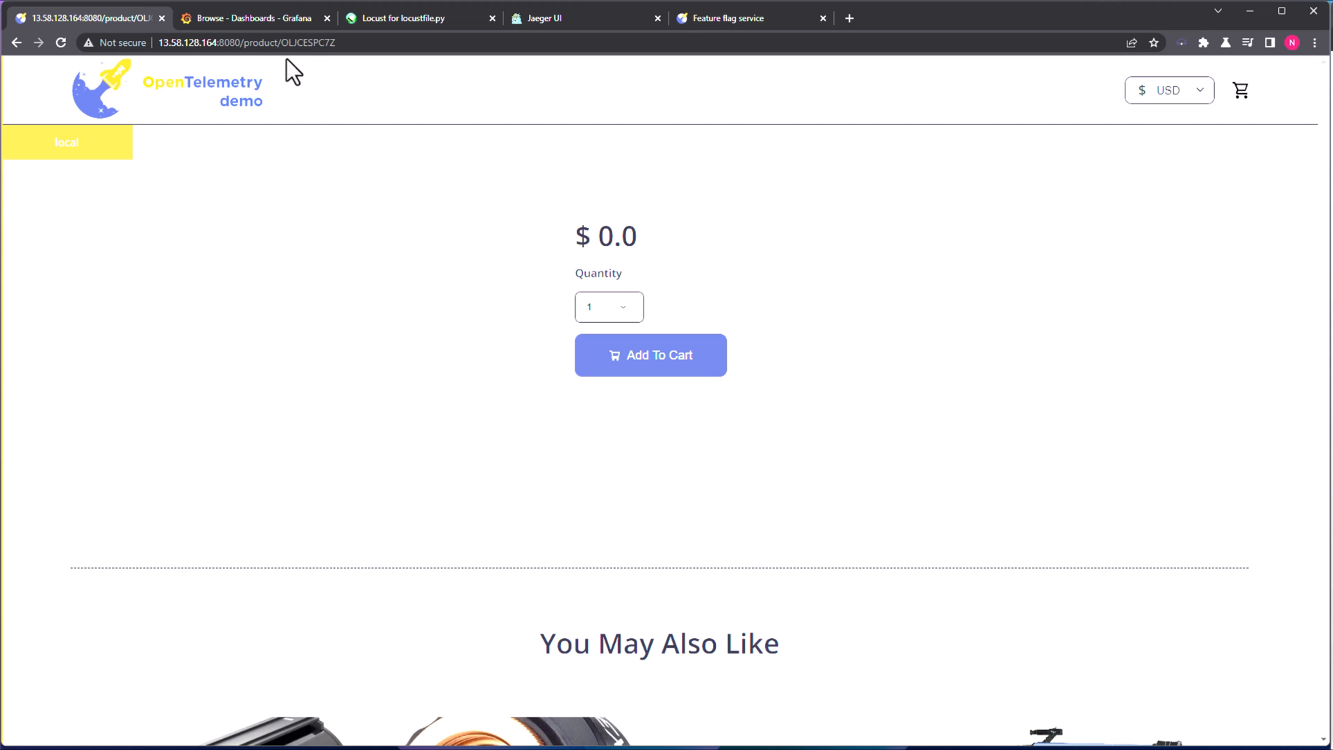
double_click(308, 43)
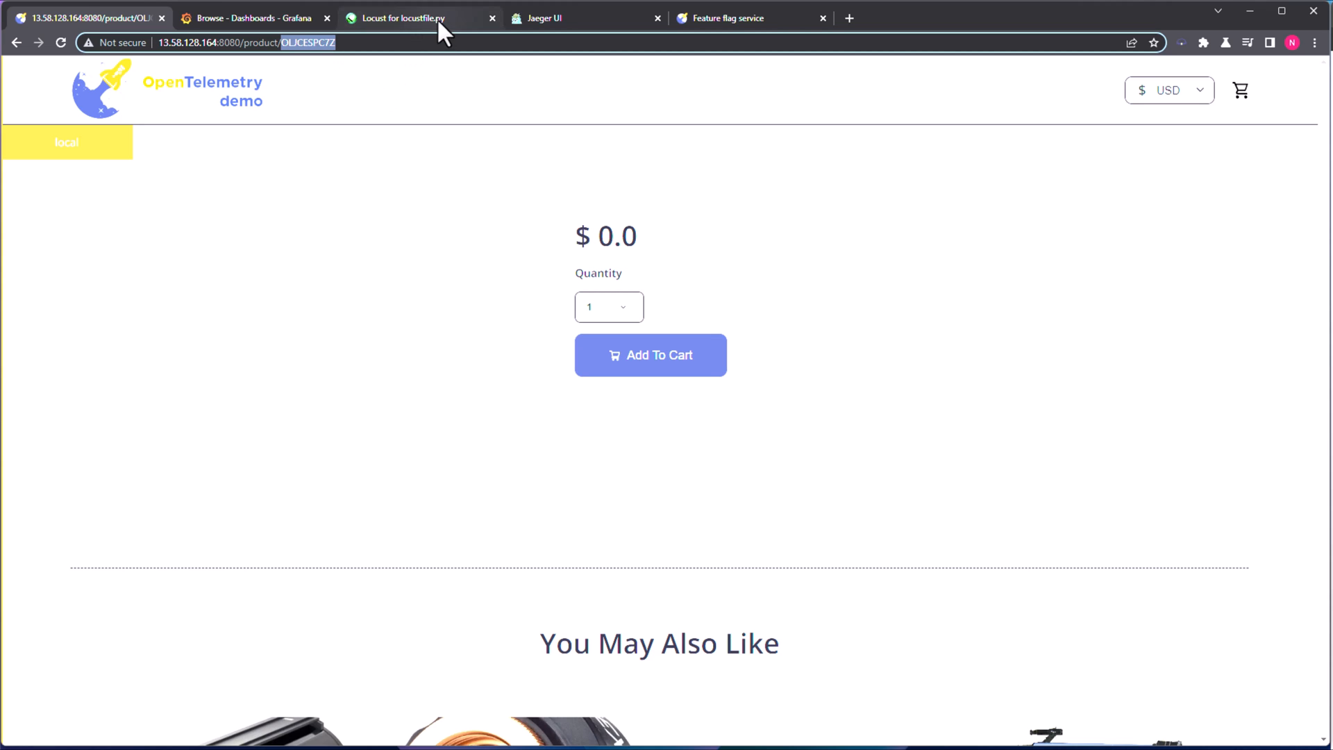
Reset Locust stats and find HTTP 500 failures for product OLJCESPC7Z in the new Failures list.
click(417, 18)
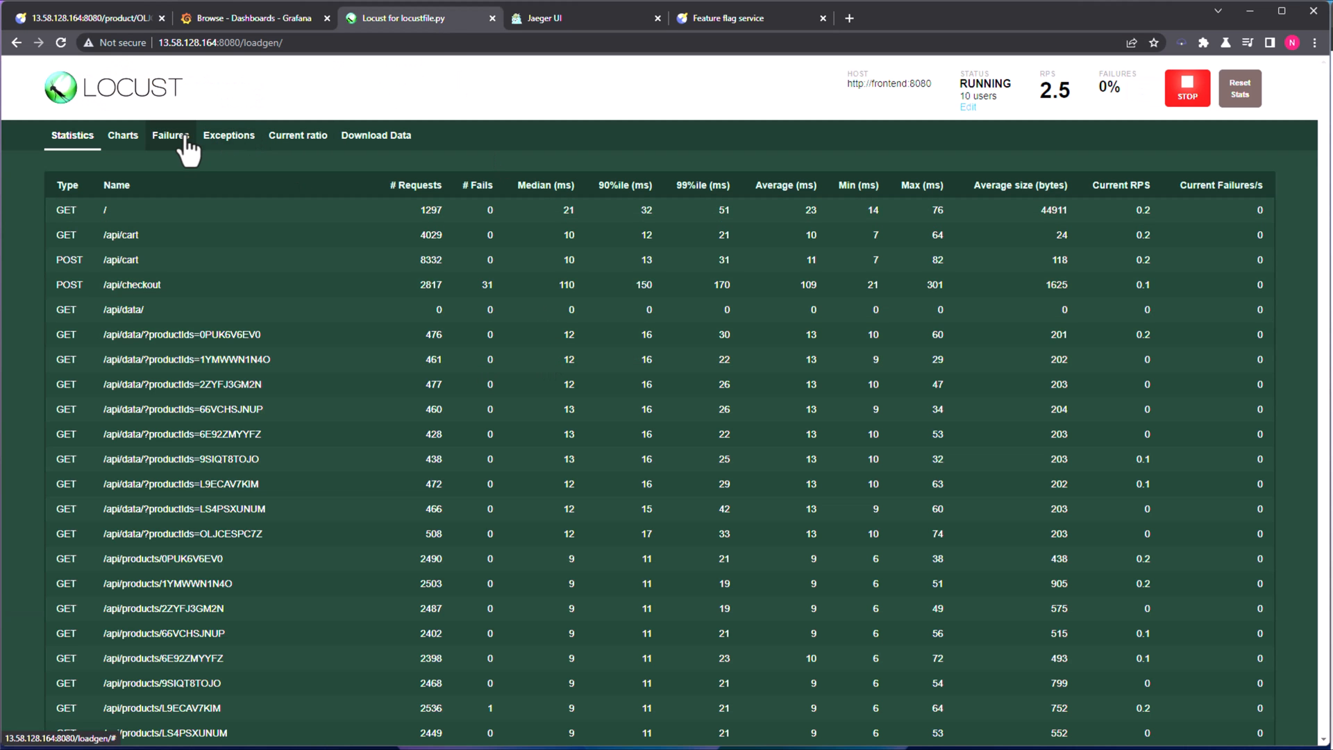
click(170, 135)
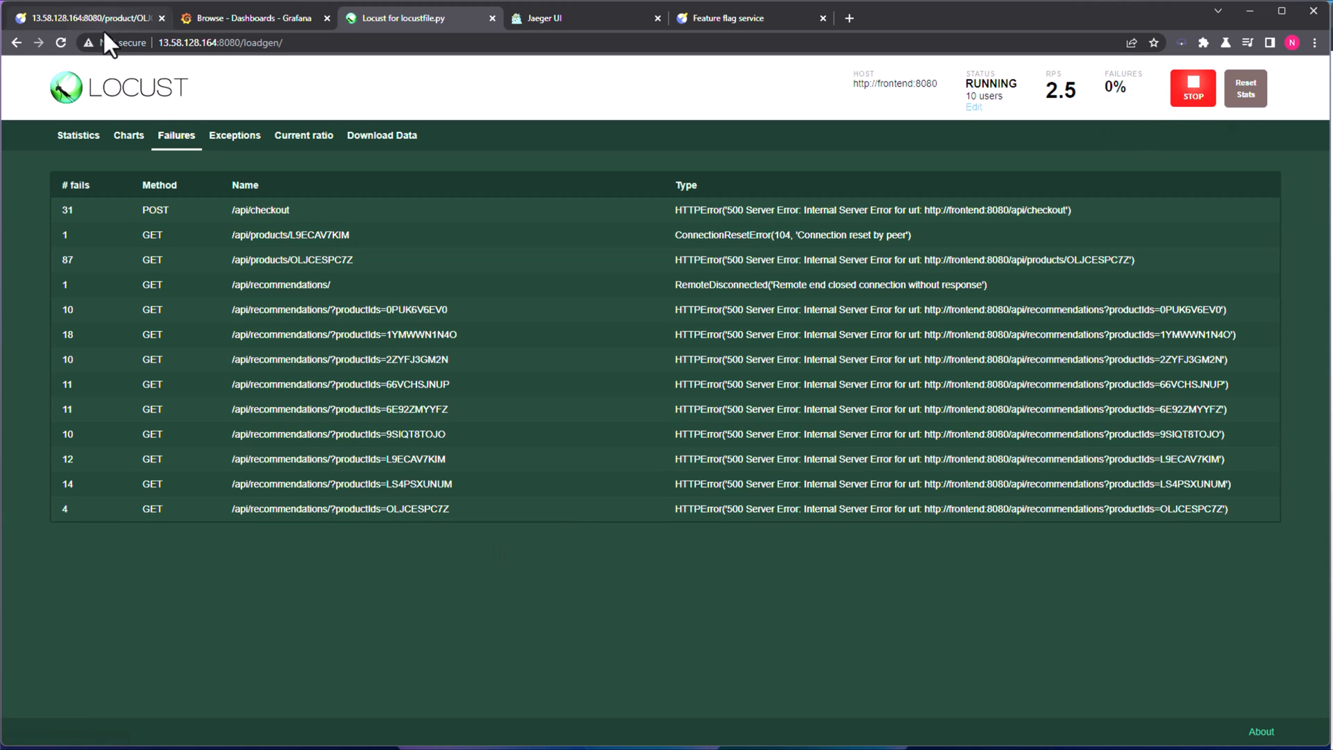
click(78, 134)
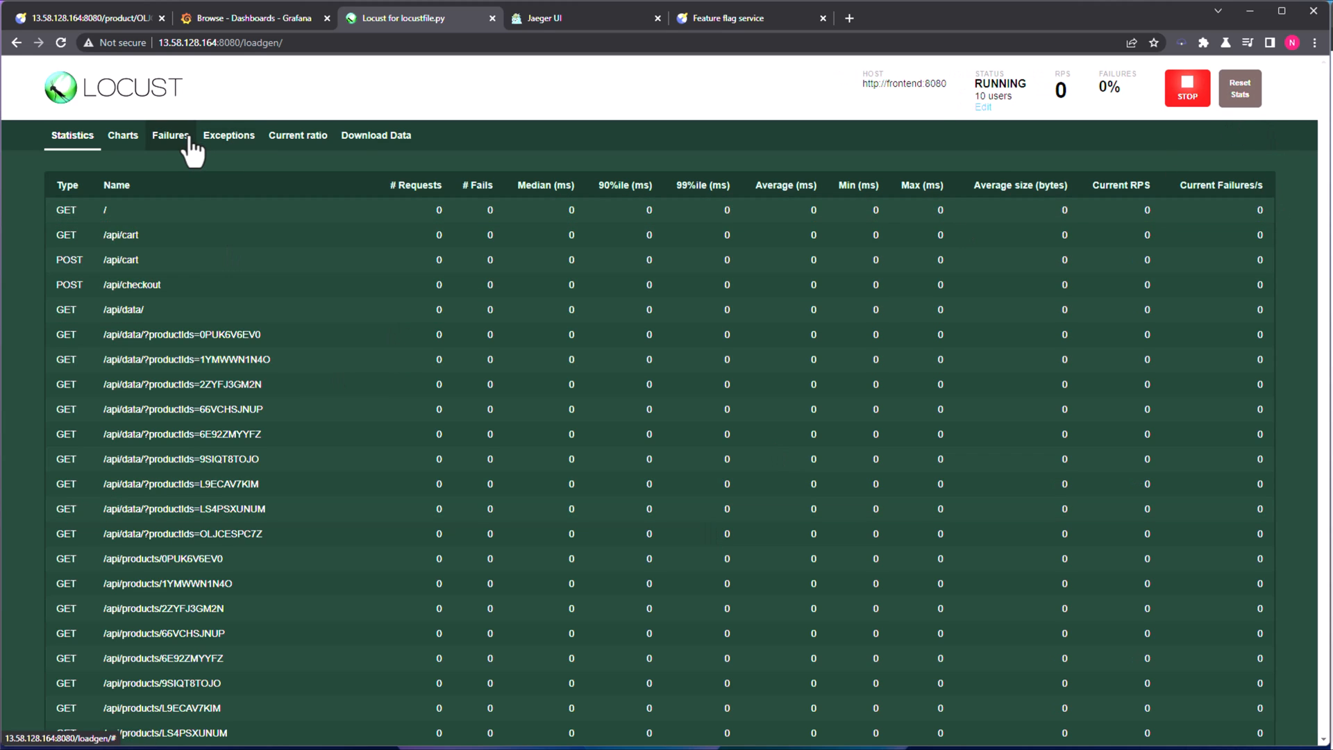
click(170, 135)
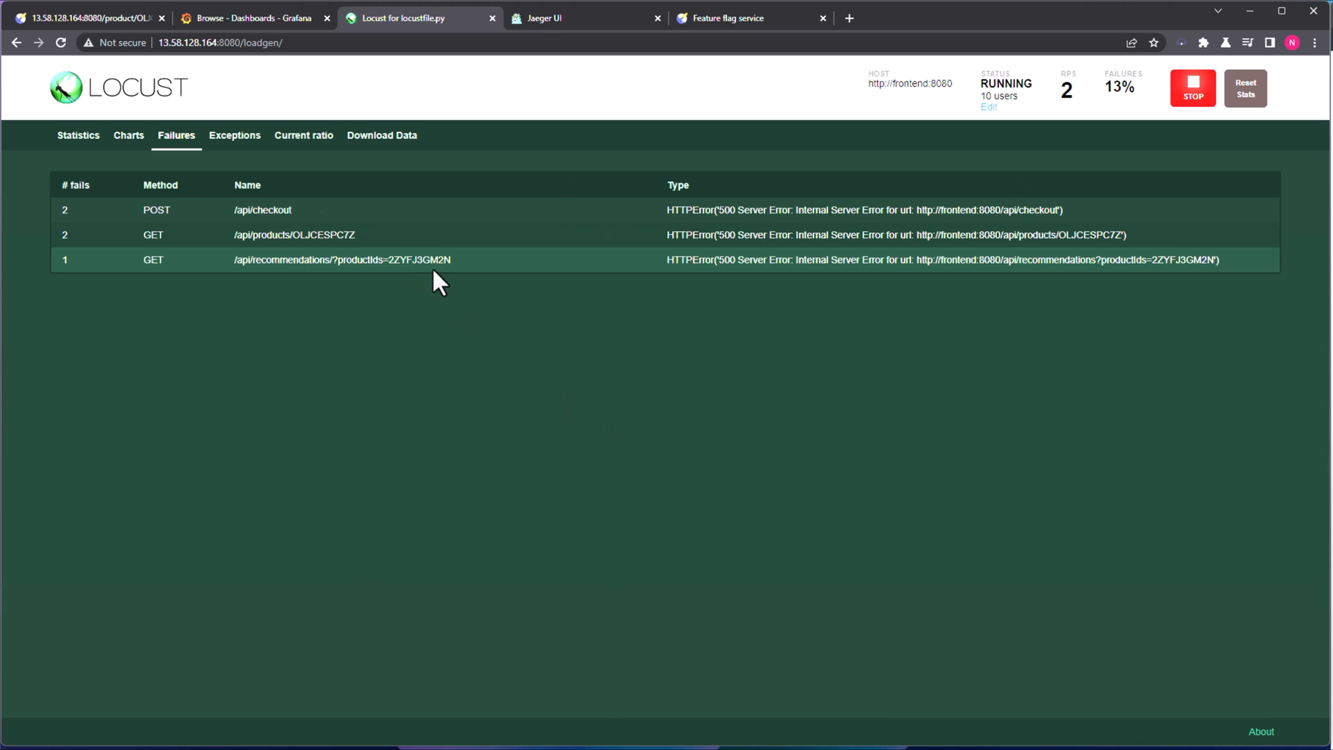
key(ctrl+f)
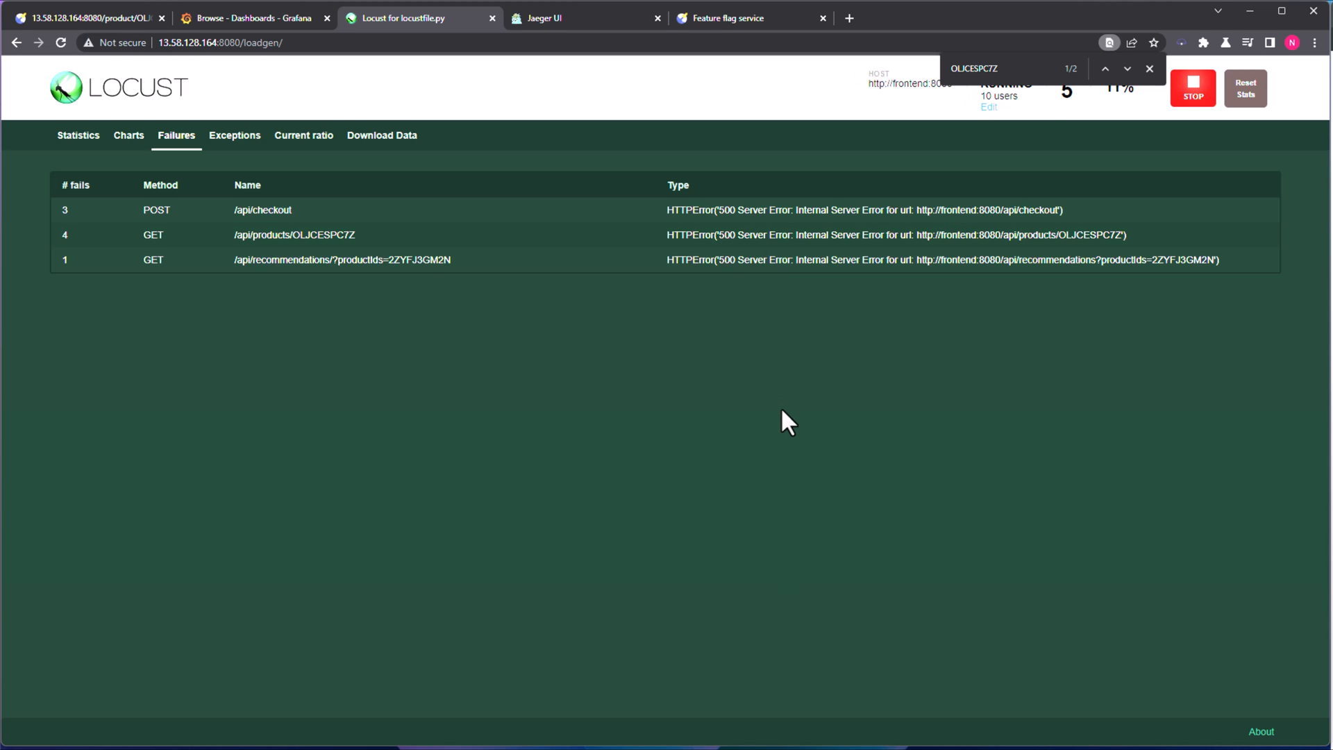
click(77, 135)
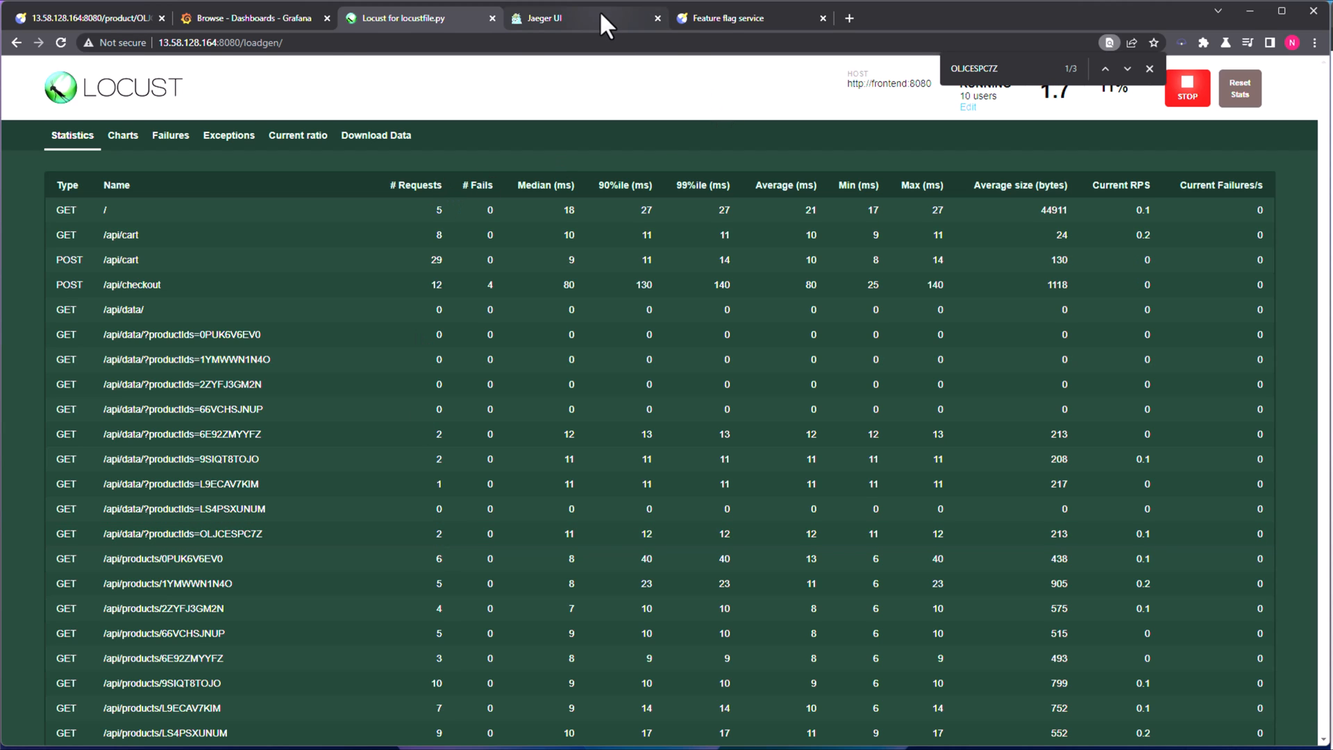
Search and refresh productcatalogservice traces, then open the latest ListProducts trace.
click(549, 18)
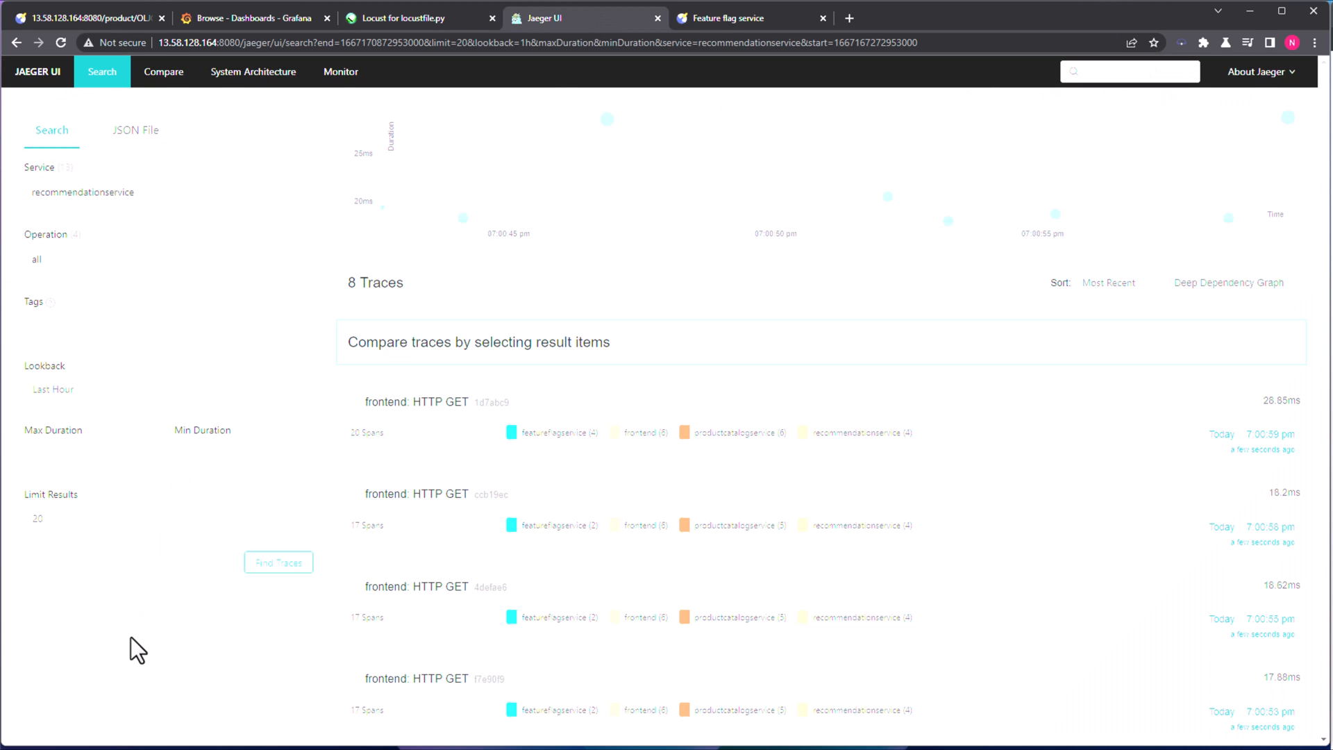
mouse_move(102, 314)
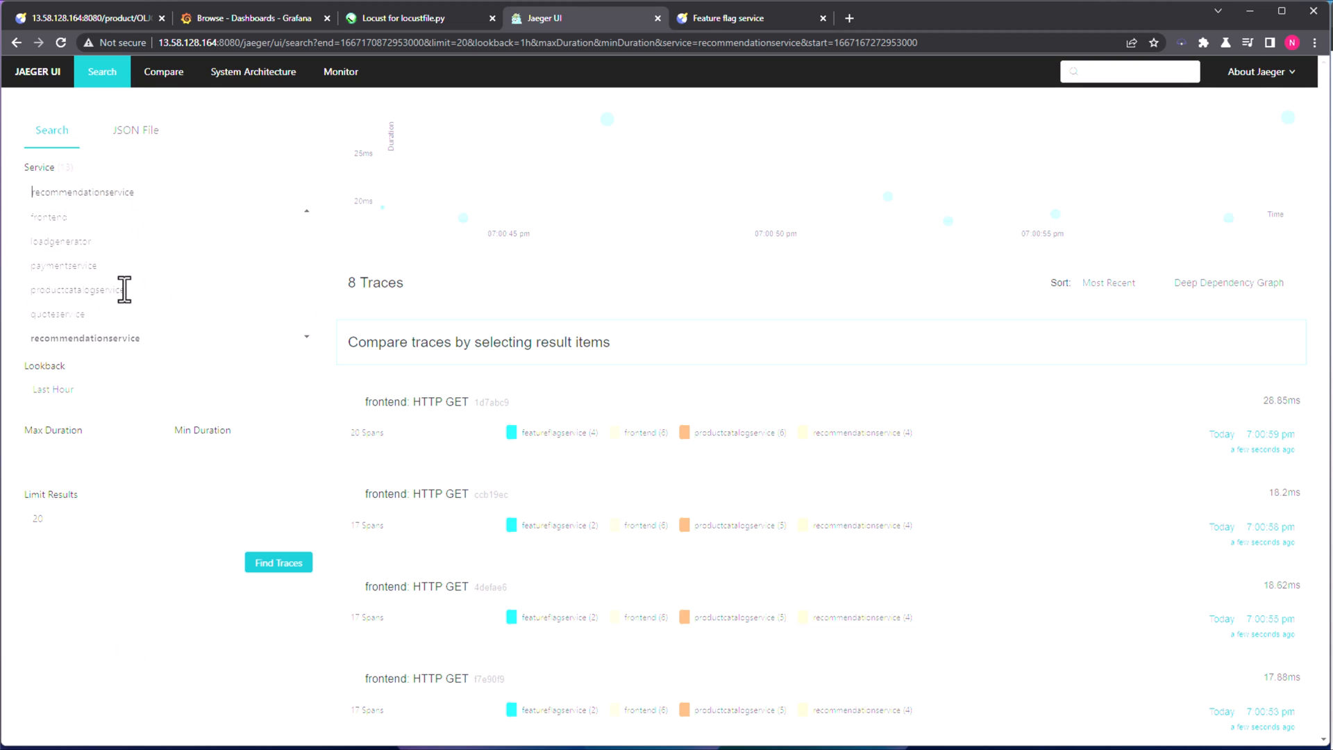
mouse_move(186, 299)
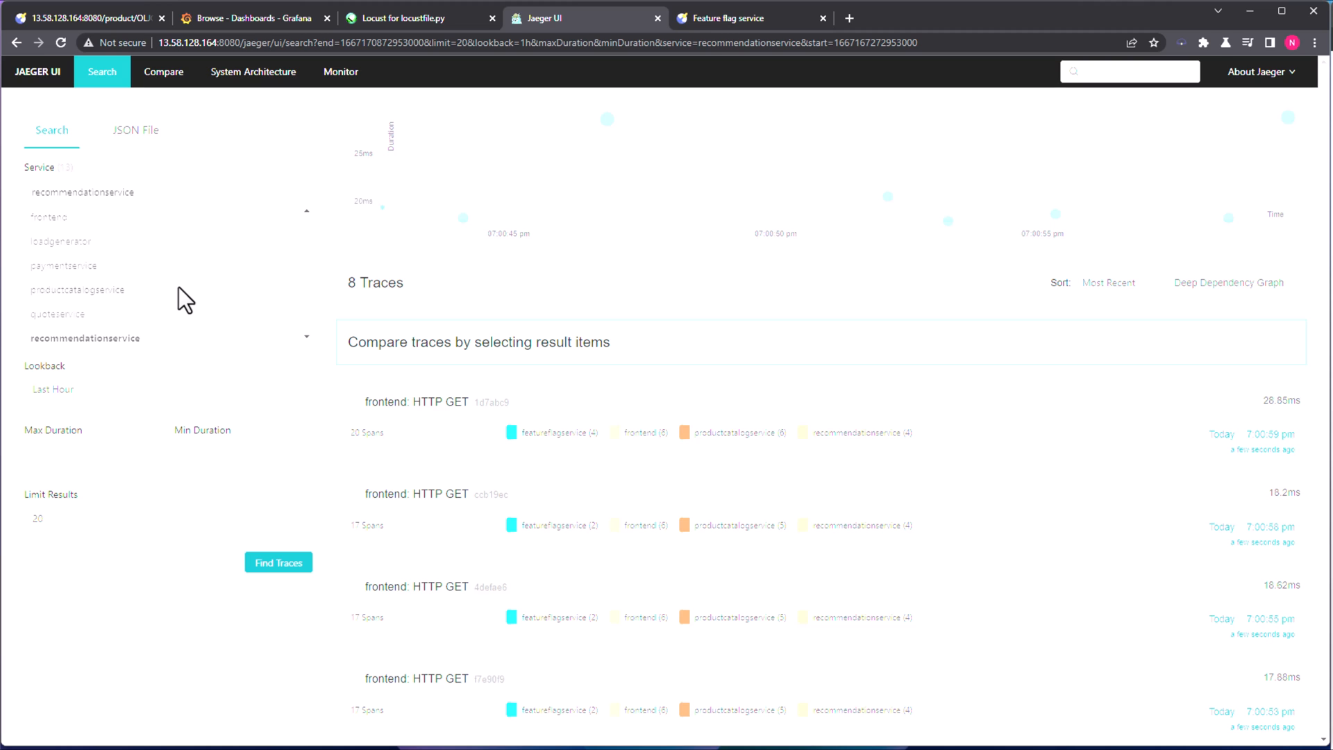
click(278, 561)
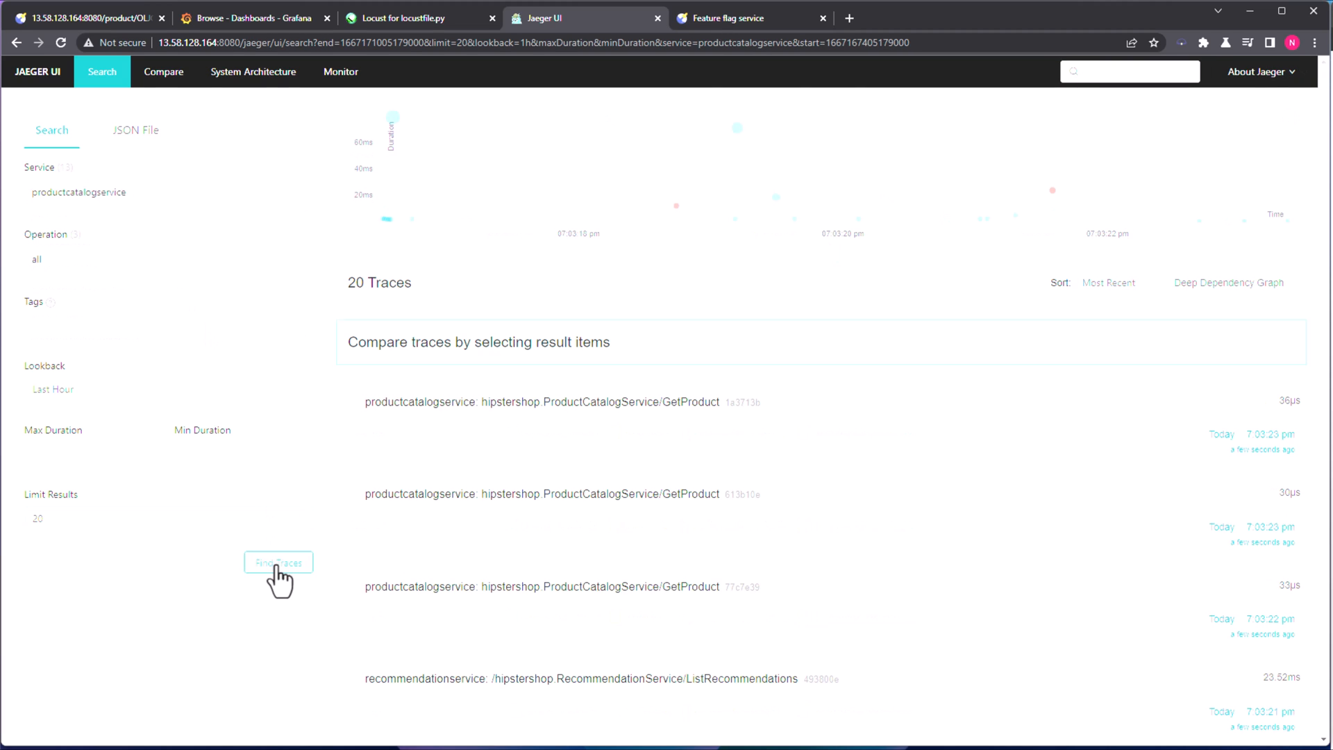
click(277, 562)
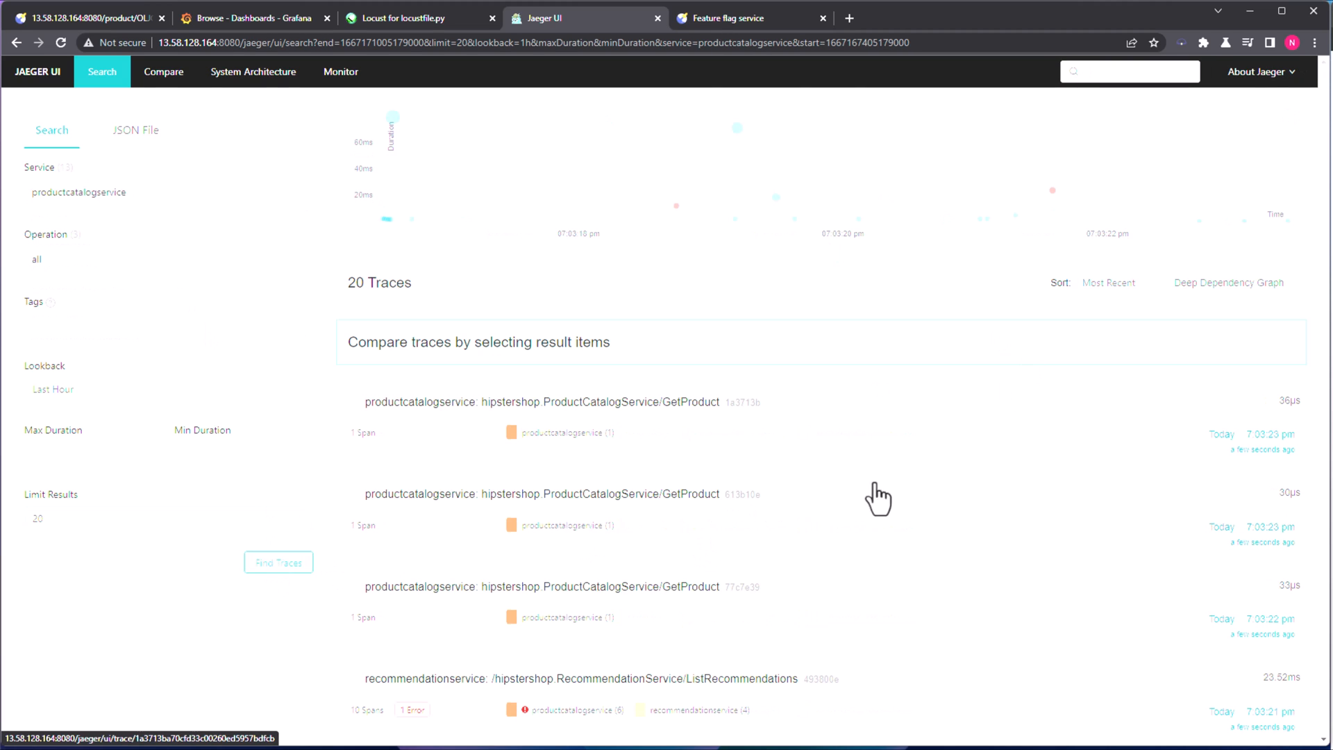
click(278, 561)
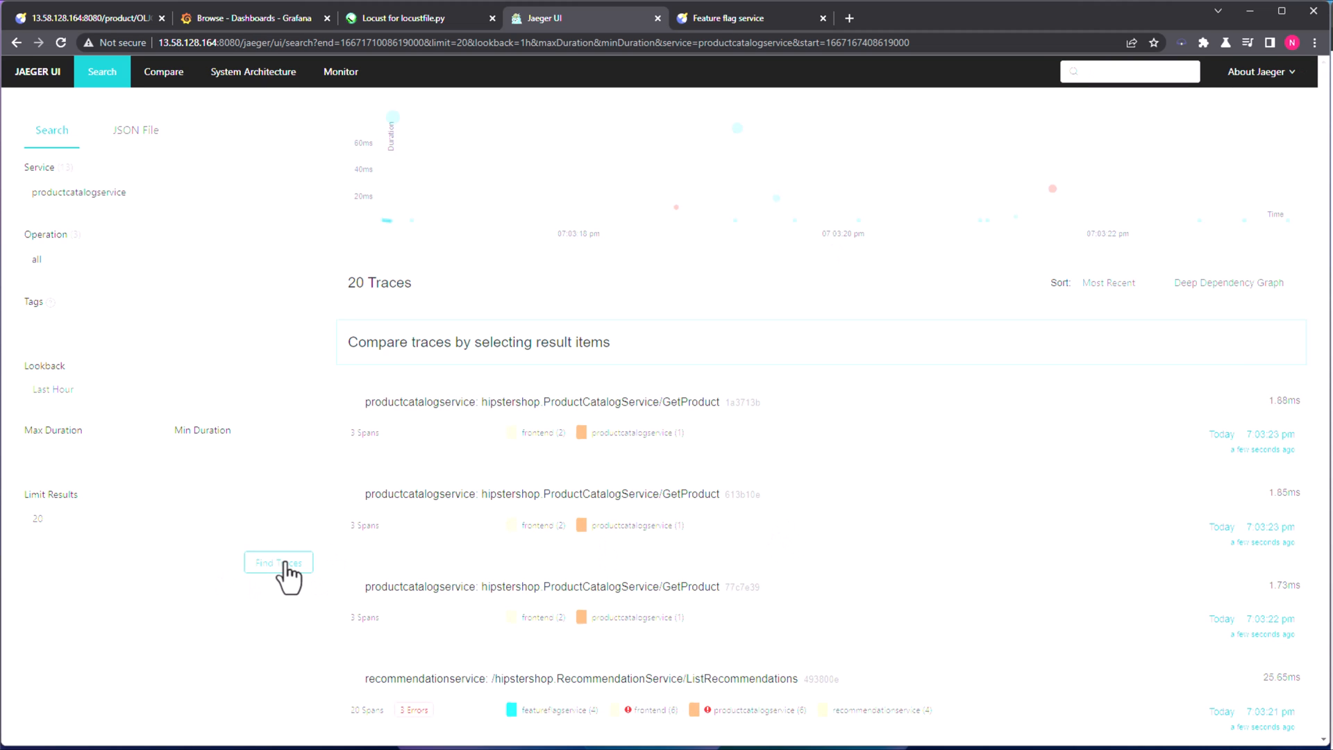
click(278, 562)
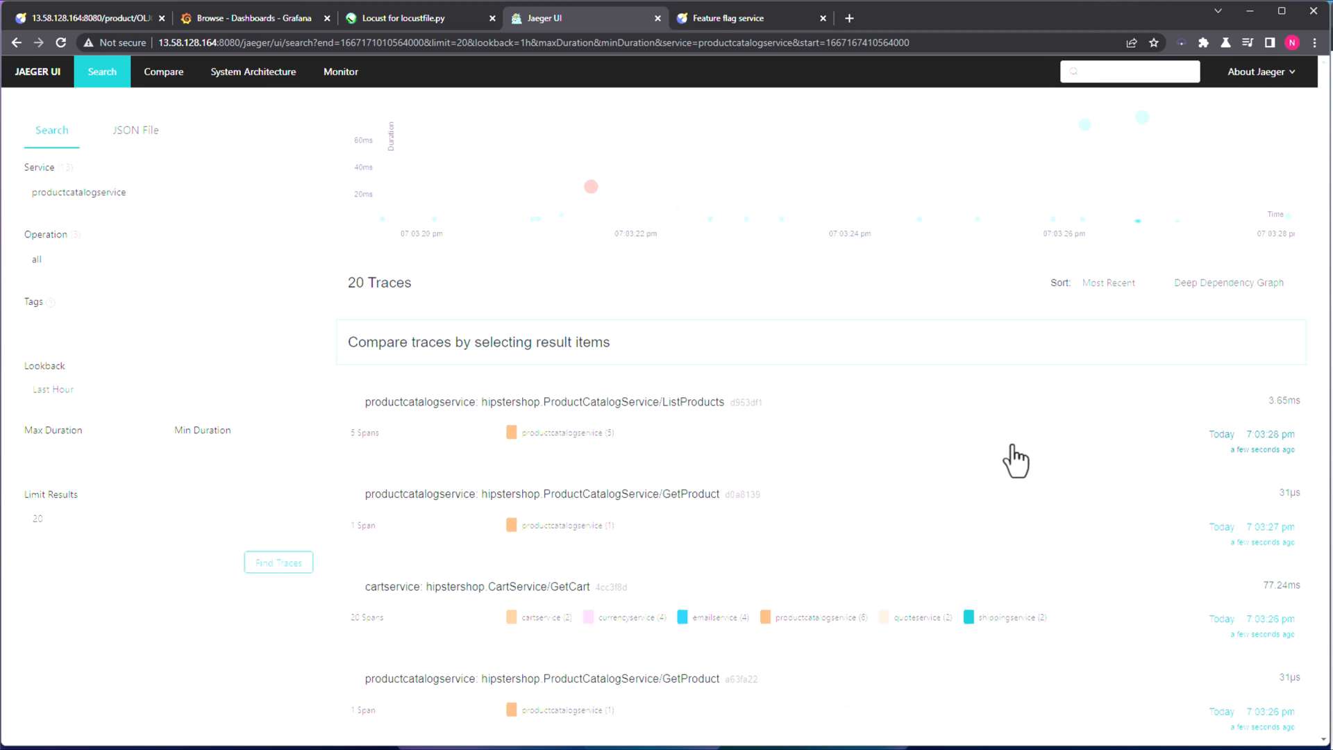
click(550, 401)
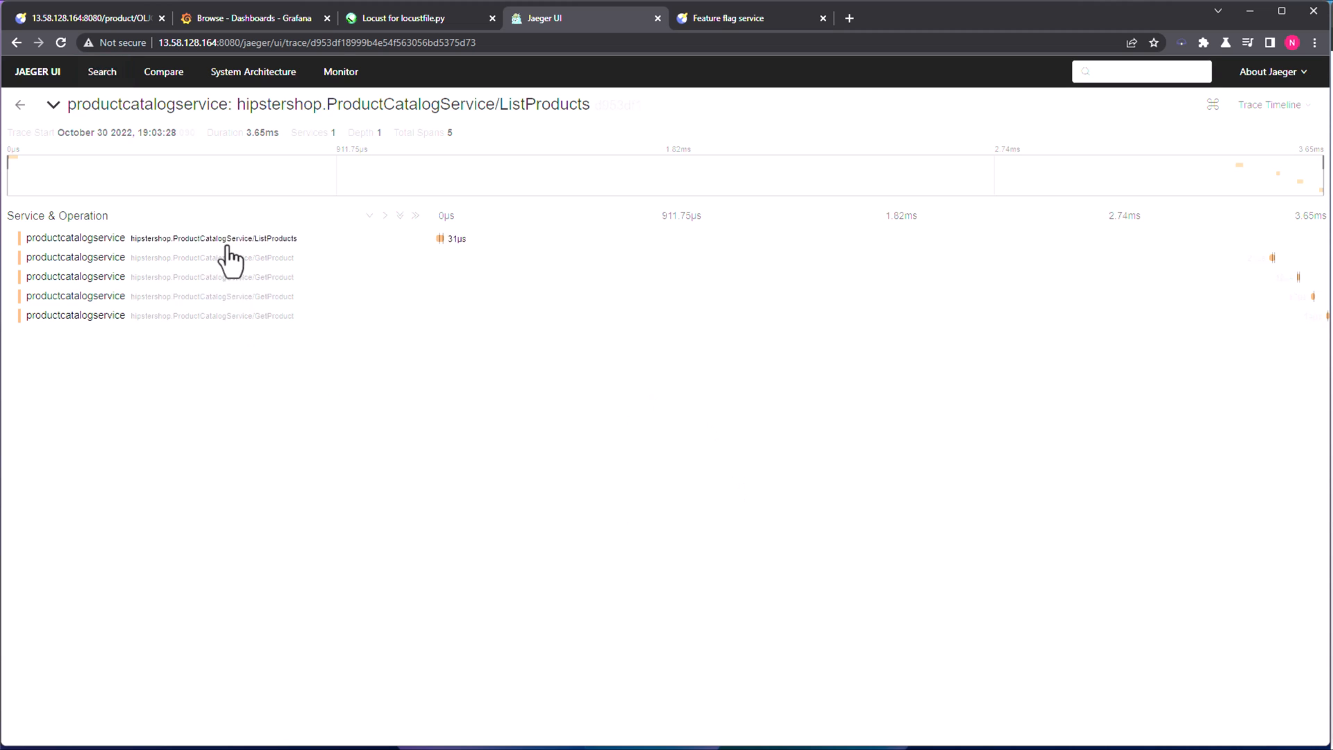
mouse_move(671, 459)
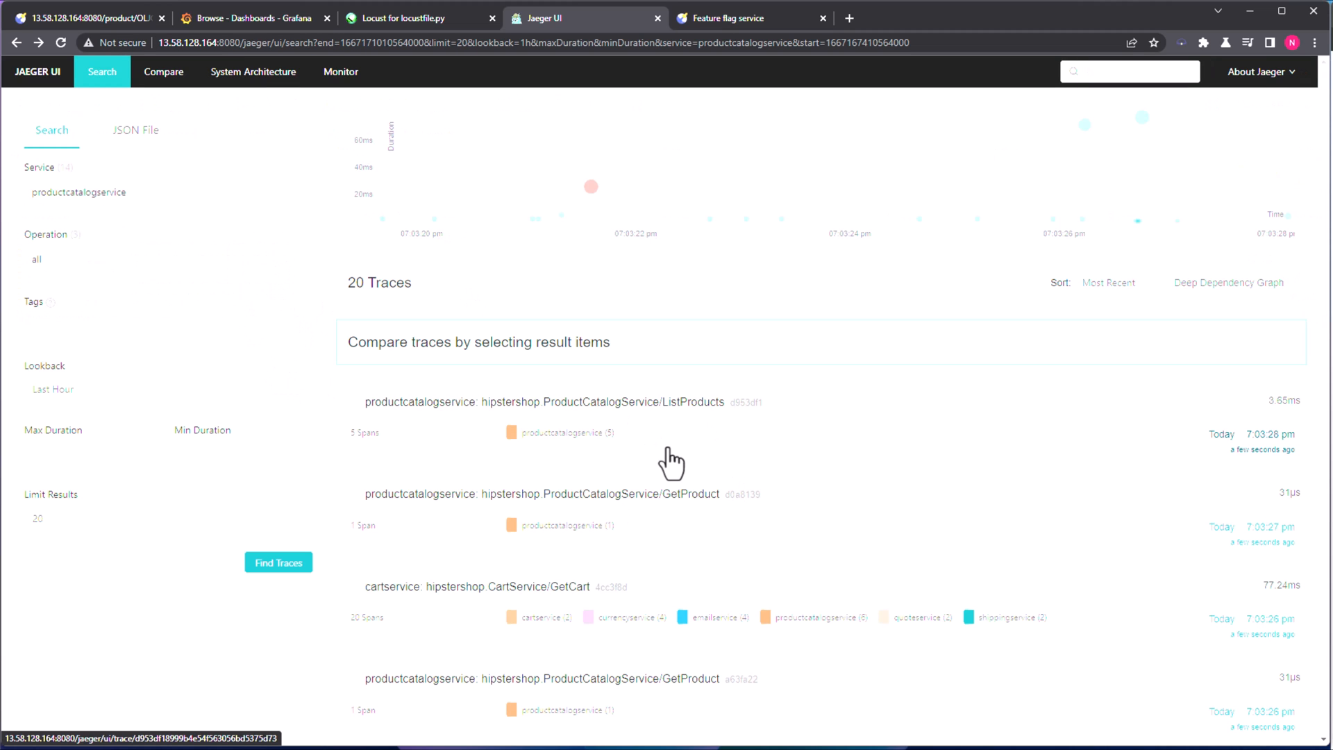
mouse_move(202, 288)
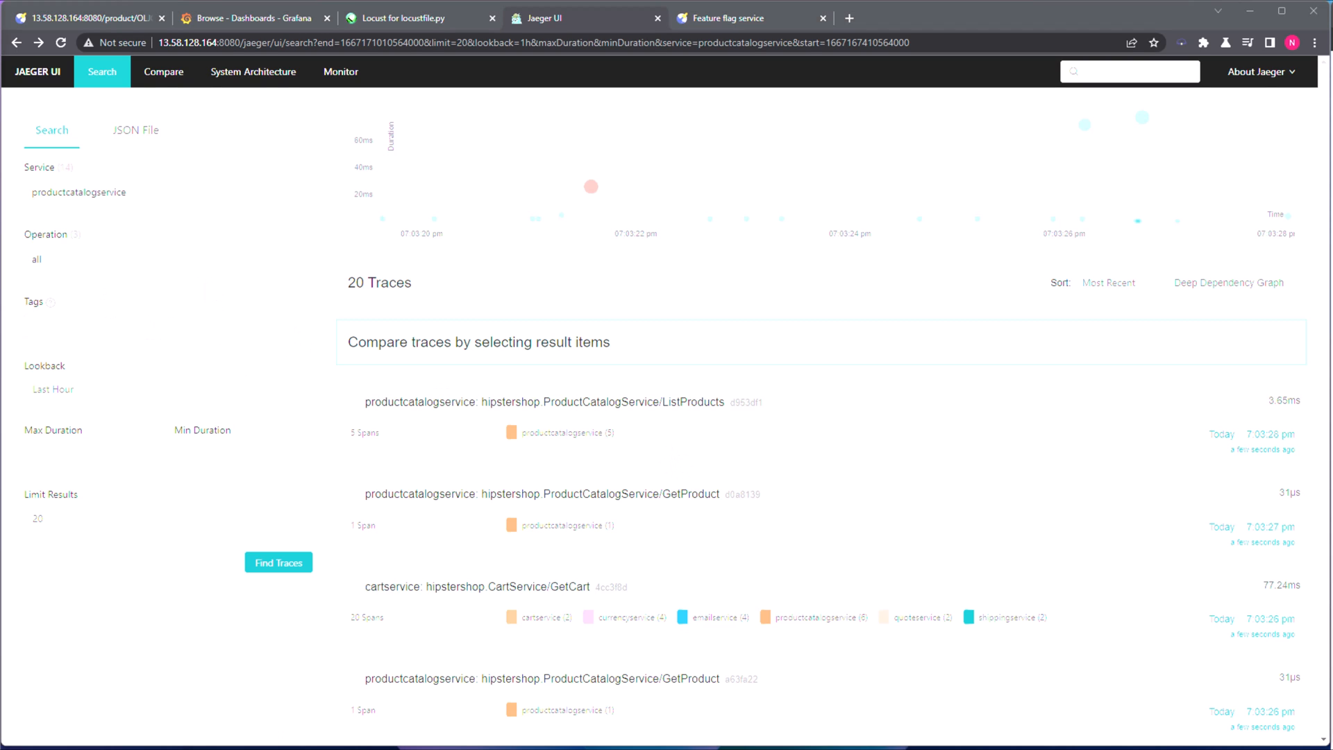
Filter traces by tag app.product.id=OLJCESPC7Z and open the erroring 26.66ms ListProducts trace.
click(167, 324)
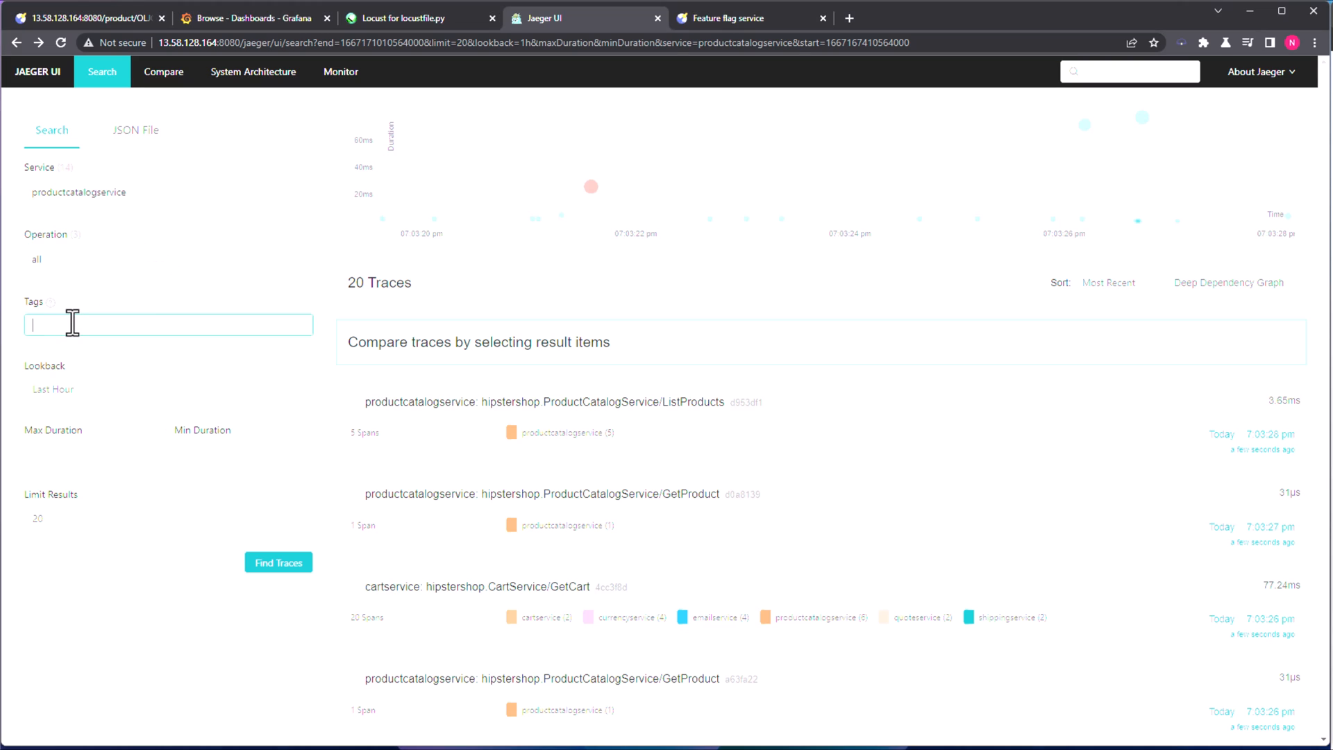
text(app.product.id=OLJCESPC7Z)
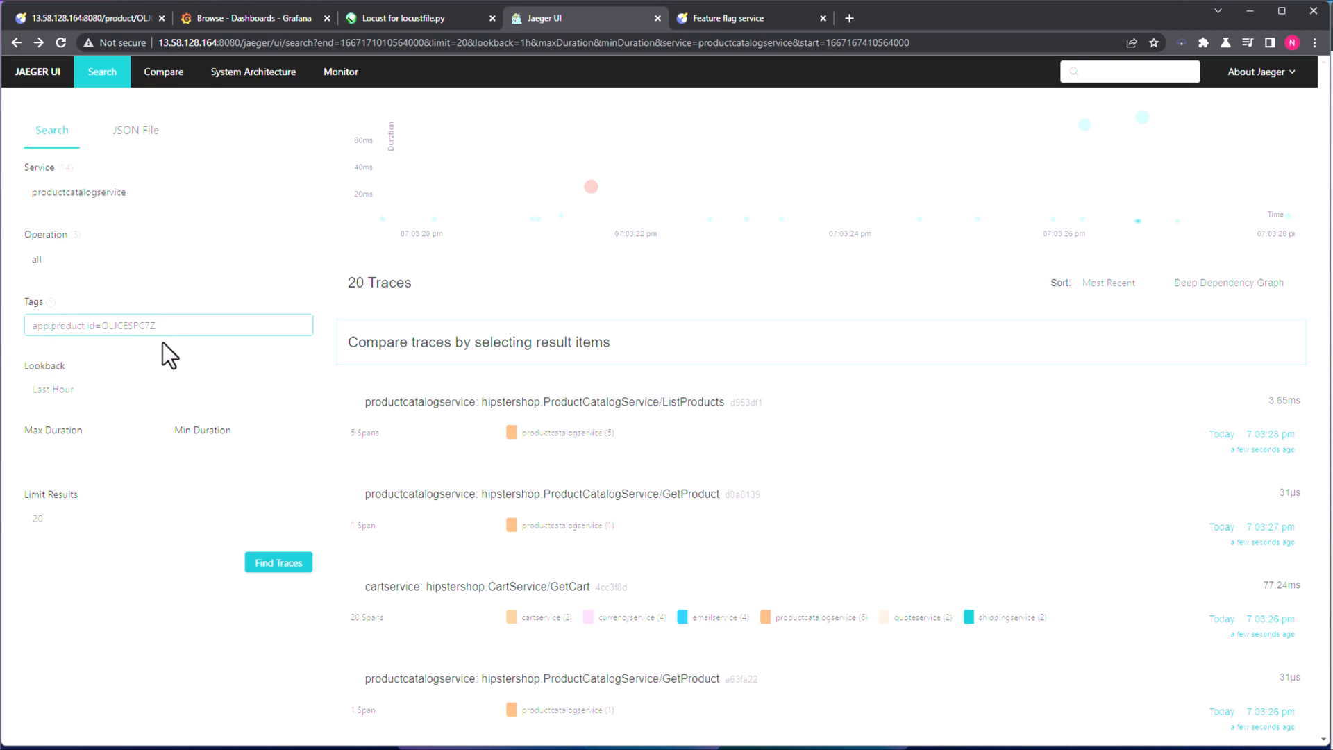
mouse_move(258, 632)
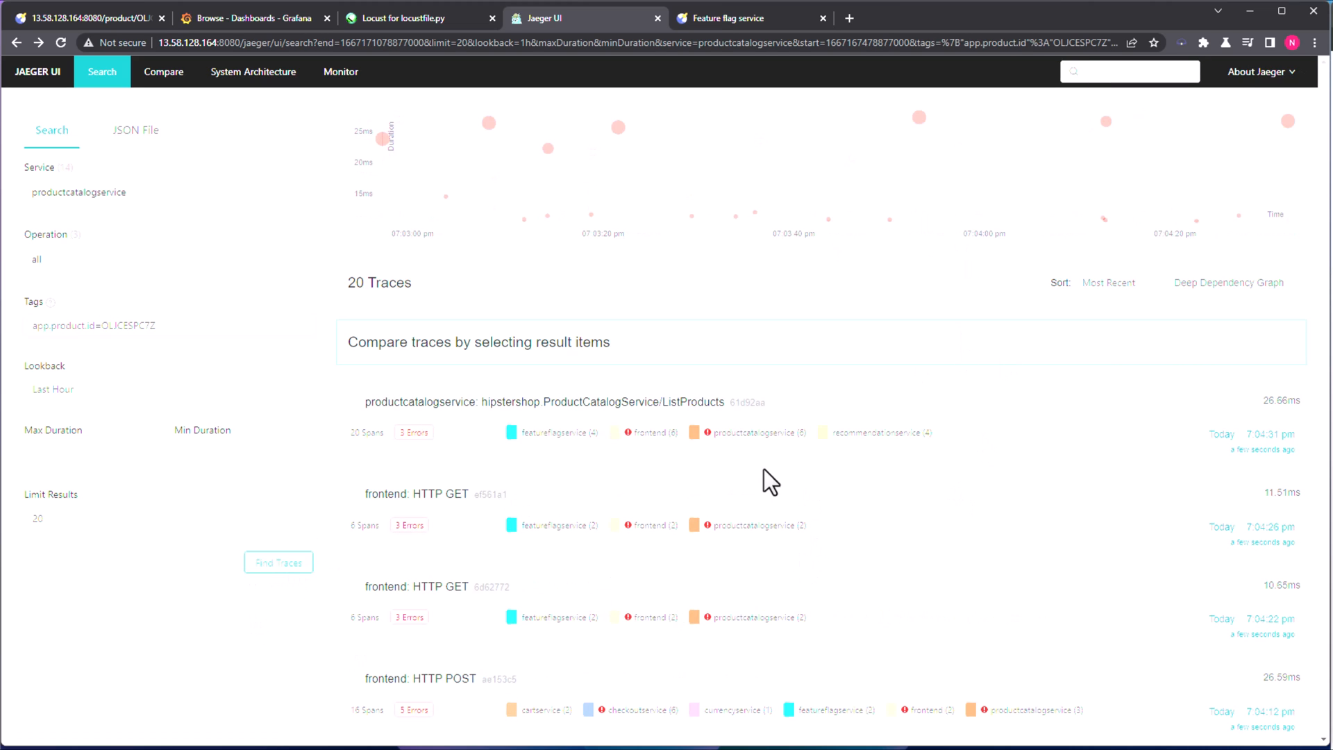
mouse_move(668, 412)
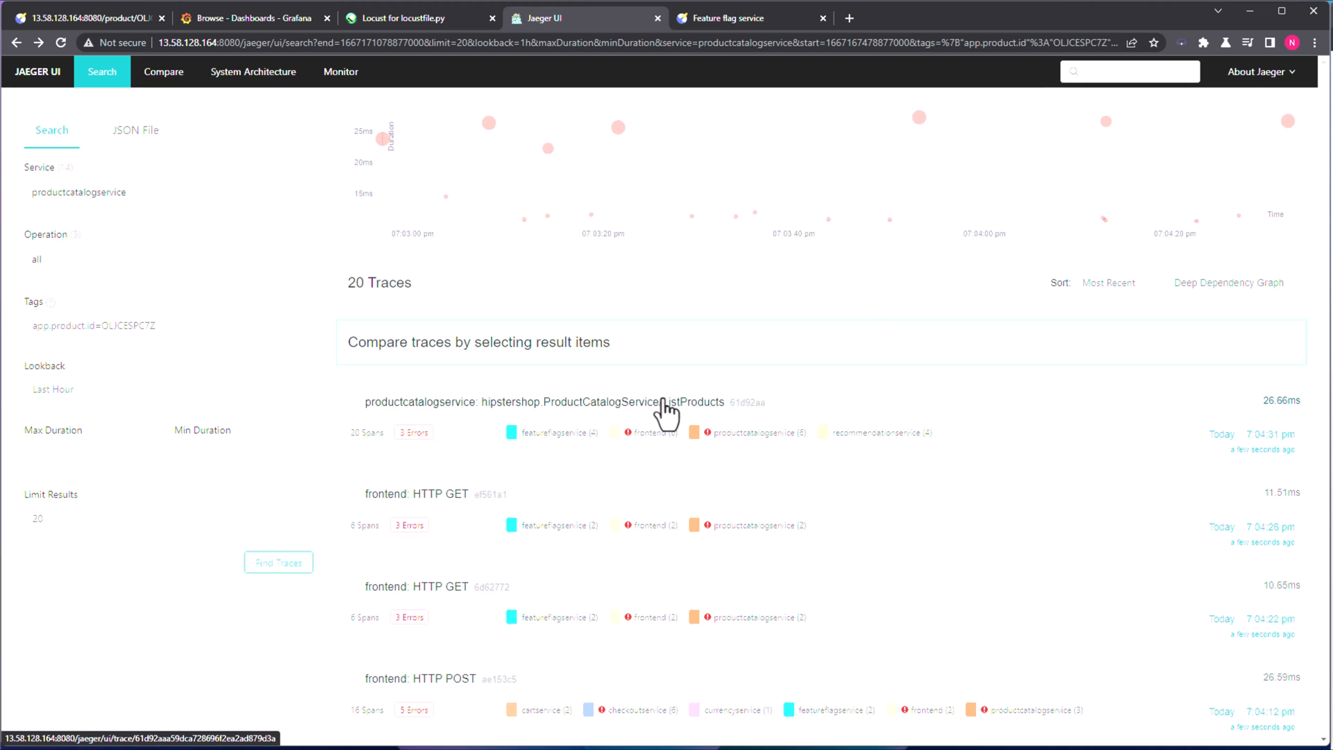
click(541, 401)
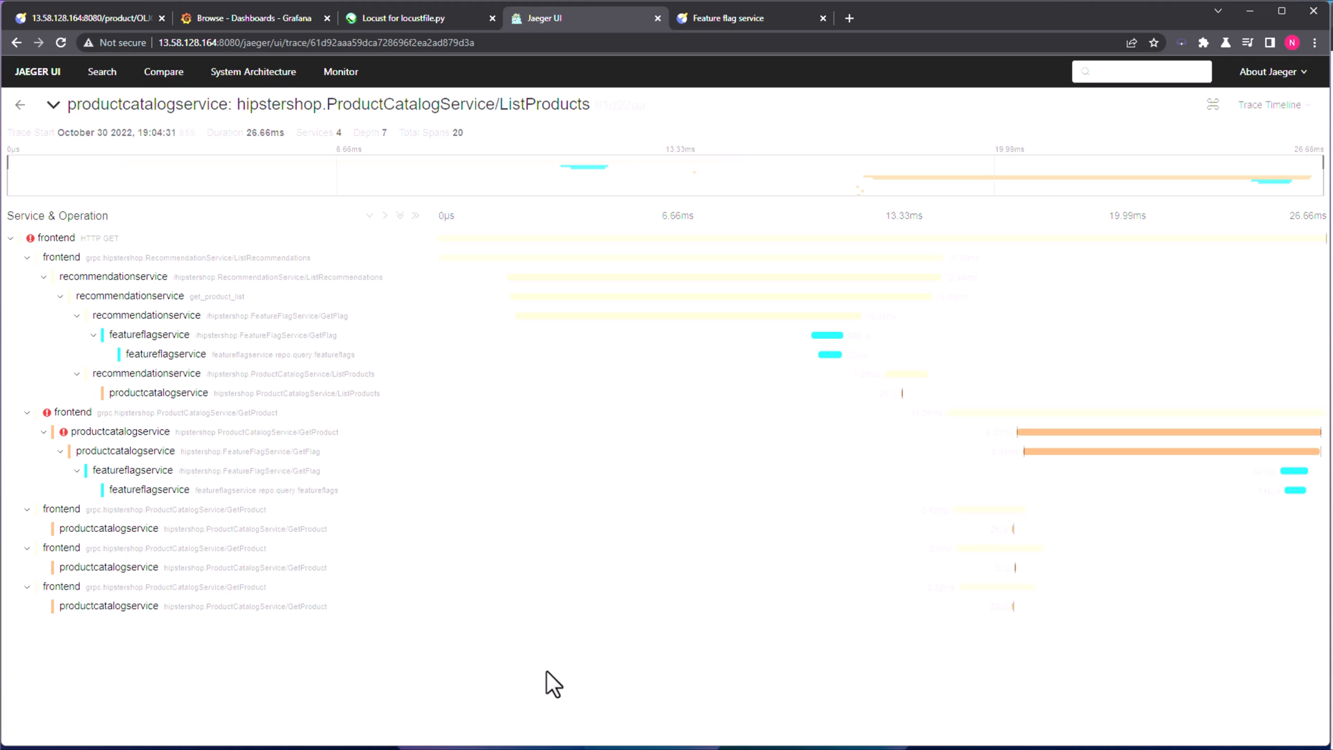
Expand the root frontend HTTP GET span to show error=true and status 200.
click(55, 237)
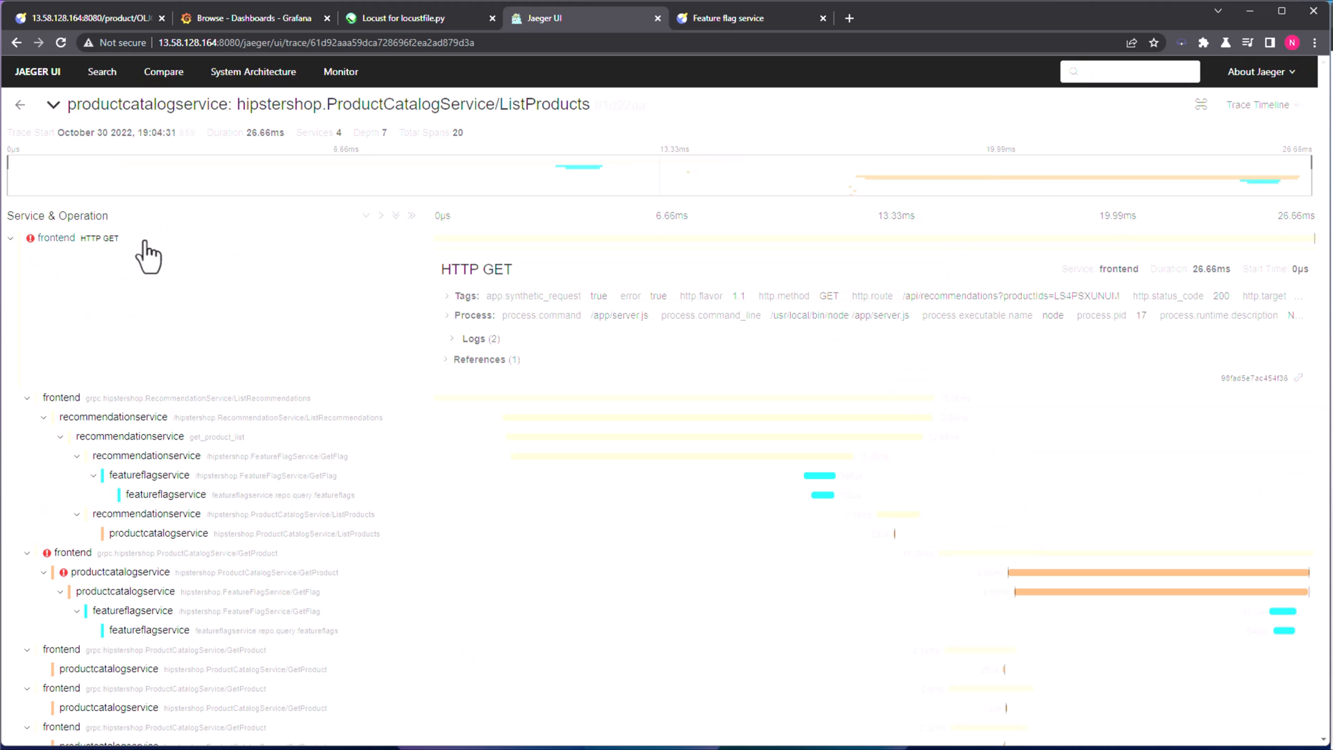
mouse_move(34, 259)
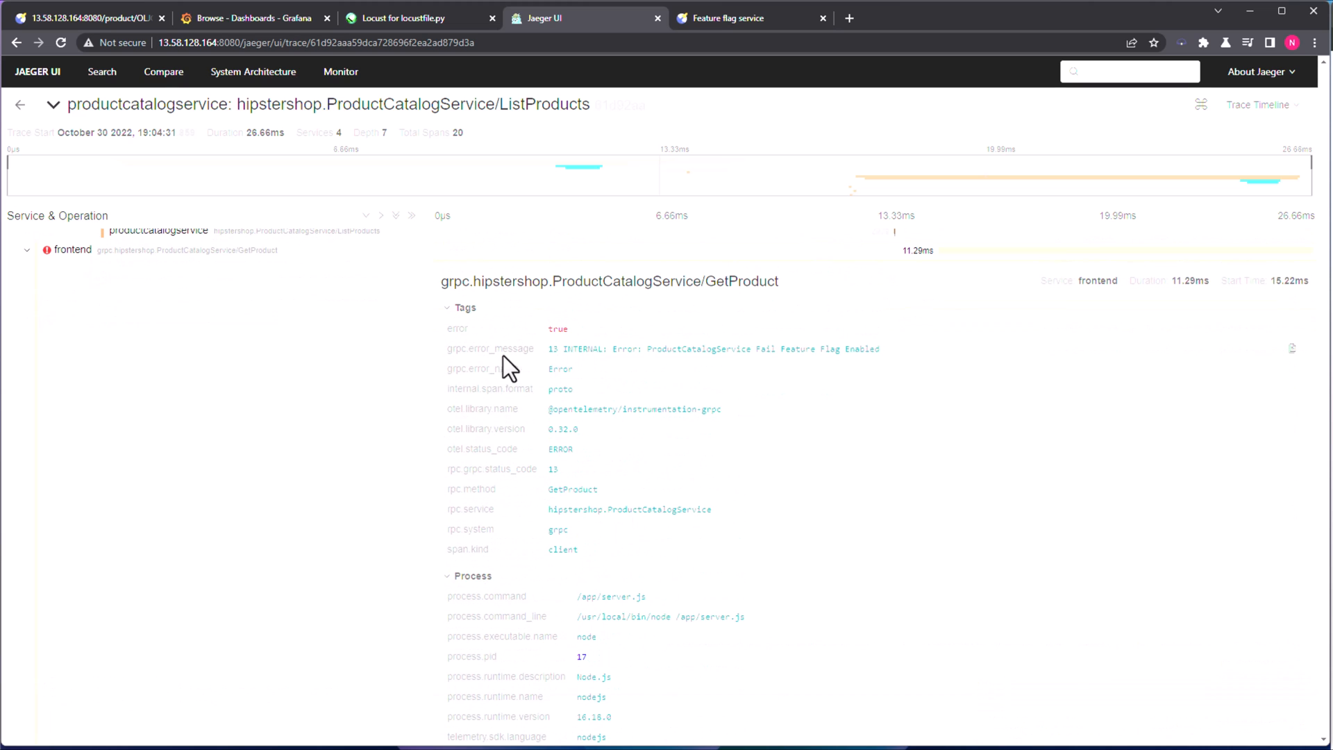
mouse_move(676, 370)
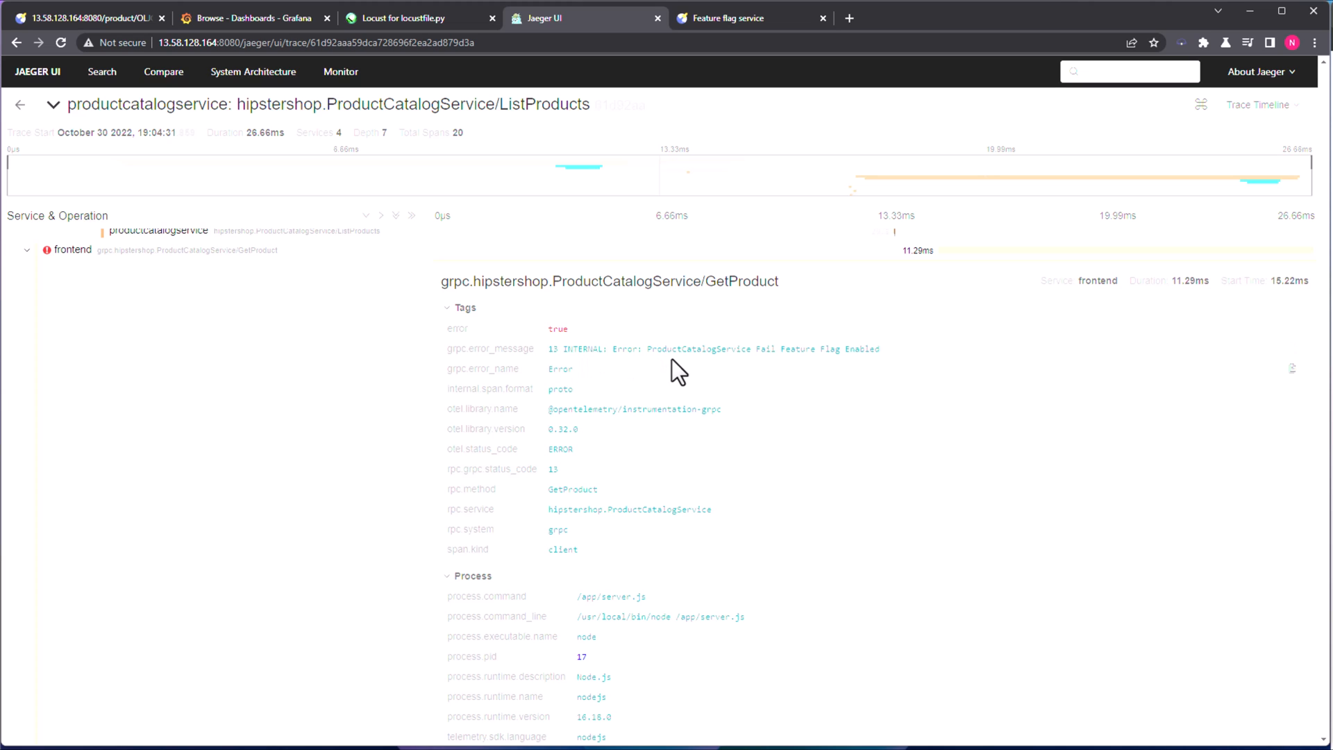
mouse_move(838, 368)
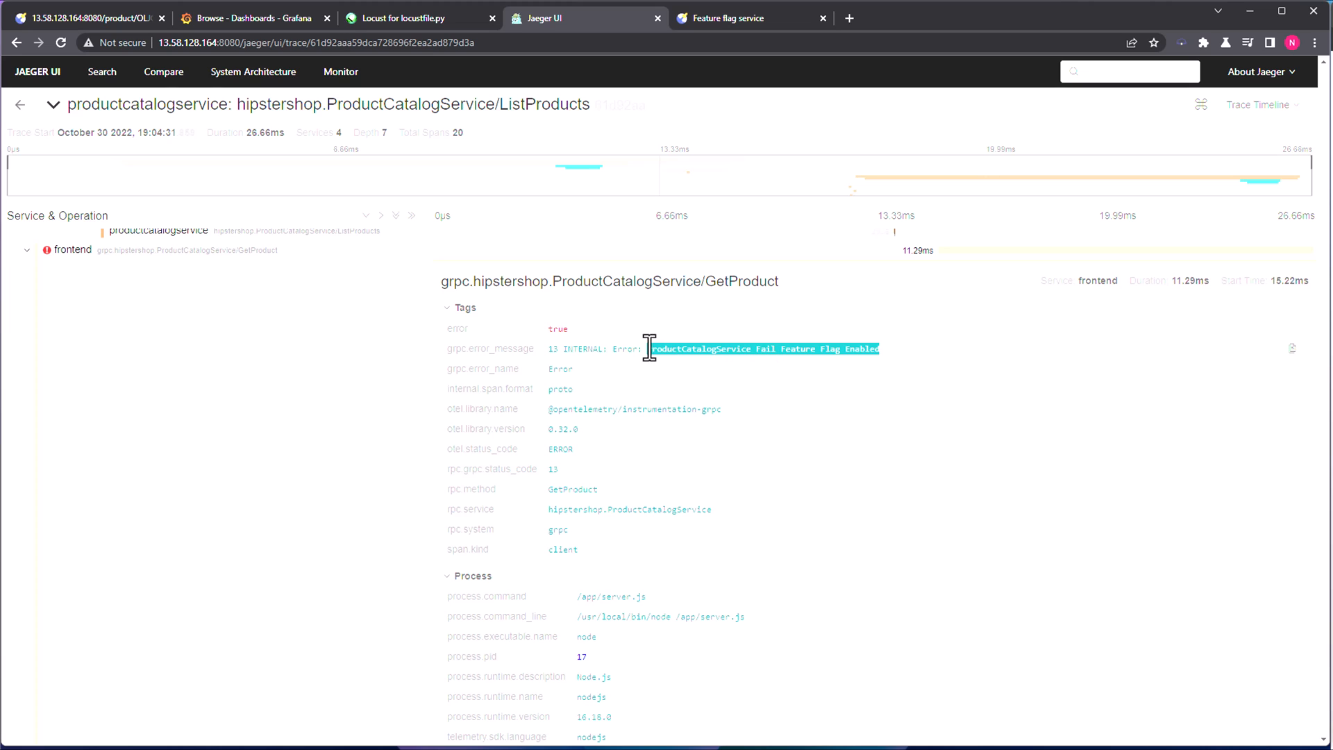
mouse_move(785, 438)
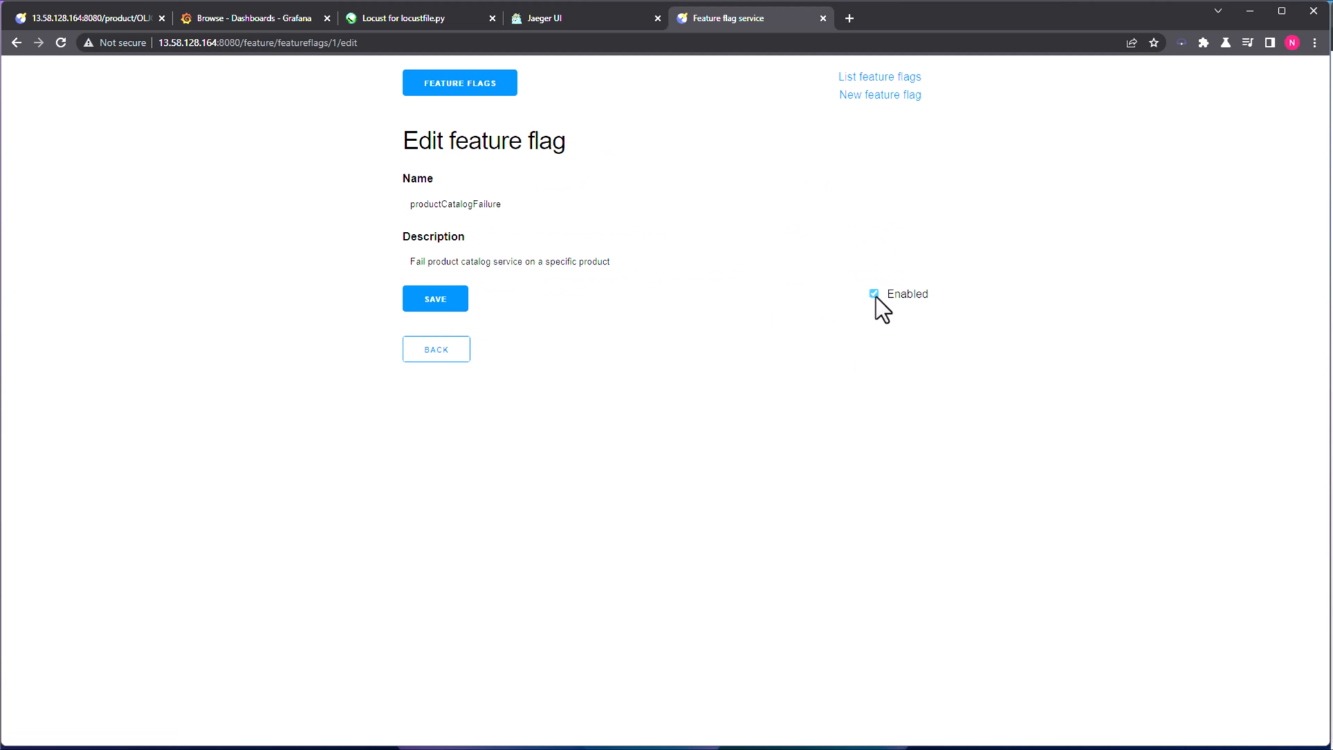
Save productCatalogFailure as disabled, reset Locust statistics, and confirm the Failures list is empty.
click(435, 299)
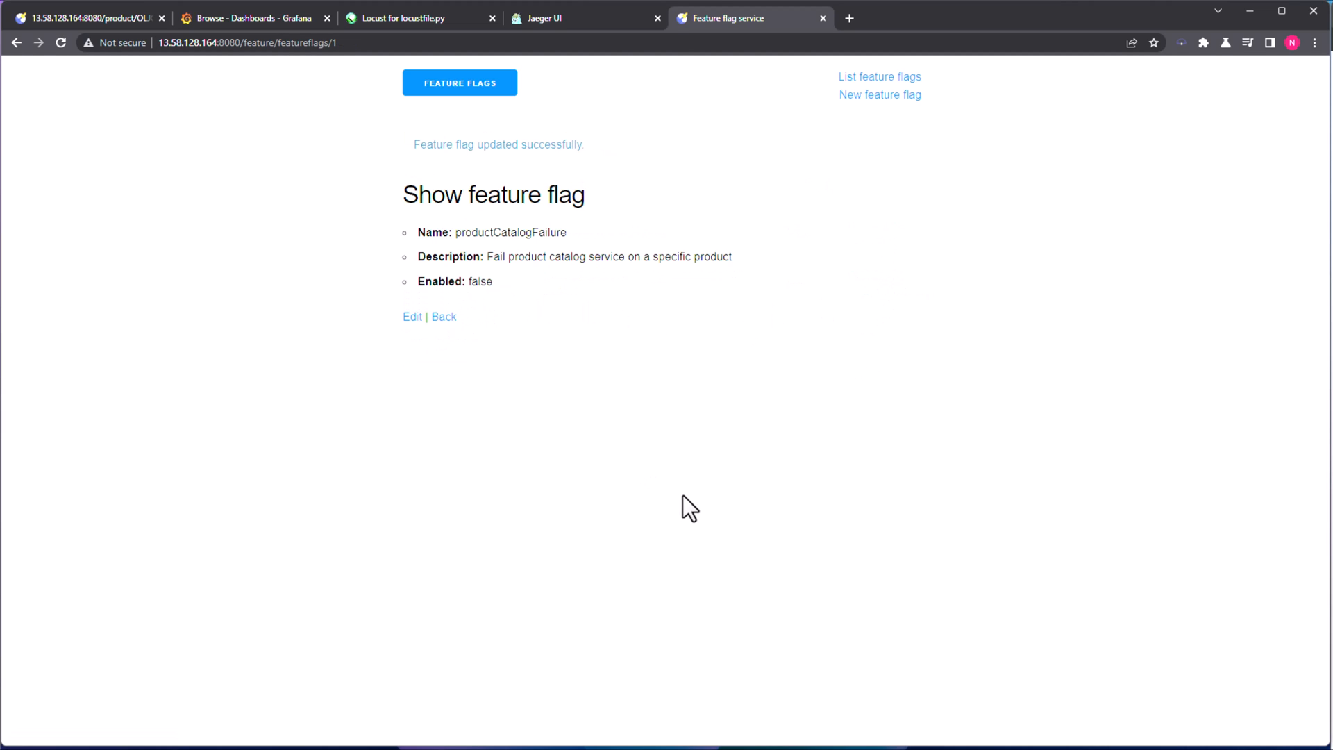
click(251, 18)
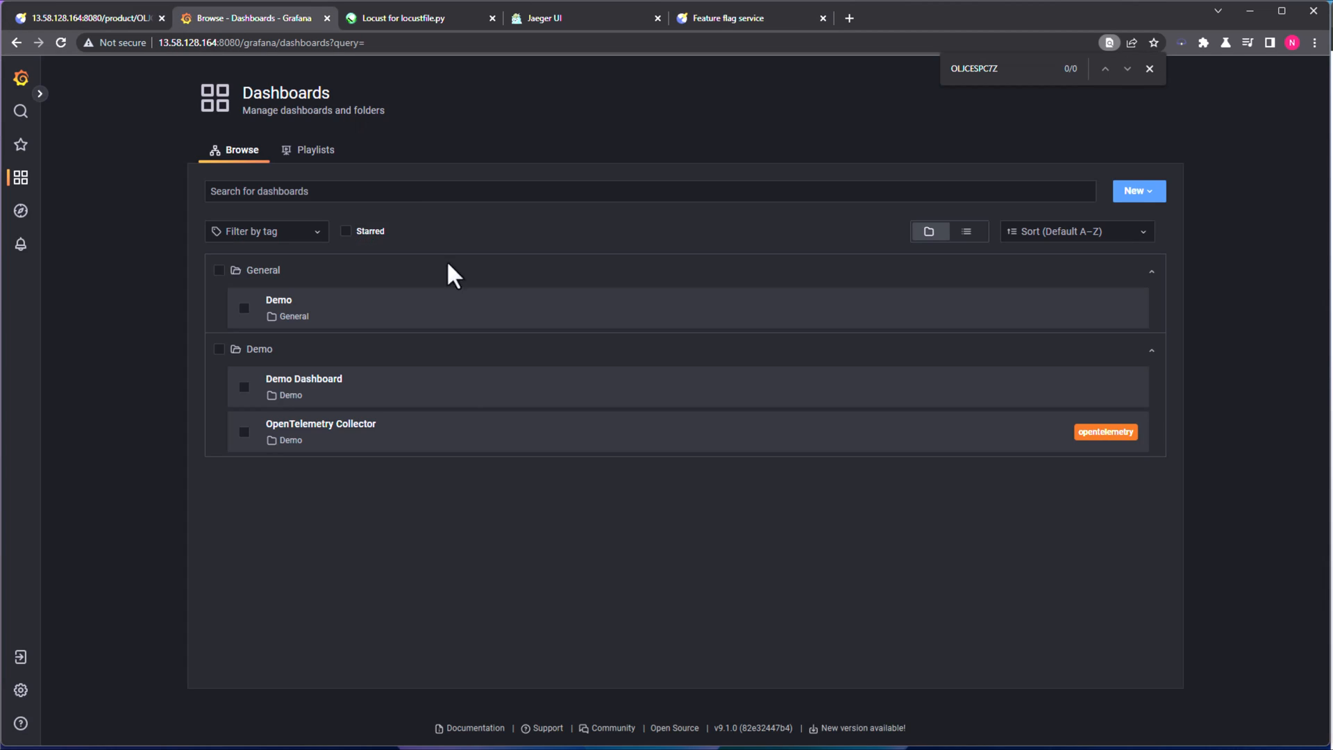
click(417, 18)
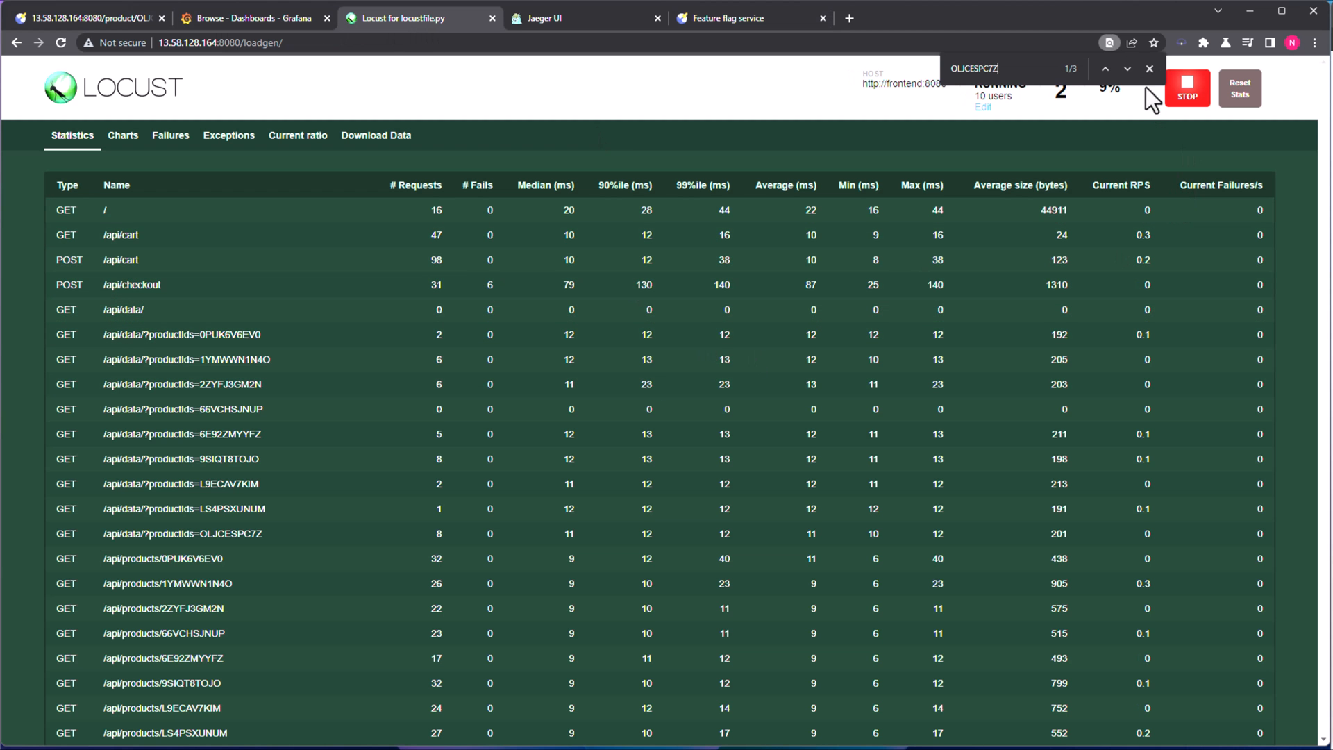
click(1239, 88)
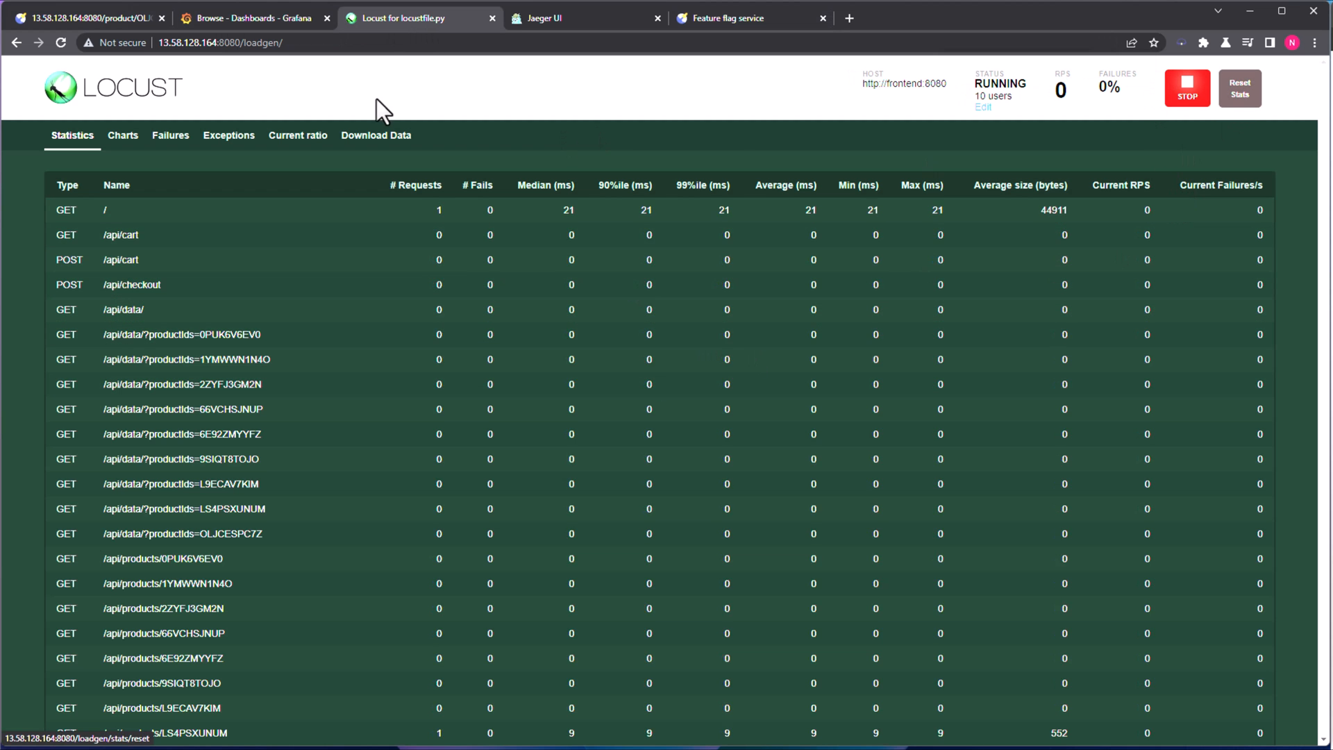
click(175, 135)
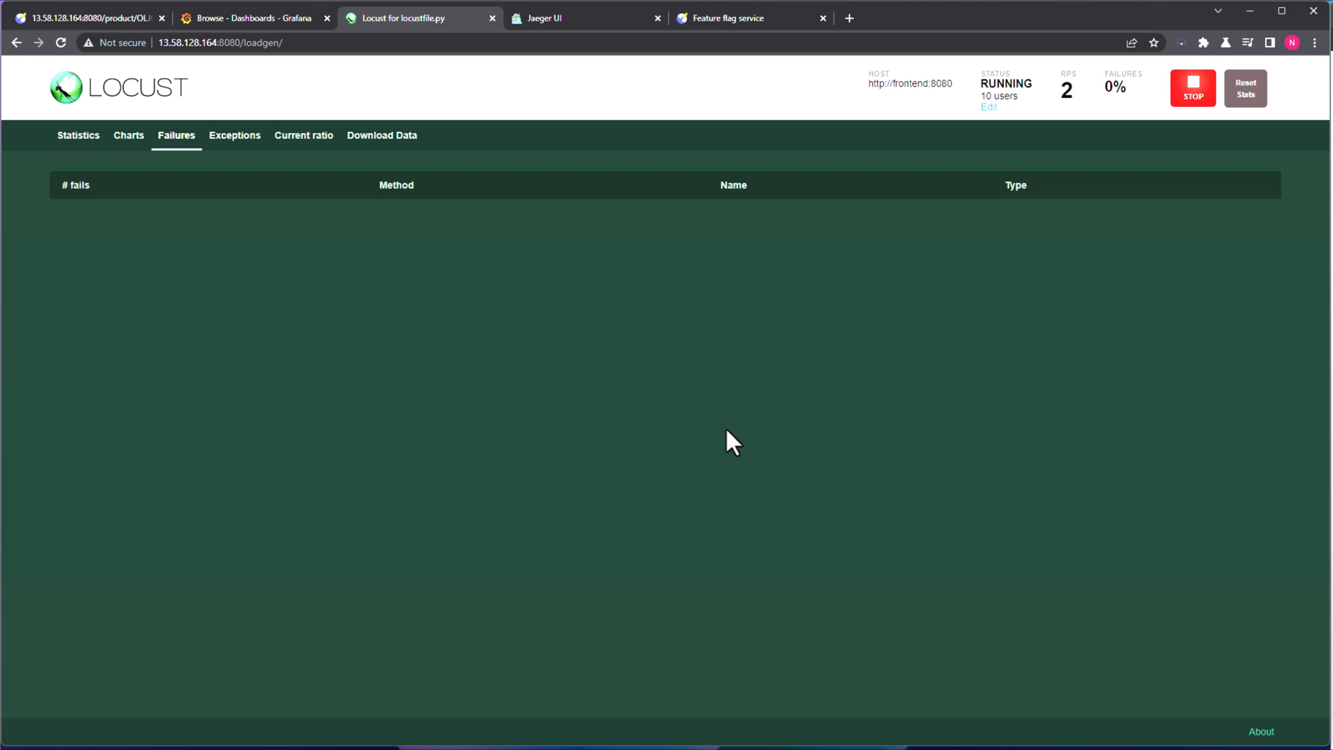
click(584, 18)
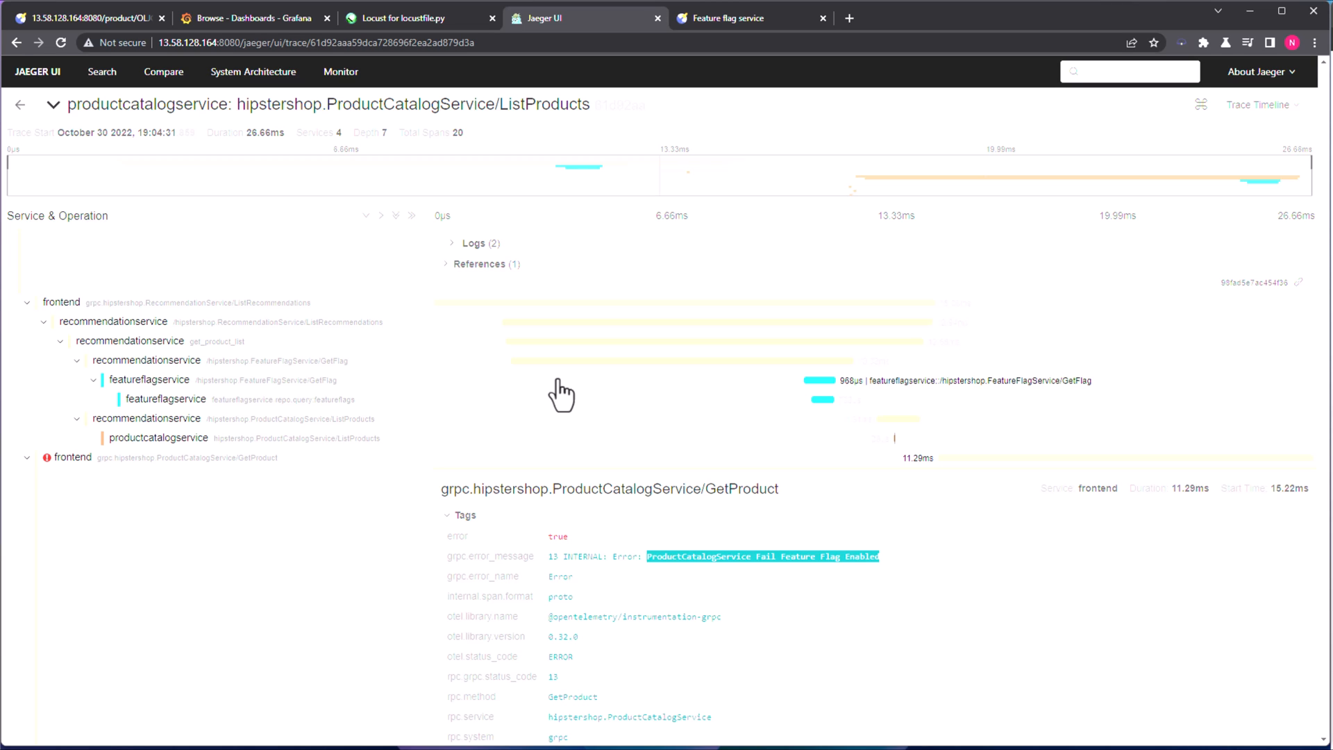
mouse_move(606, 455)
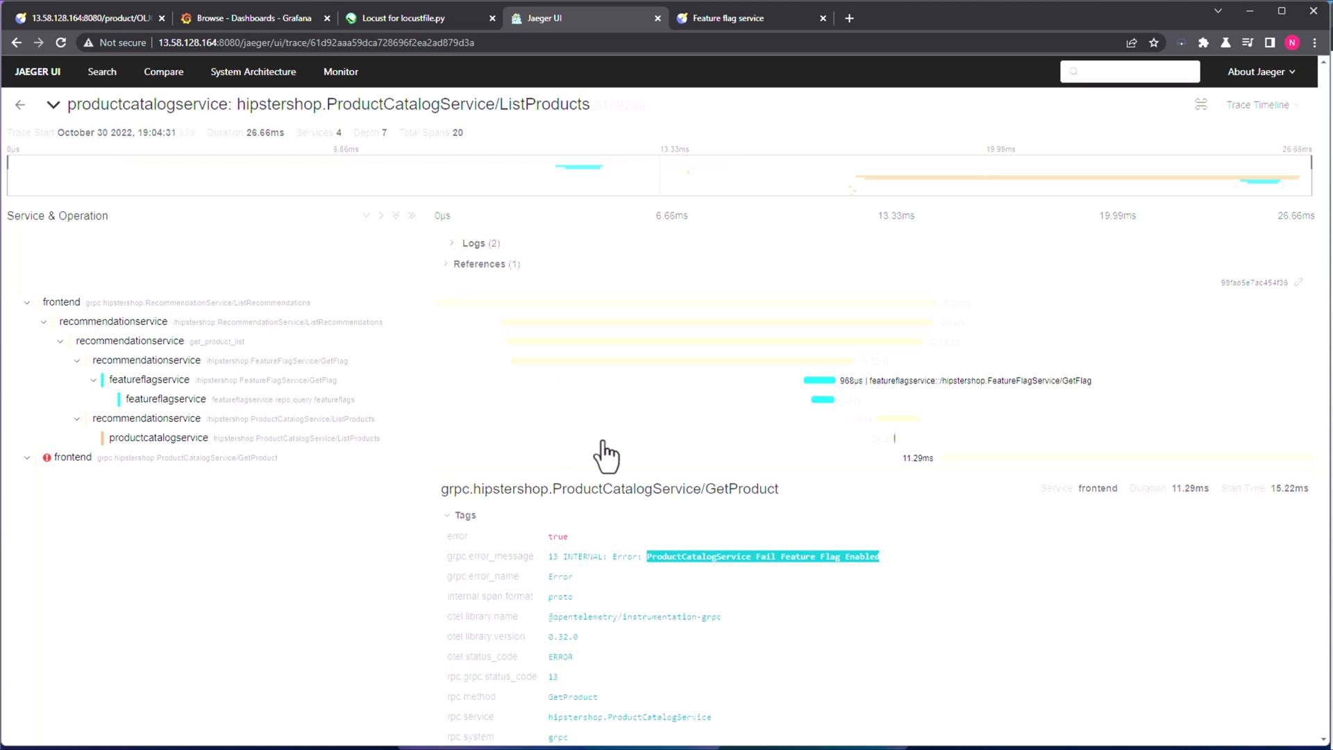
scroll(down, 3)
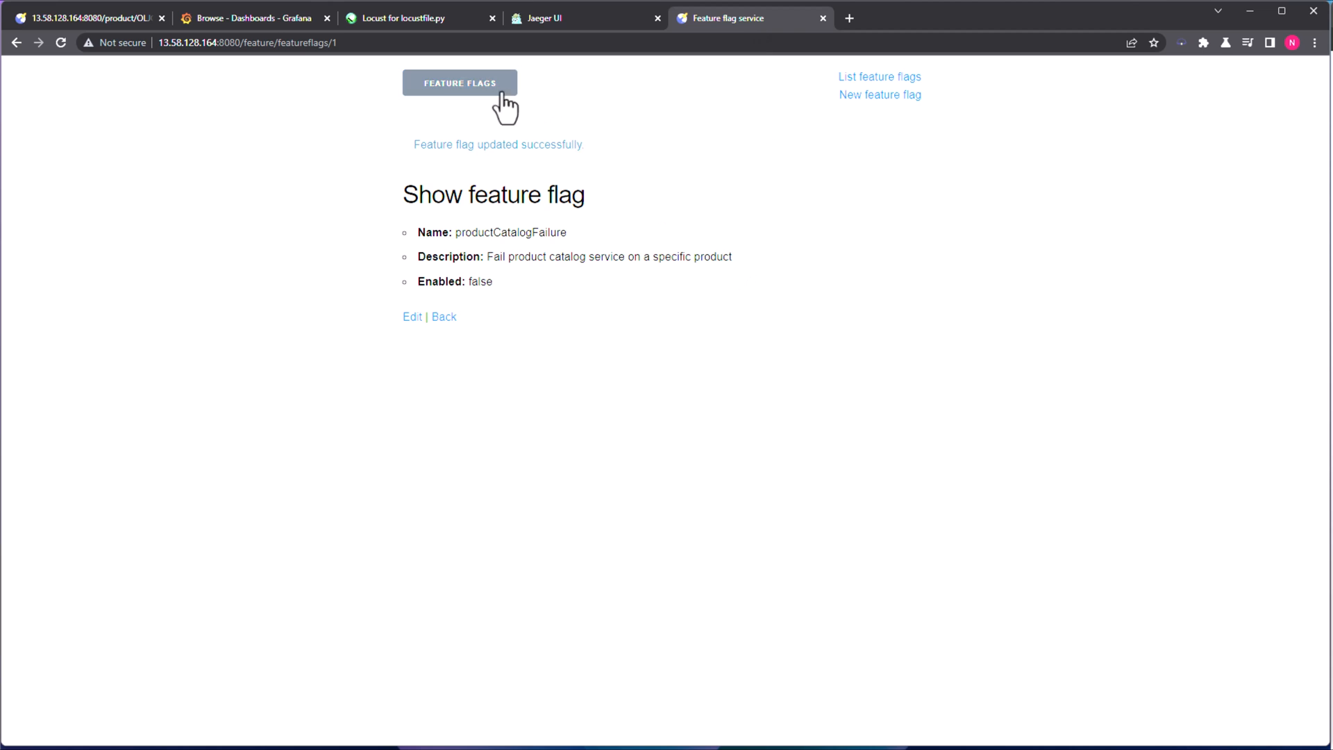
View the flag list with recommendationCache and productCatalogFailure both disabled.
click(459, 83)
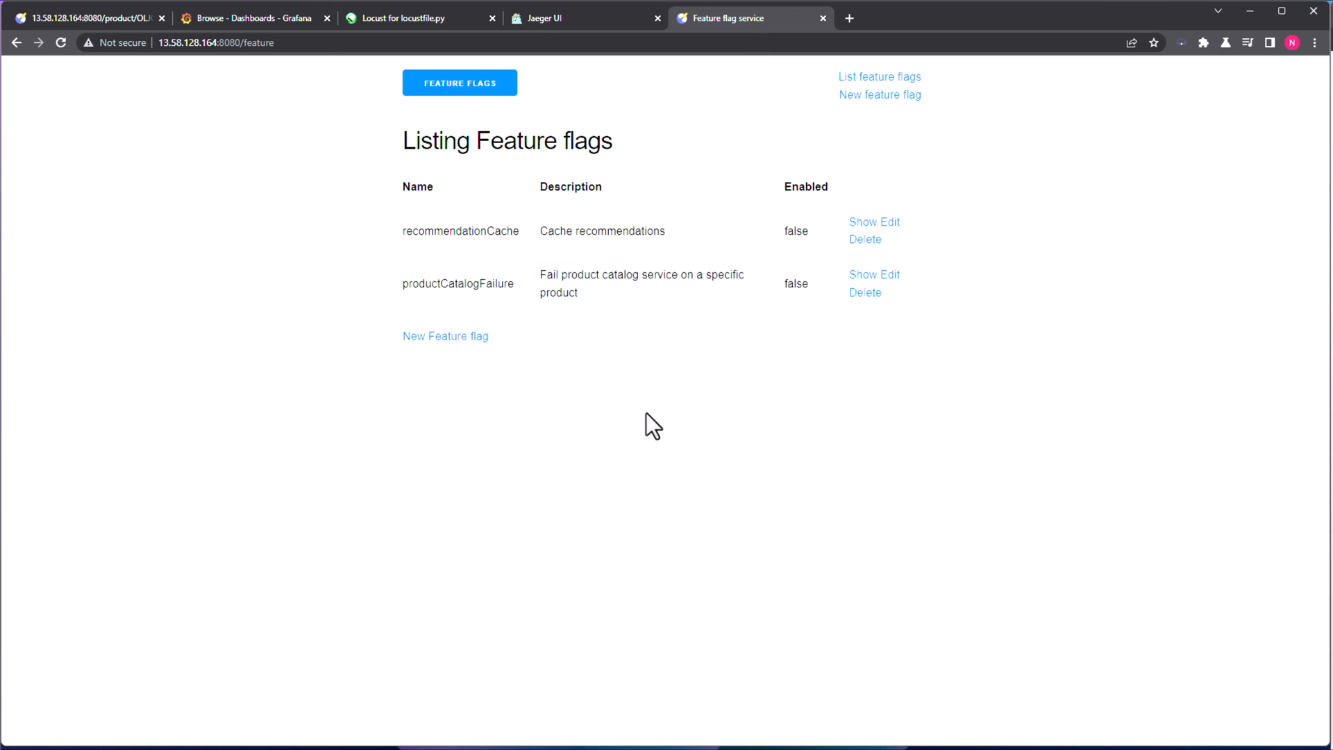
mouse_move(496, 257)
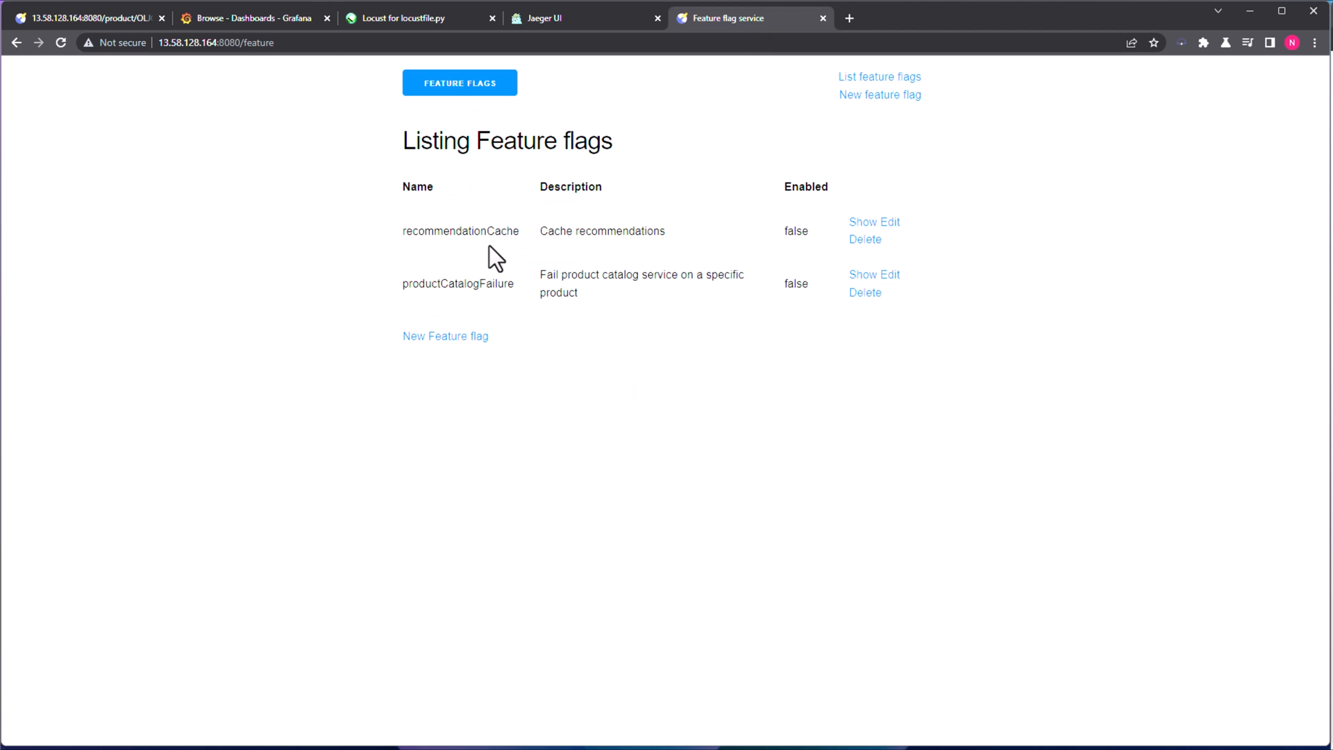
mouse_move(603, 259)
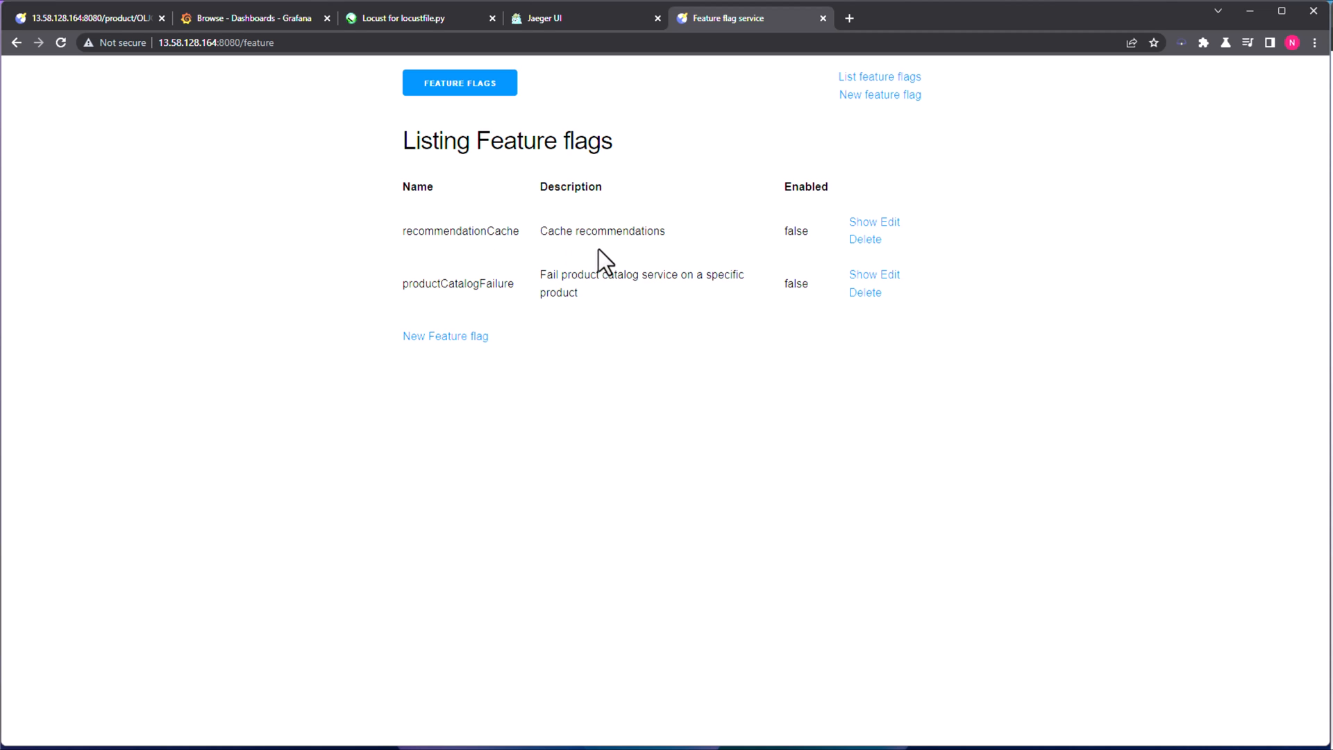
click(583, 18)
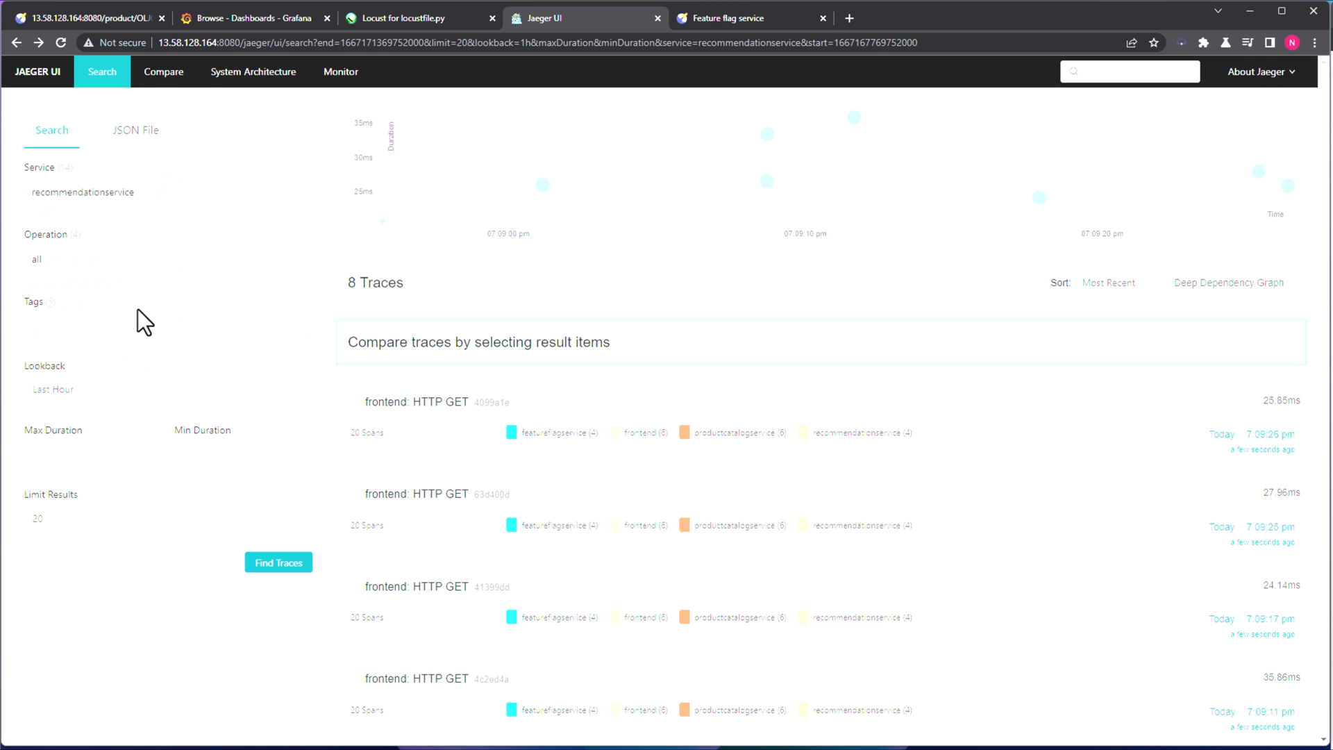
mouse_move(278, 562)
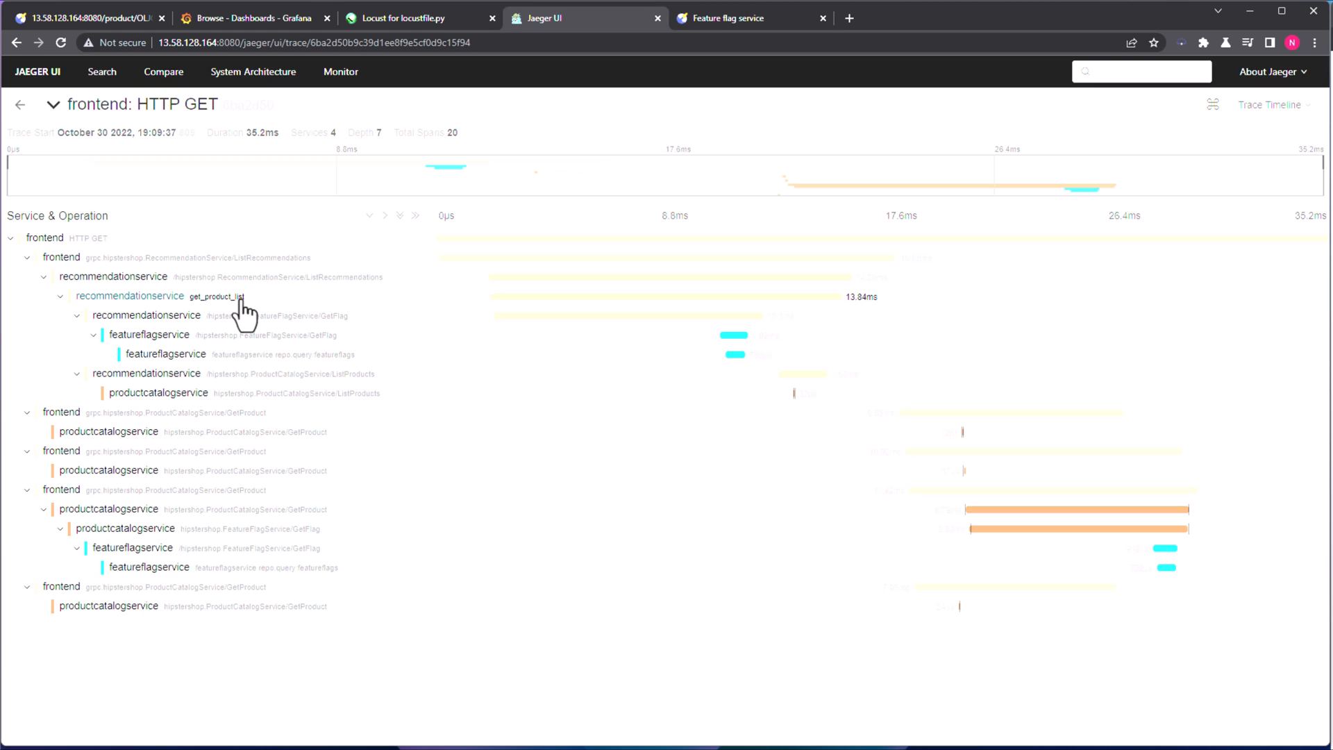
Expand the get_product_list span and select its app.recommendation.cache_enabled value, false.
click(129, 296)
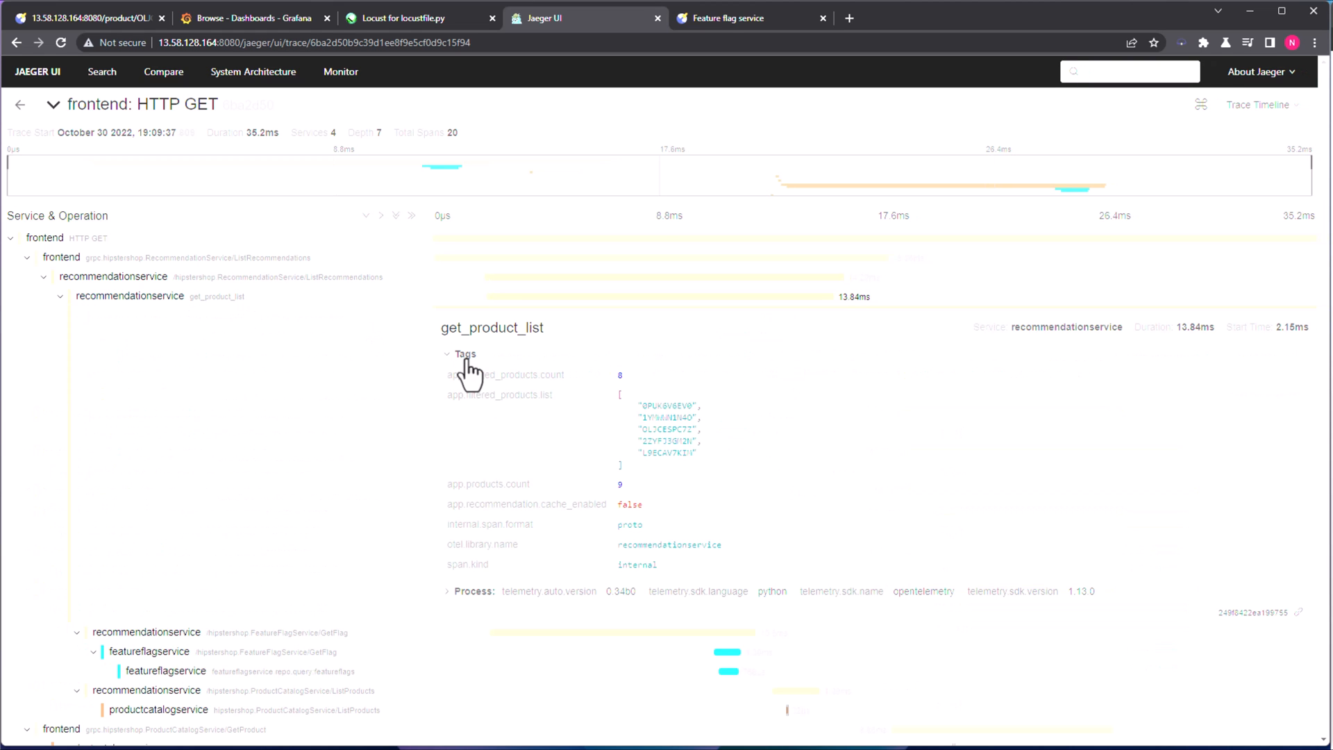
scroll(down, 3)
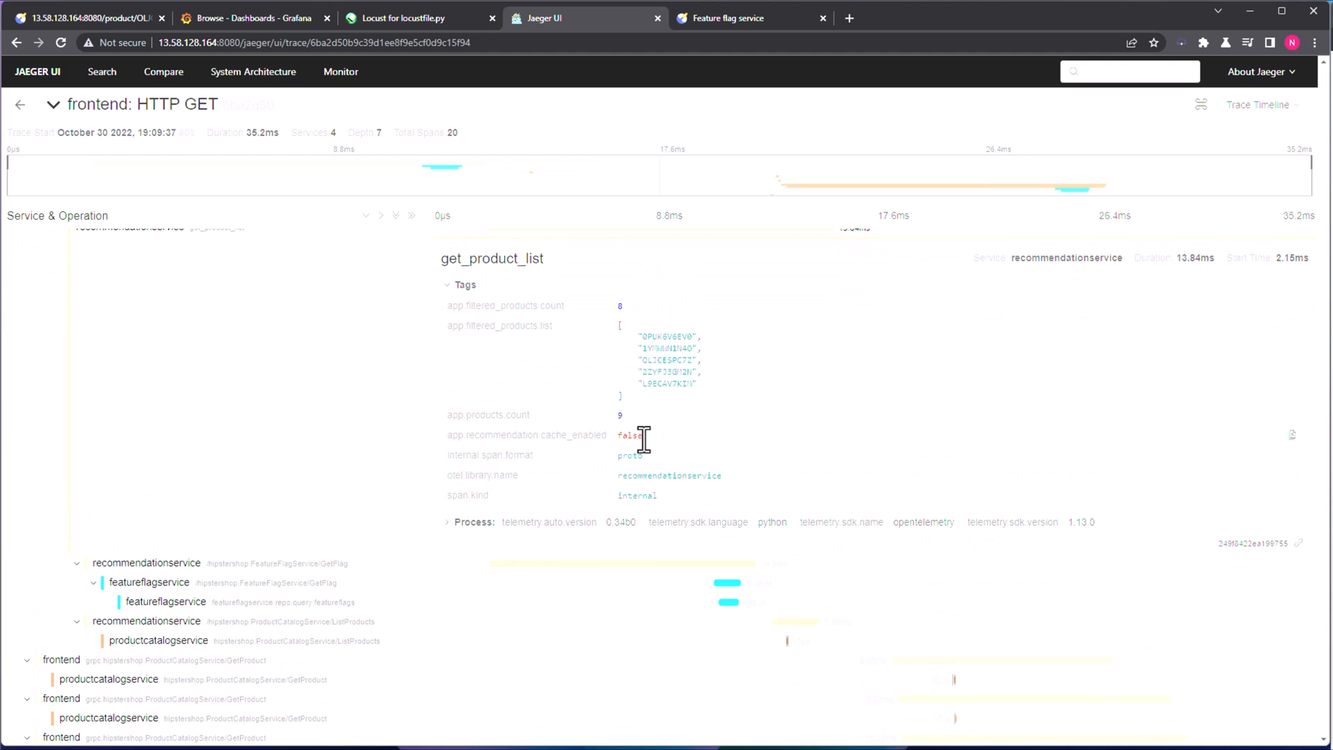
double_click(629, 435)
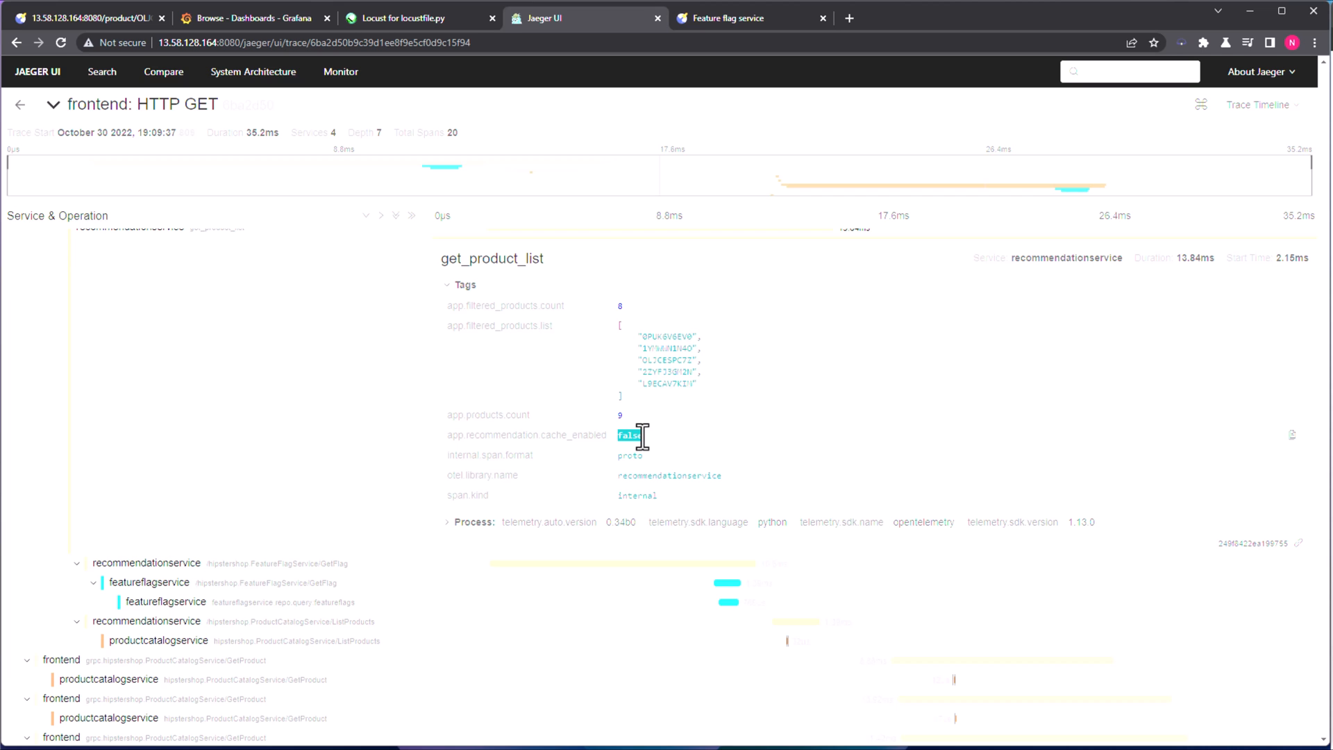
click(727, 19)
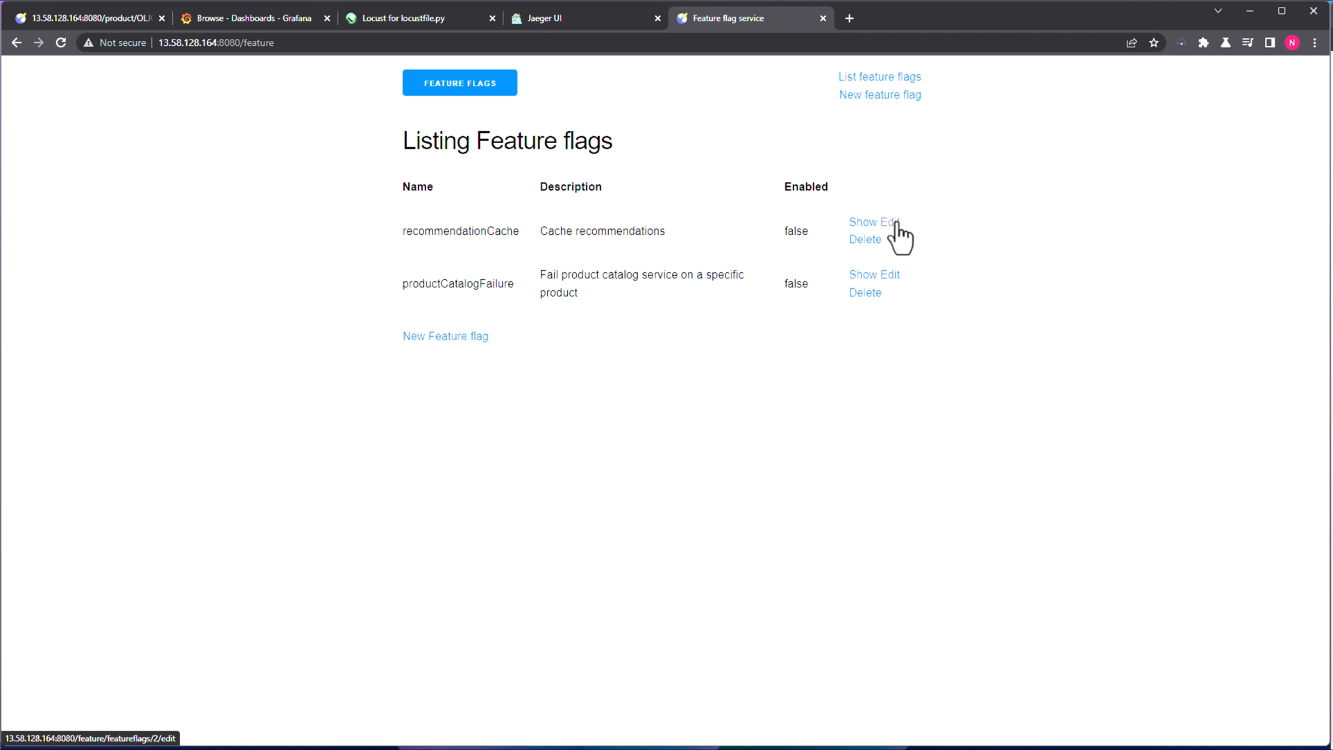
Edit the recommendationCache flag, tick Enabled, and save it.
click(885, 222)
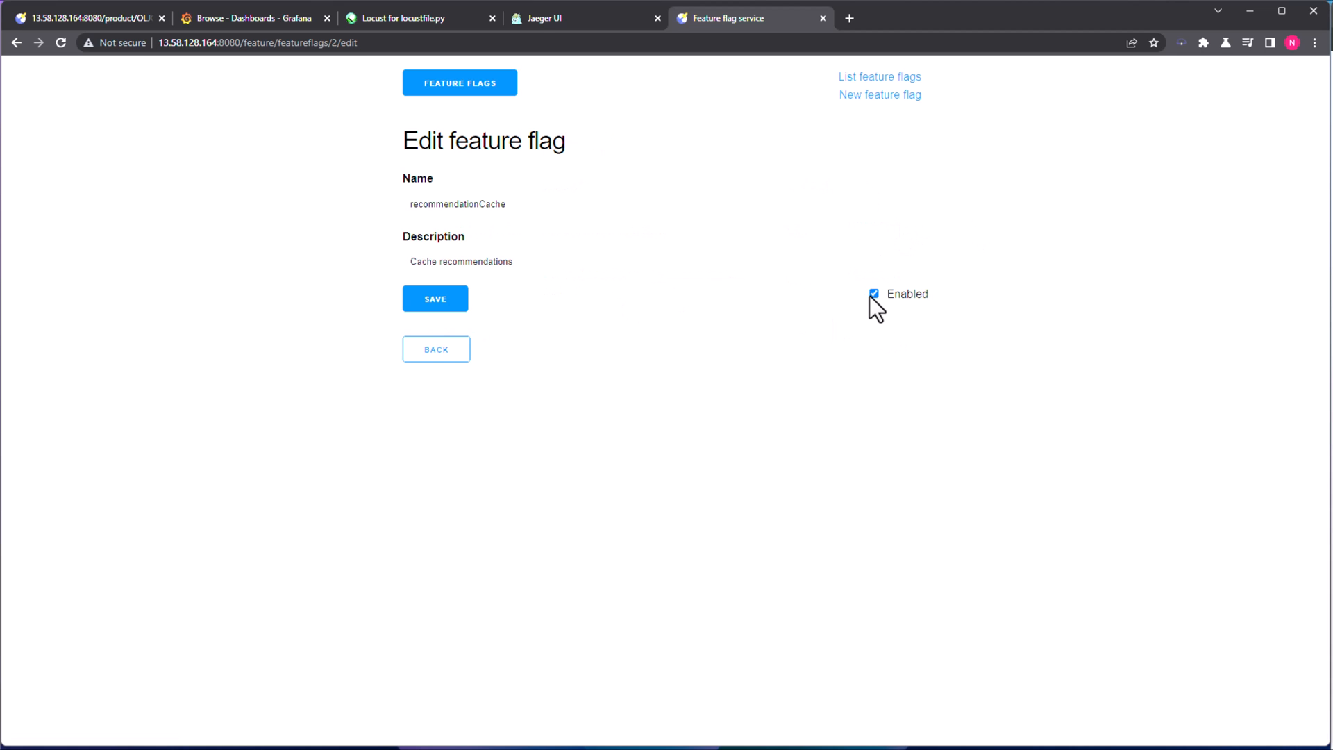
click(435, 299)
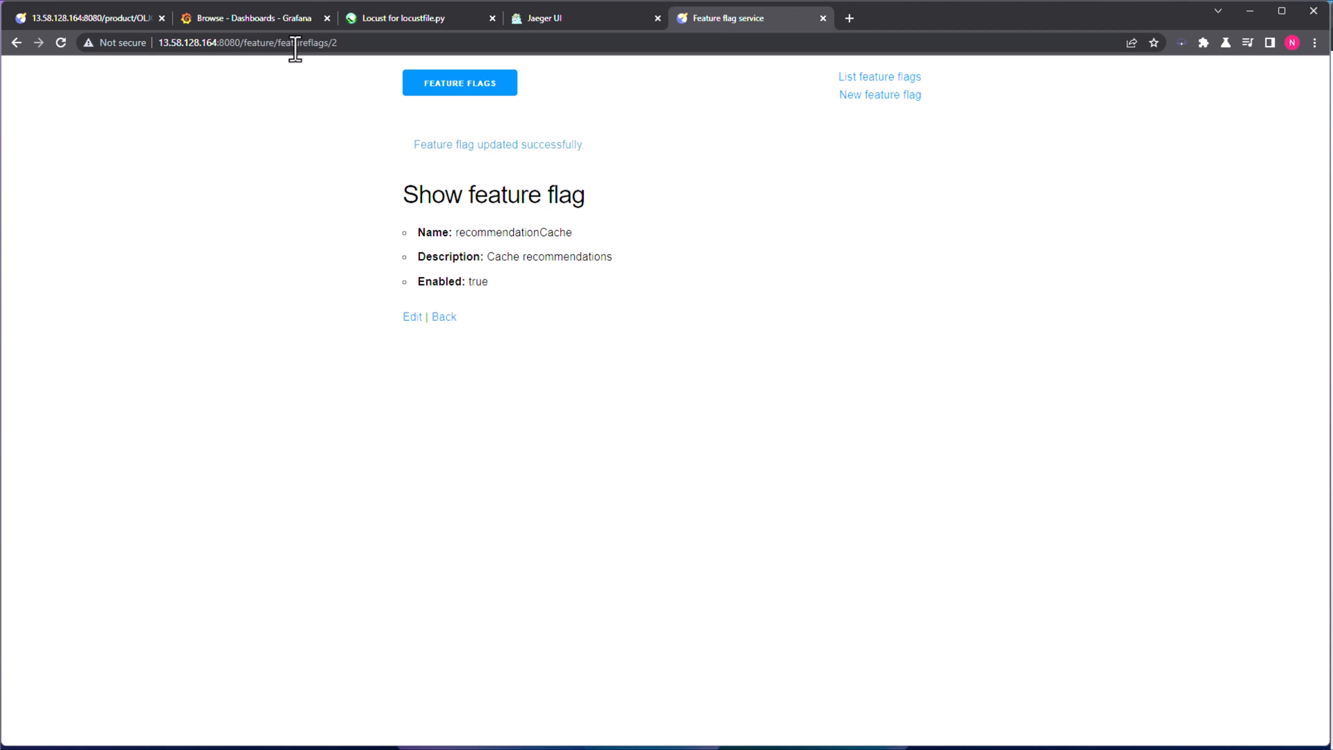
mouse_move(578, 409)
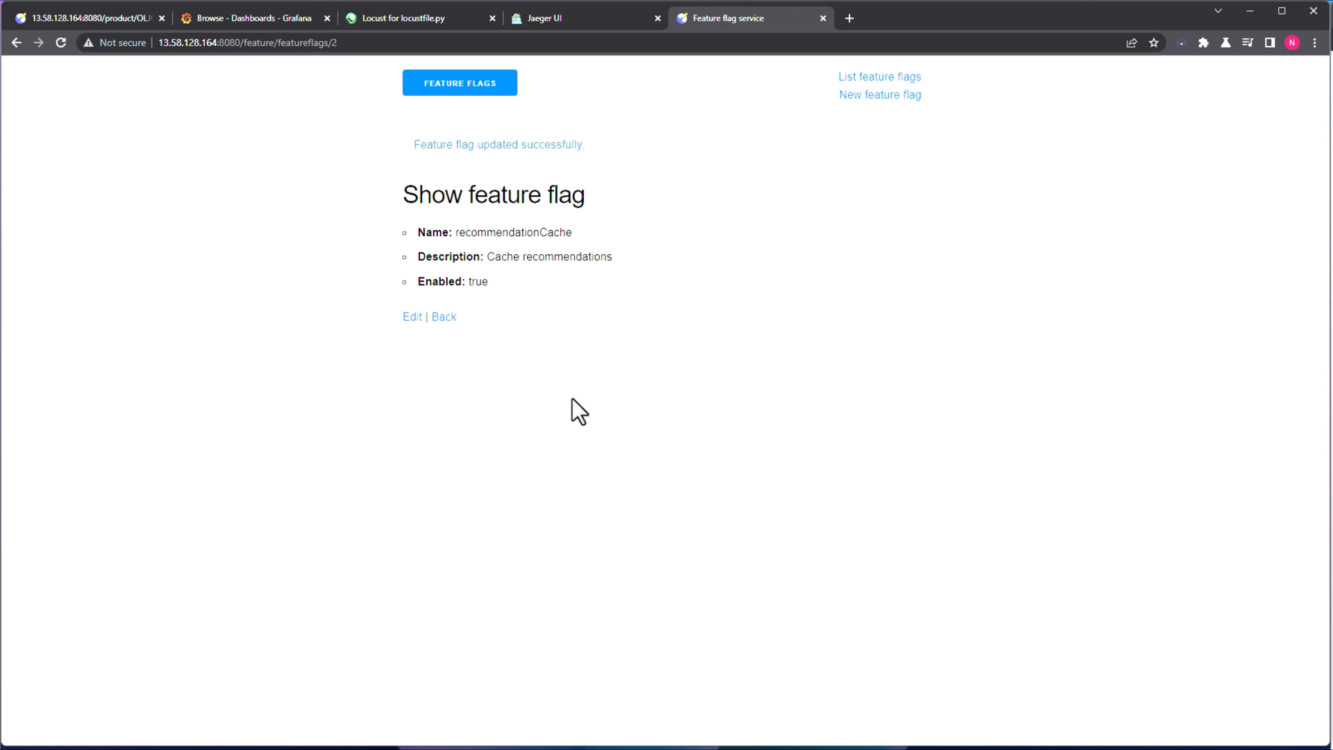
click(247, 18)
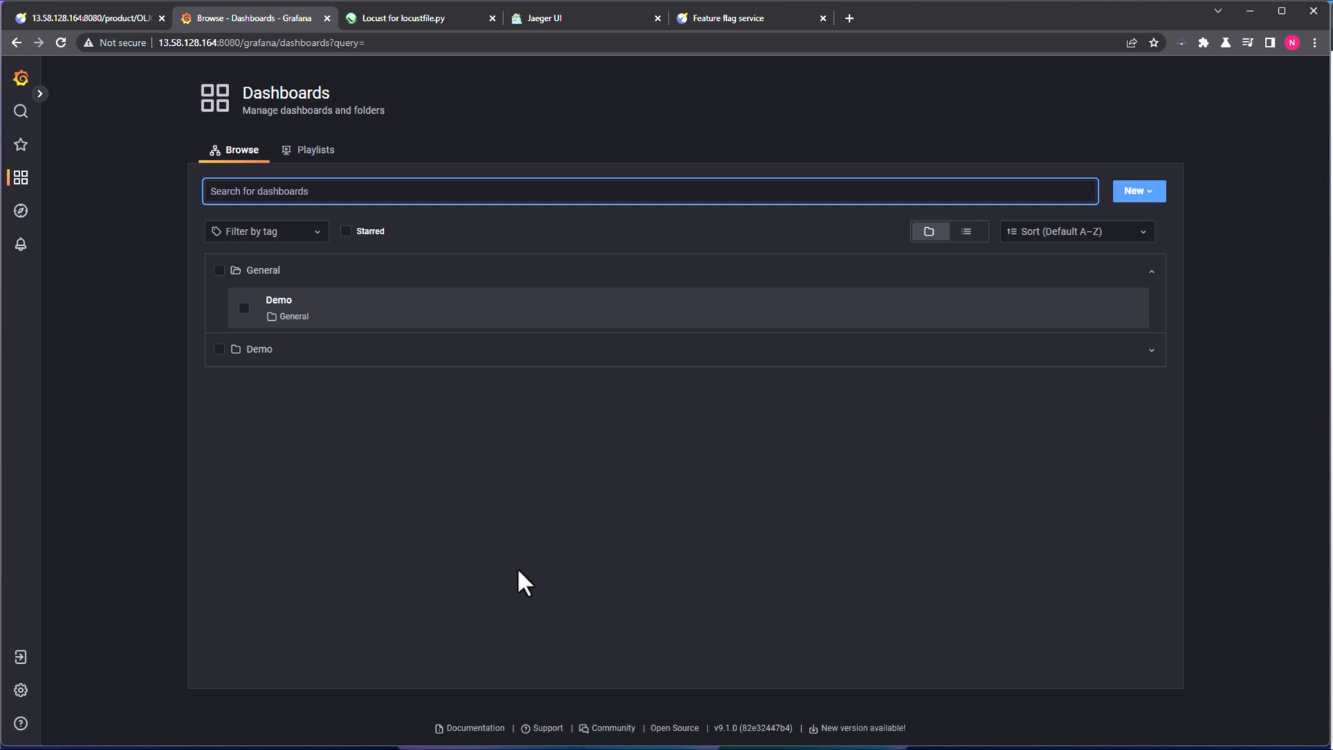
Open Grafana's Demo dashboard showing recommendationservice CPU, memory, error rate and latency.
click(258, 348)
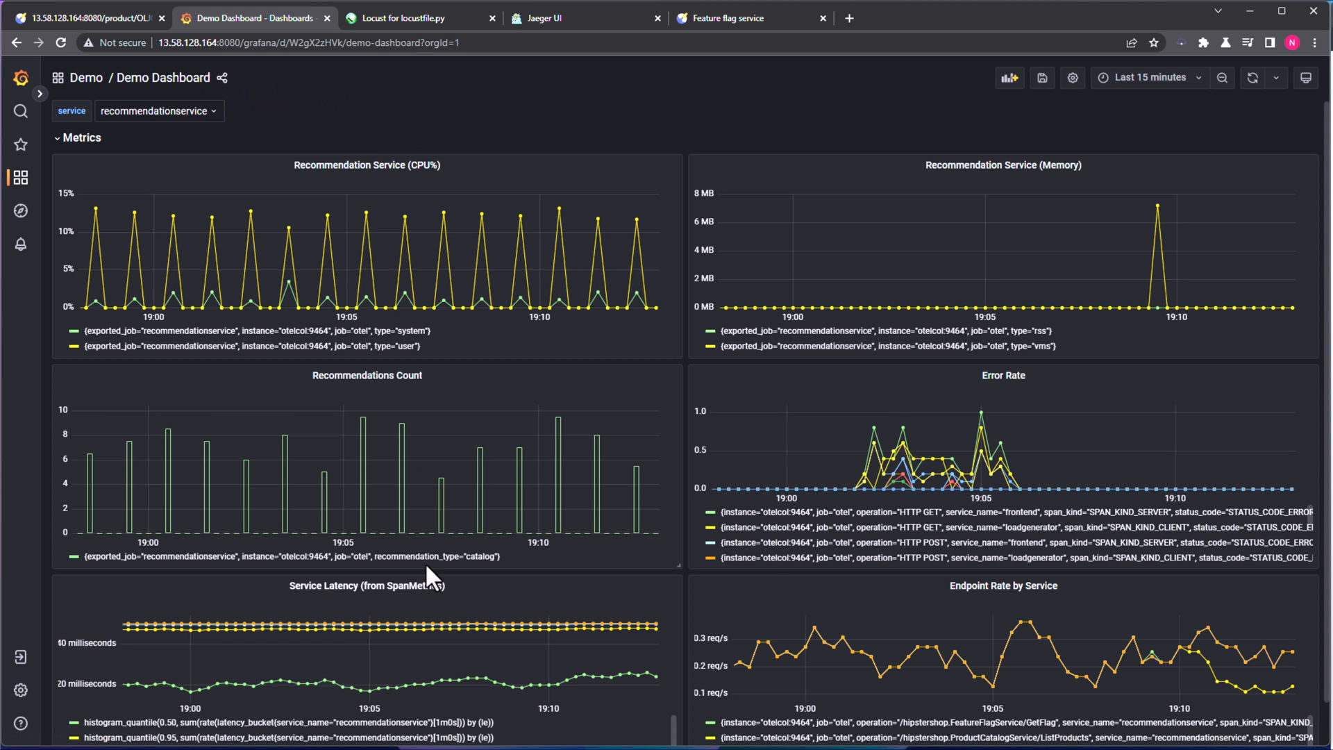
mouse_move(942, 204)
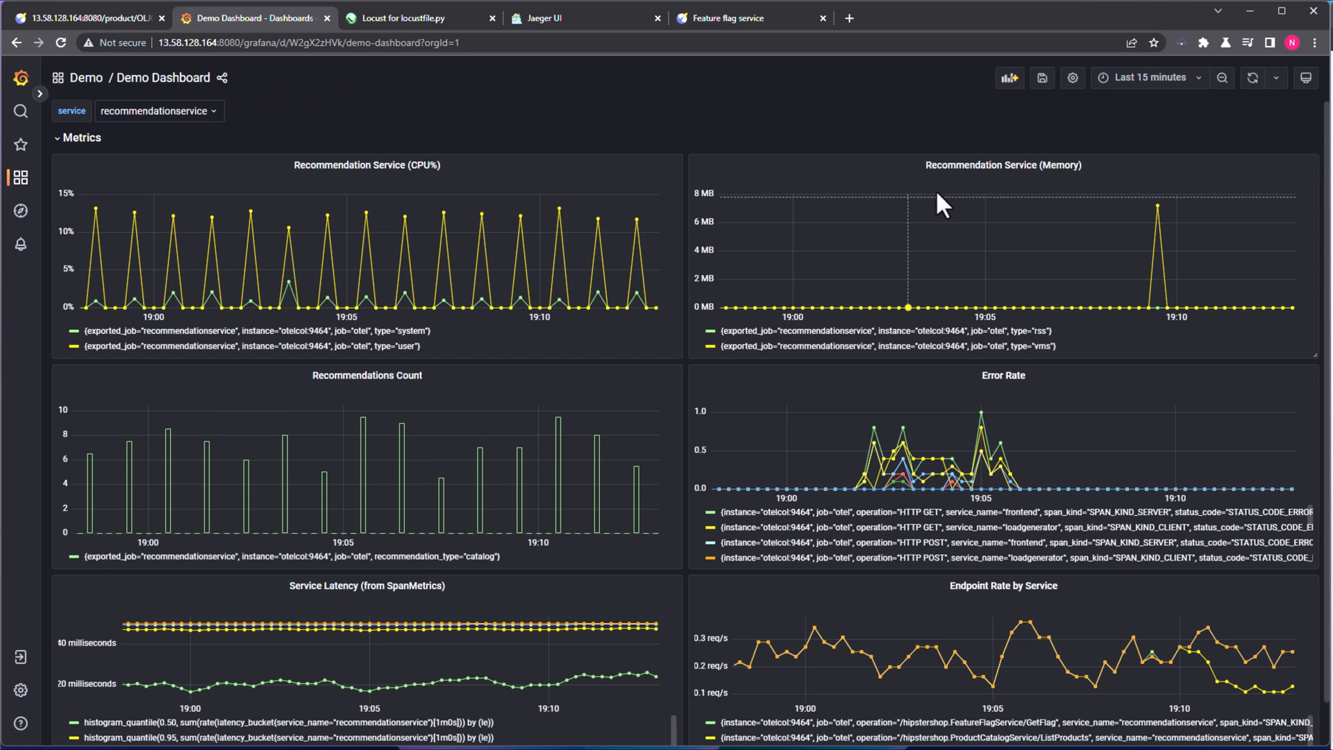
mouse_move(977, 187)
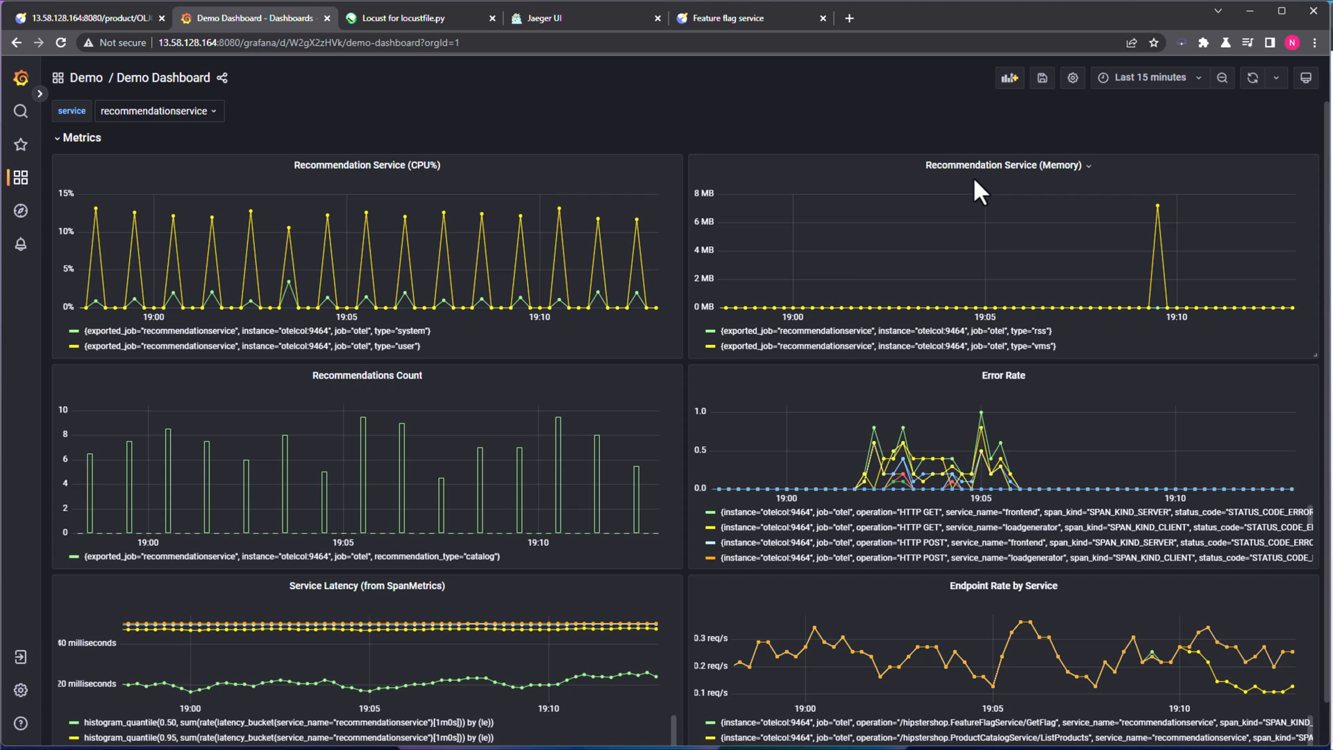
mouse_move(1068, 196)
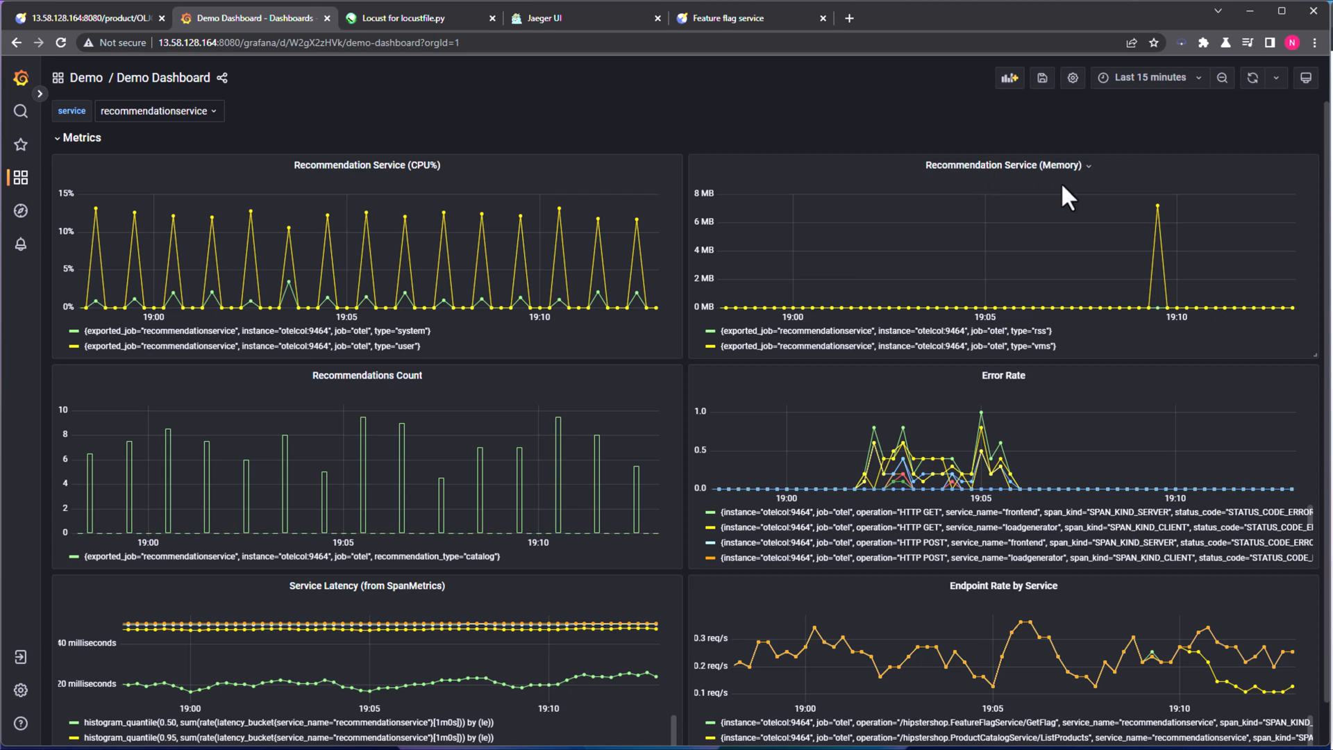
mouse_move(1159, 228)
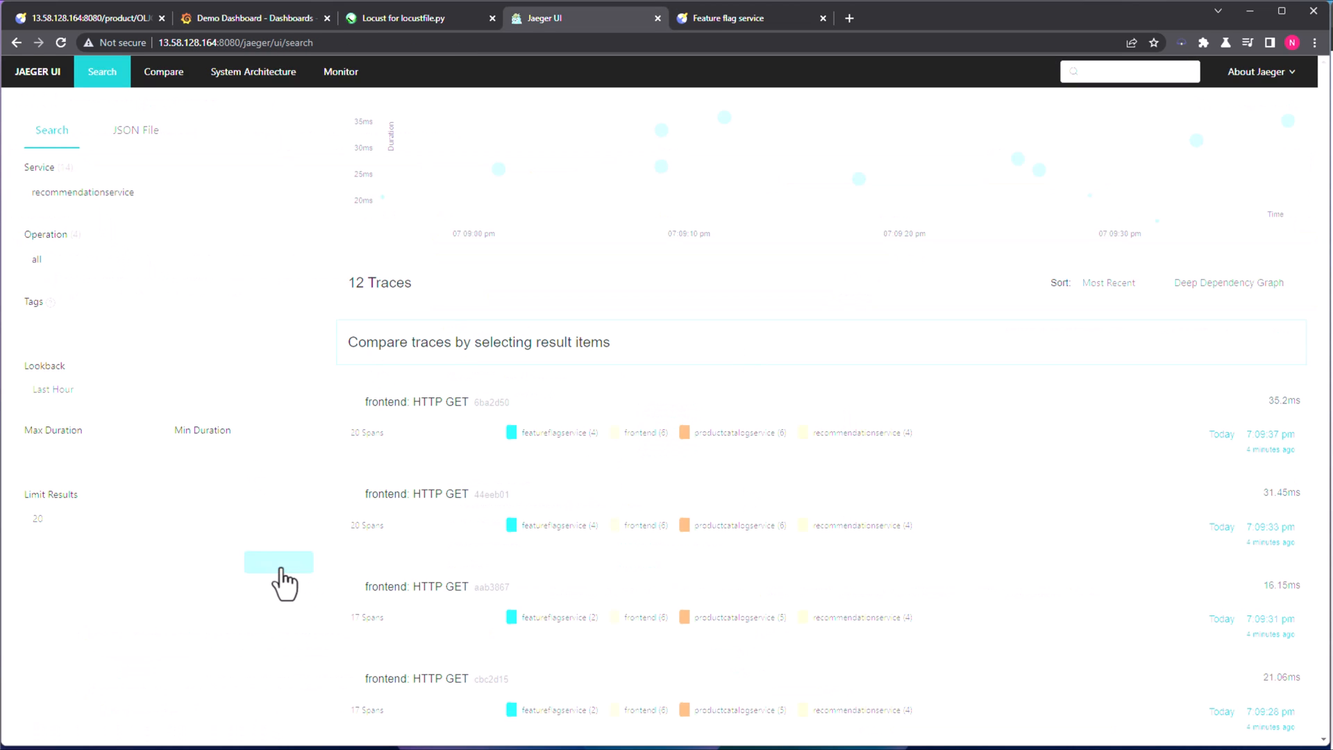
click(278, 561)
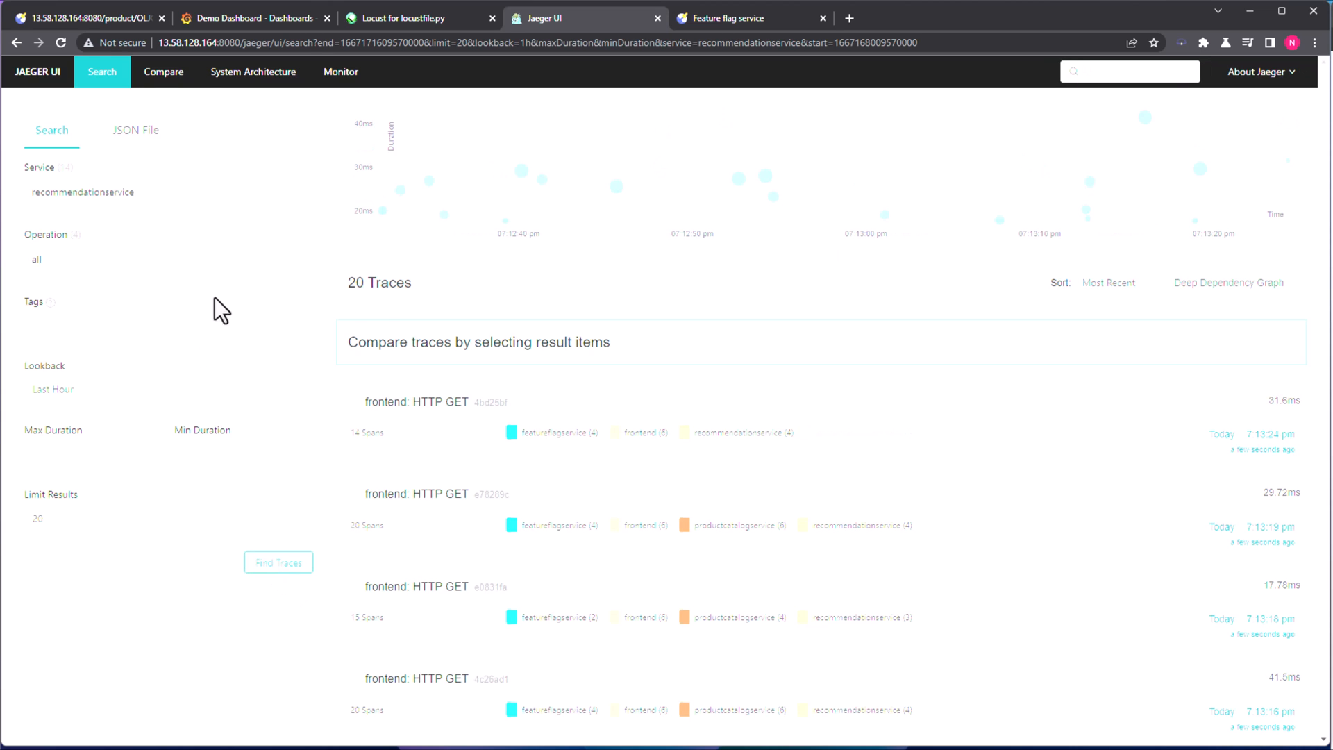
click(416, 401)
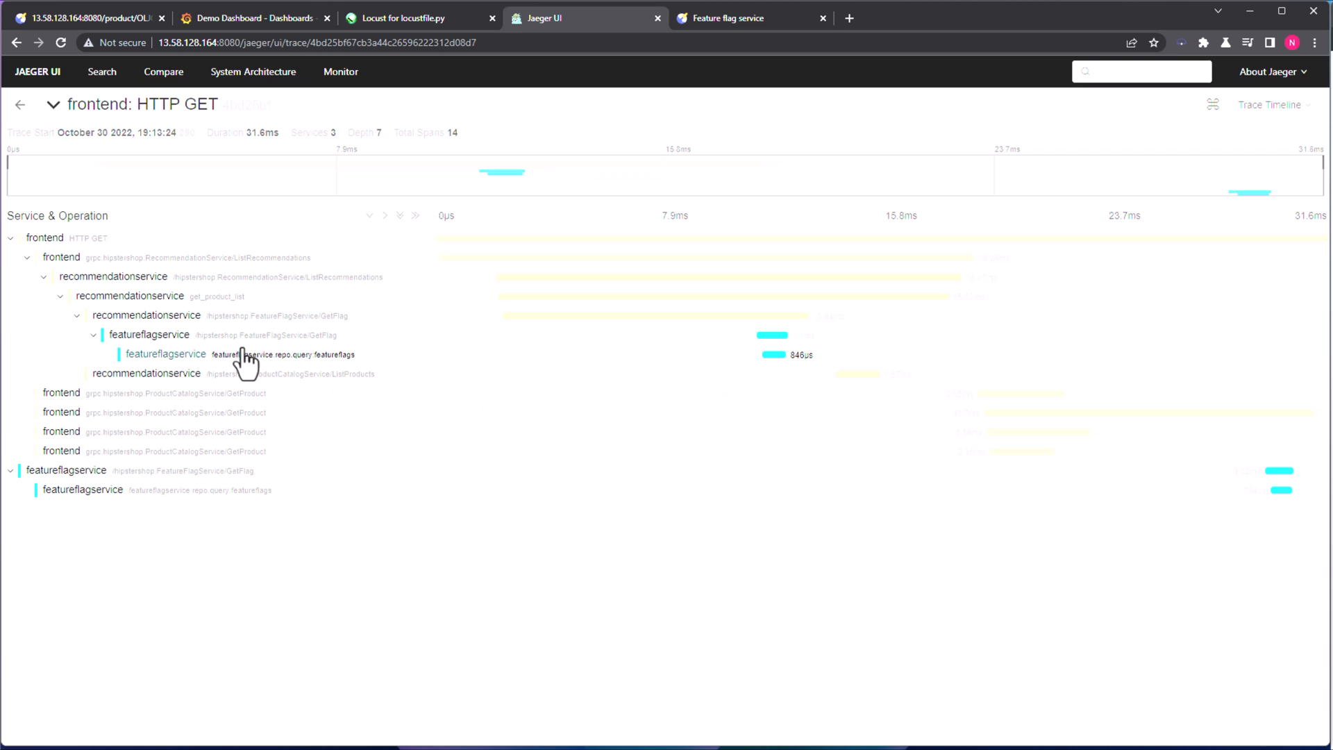
click(129, 295)
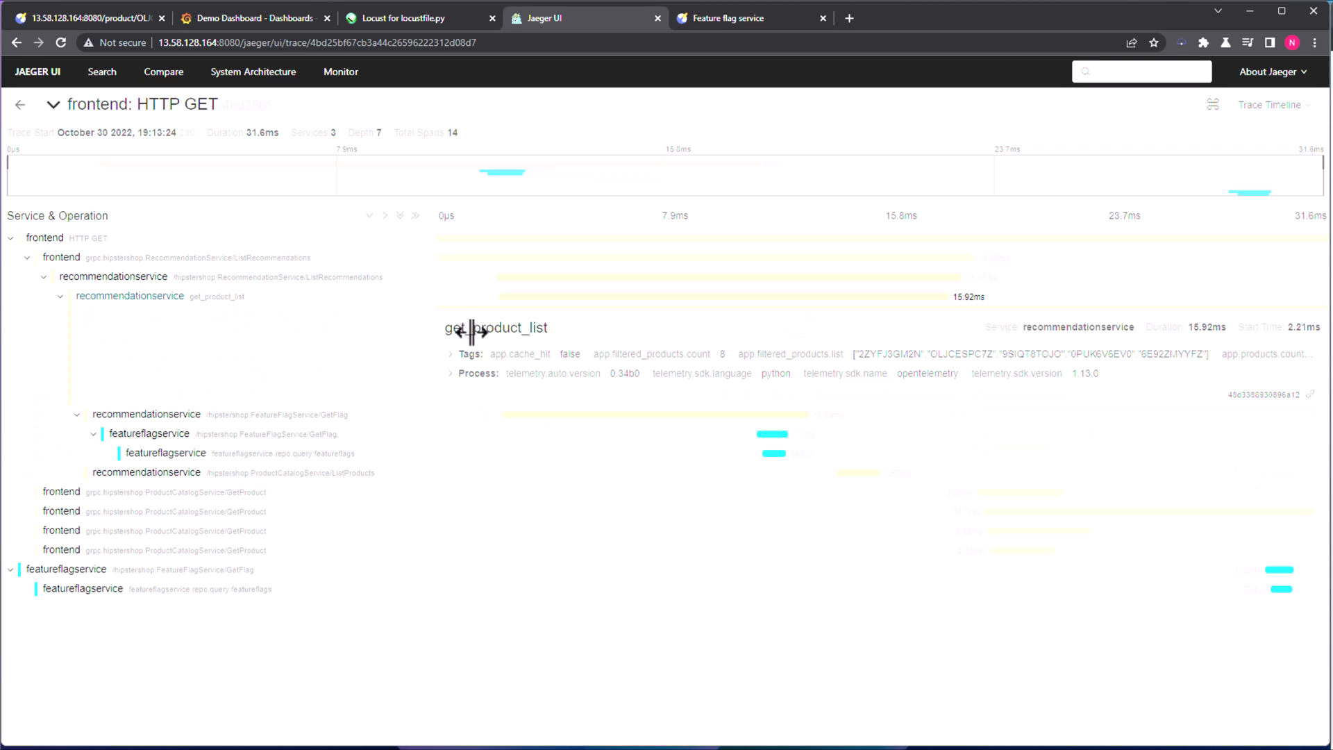
click(451, 354)
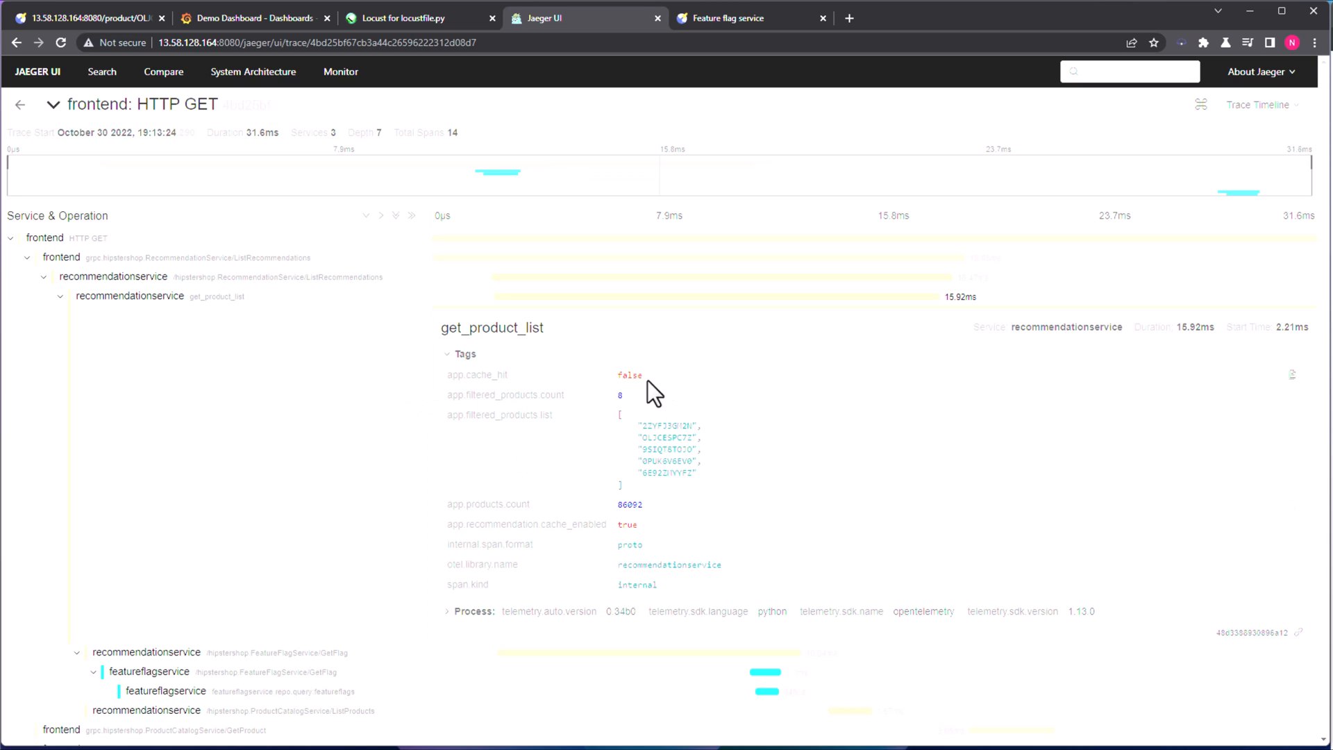
mouse_move(658, 514)
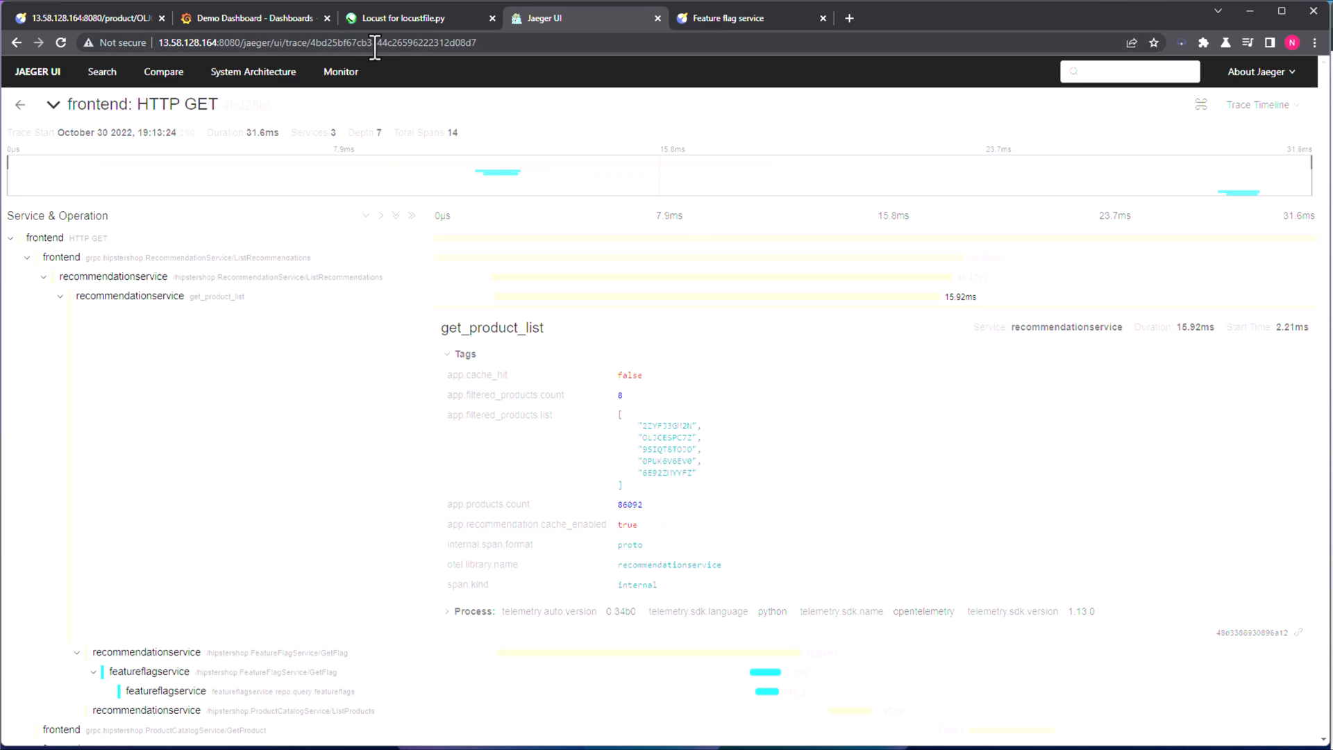
double_click(391, 43)
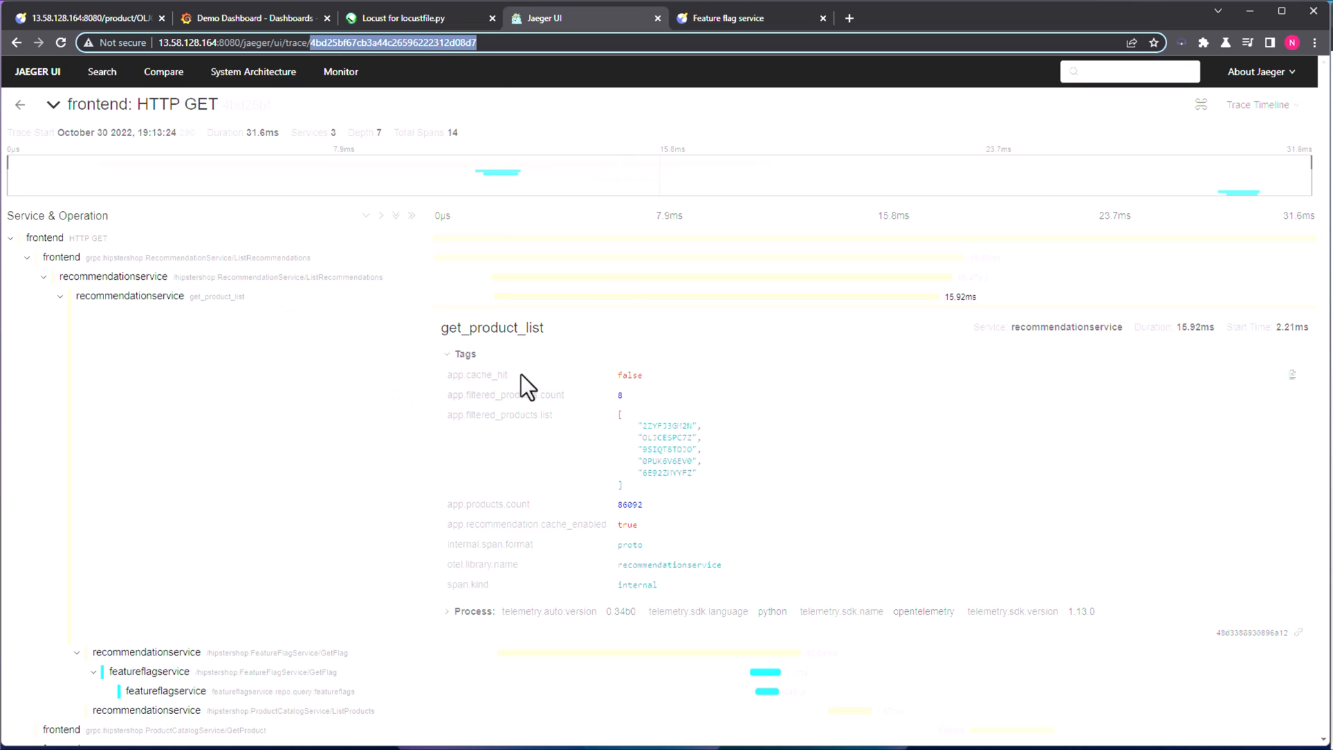
double_click(477, 374)
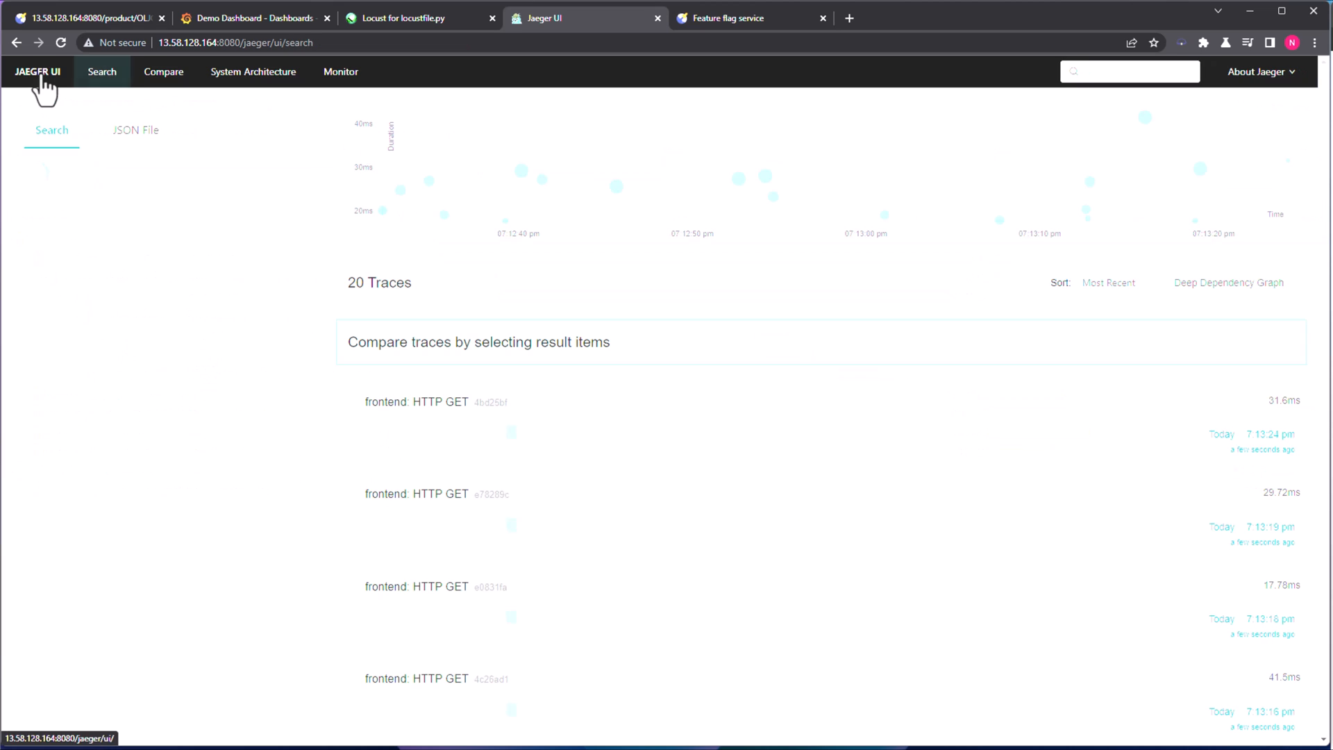
Search app.cache_hit=true traces, mark the 31.6ms and 20.43ms traces, and compare them.
text(app.cache_hit)
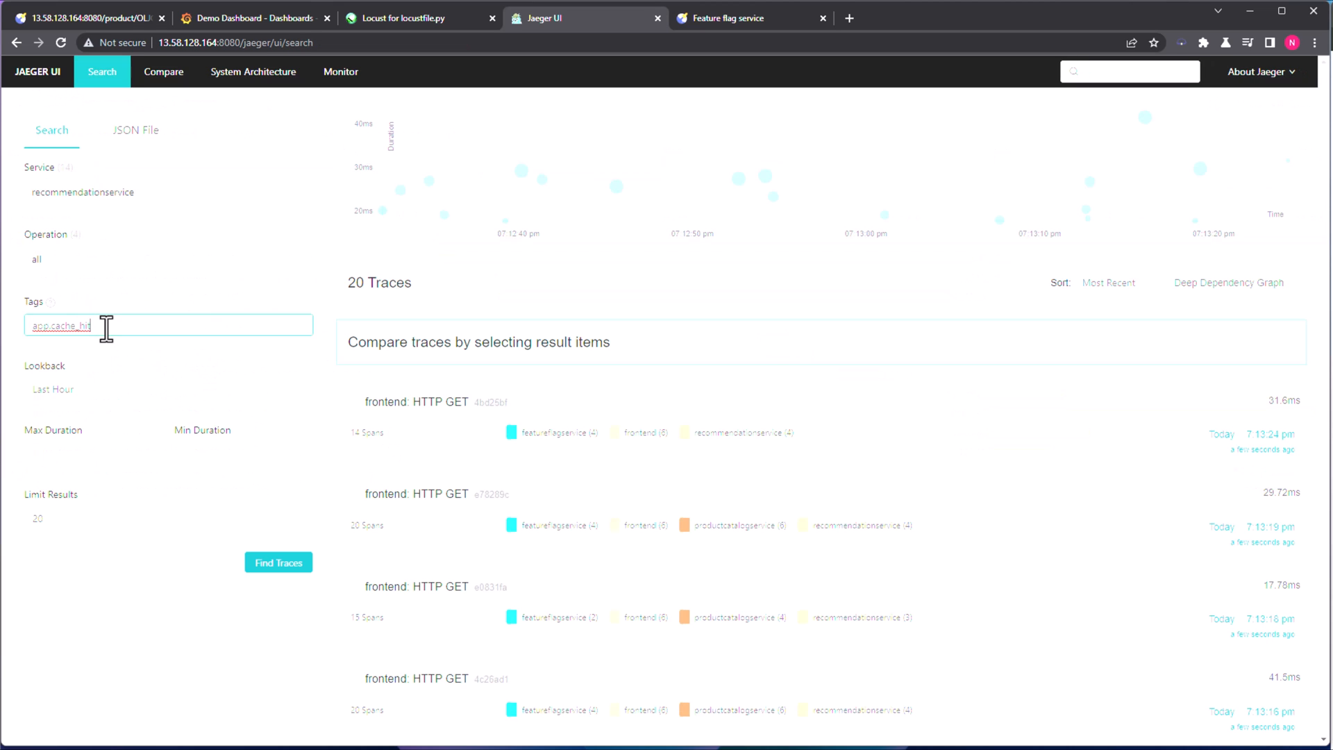
text(=true)
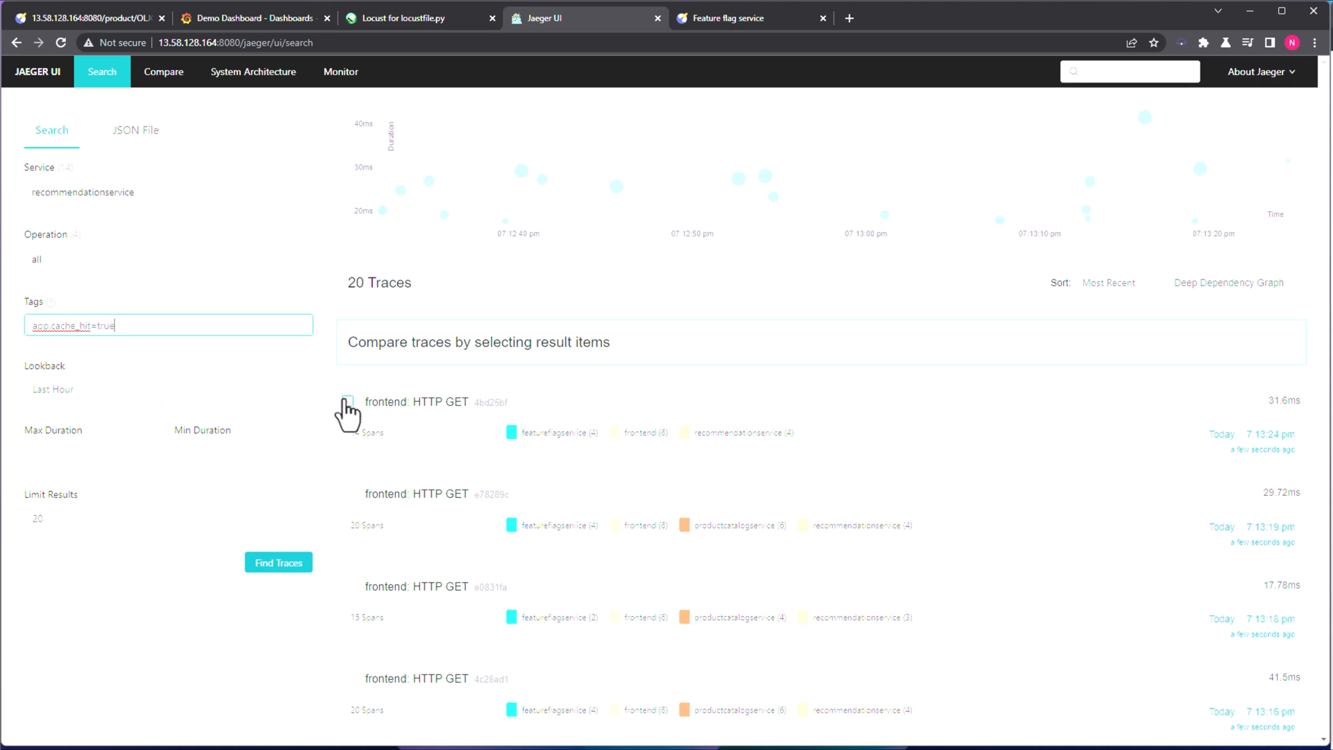
click(347, 401)
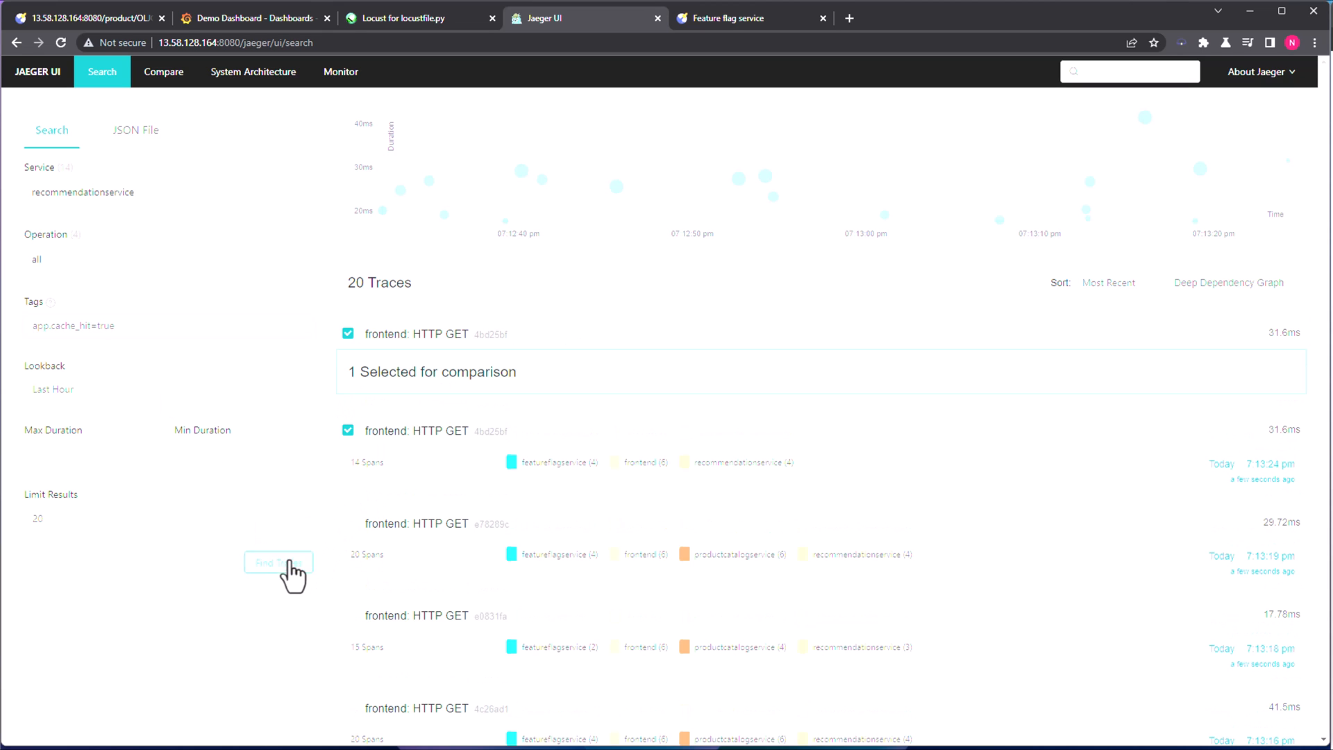
click(277, 561)
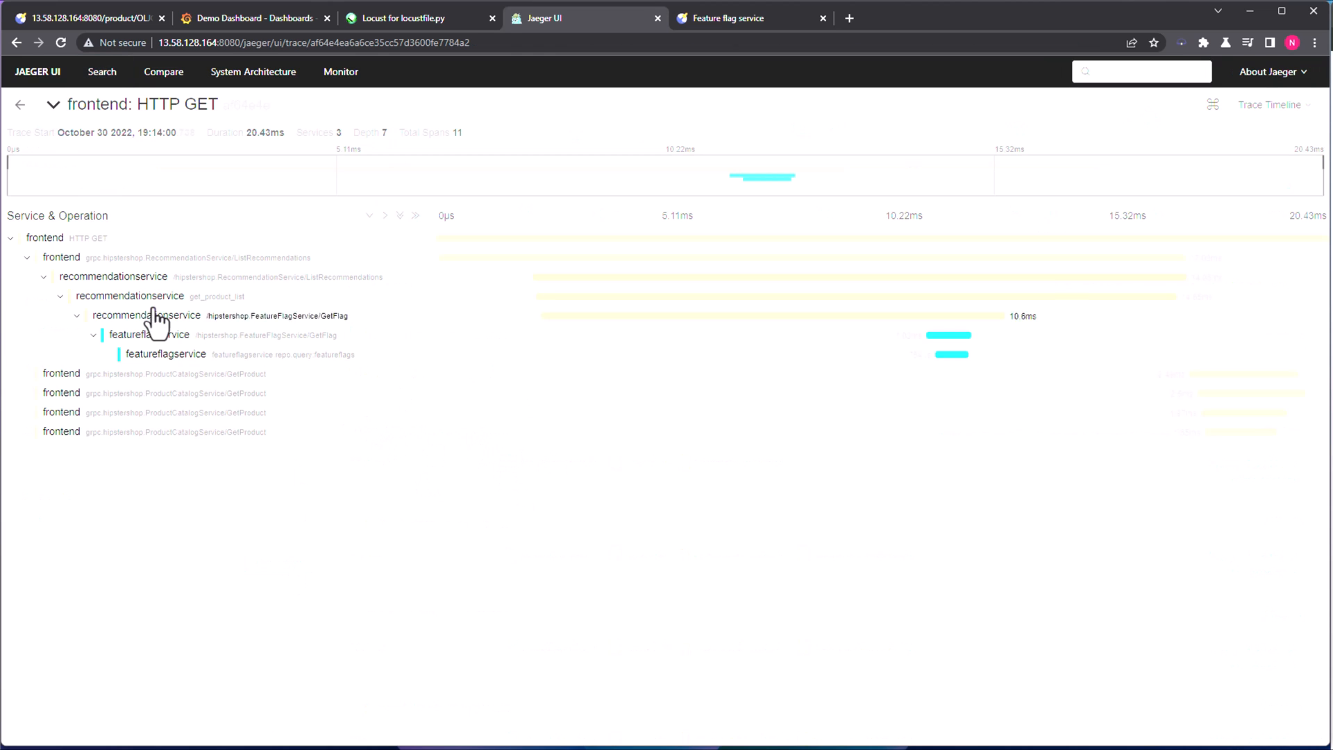
click(129, 296)
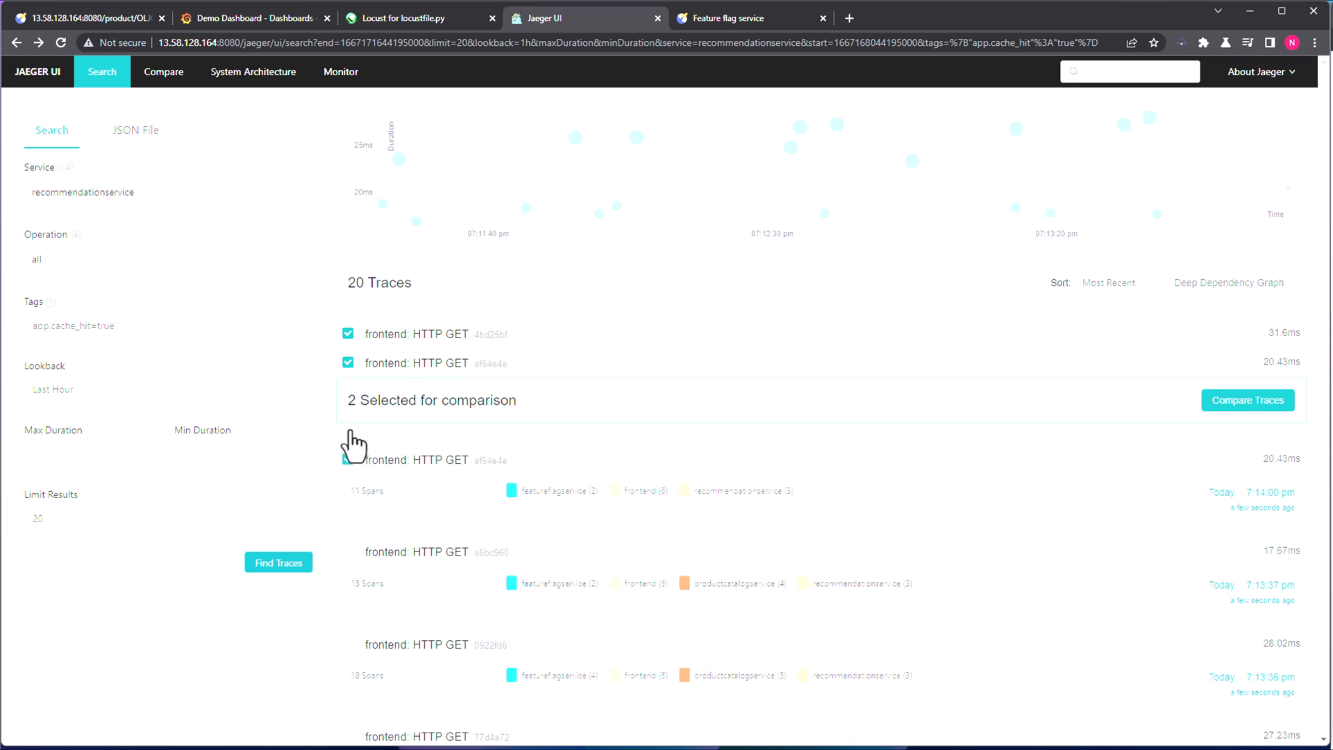
mouse_move(576, 383)
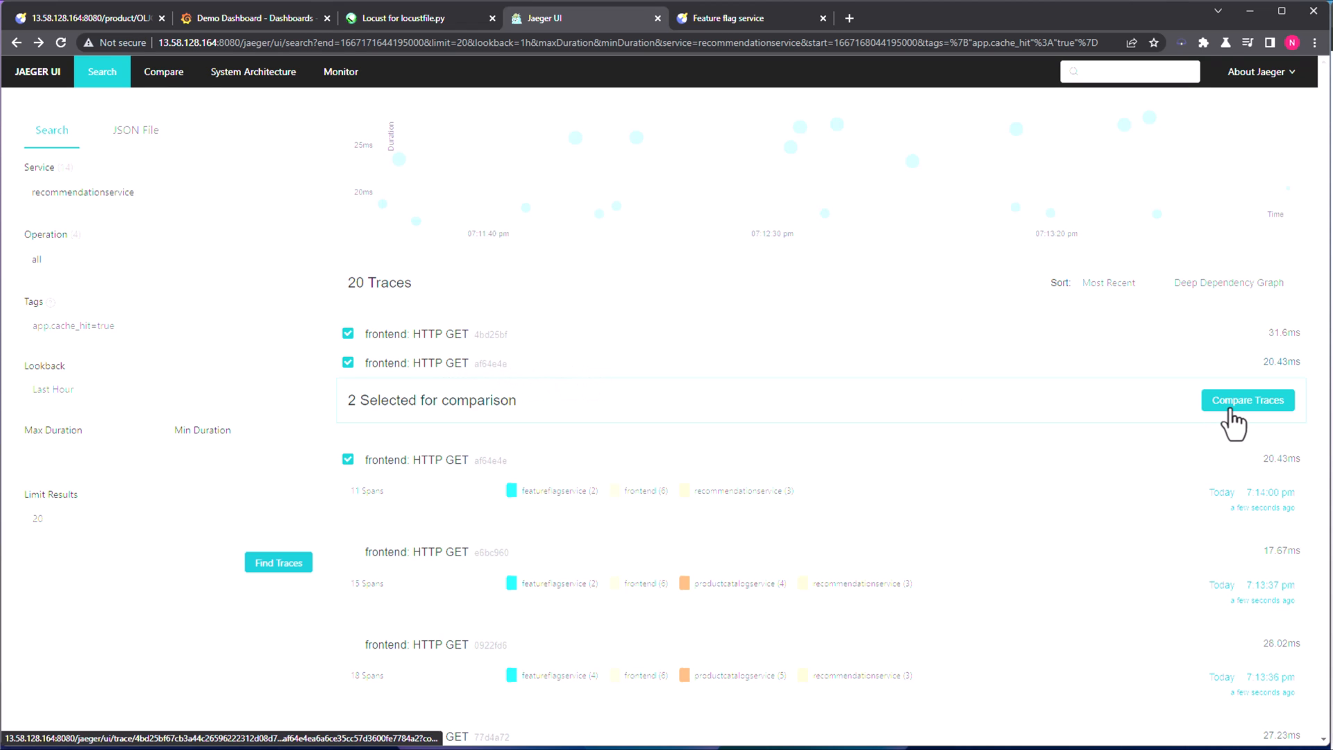
click(1246, 400)
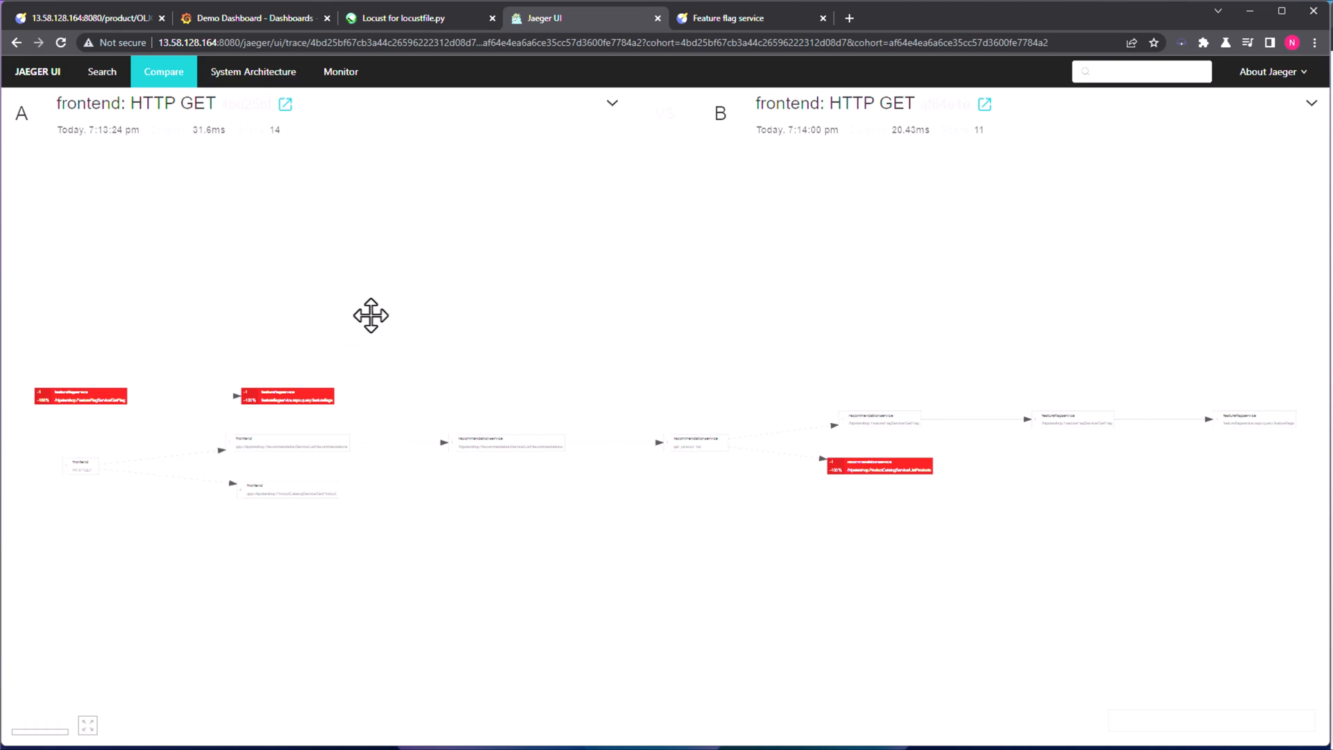
mouse_move(934, 124)
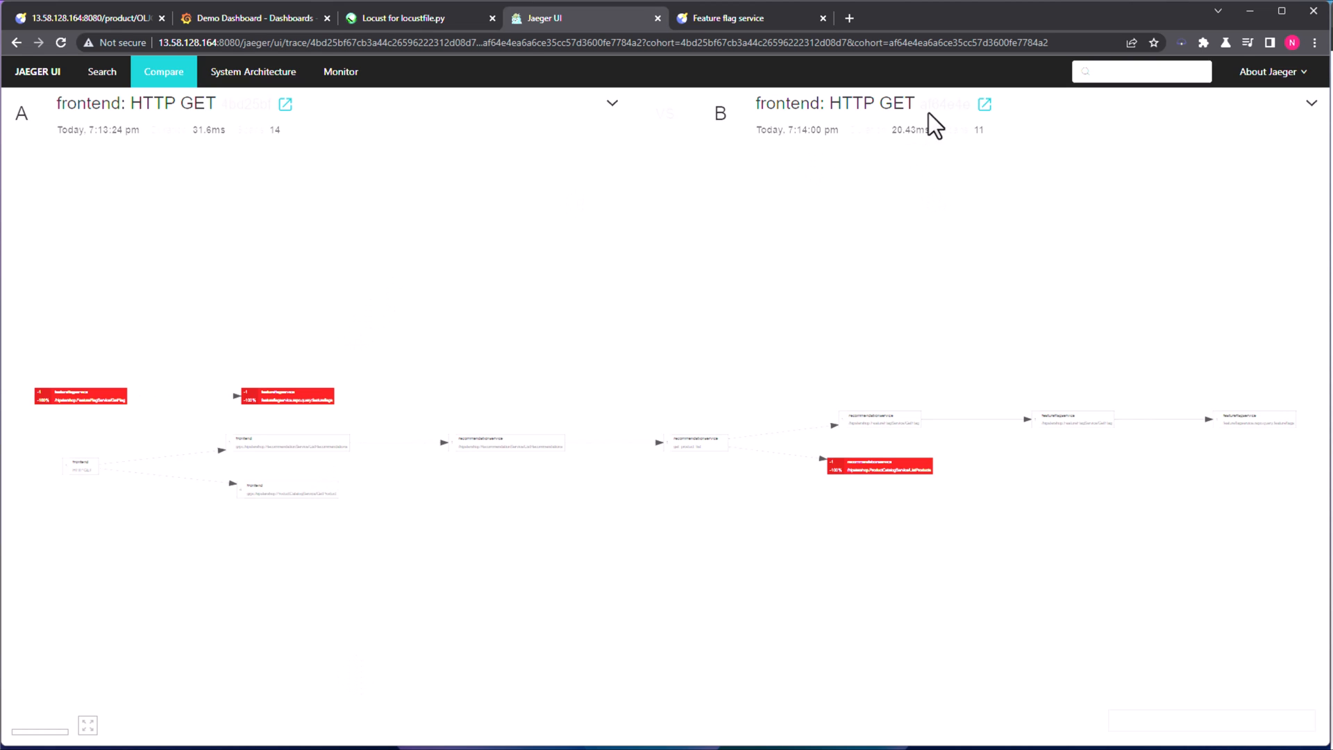
click(850, 103)
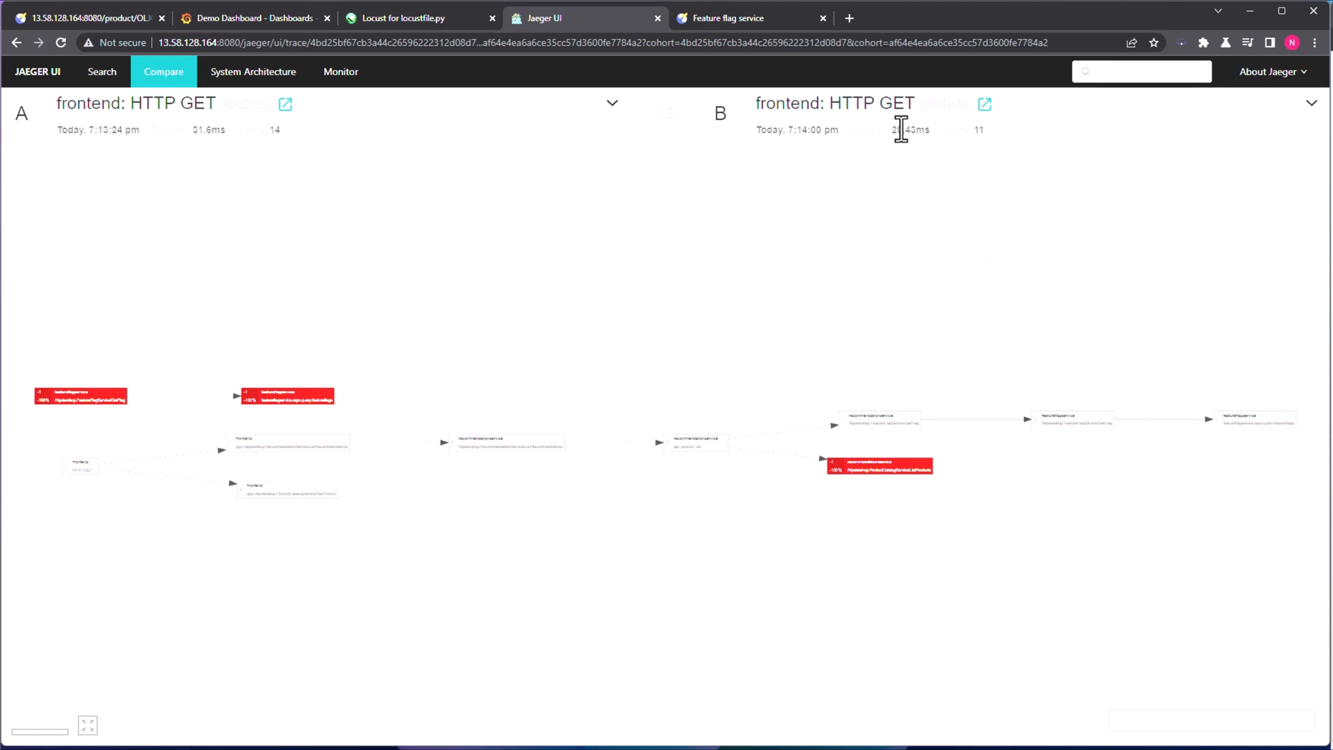
click(909, 129)
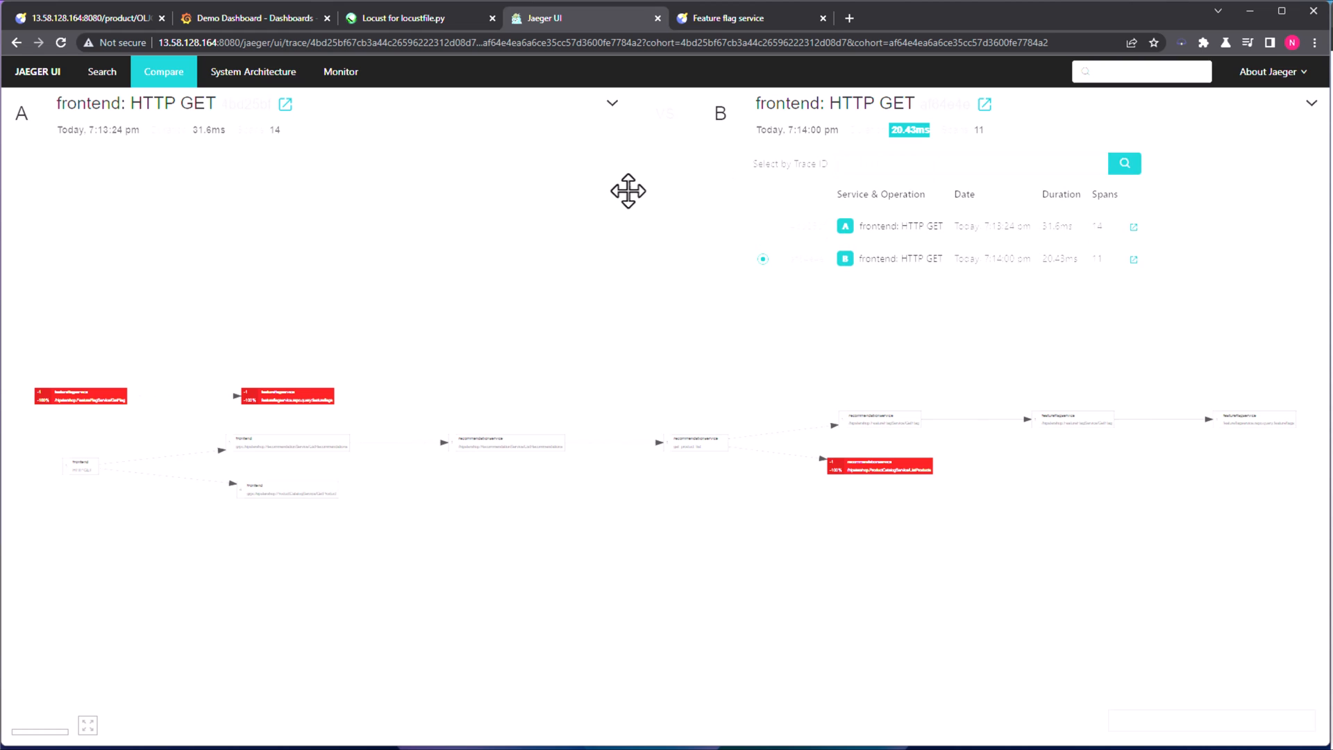
mouse_move(207, 147)
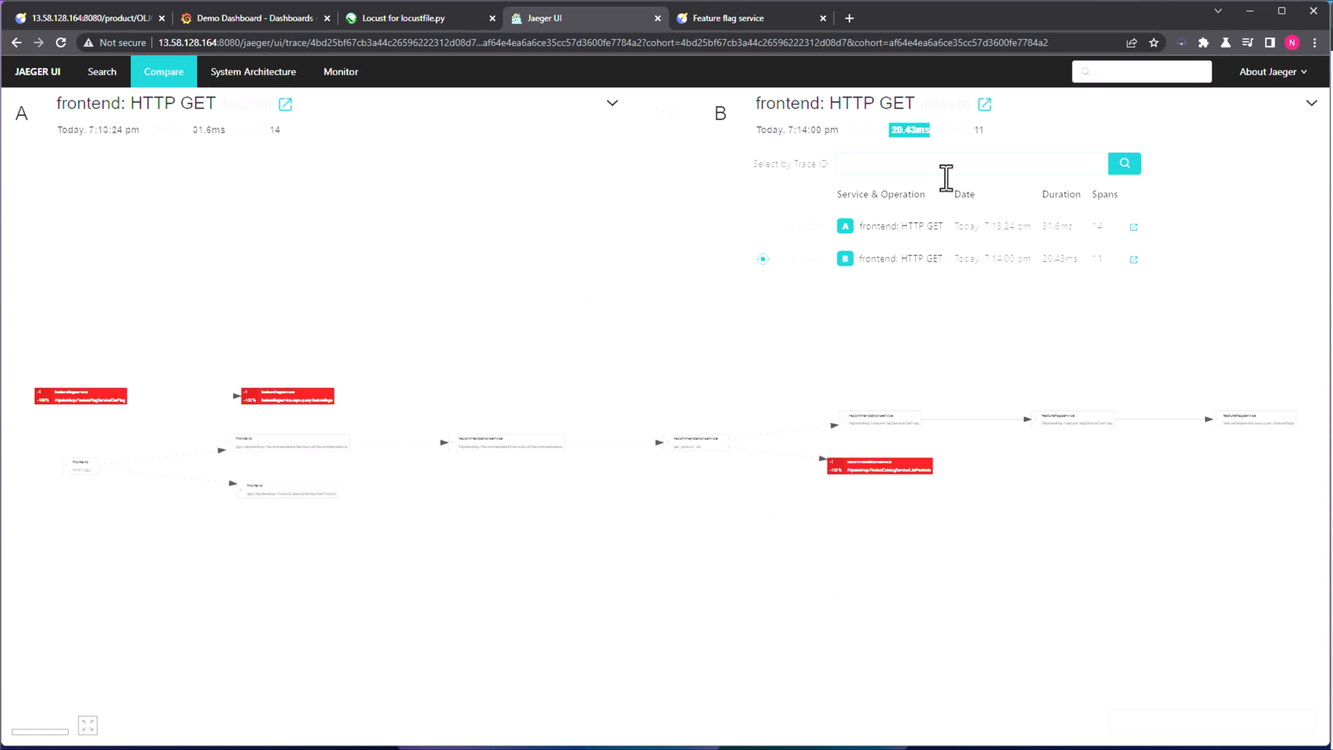
mouse_move(1204, 208)
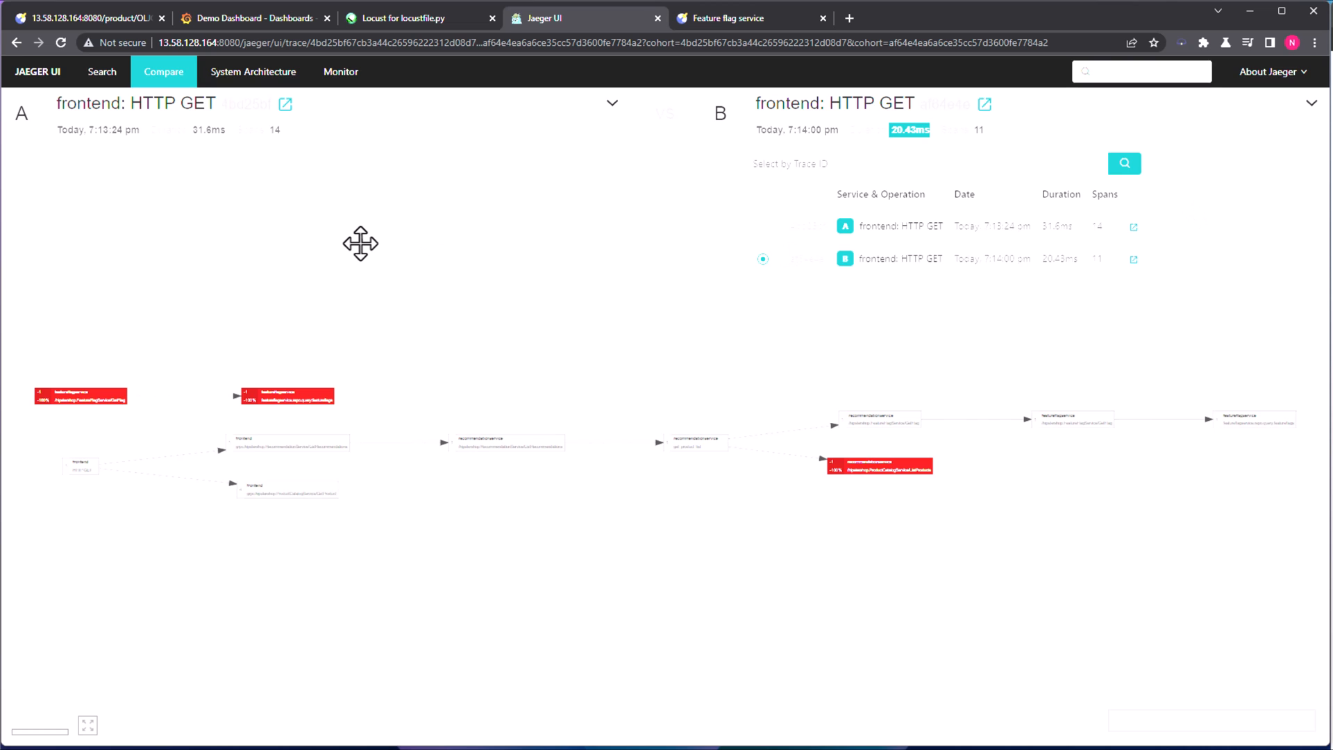
mouse_move(68, 416)
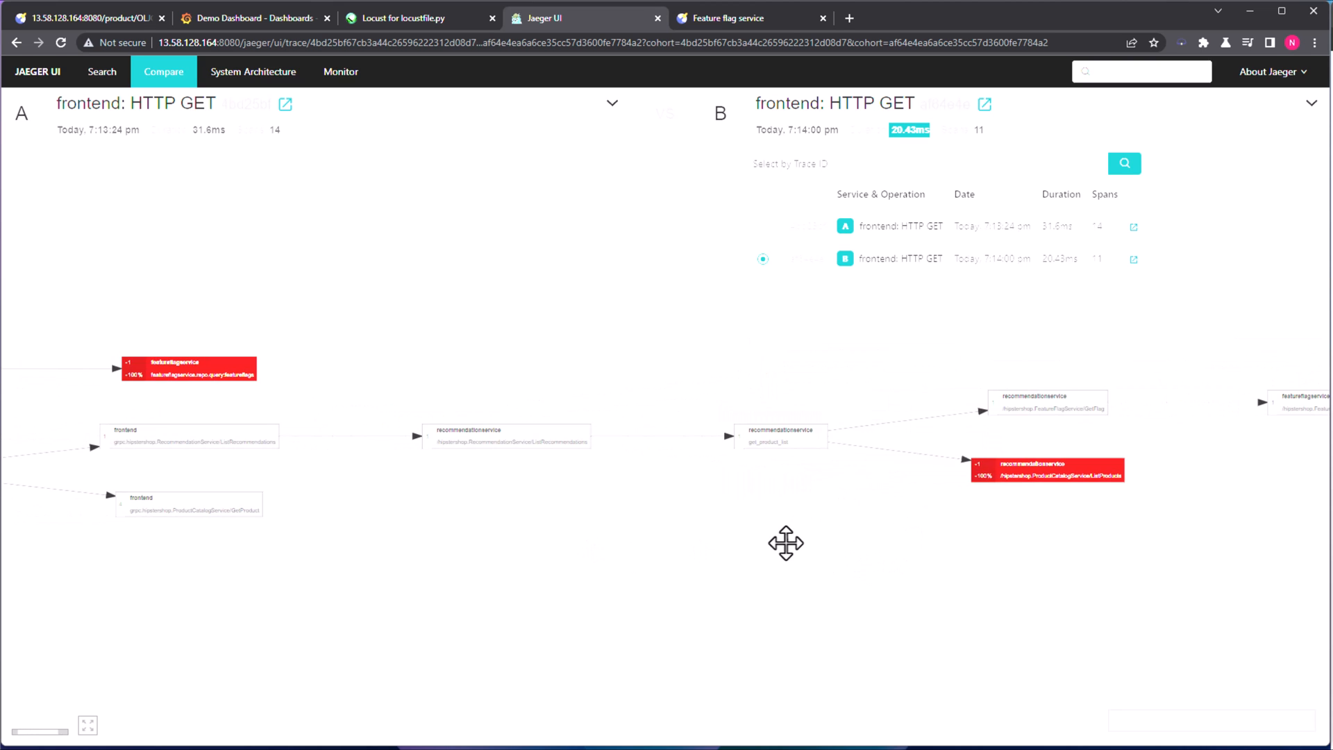
drag(786, 545, 560, 308)
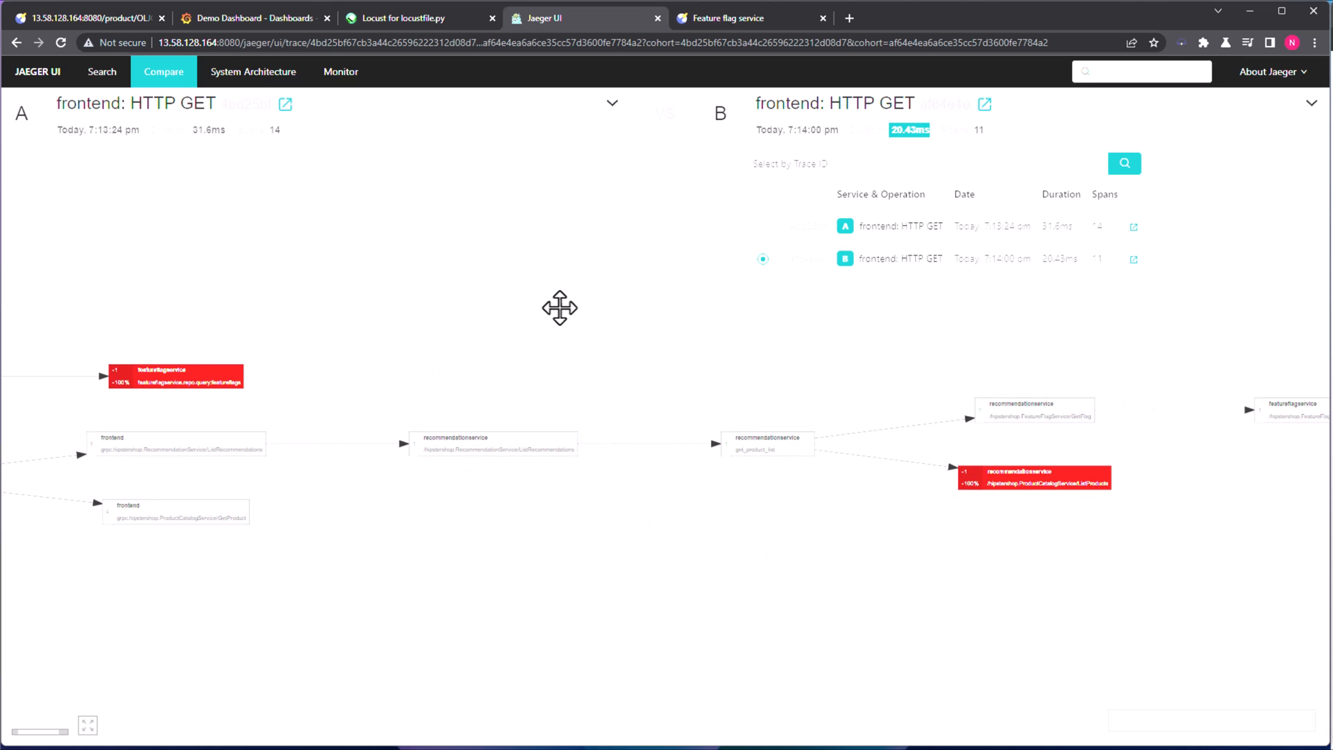
mouse_move(37, 71)
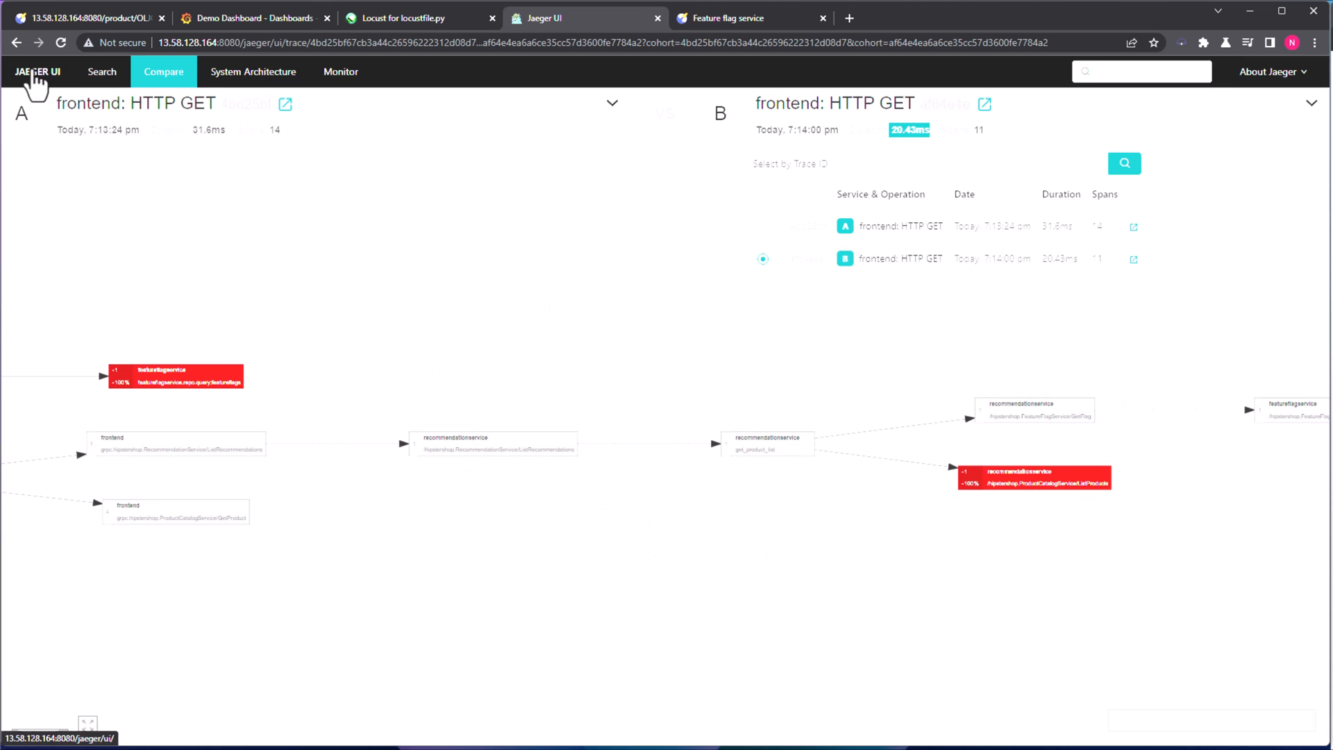
Leave the comparison, check recommendationCache is still enabled, and return to cache-hit results.
click(101, 71)
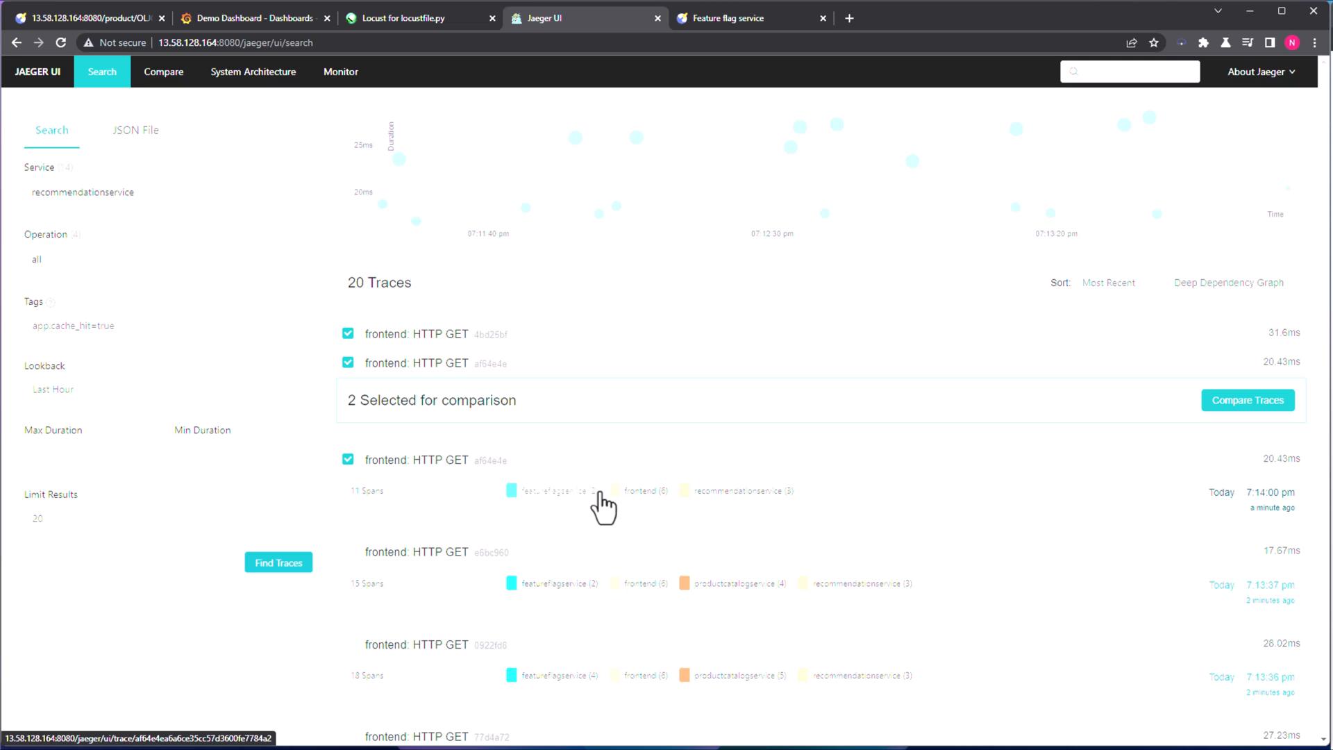
click(751, 18)
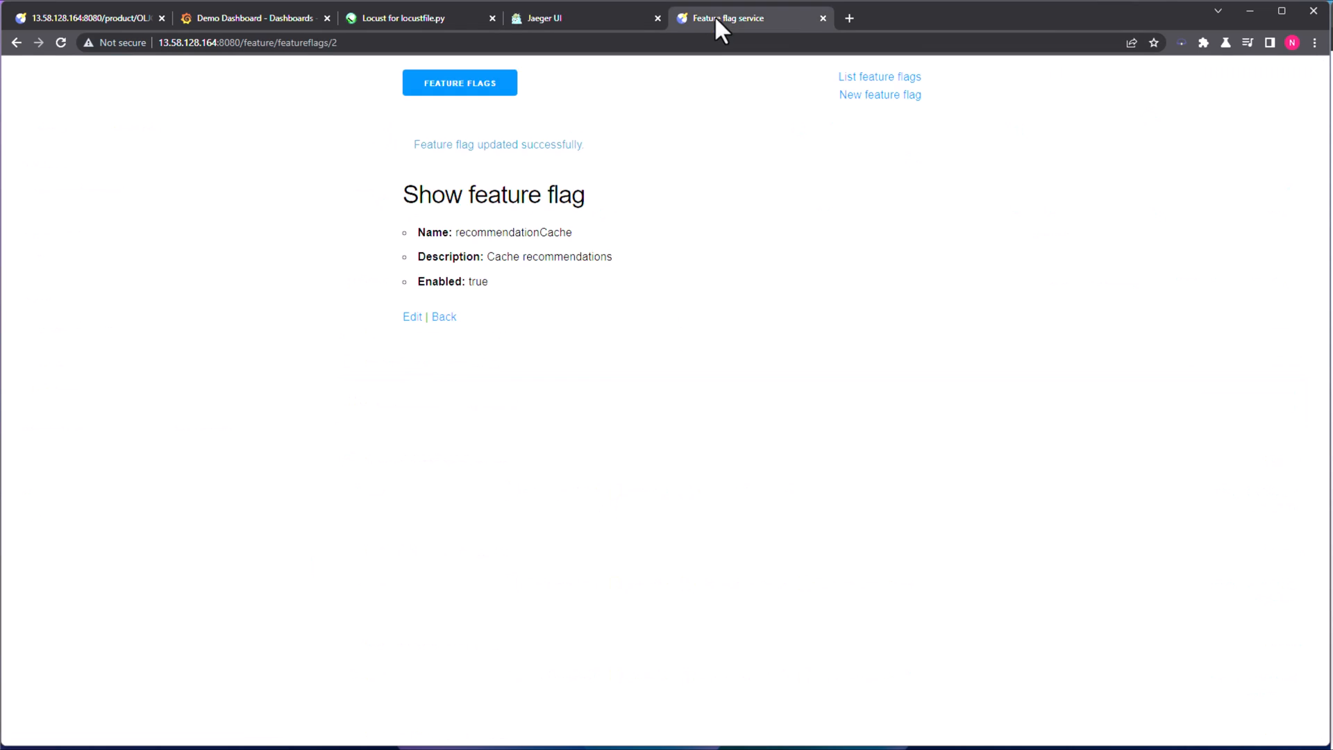
click(546, 19)
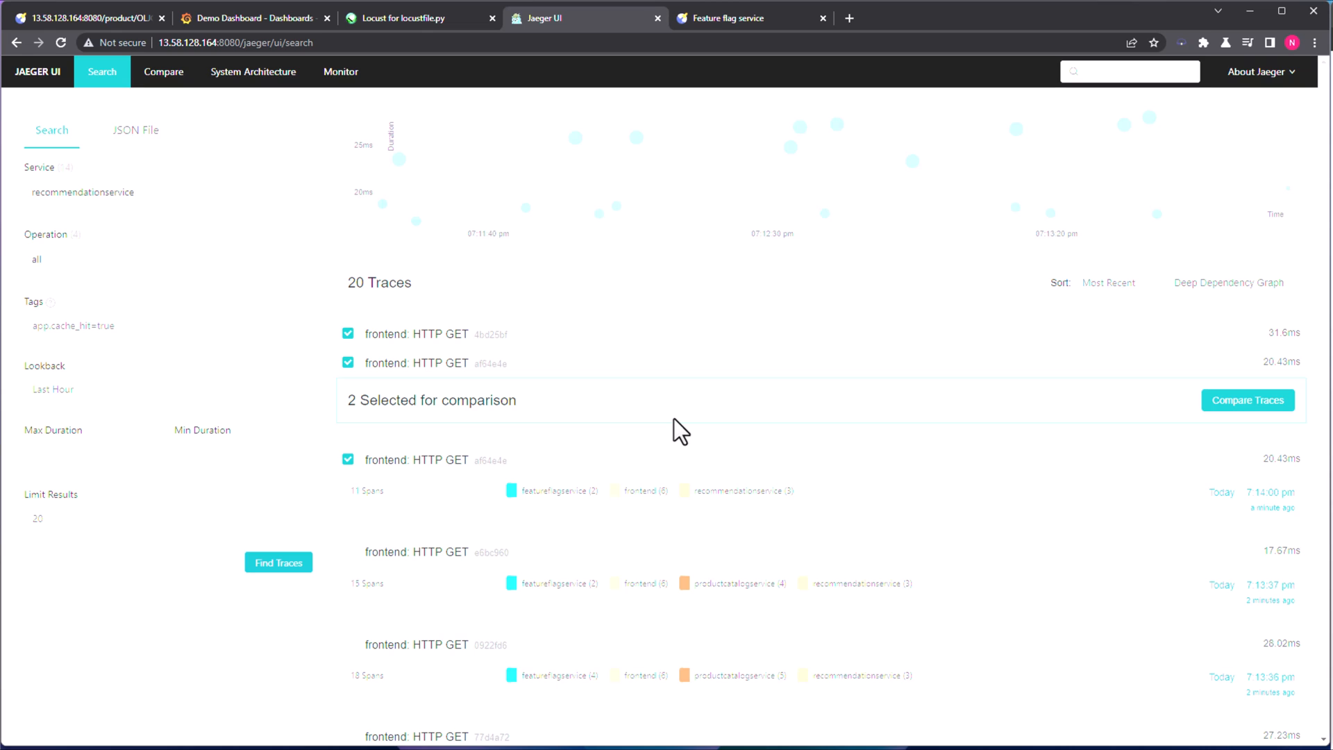
mouse_move(842, 448)
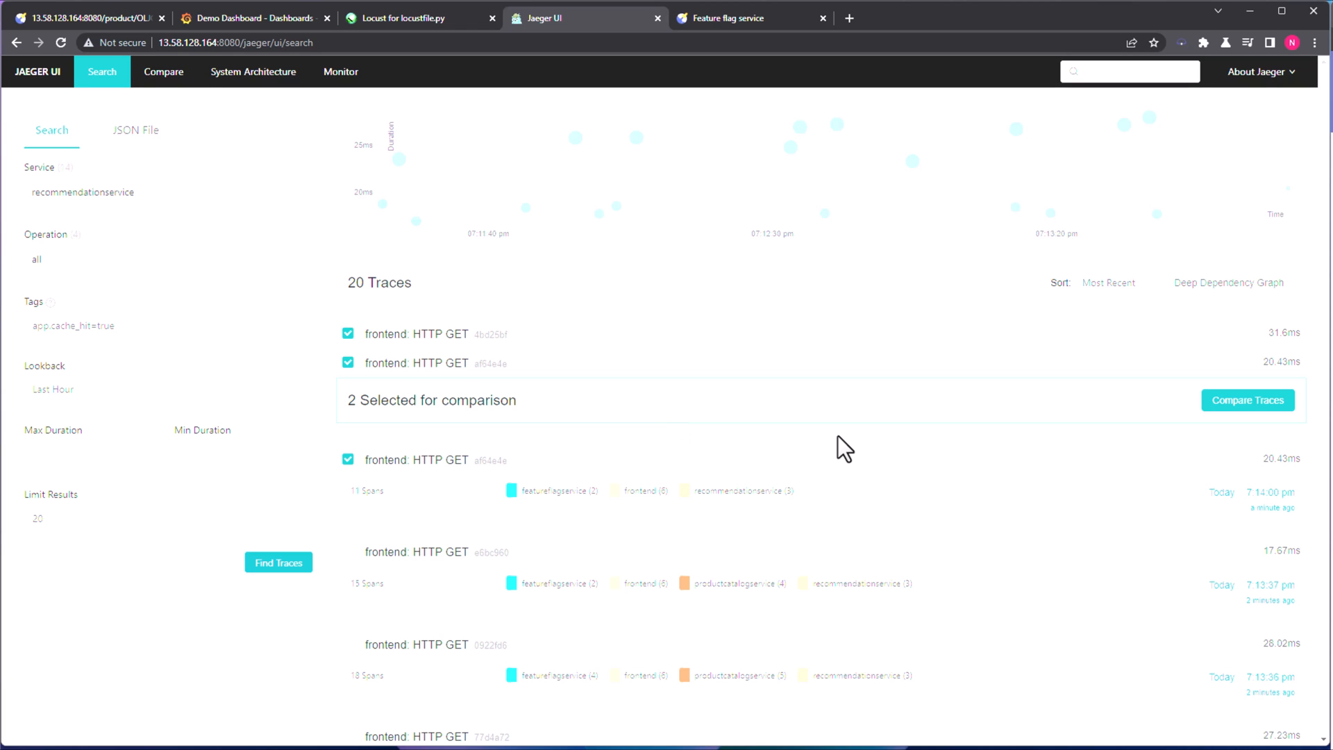